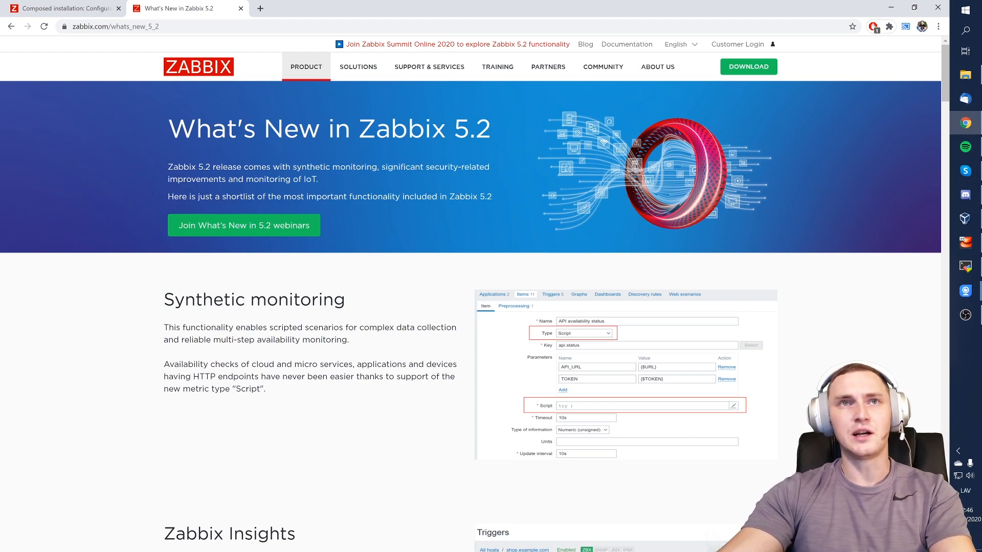
Compare the What's New in 5.2 synthetic monitoring section with the frontend, ending on the Global view dashboard
{"action": "left_click", "coordinate": [66, 8]}
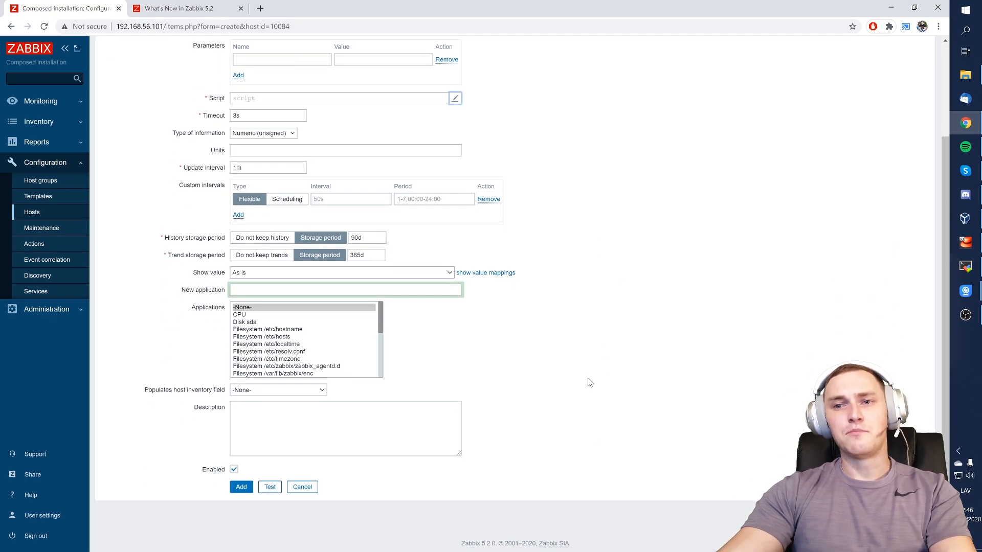
{"action": "mouse_move", "coordinate": [519, 414]}
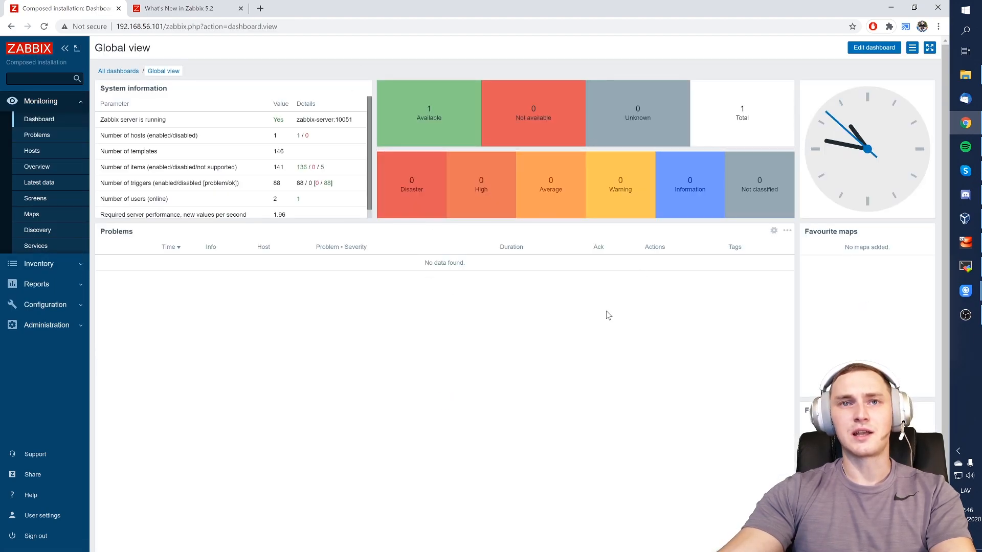
{"action": "left_click", "coordinate": [192, 9]}
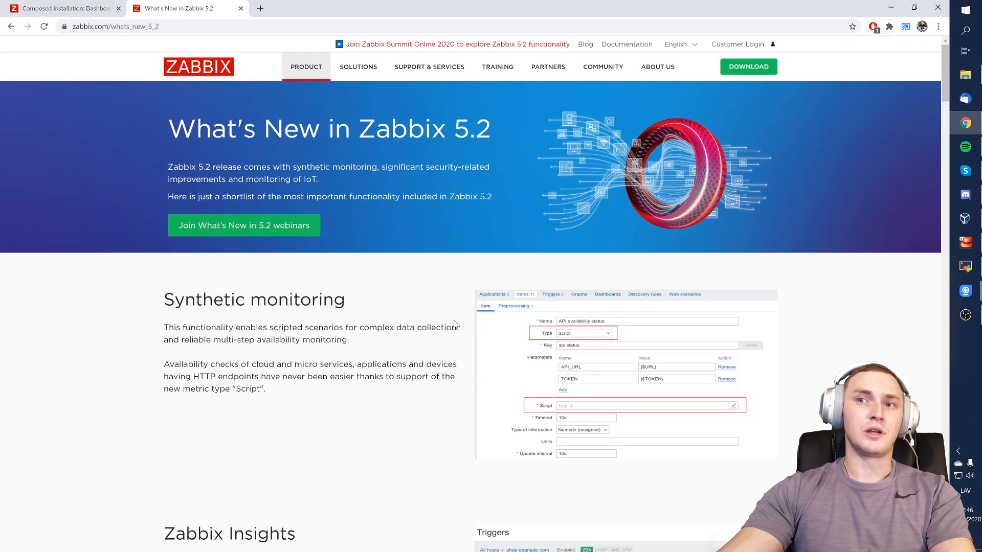
{"action": "left_click", "coordinate": [67, 8]}
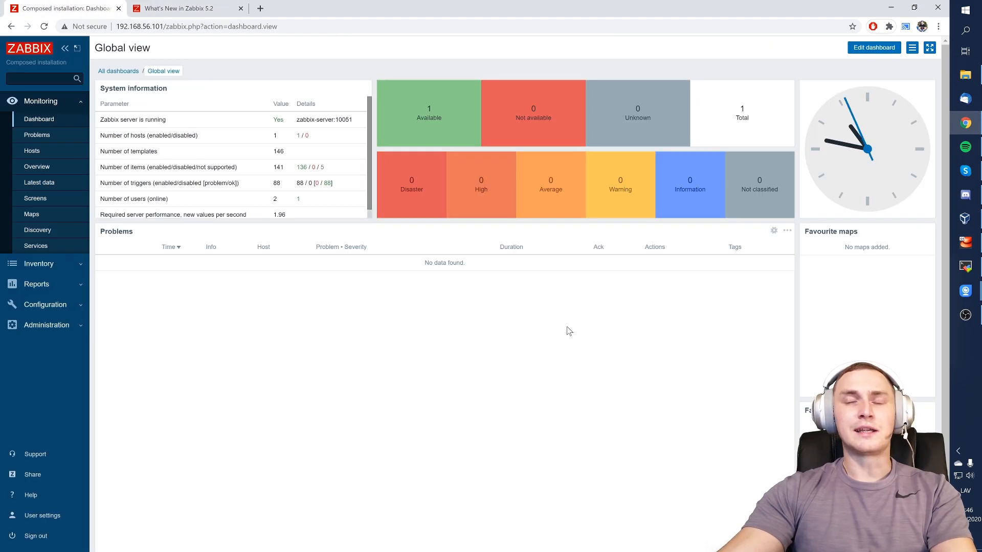
{"action": "left_click", "coordinate": [195, 9]}
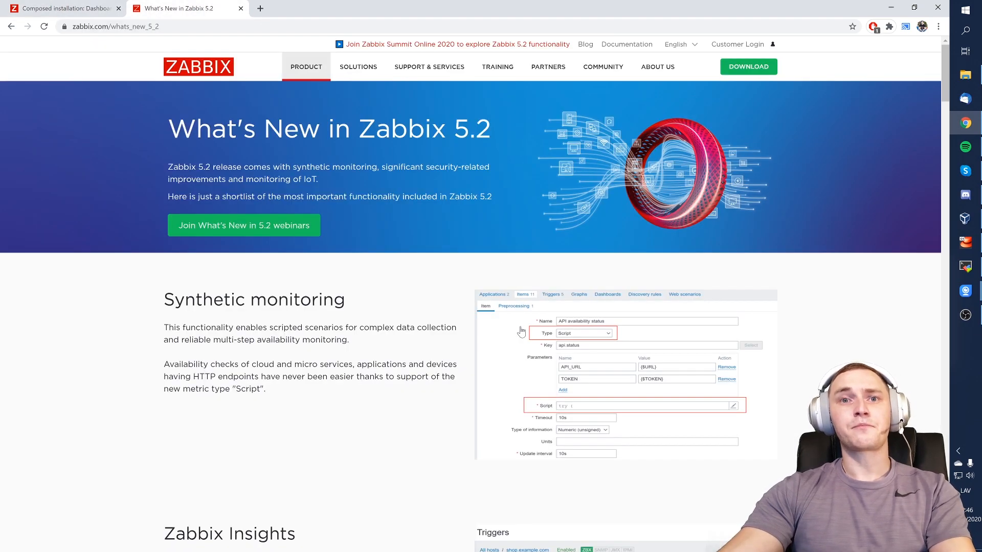
{"action": "scroll", "scroll_direction": "down", "scroll_amount": 3}
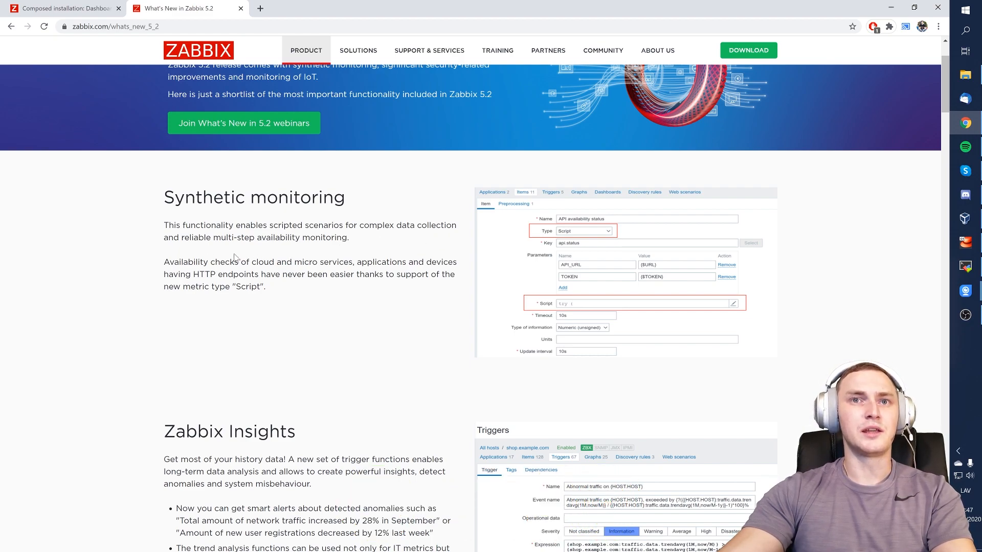
{"action": "mouse_move", "coordinate": [519, 273]}
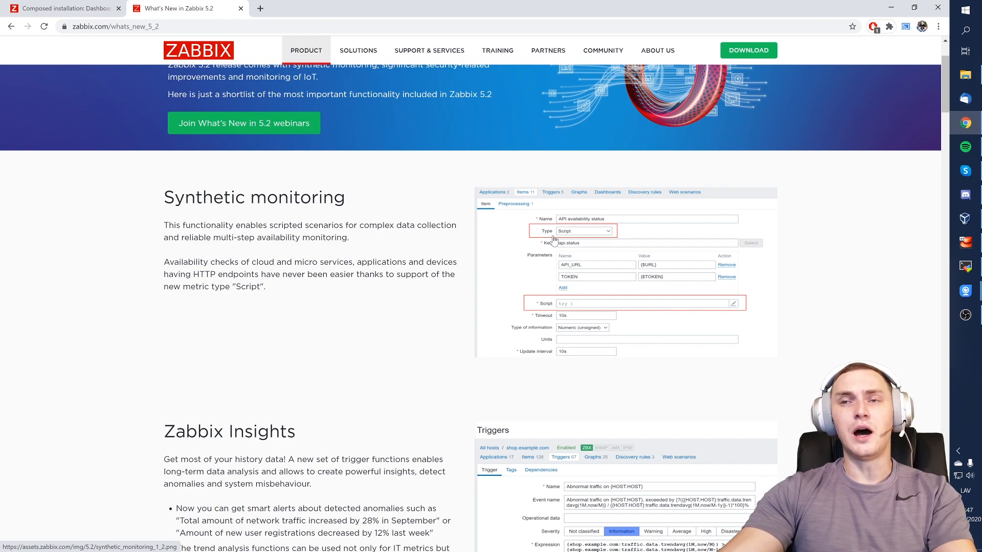
{"action": "left_click", "coordinate": [66, 9]}
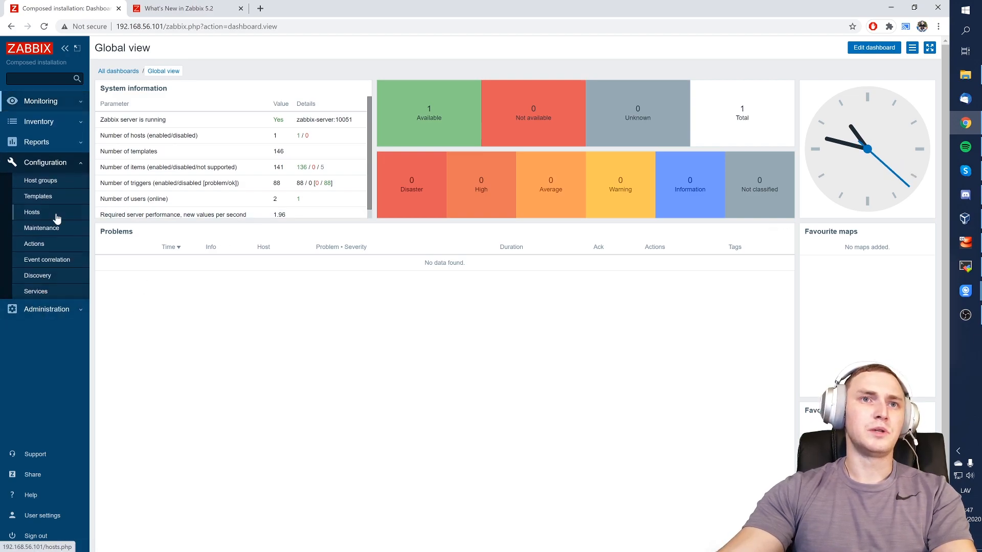
Via Configuration > Hosts, create a new Zabbix server item and set its type to Script
{"action": "left_click", "coordinate": [32, 211]}
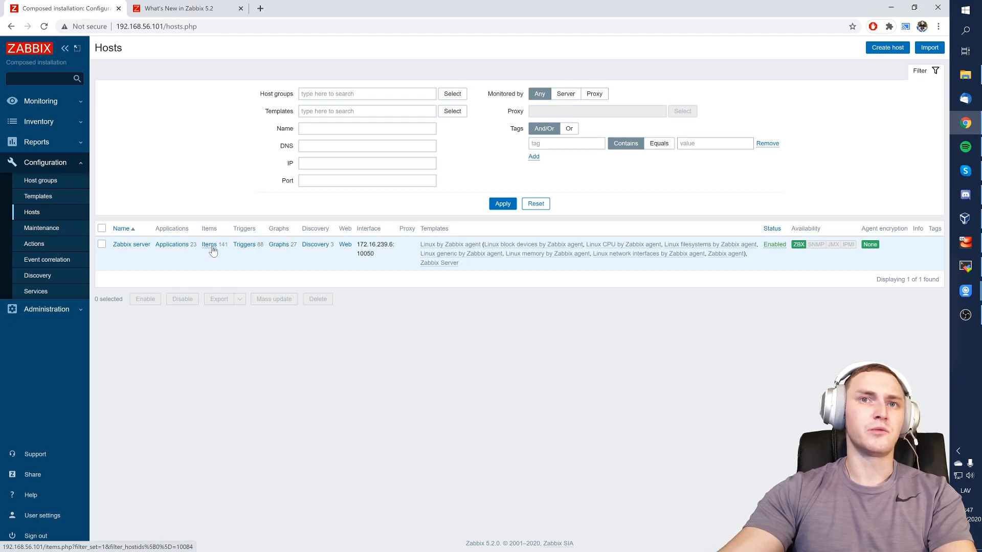
{"action": "left_click", "coordinate": [209, 245]}
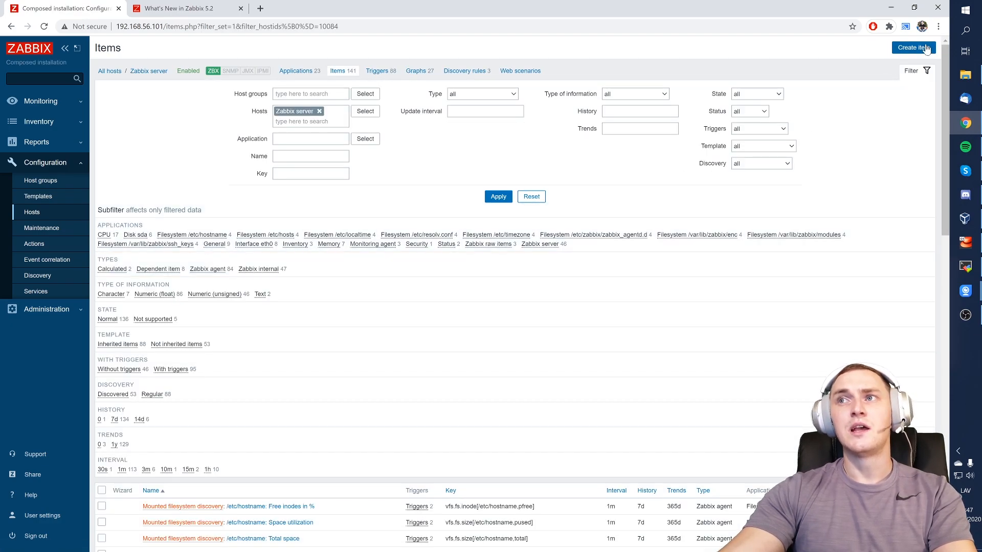
{"action": "left_click", "coordinate": [913, 47]}
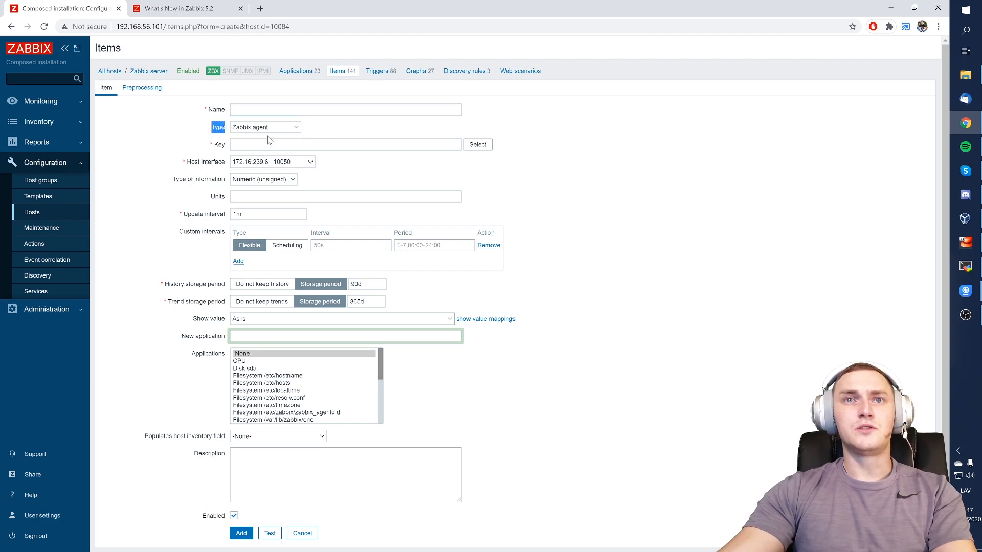
{"action": "mouse_move", "coordinate": [272, 131]}
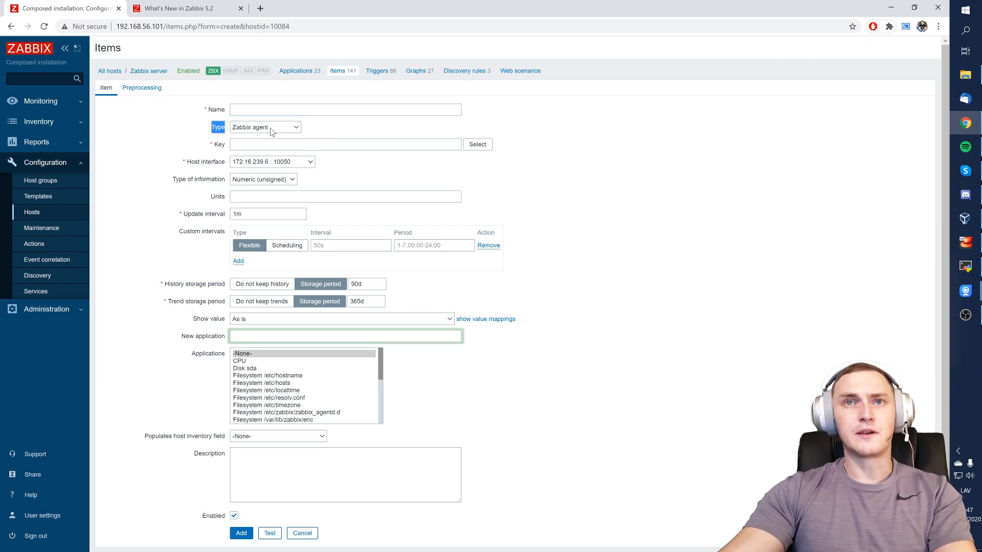
{"action": "left_click", "coordinate": [265, 127]}
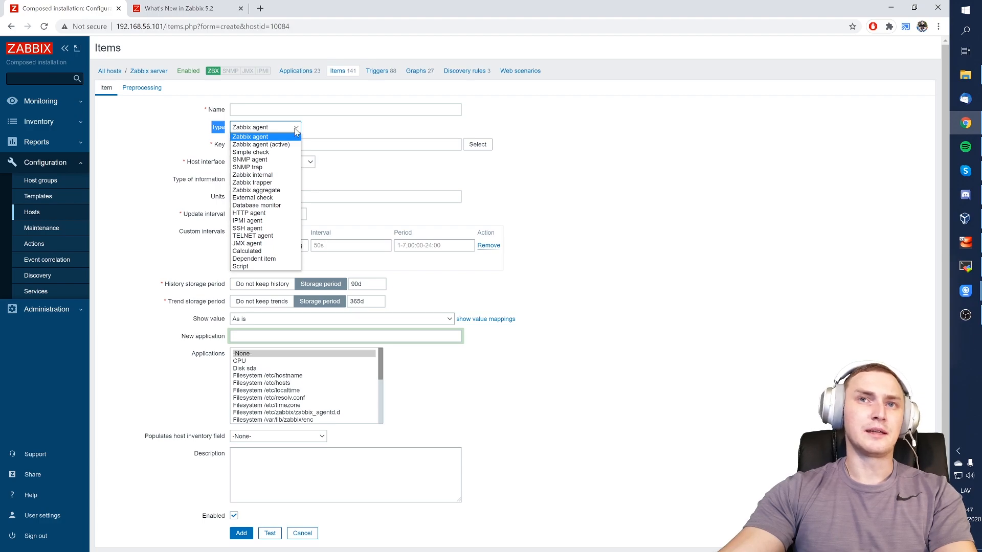
{"action": "mouse_move", "coordinate": [250, 163]}
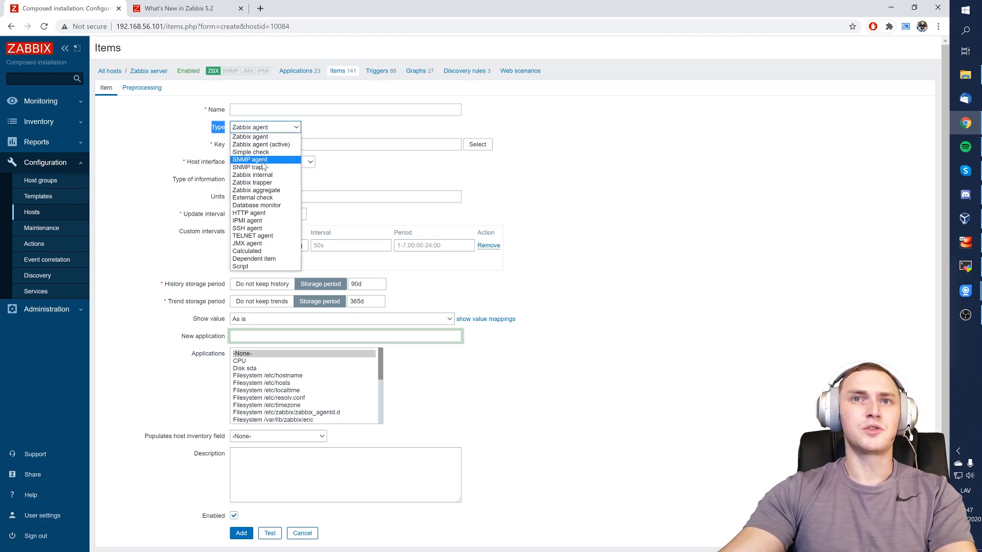
{"action": "mouse_move", "coordinate": [263, 270]}
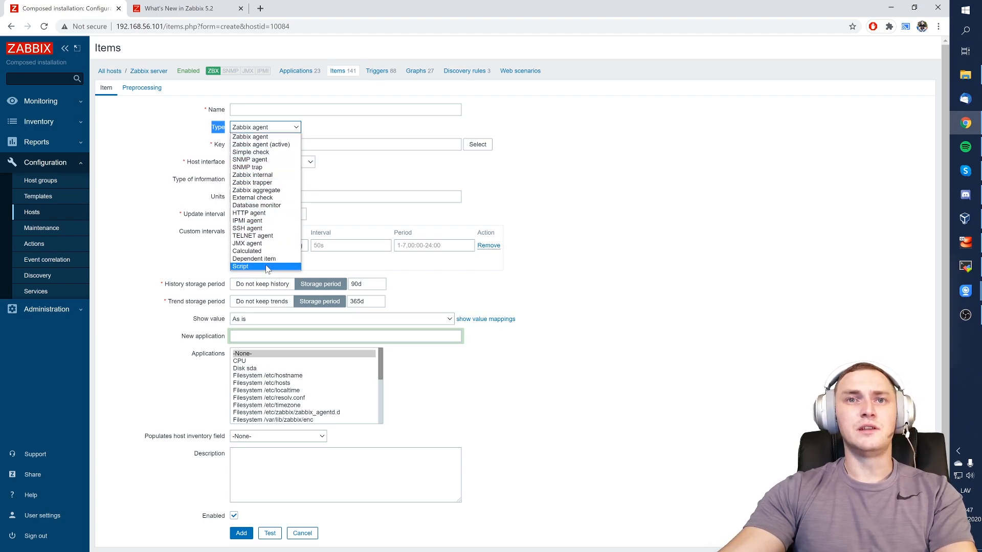
{"action": "left_click", "coordinate": [242, 266]}
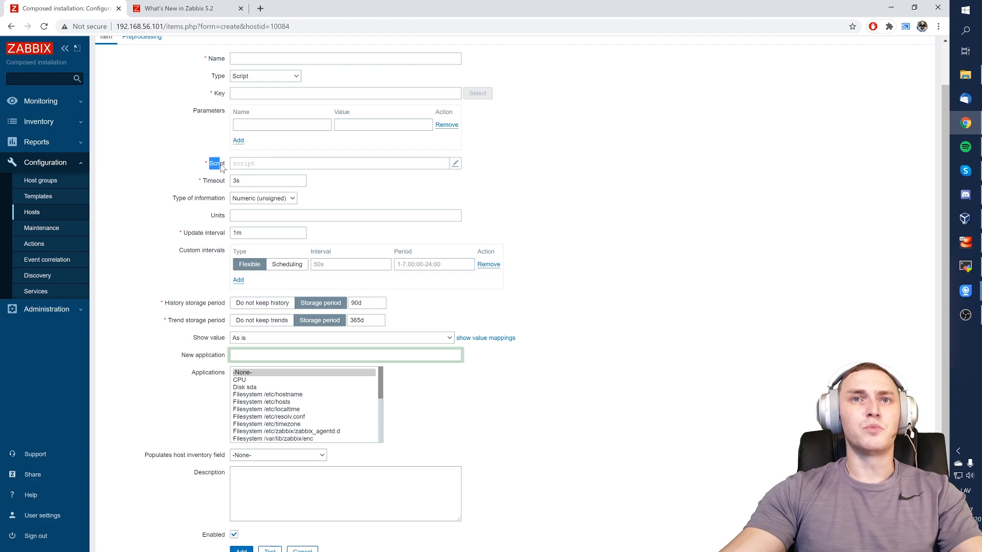
Bring up the JavaScript editor popup for the Script item's code field
{"action": "left_click", "coordinate": [456, 163]}
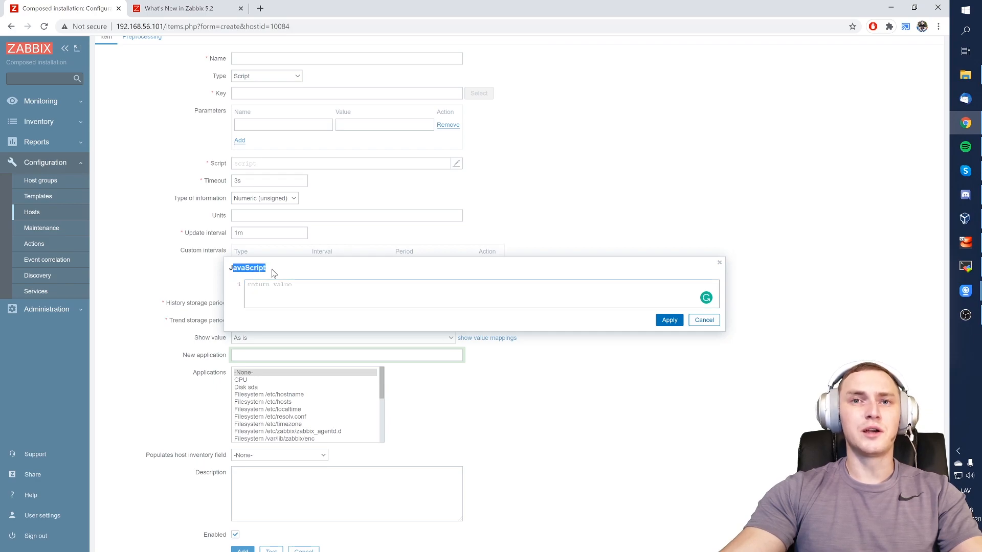
{"action": "mouse_move", "coordinate": [299, 275]}
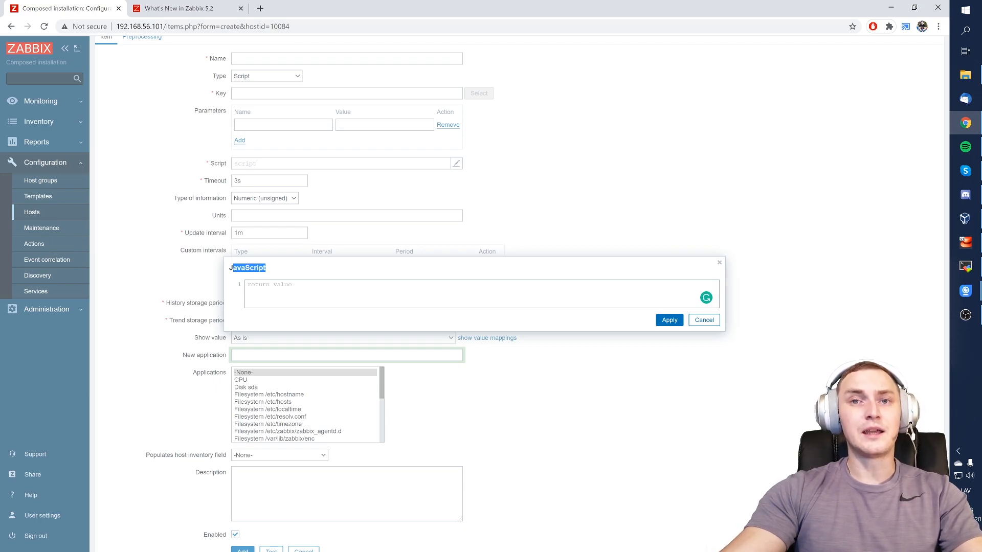
Cancel the JavaScript editor, leaving the Script item's code field empty
{"action": "left_click", "coordinate": [704, 320]}
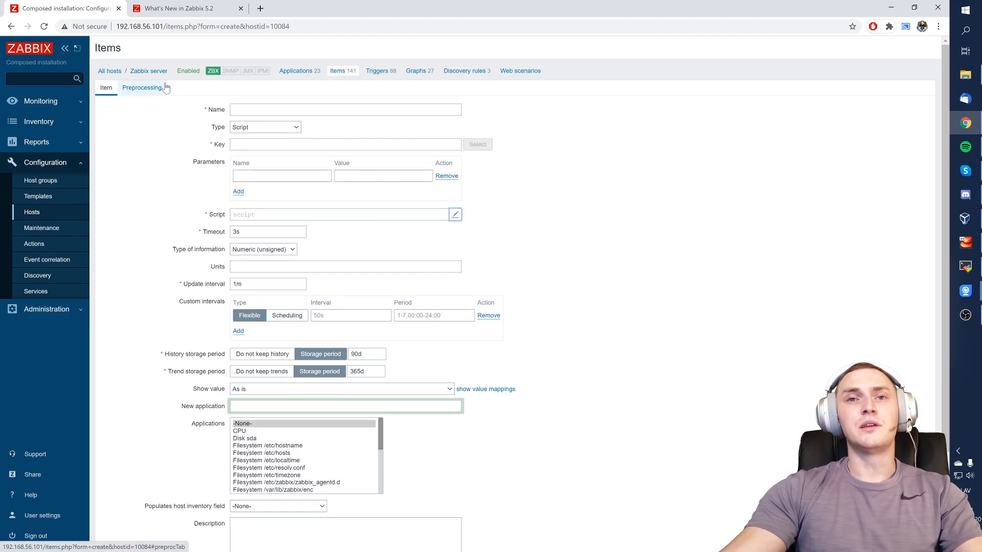
{"action": "mouse_move", "coordinate": [188, 89]}
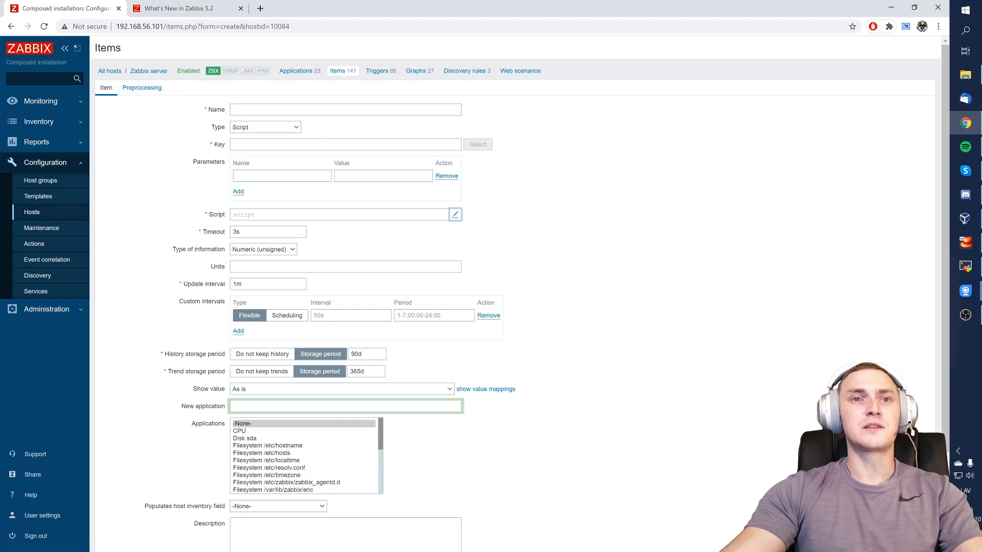
{"action": "mouse_move", "coordinate": [504, 140]}
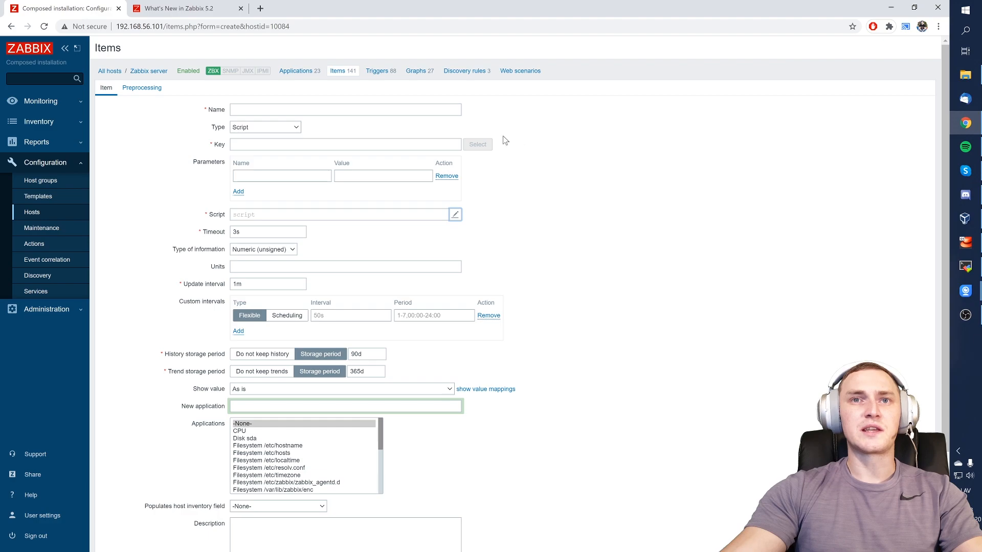
{"action": "mouse_move", "coordinate": [399, 137]}
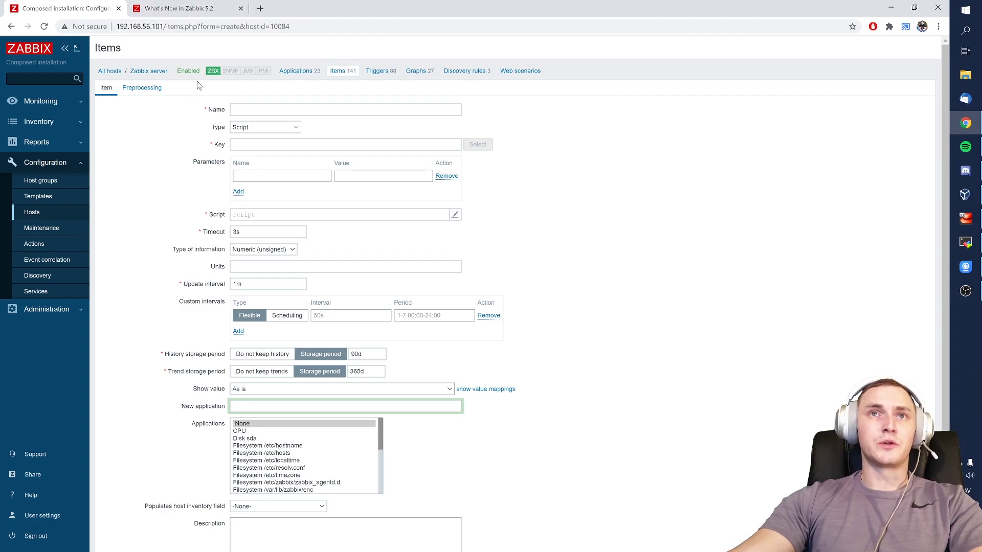
Return to the What's New in 5.2 page and scroll to Zabbix Insights and external Vault secrets
{"action": "left_click", "coordinate": [174, 9]}
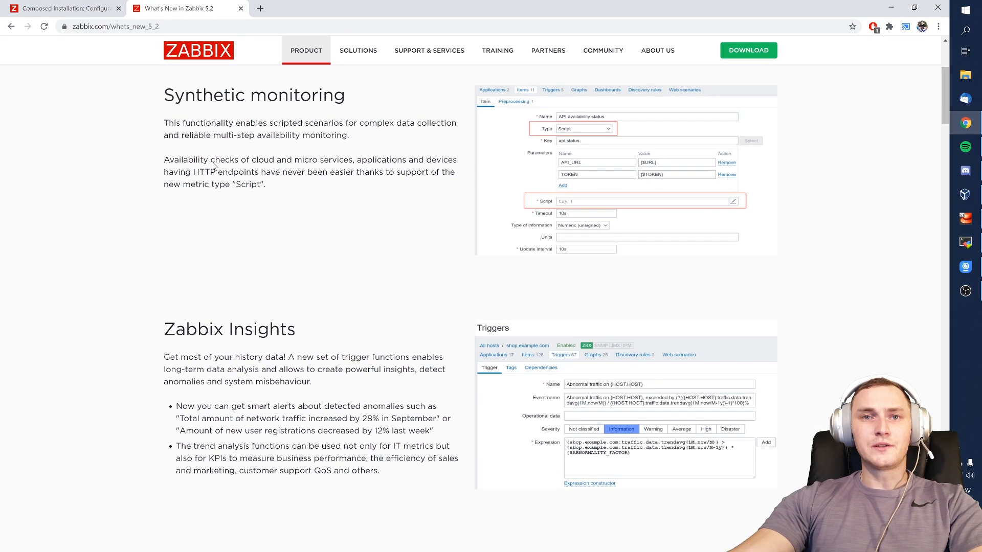
{"action": "scroll", "scroll_direction": "down", "scroll_amount": 3}
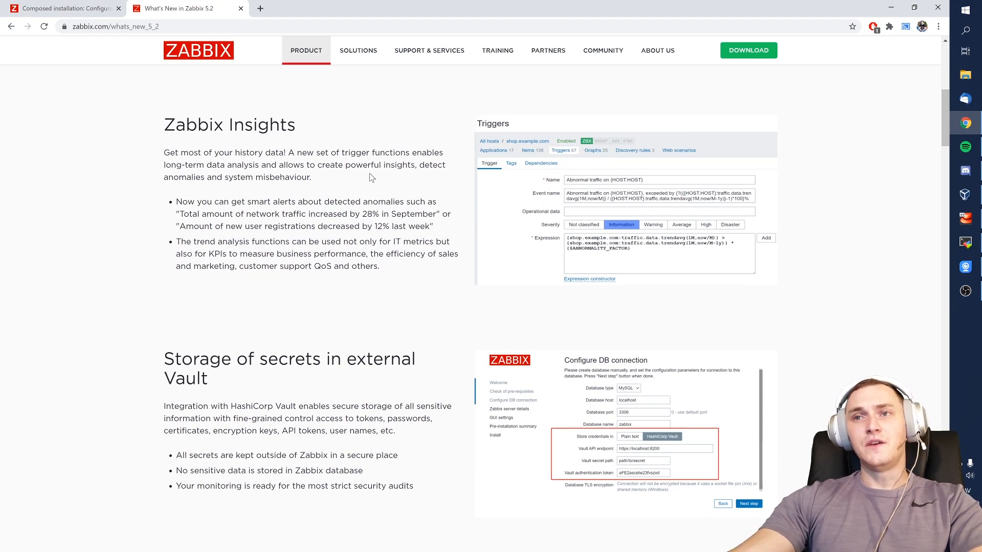
{"action": "mouse_move", "coordinate": [176, 161]}
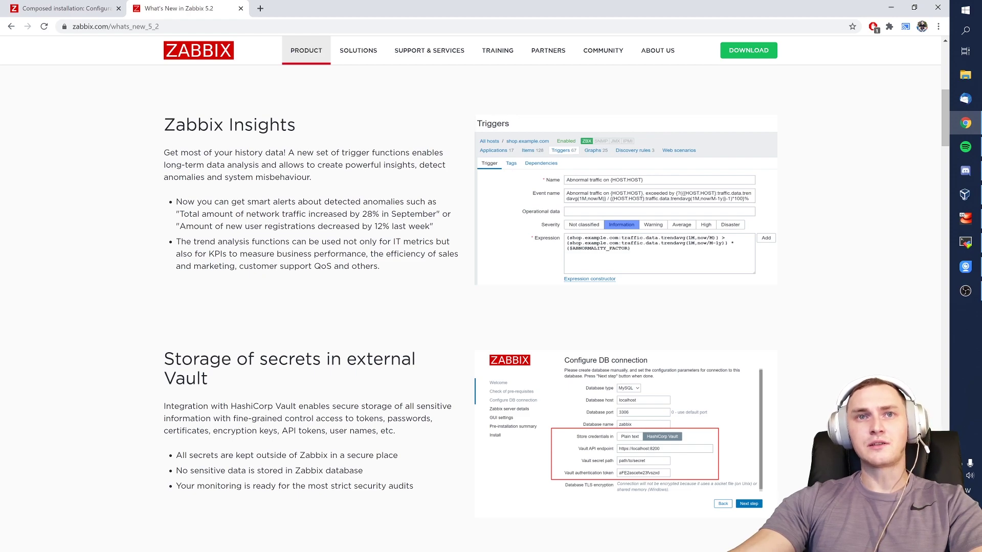
{"action": "mouse_move", "coordinate": [411, 193]}
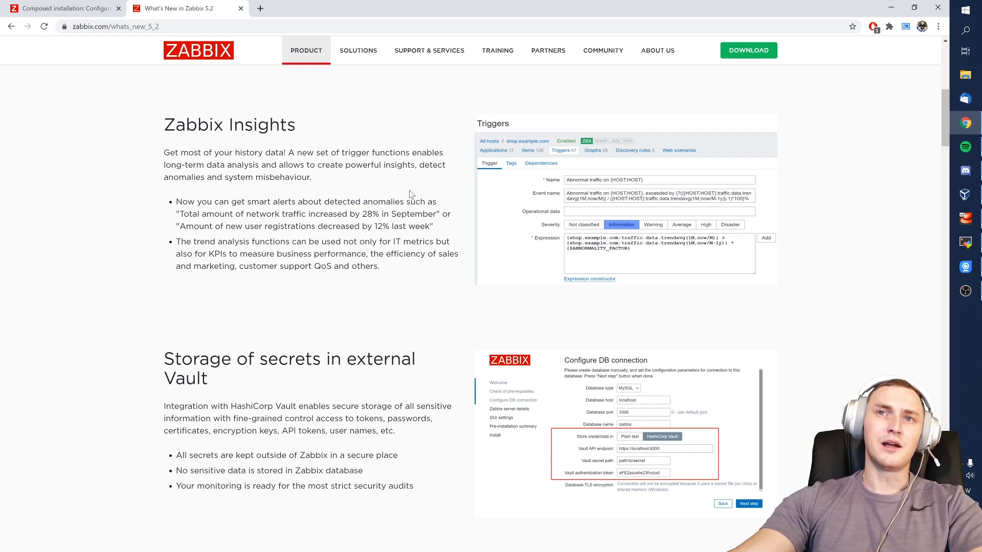
{"action": "mouse_move", "coordinate": [311, 192]}
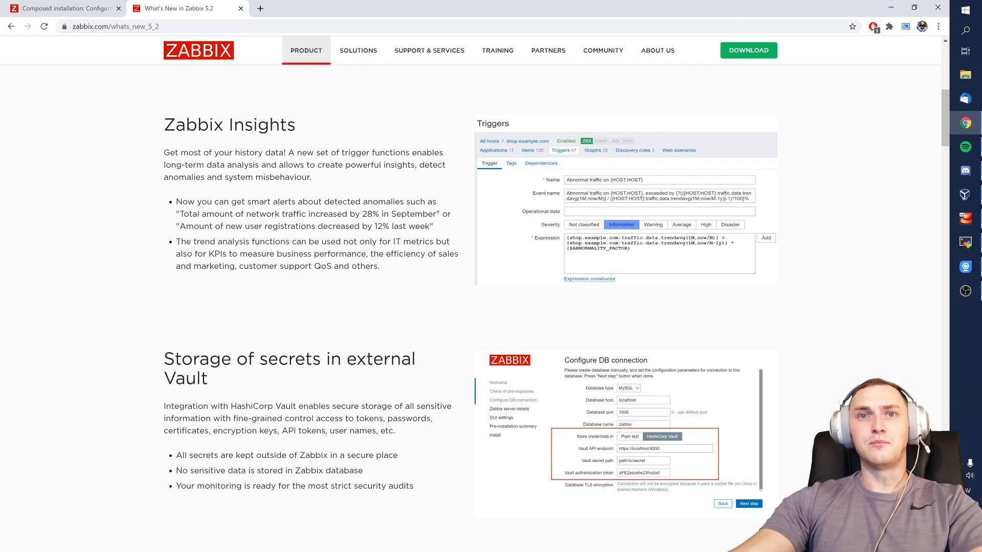
{"action": "mouse_move", "coordinate": [438, 227]}
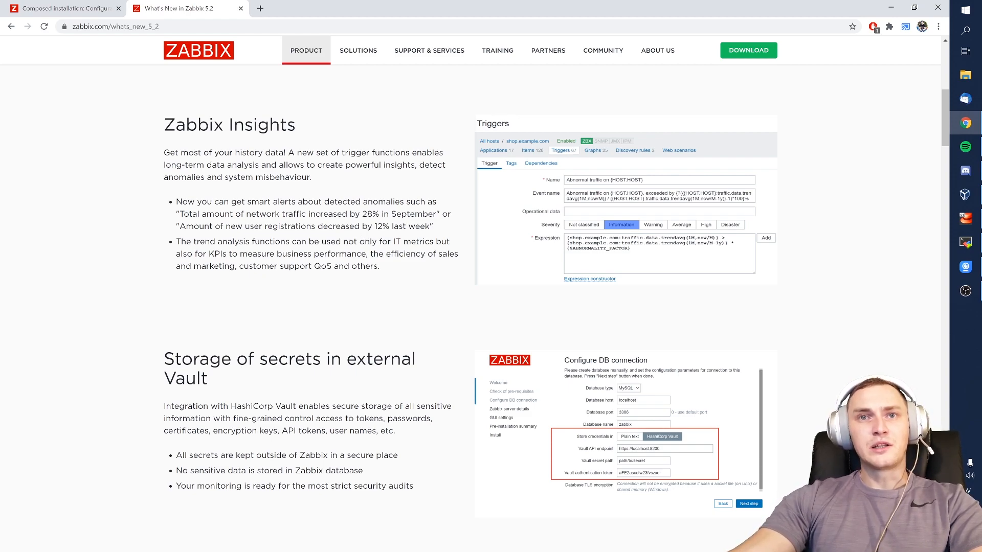
{"action": "mouse_move", "coordinate": [364, 261]}
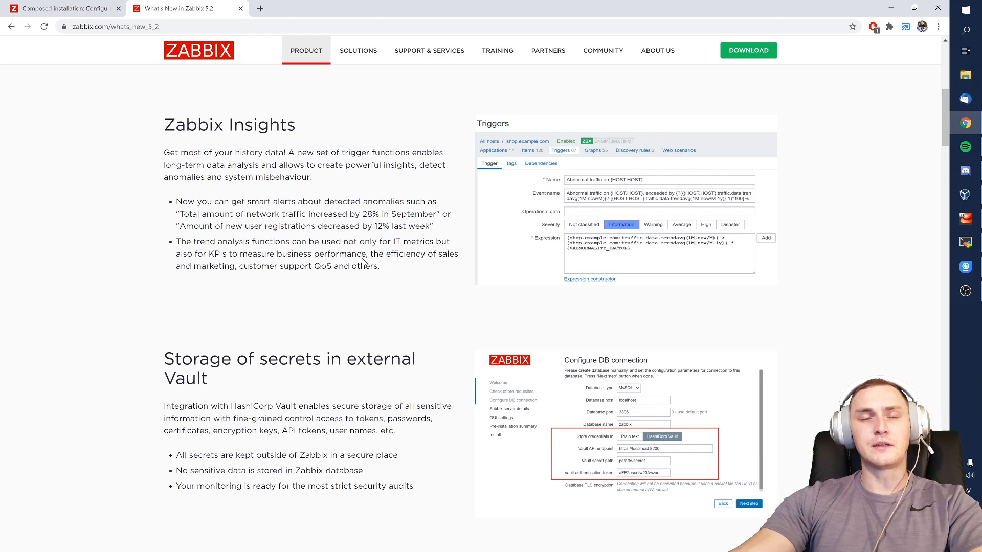
{"action": "mouse_move", "coordinate": [373, 254]}
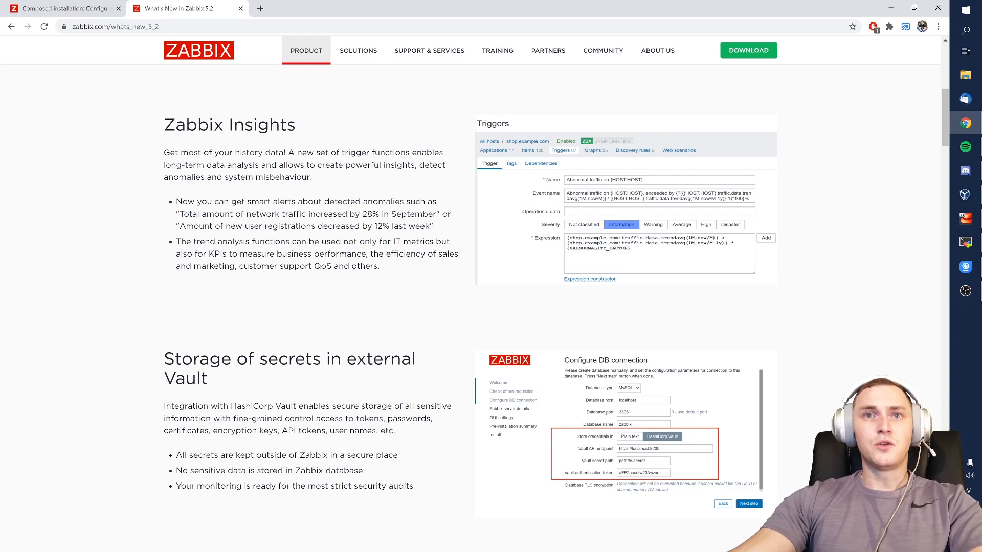
{"action": "mouse_move", "coordinate": [455, 213]}
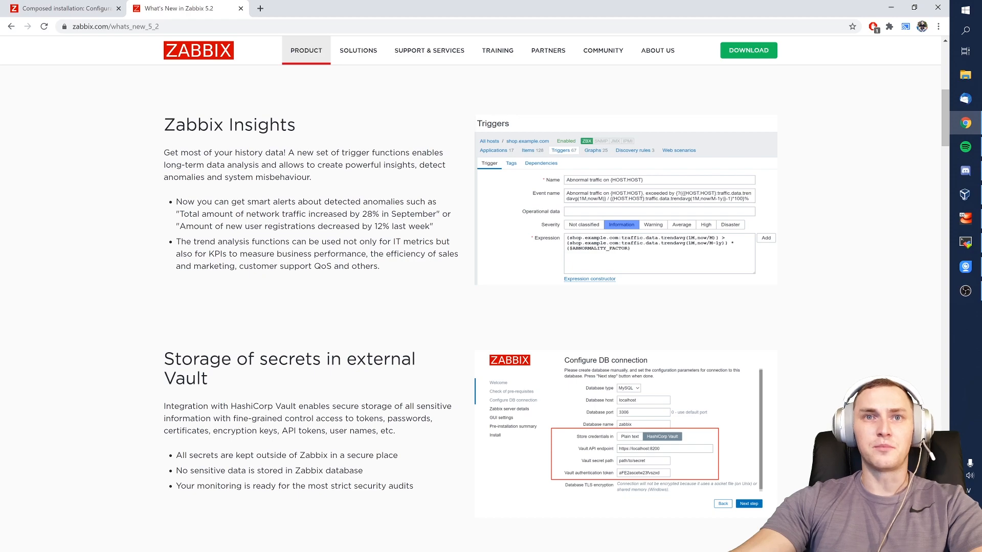
{"action": "mouse_move", "coordinate": [357, 239]}
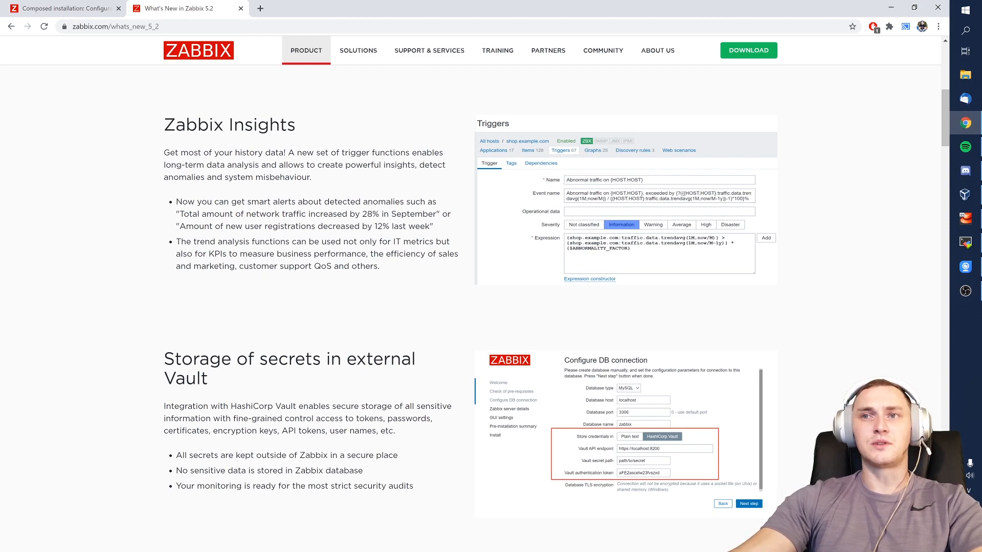
Scroll to the Storage of secrets in external Vault section, glancing at the frontend in between
{"action": "scroll", "scroll_direction": "down", "scroll_amount": 3}
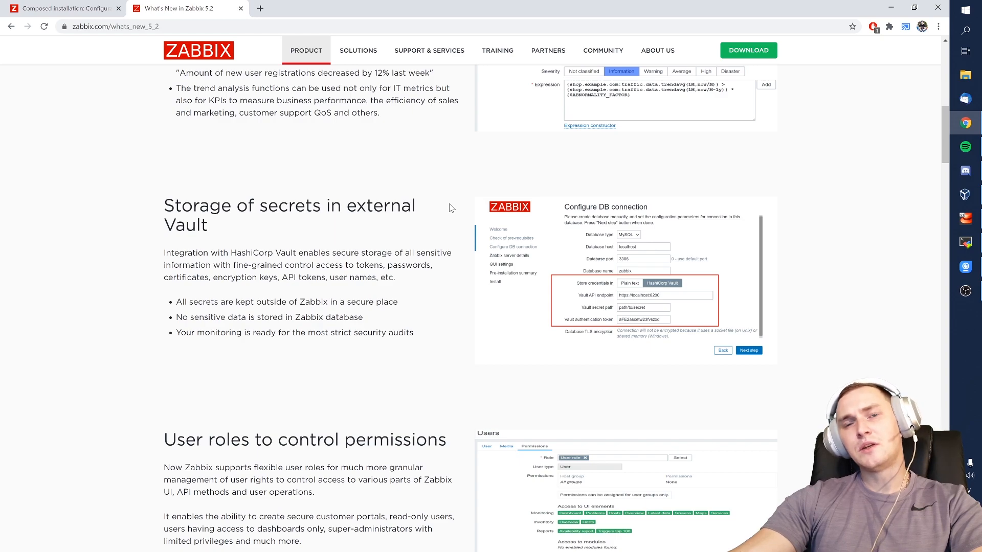
{"action": "mouse_move", "coordinate": [386, 236]}
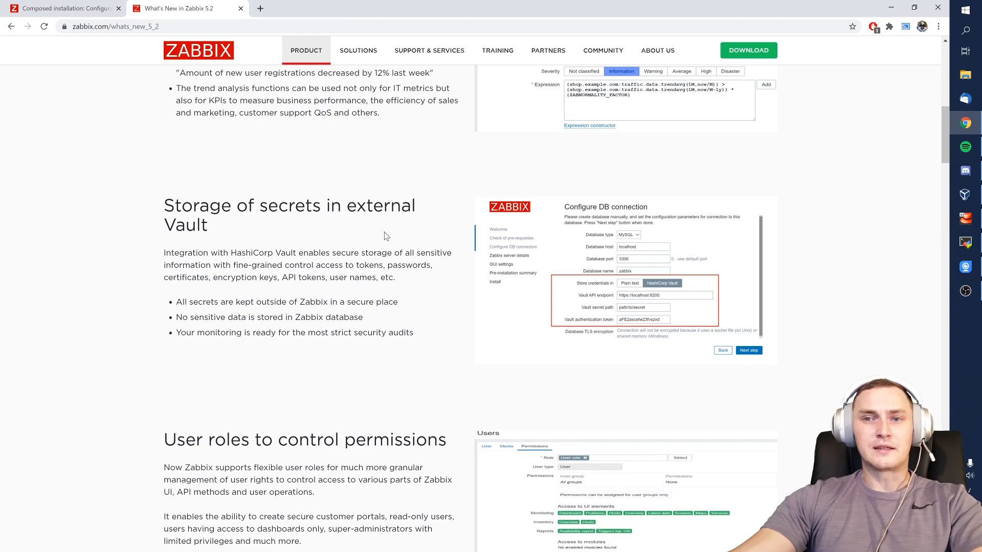
{"action": "mouse_move", "coordinate": [602, 312]}
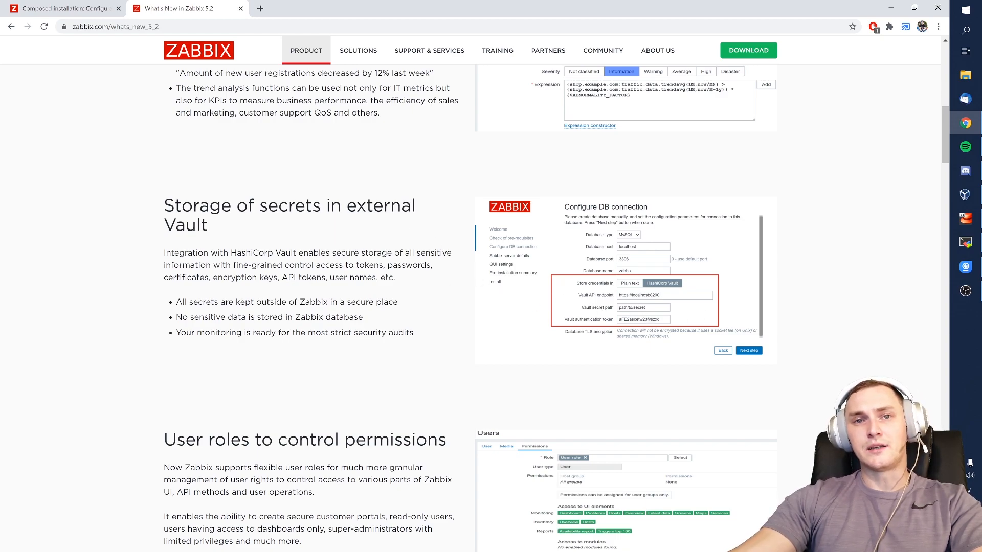
{"action": "mouse_move", "coordinate": [368, 240]}
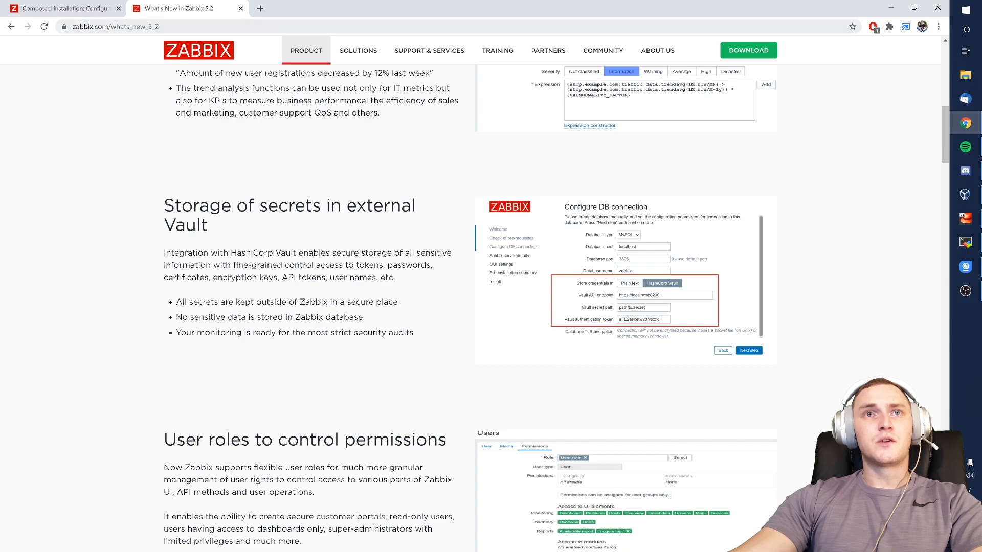
{"action": "left_click", "coordinate": [66, 8]}
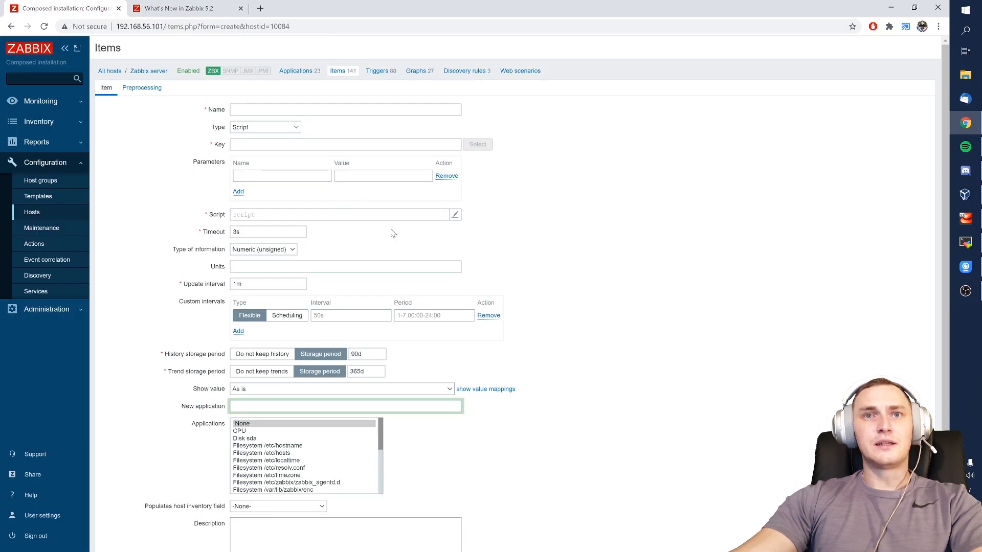
{"action": "left_click", "coordinate": [189, 9]}
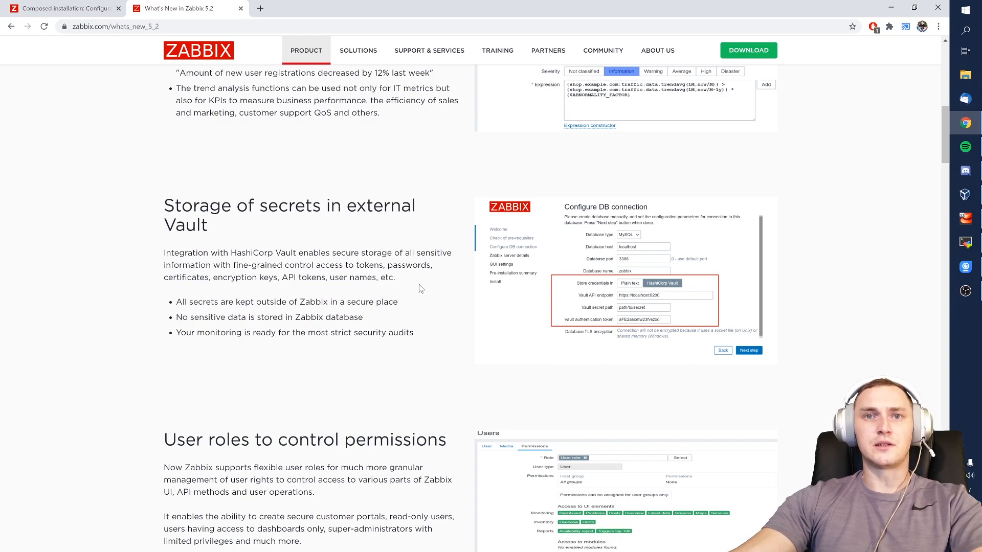
{"action": "mouse_move", "coordinate": [593, 213]}
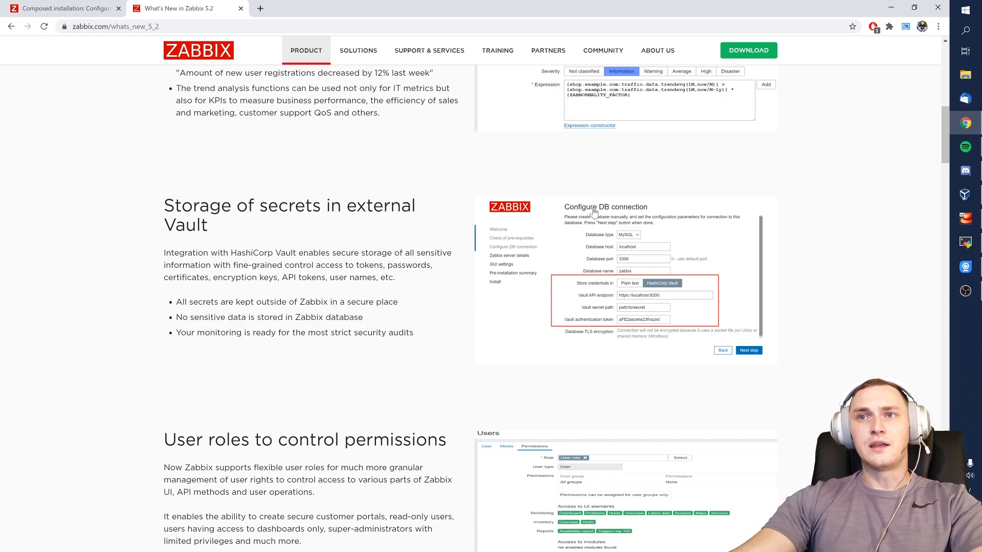
{"action": "mouse_move", "coordinate": [540, 262]}
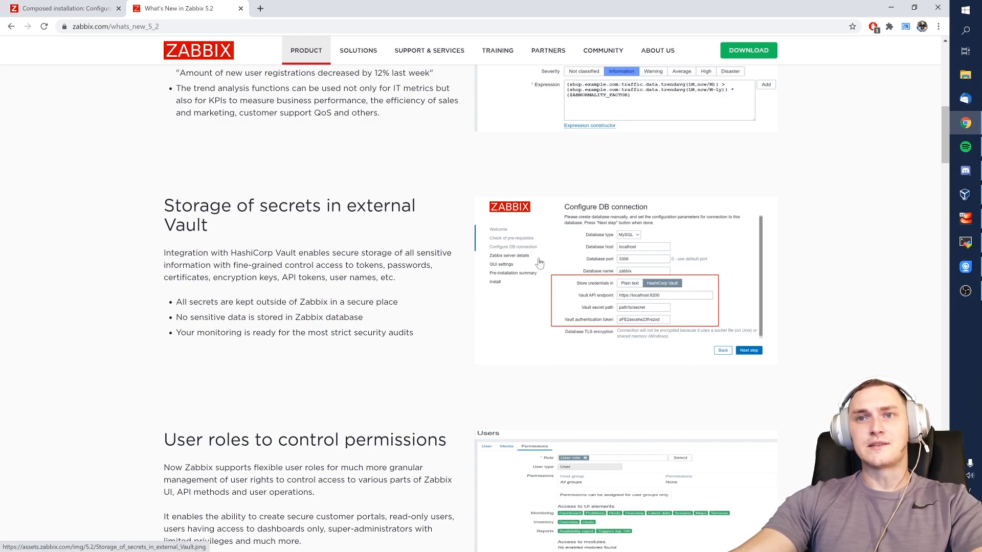
{"action": "mouse_move", "coordinate": [546, 273]}
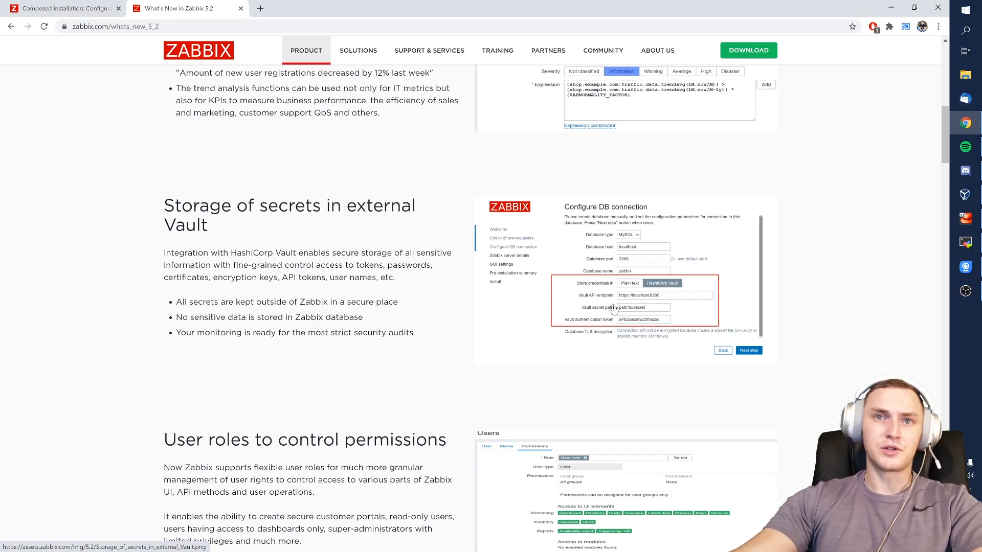
{"action": "left_click", "coordinate": [67, 9]}
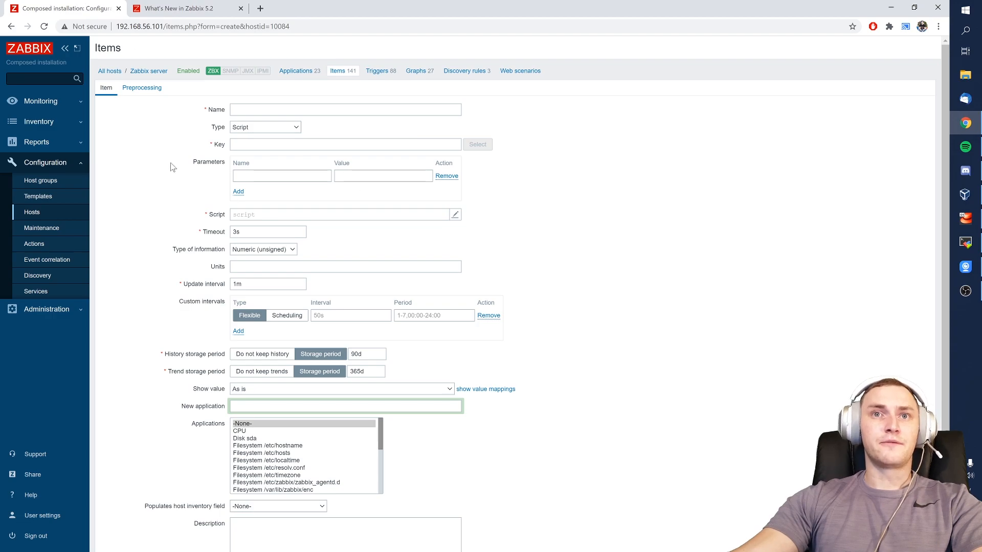
{"action": "left_click", "coordinate": [149, 71]}
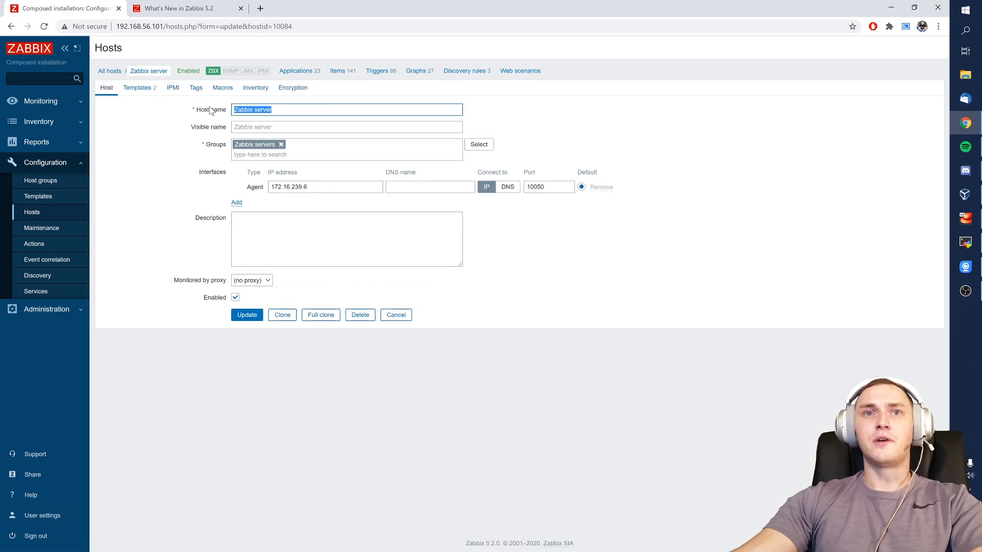
{"action": "left_click", "coordinate": [222, 87]}
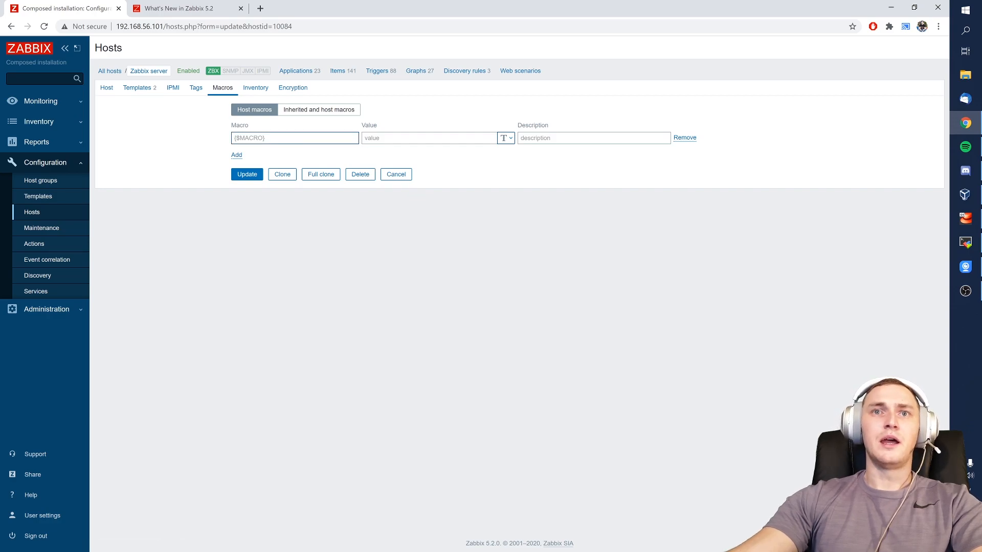
{"action": "type", "text": "{$PASSWORD"}
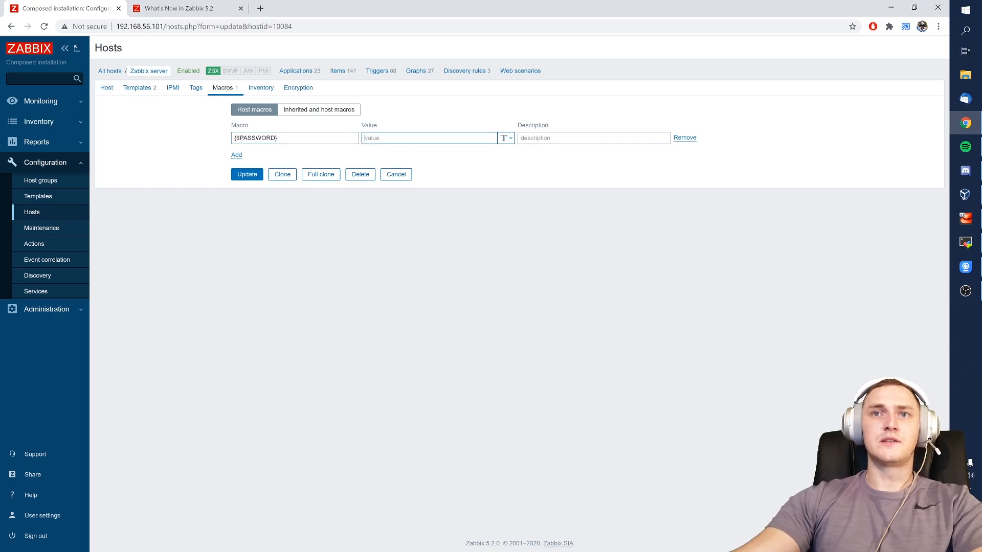
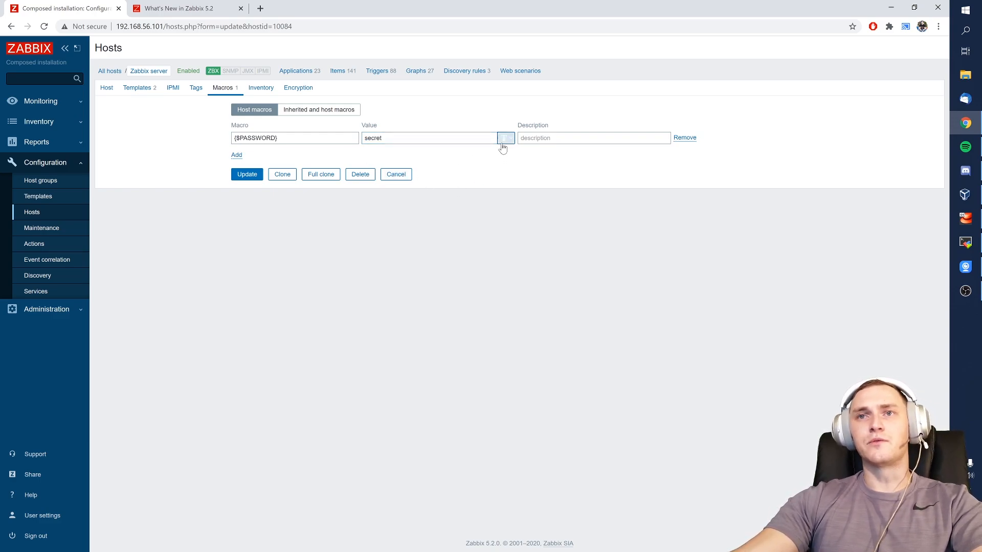
Switch the macro's value type to Secret text and then Vault secret, then go back to the What's New page
{"action": "left_click", "coordinate": [505, 138]}
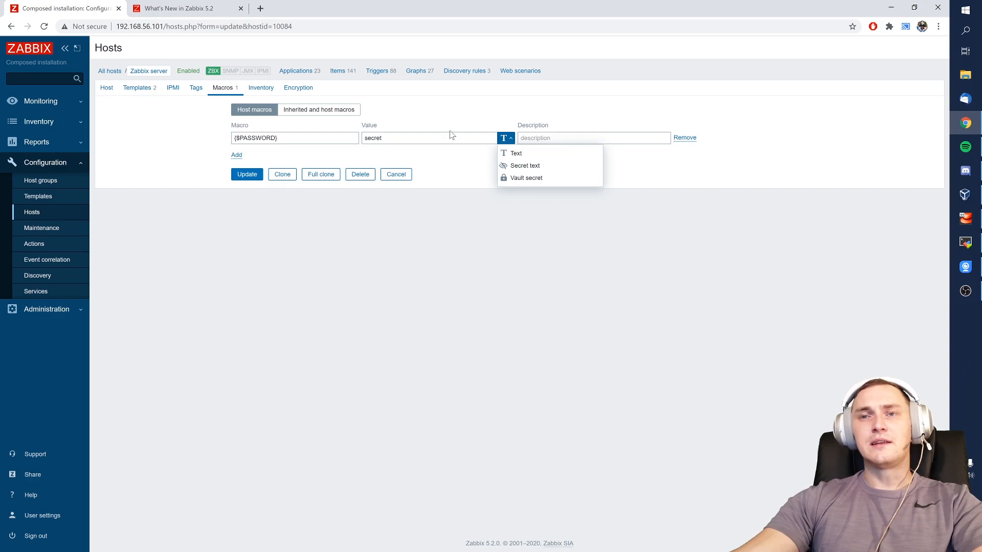
{"action": "left_click", "coordinate": [526, 166]}
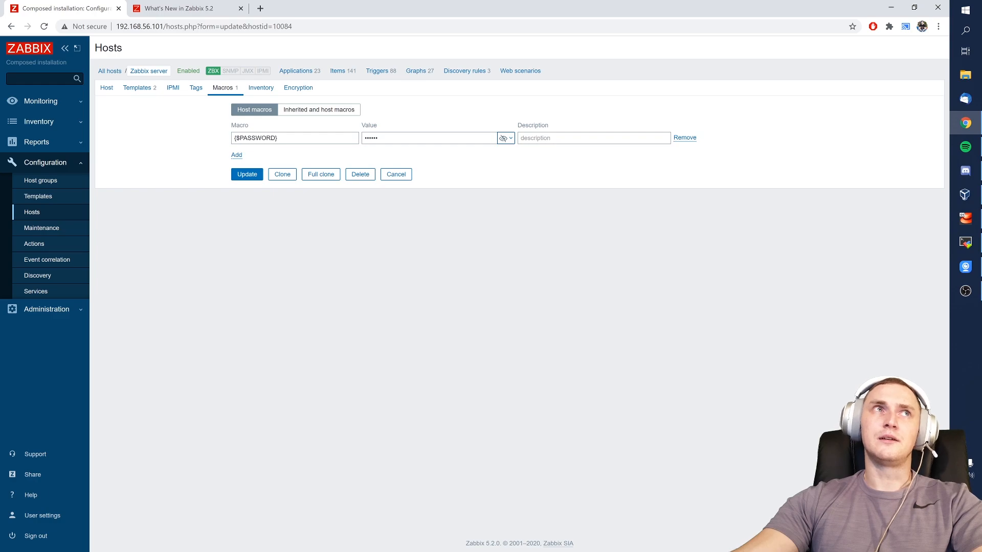
{"action": "double_click", "coordinate": [426, 138]}
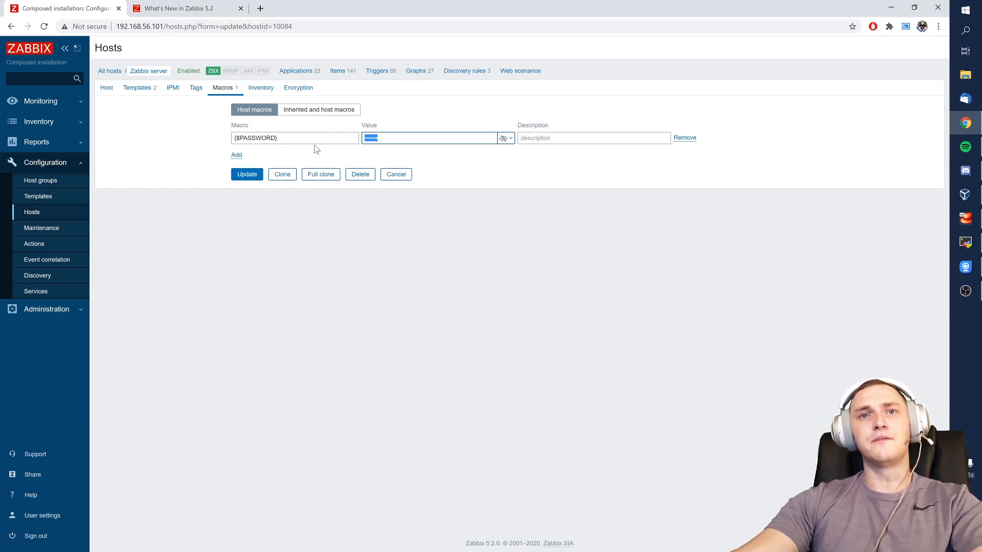
{"action": "left_click", "coordinate": [506, 138]}
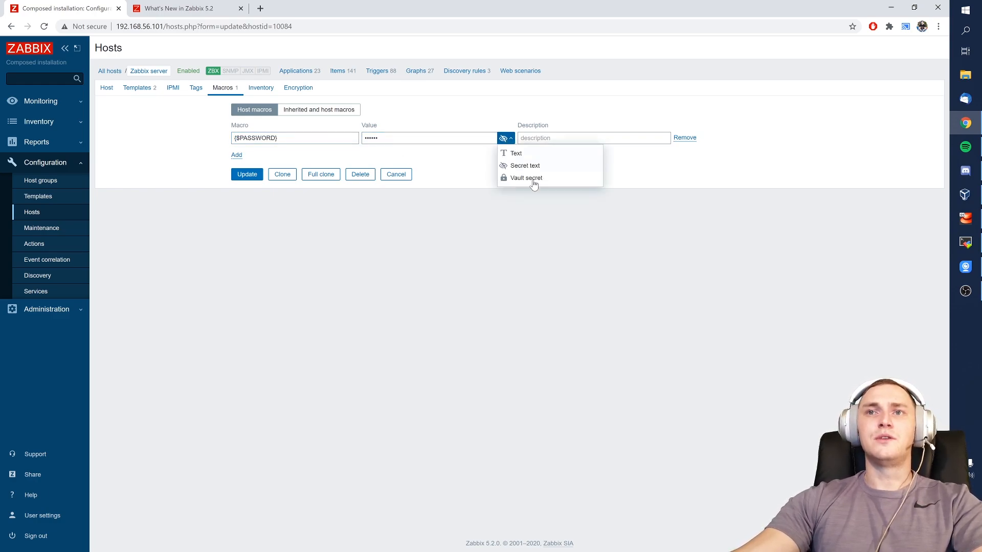
{"action": "mouse_move", "coordinate": [527, 181]}
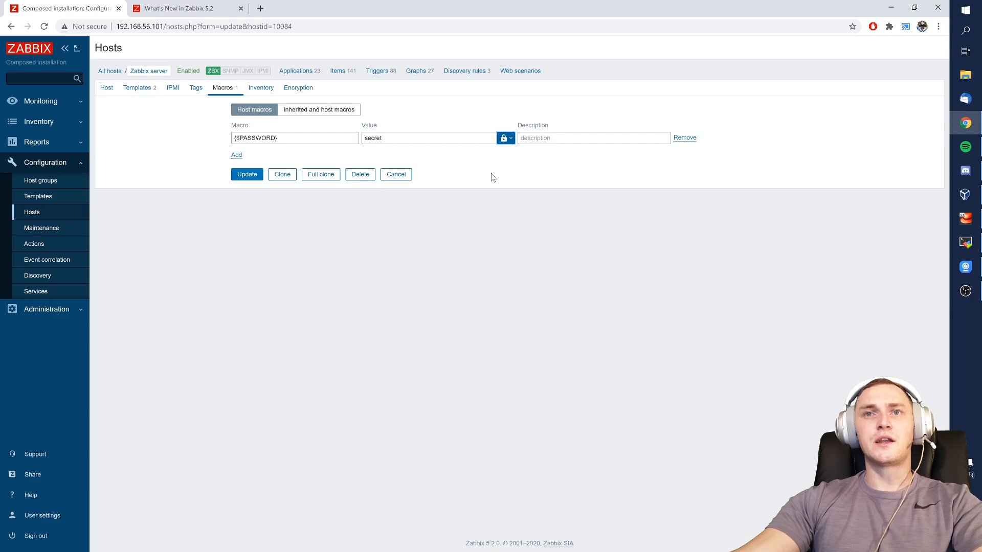
{"action": "left_click", "coordinate": [189, 9]}
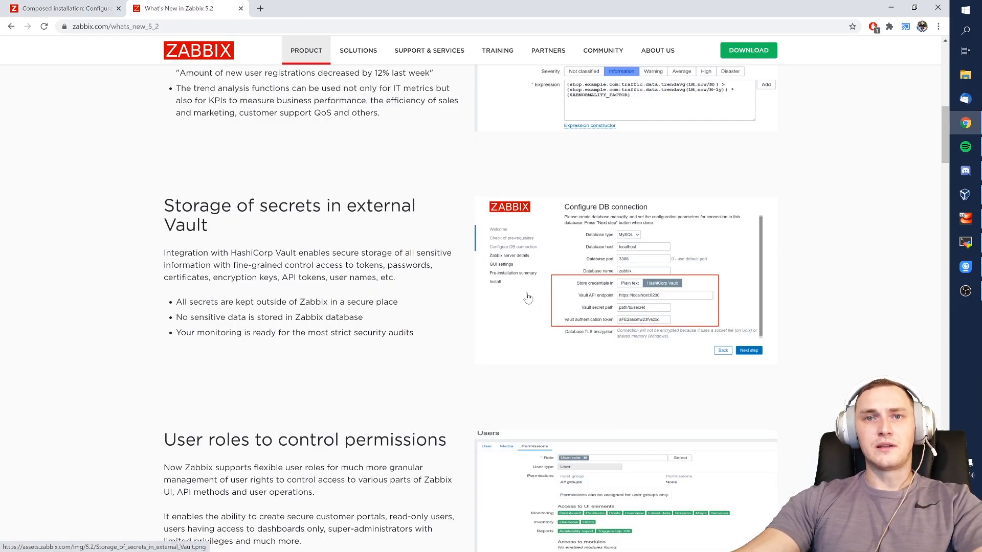
{"action": "mouse_move", "coordinate": [501, 242]}
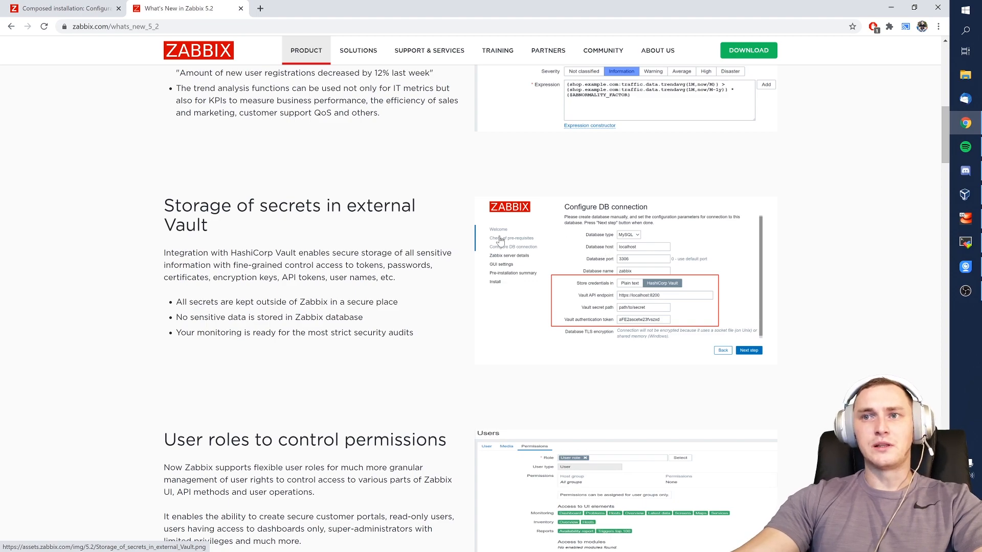
Glance at the host macros, then highlight the fine-grained access control phrase in the Vault section
{"action": "left_click", "coordinate": [66, 11]}
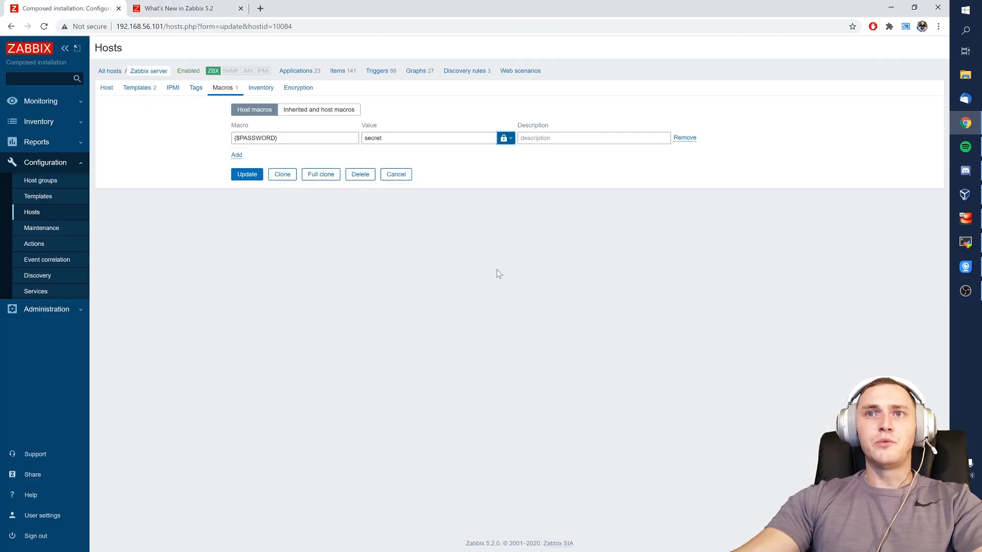
{"action": "left_click", "coordinate": [189, 9]}
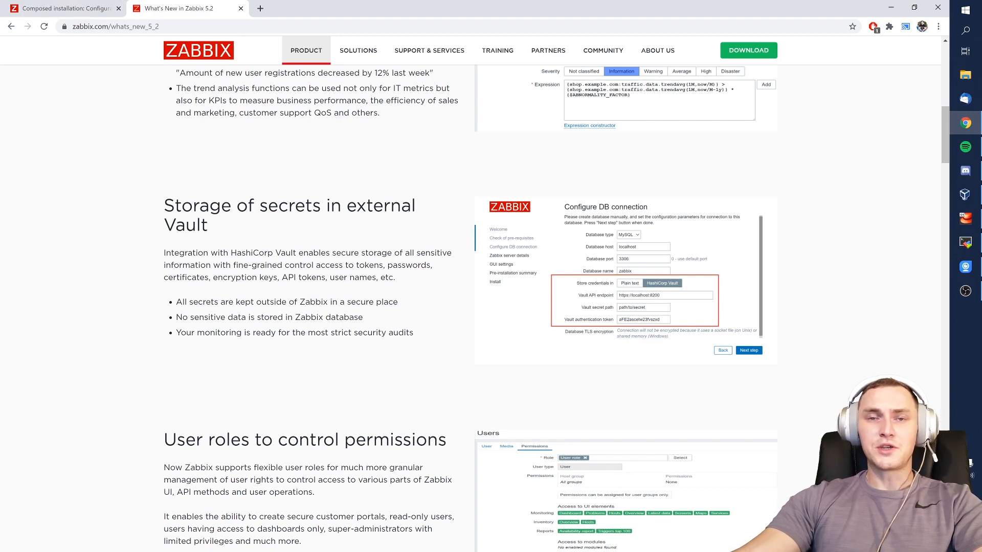
{"action": "left_click_drag", "start_coordinate": [173, 265], "coordinate": [282, 265]}
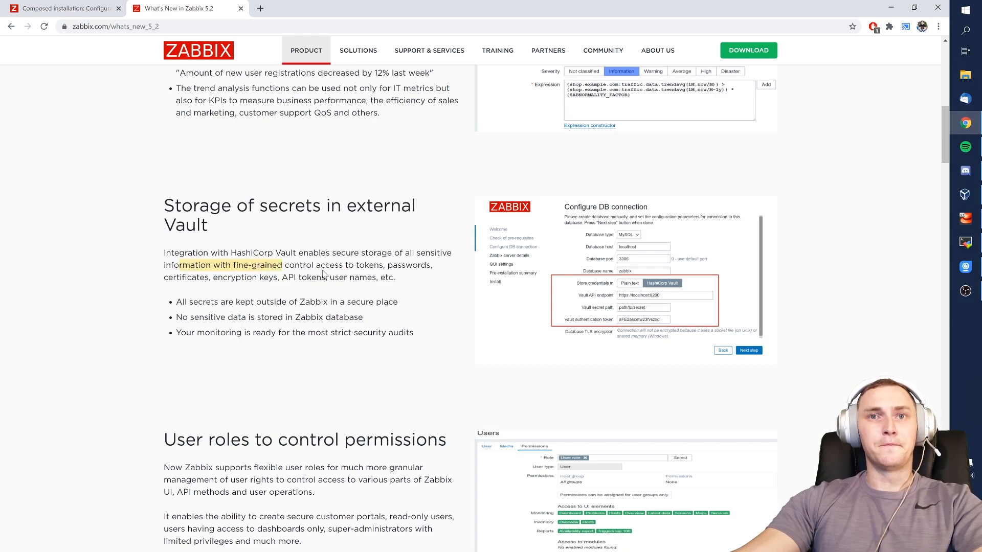
{"action": "mouse_move", "coordinate": [201, 292]}
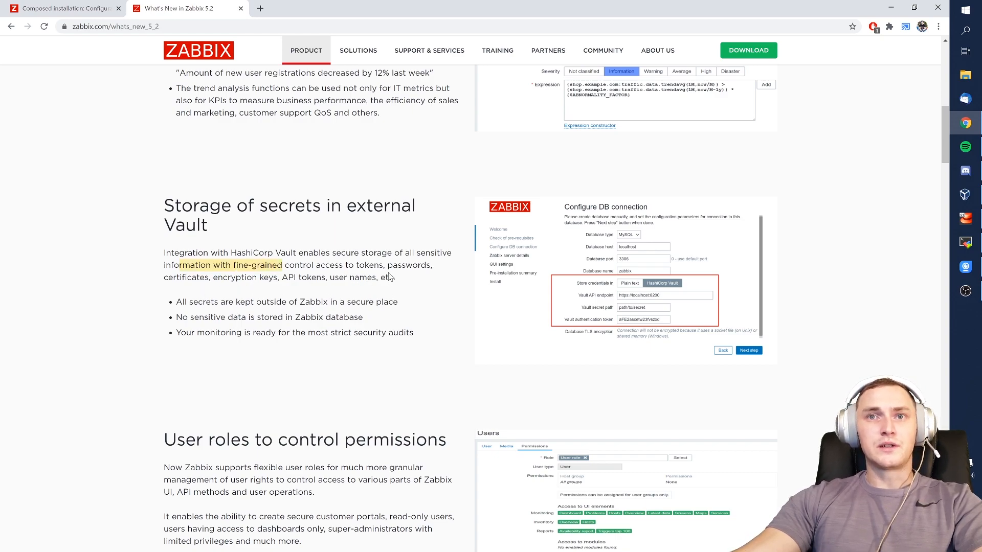
Scroll down to the User roles to control permissions section and return to the Zabbix frontend
{"action": "scroll", "scroll_direction": "down", "scroll_amount": 3}
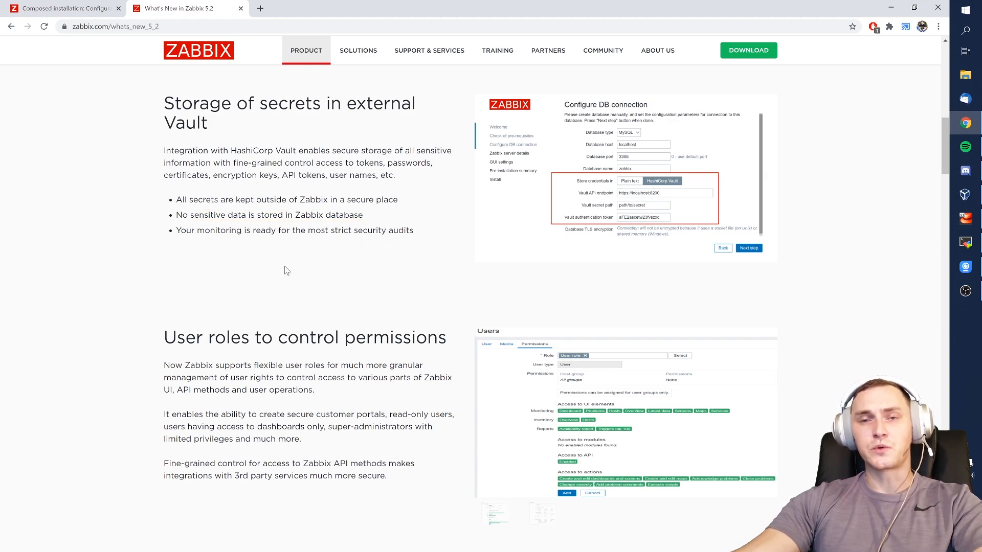
{"action": "mouse_move", "coordinate": [262, 293]}
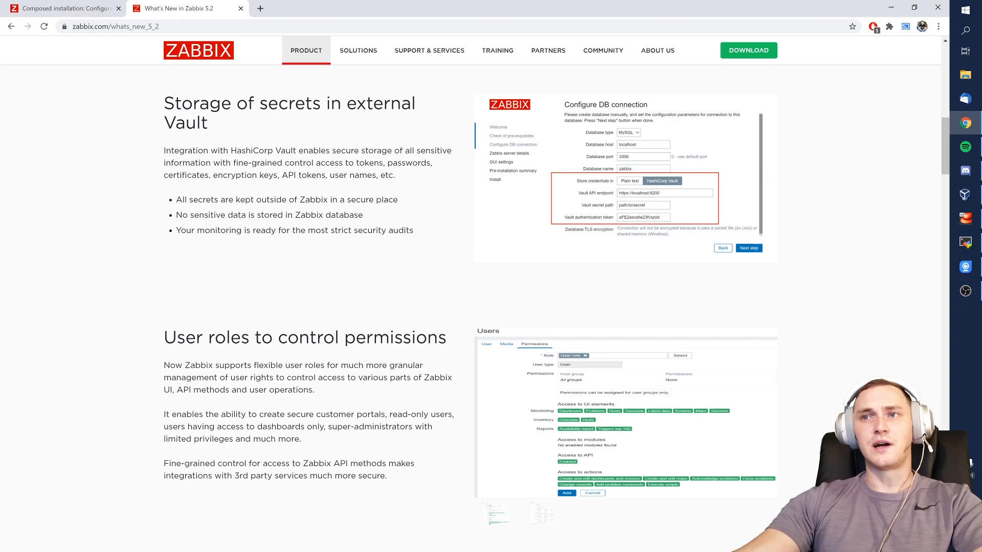
{"action": "scroll", "scroll_direction": "down", "scroll_amount": 3}
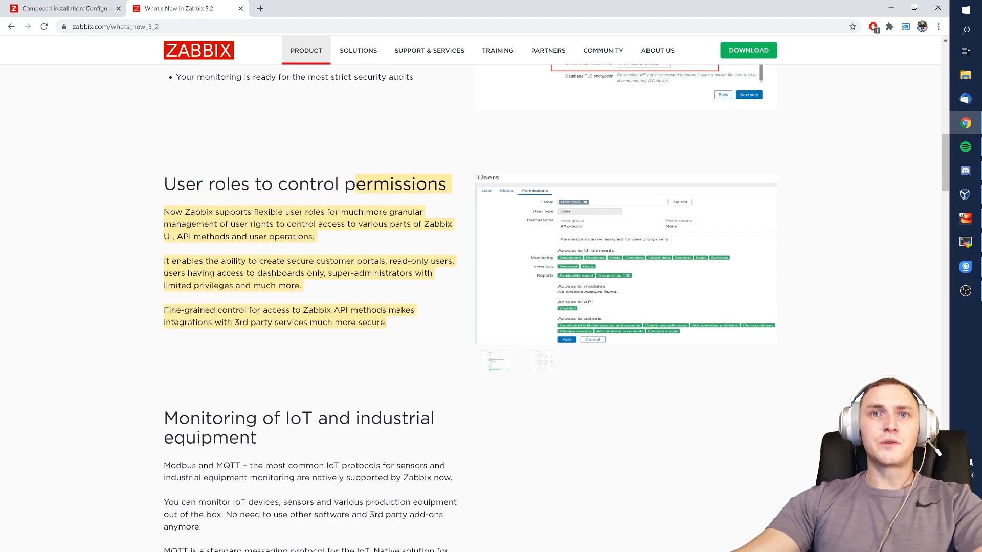
{"action": "scroll", "scroll_direction": "down", "scroll_amount": 3}
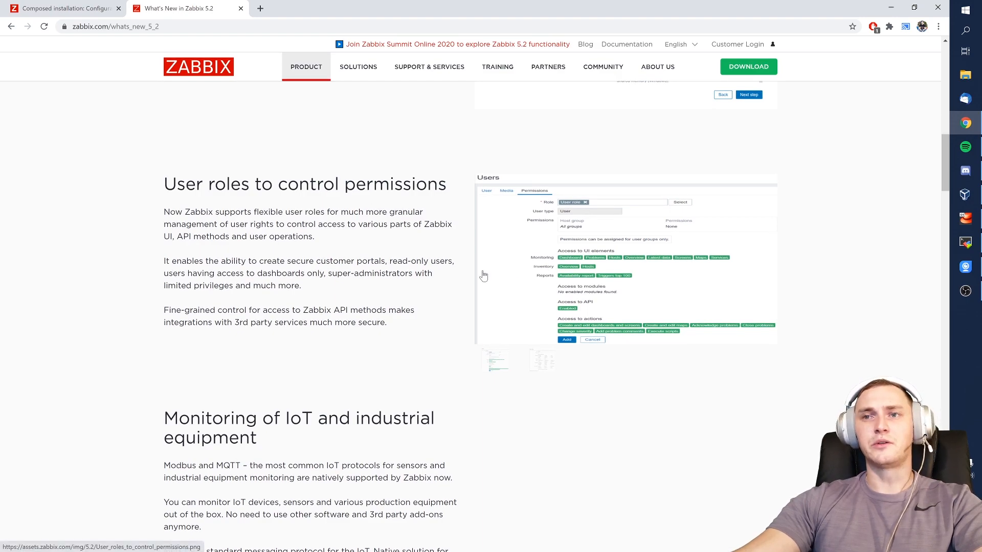
{"action": "mouse_move", "coordinate": [294, 248]}
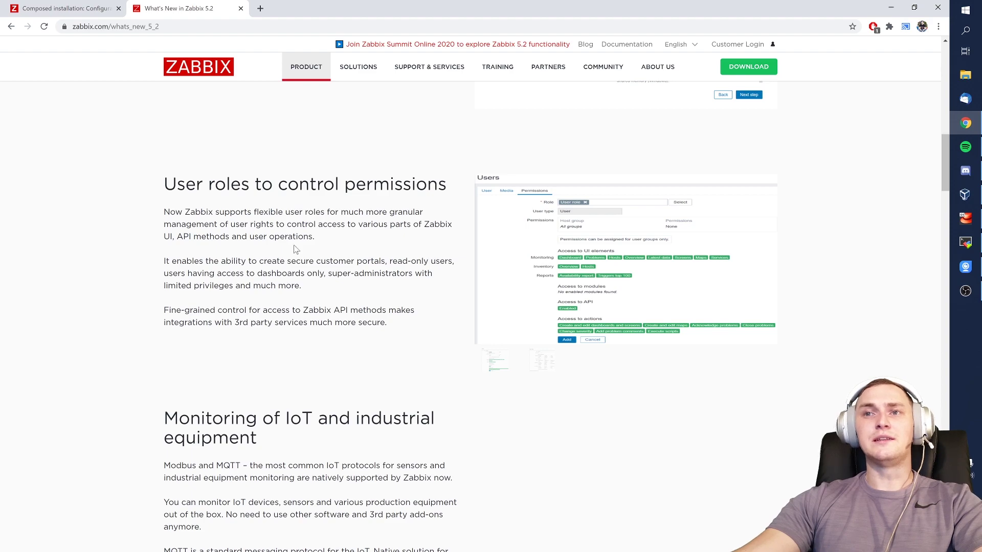
{"action": "mouse_move", "coordinate": [348, 295]}
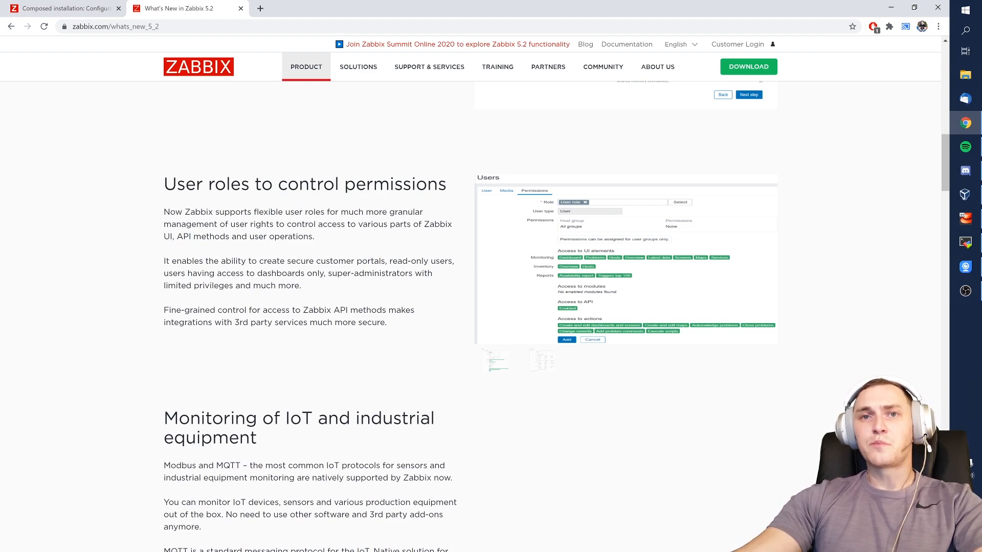
{"action": "left_click", "coordinate": [67, 8]}
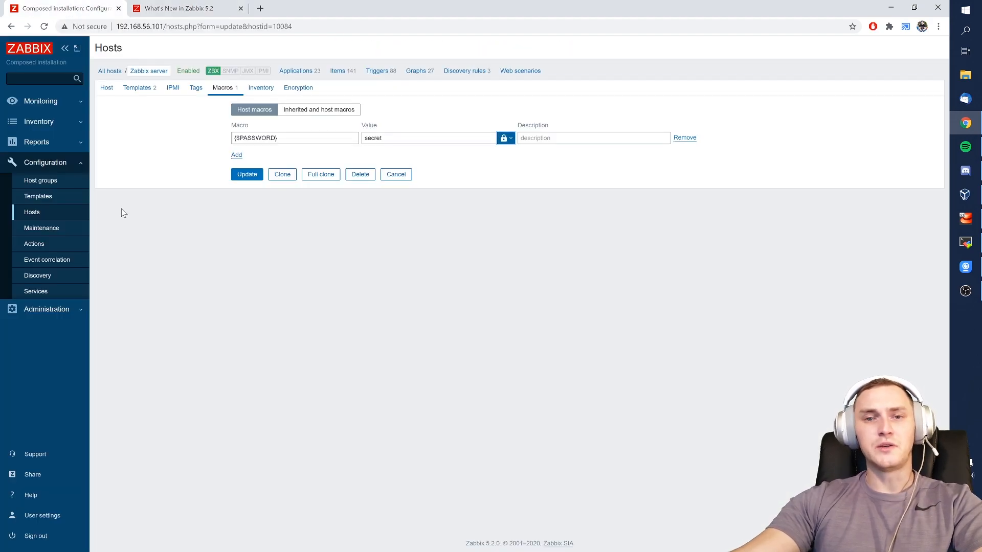
{"action": "mouse_move", "coordinate": [144, 219]}
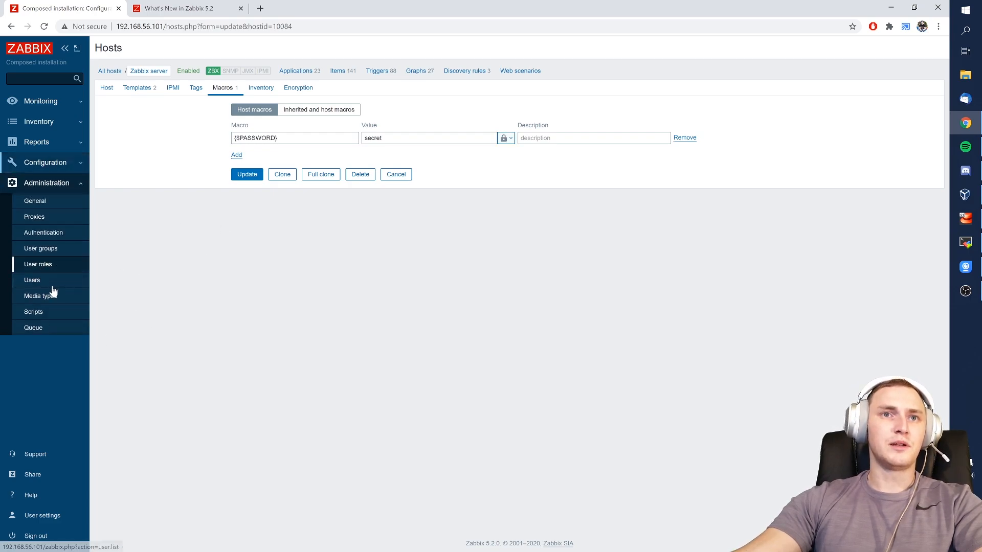
Review a new user's Media and Permissions tabs under Administration > Users, then list the user roles
{"action": "left_click", "coordinate": [32, 280]}
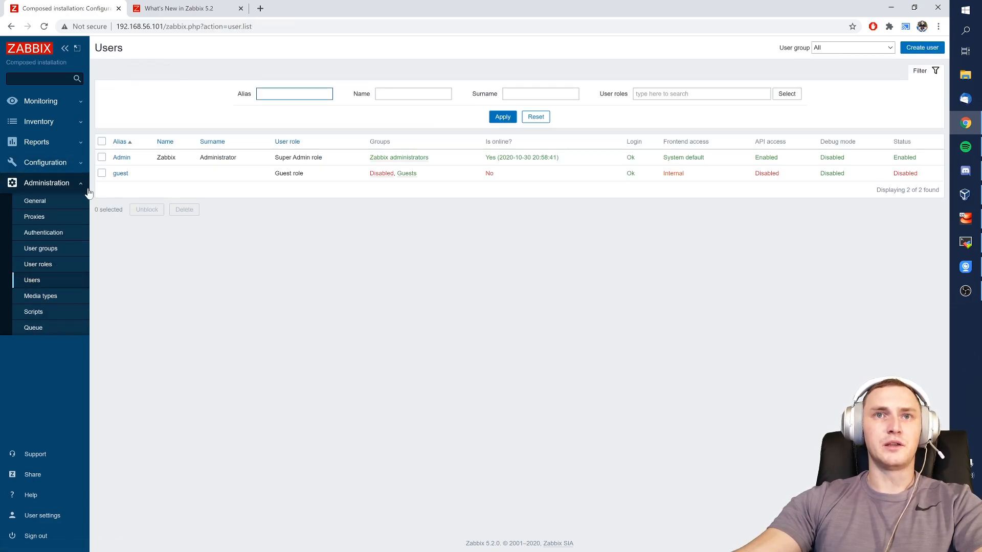
{"action": "left_click", "coordinate": [923, 47]}
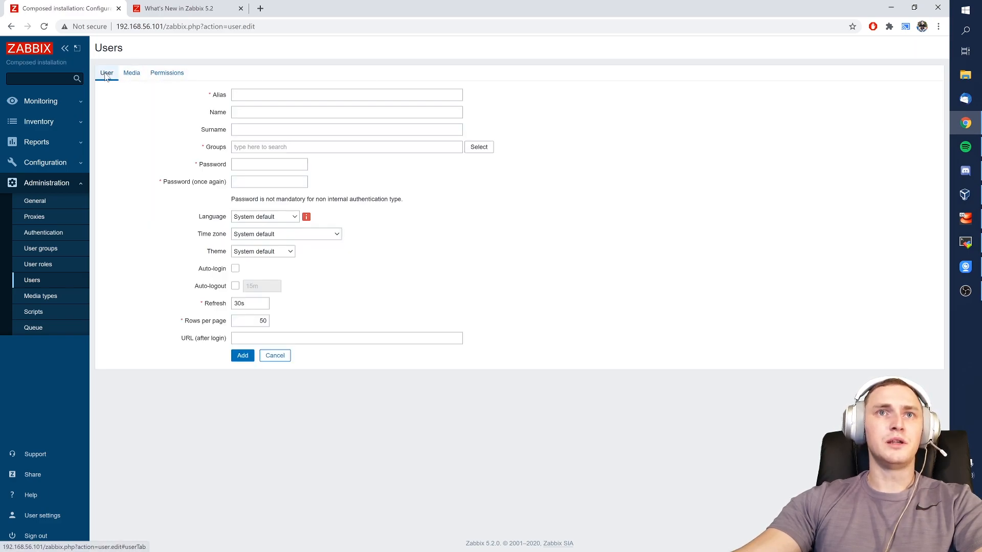
{"action": "left_click", "coordinate": [132, 72]}
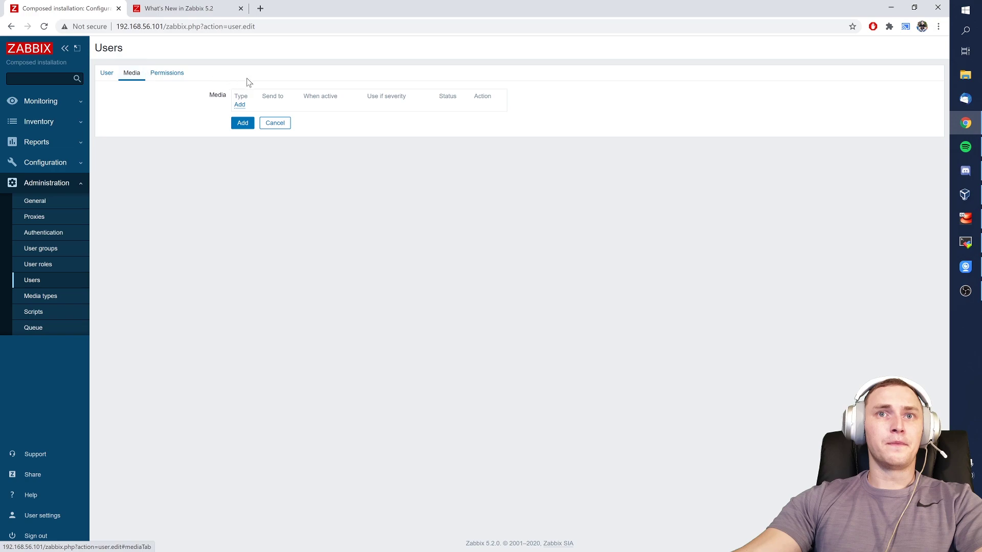
{"action": "left_click", "coordinate": [239, 105]}
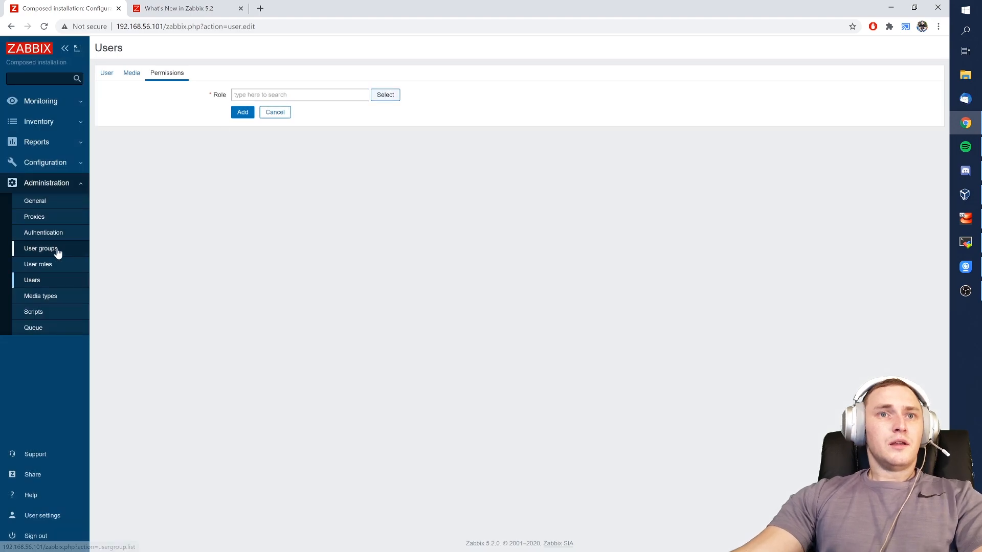
{"action": "left_click", "coordinate": [38, 264]}
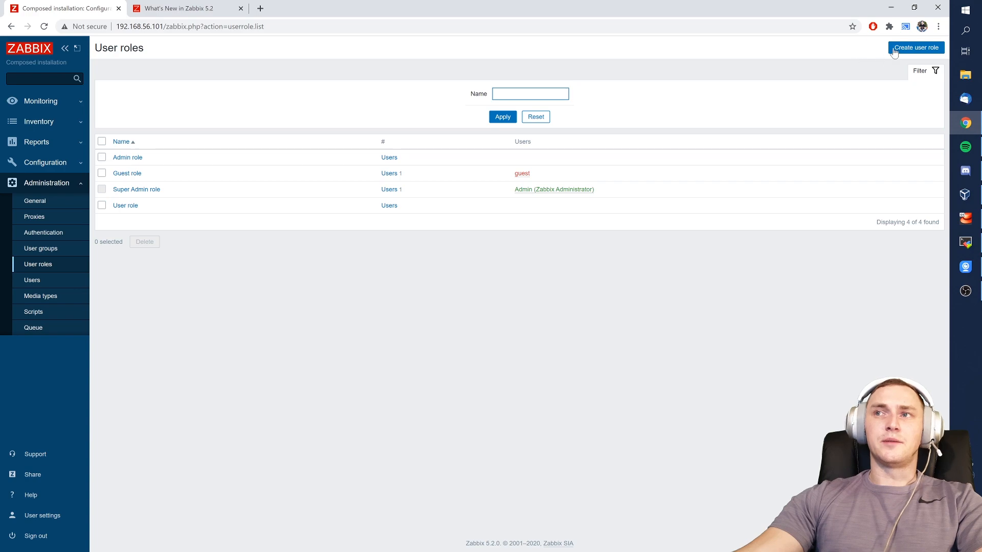
{"action": "mouse_move", "coordinate": [903, 50]}
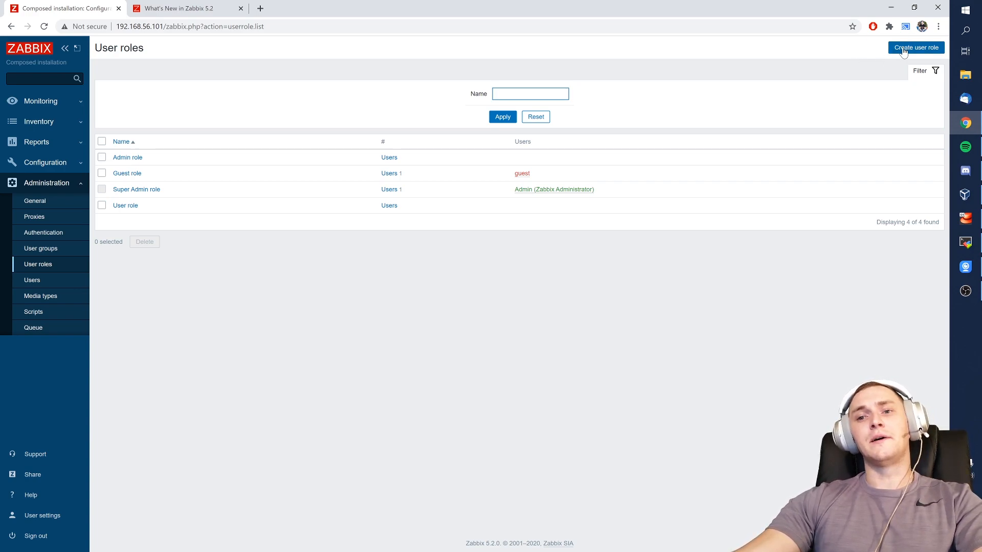
Create a new user role and settle its User type on Admin after trying Super admin
{"action": "left_click", "coordinate": [916, 47]}
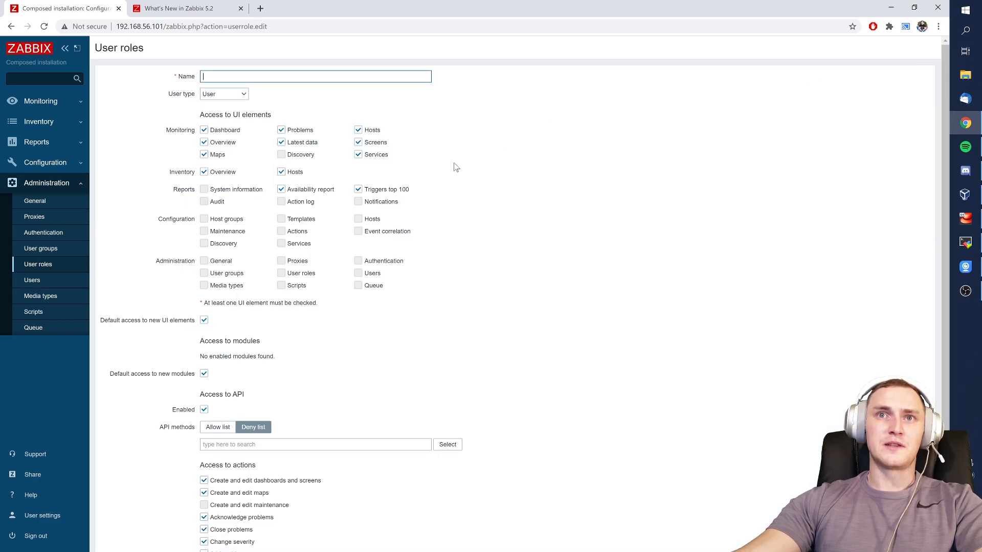
{"action": "scroll", "scroll_direction": "down", "scroll_amount": 3}
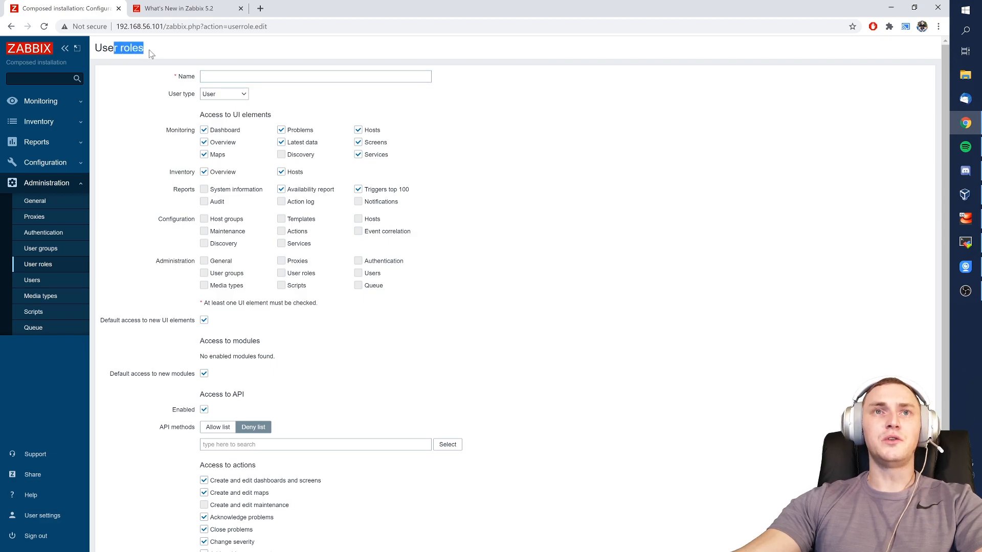
{"action": "left_click", "coordinate": [223, 94]}
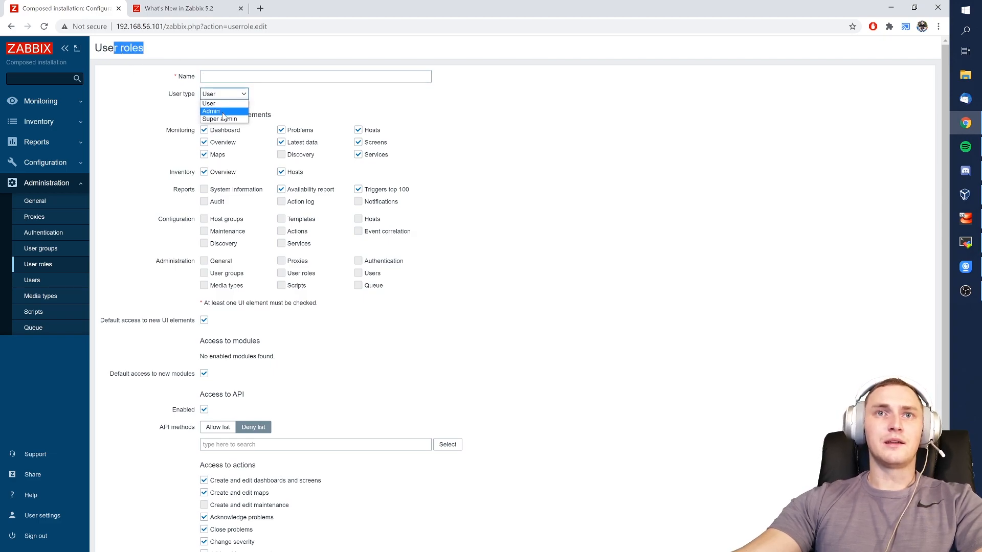
{"action": "left_click", "coordinate": [211, 111]}
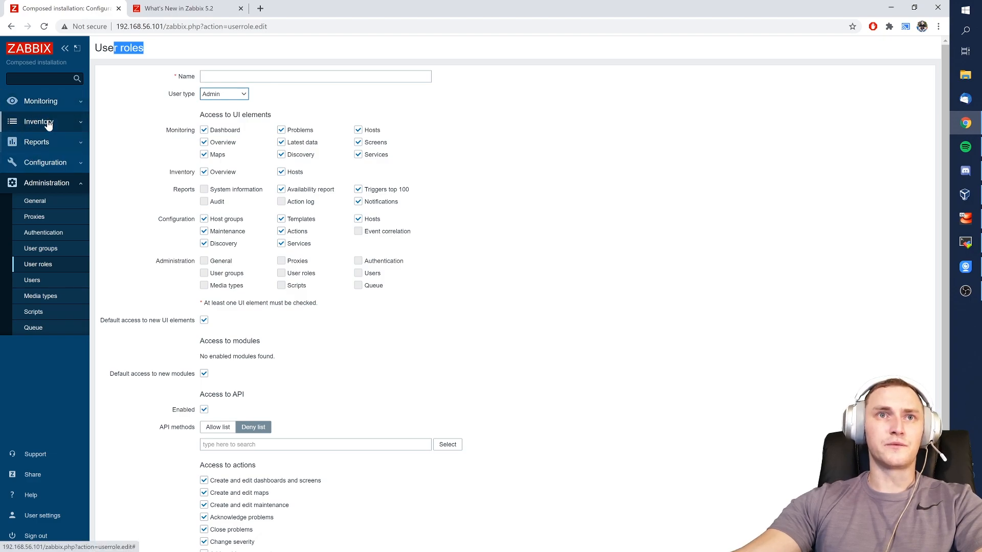
{"action": "mouse_move", "coordinate": [61, 166]}
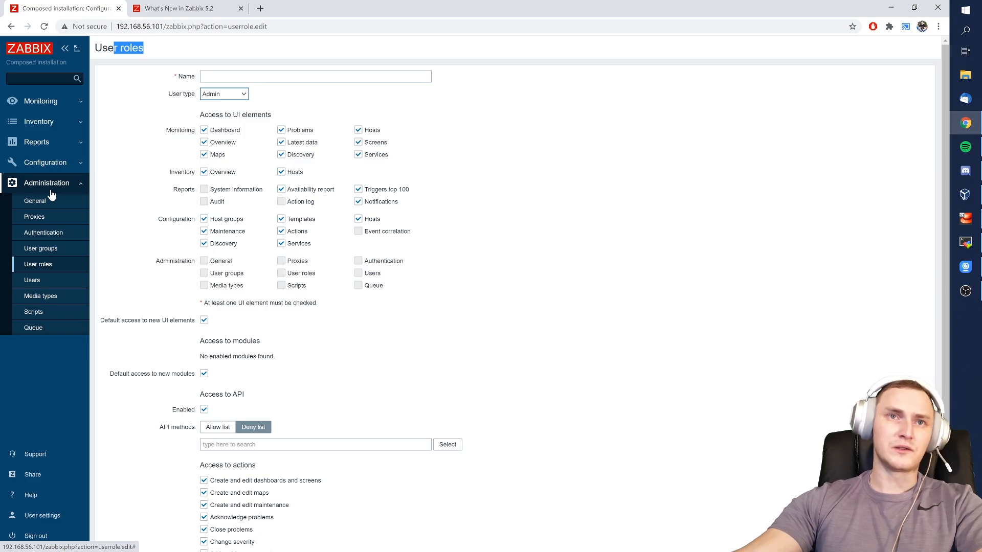
{"action": "left_click", "coordinate": [223, 93]}
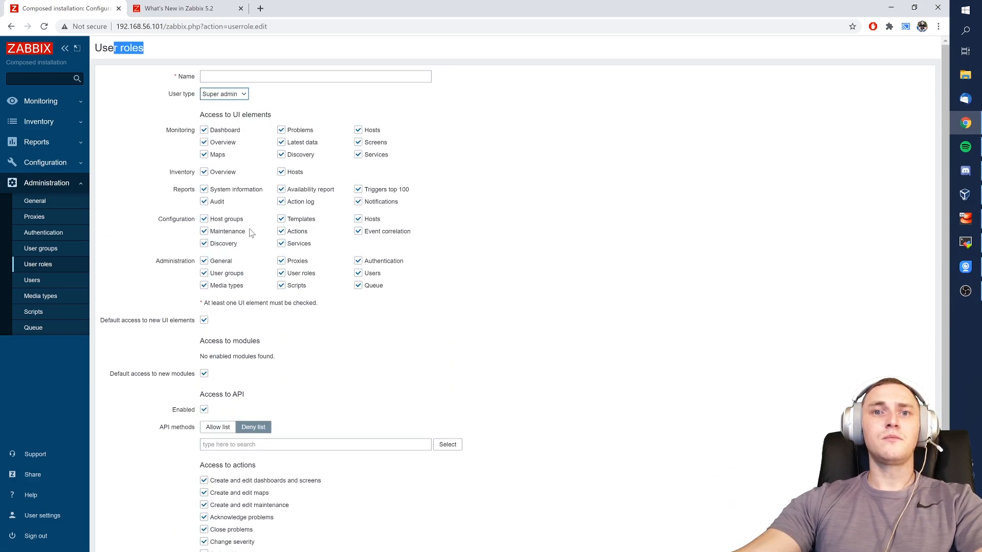
{"action": "left_click", "coordinate": [223, 94]}
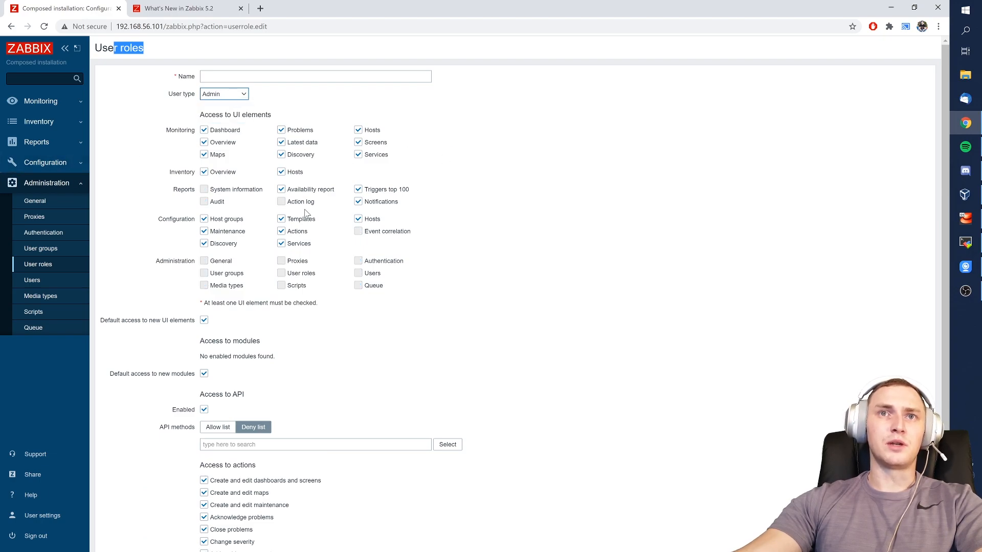
Remove the role's access to monitoring Hosts, Latest data, Discovery and Services pages
{"action": "scroll", "scroll_direction": "down", "scroll_amount": 3}
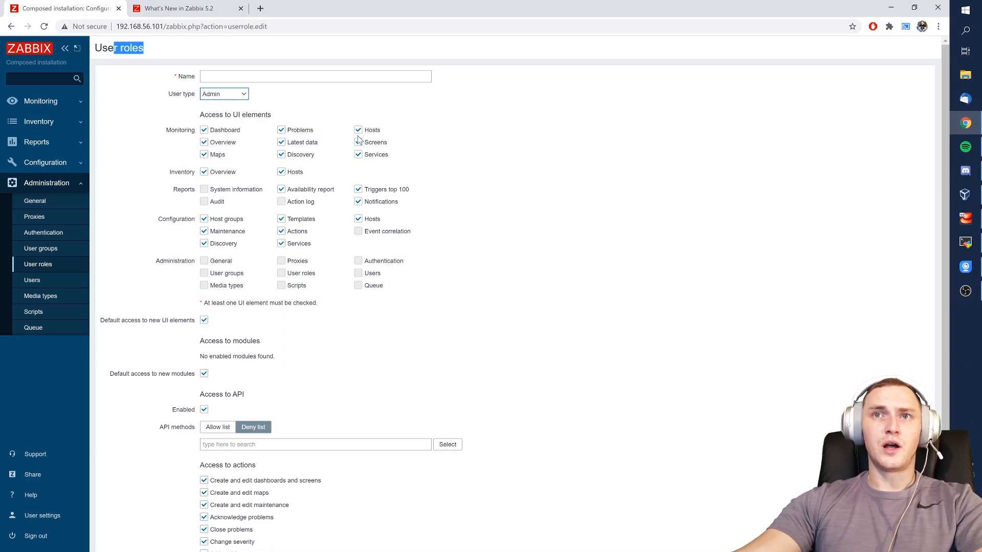
{"action": "left_click", "coordinate": [358, 129]}
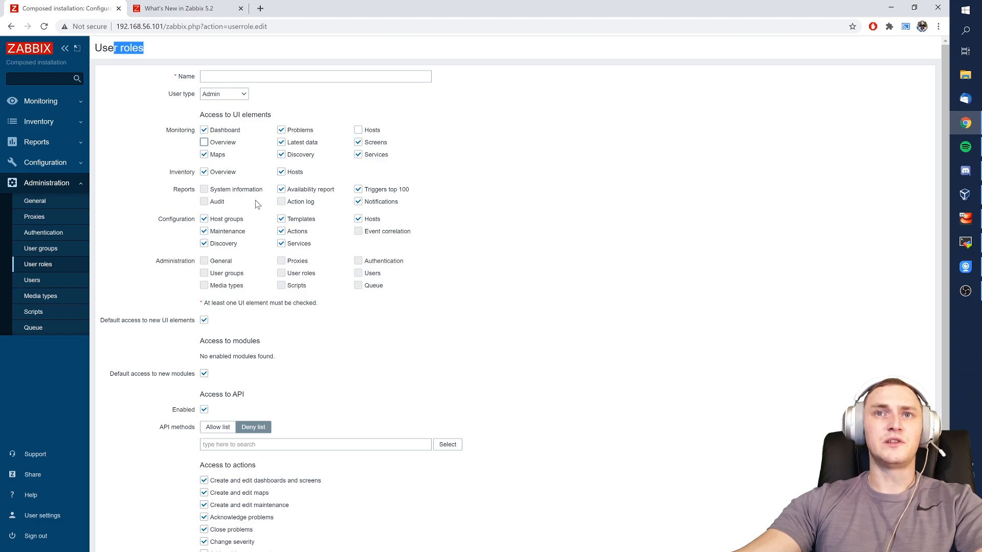
{"action": "left_click", "coordinate": [280, 142]}
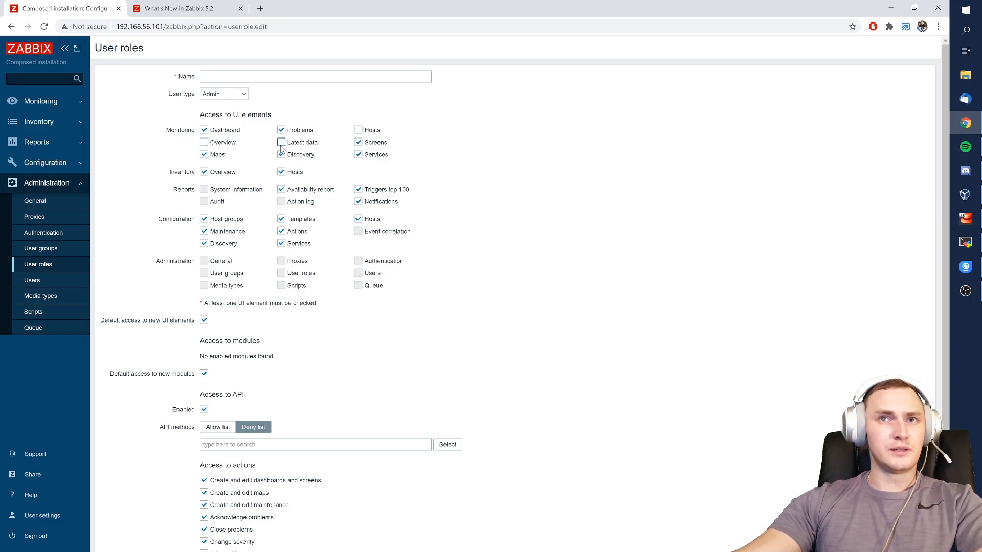
{"action": "left_click", "coordinate": [281, 142]}
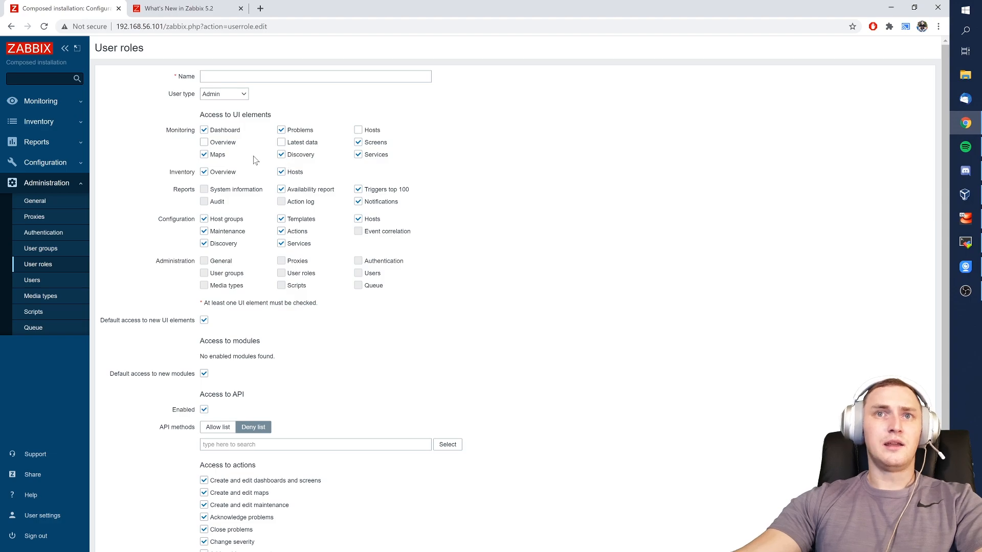
{"action": "left_click", "coordinate": [358, 154]}
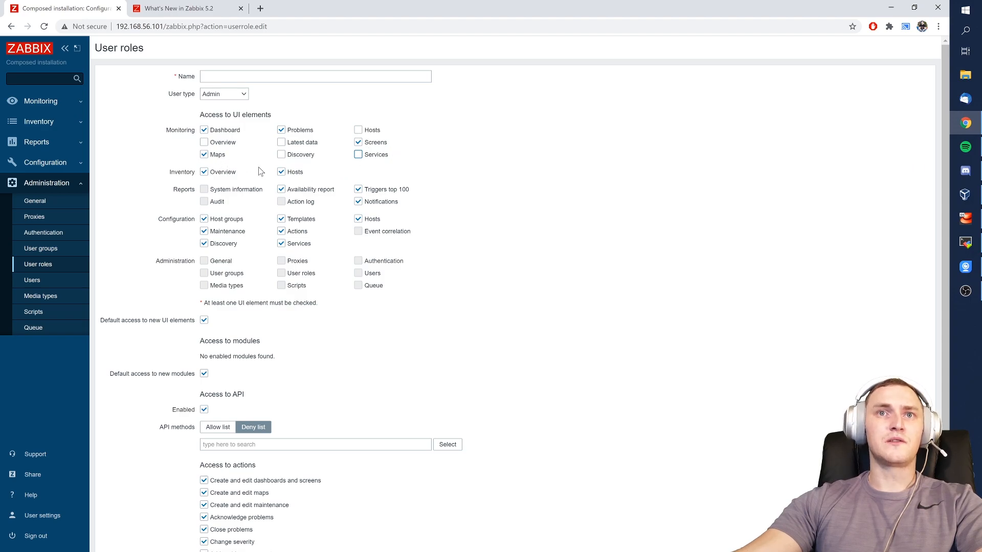
{"action": "mouse_move", "coordinate": [412, 178]}
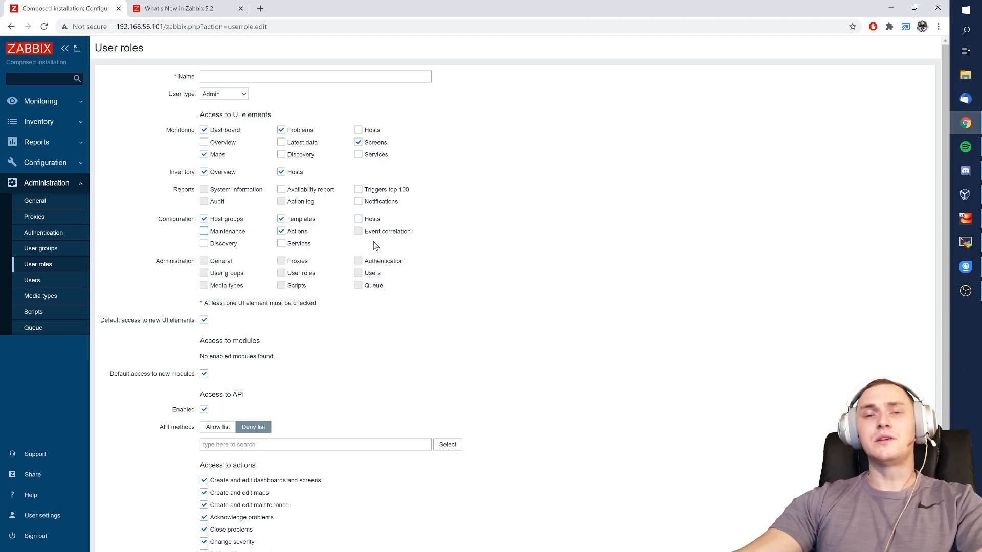
Name the role 'Customer A' and scroll on to its API access settings
{"action": "scroll", "scroll_direction": "down", "scroll_amount": 3}
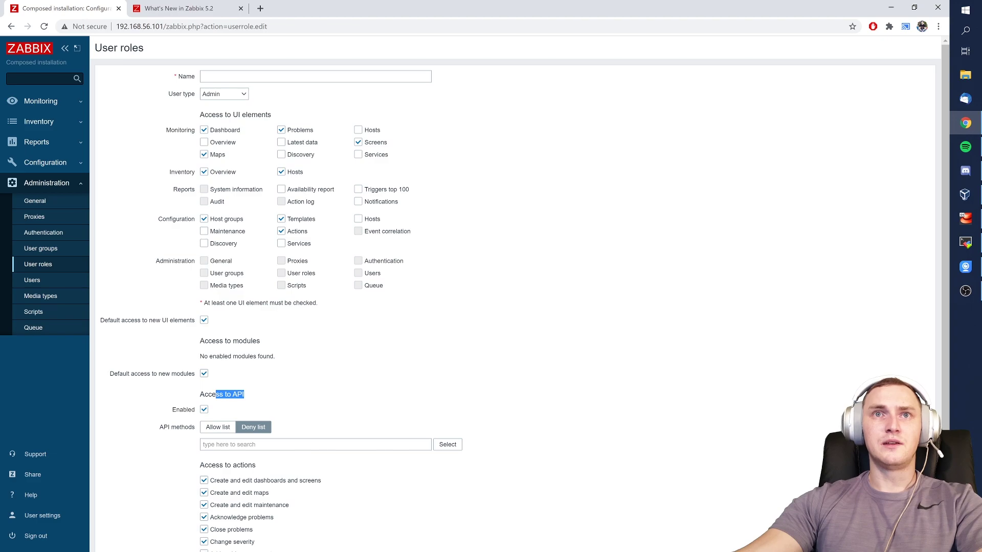
{"action": "type", "text": "Customer A"}
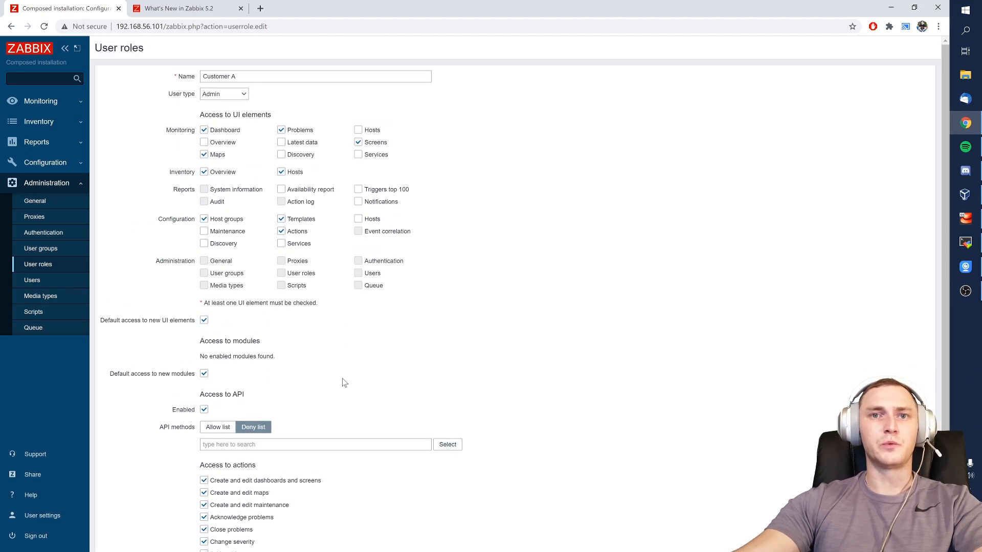
{"action": "scroll", "scroll_direction": "down", "scroll_amount": 3}
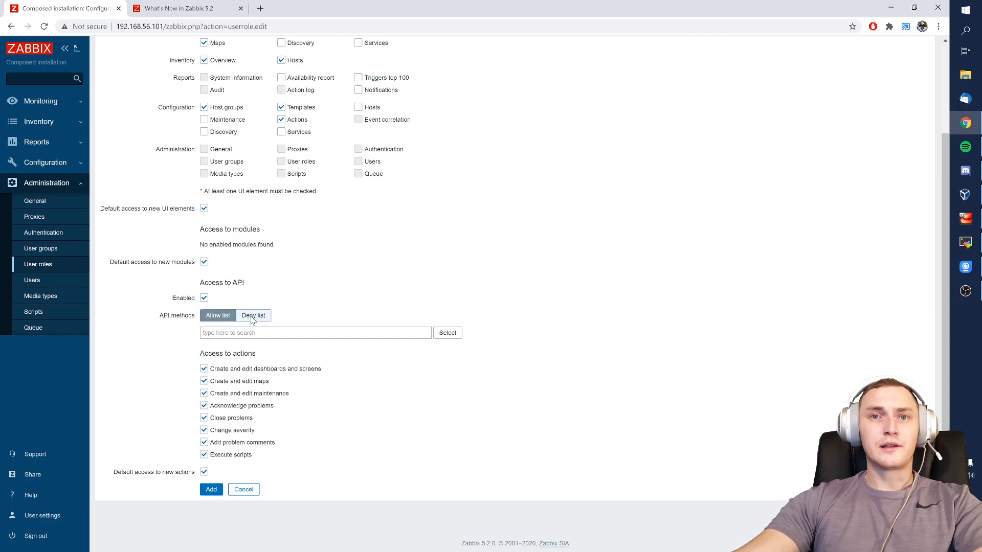
Add action.delete to the role's API method list and make it an allow list
{"action": "left_click", "coordinate": [253, 315]}
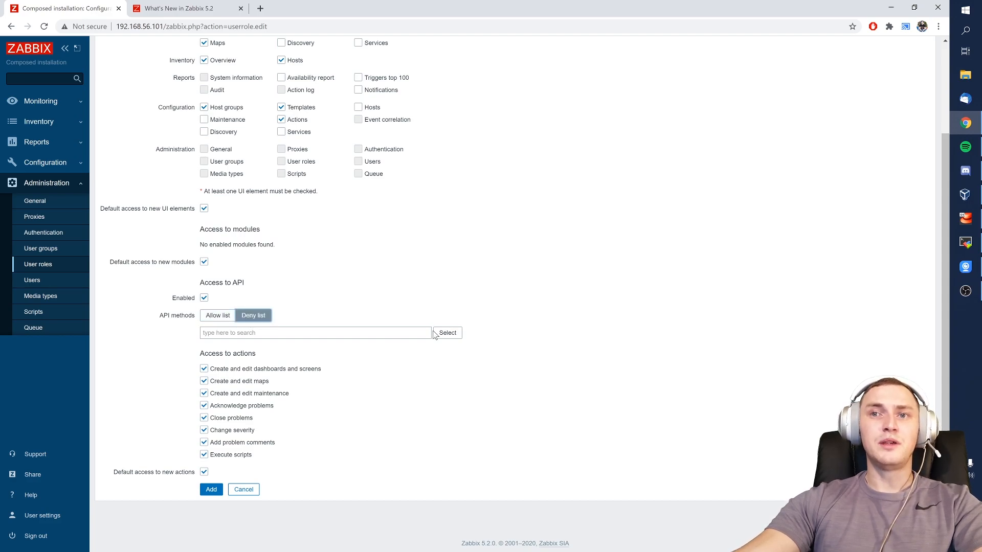
{"action": "left_click", "coordinate": [447, 333]}
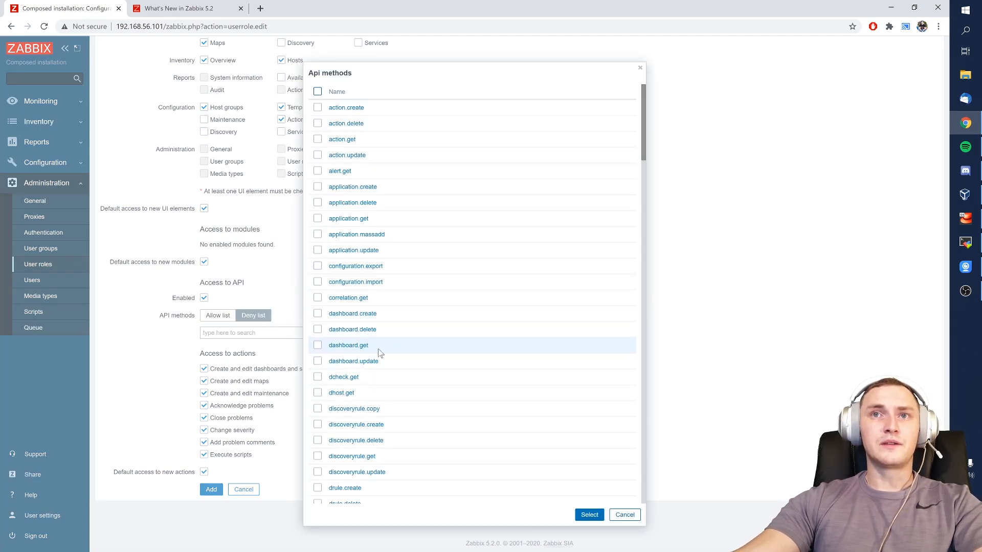
{"action": "mouse_move", "coordinate": [373, 108]}
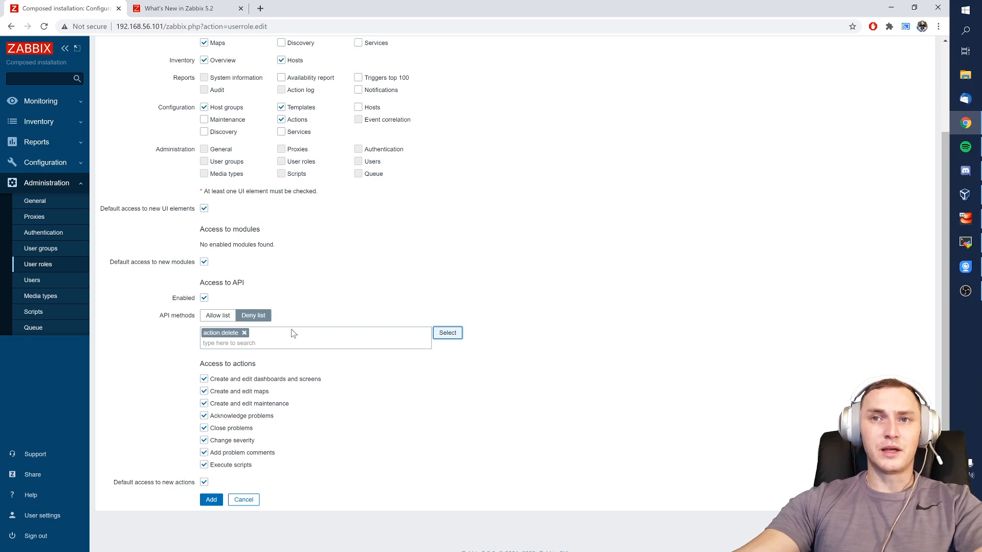
{"action": "left_click", "coordinate": [217, 315]}
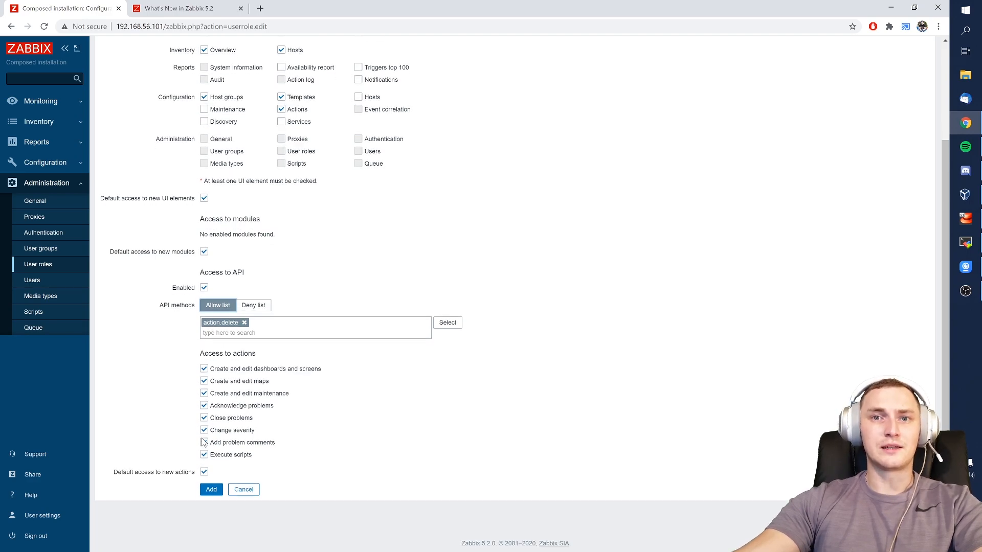
{"action": "double_click", "coordinate": [232, 354]}
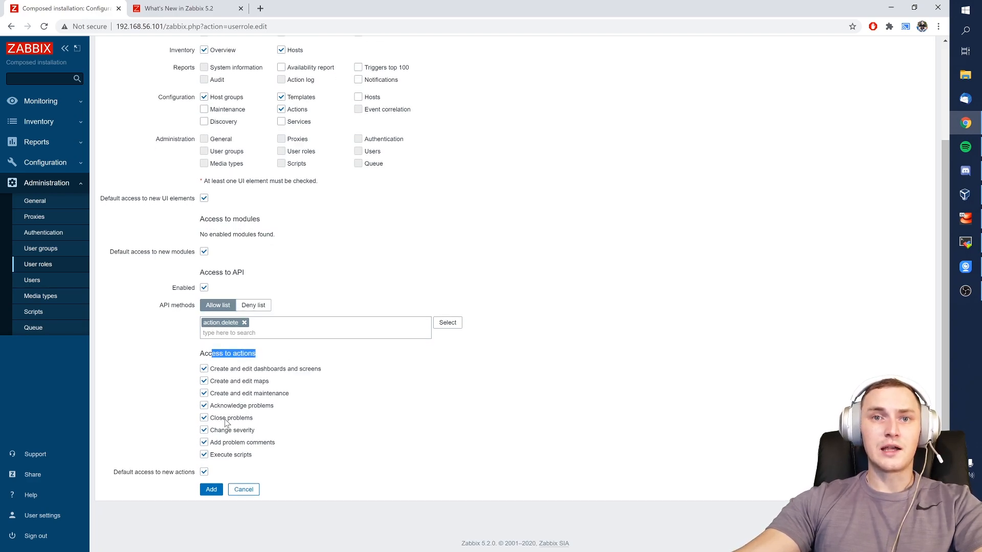
Disallow closing problems and save the Customer A user role
{"action": "left_click", "coordinate": [204, 418]}
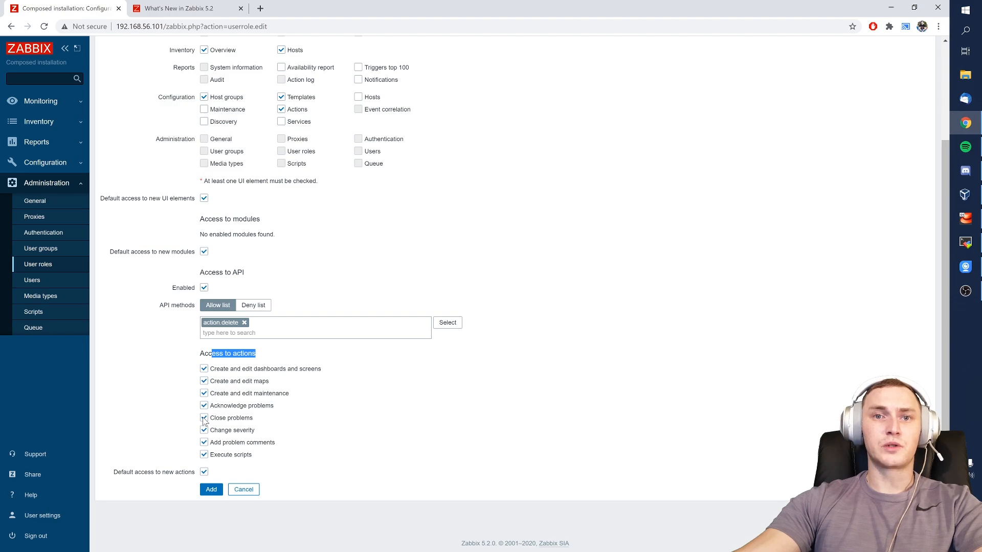
{"action": "left_click", "coordinate": [204, 418]}
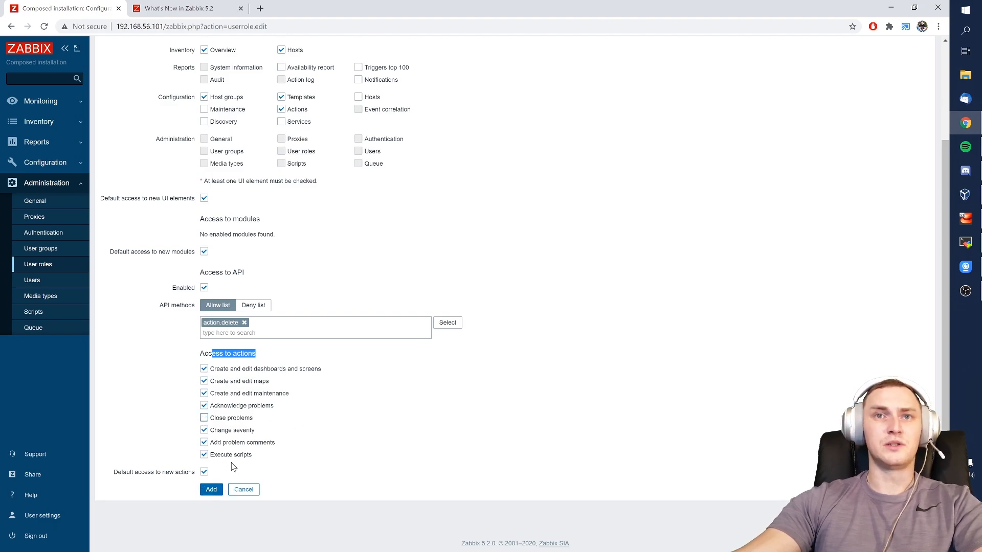
{"action": "left_click", "coordinate": [211, 489]}
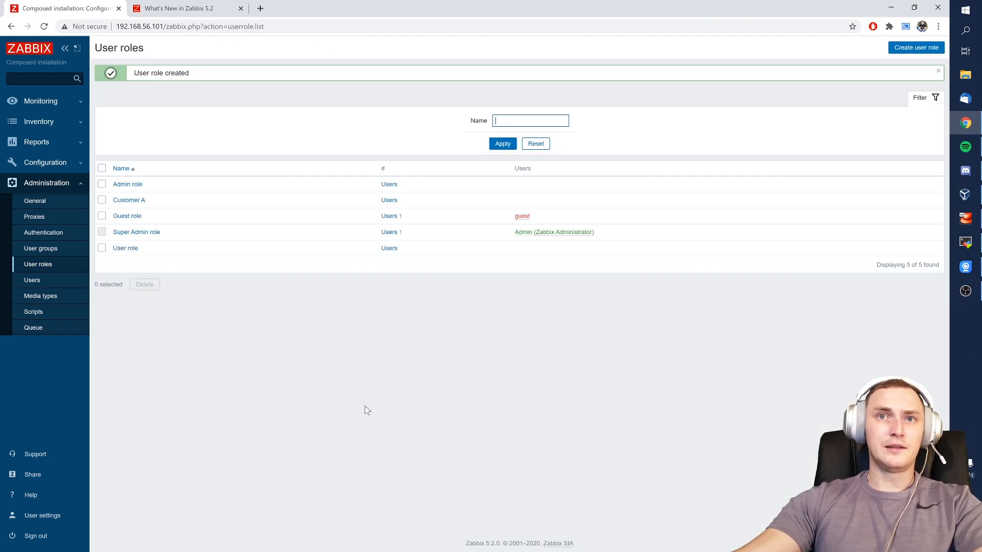
Start a new user Customer A Manager and assign it the Customer A role
{"action": "left_click", "coordinate": [32, 280]}
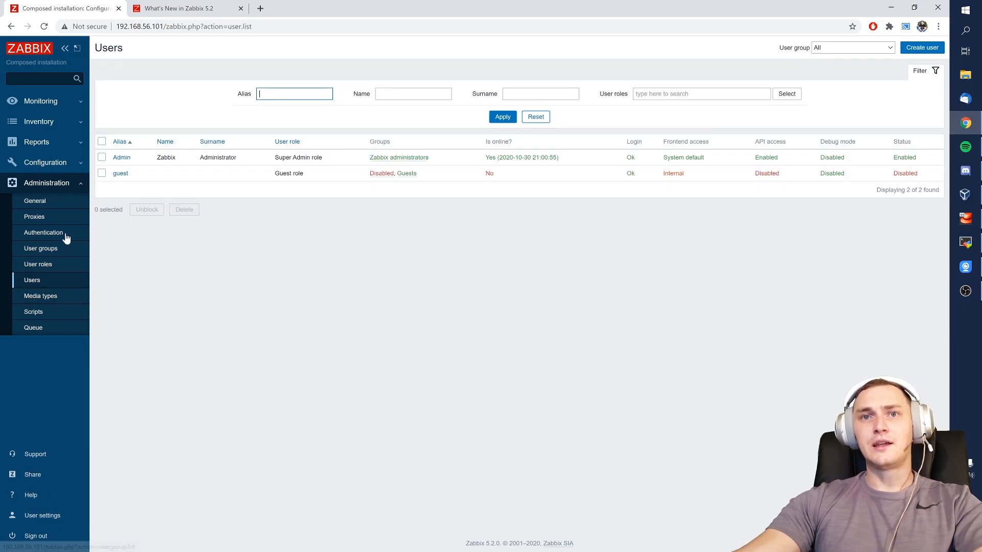
{"action": "left_click", "coordinate": [923, 47]}
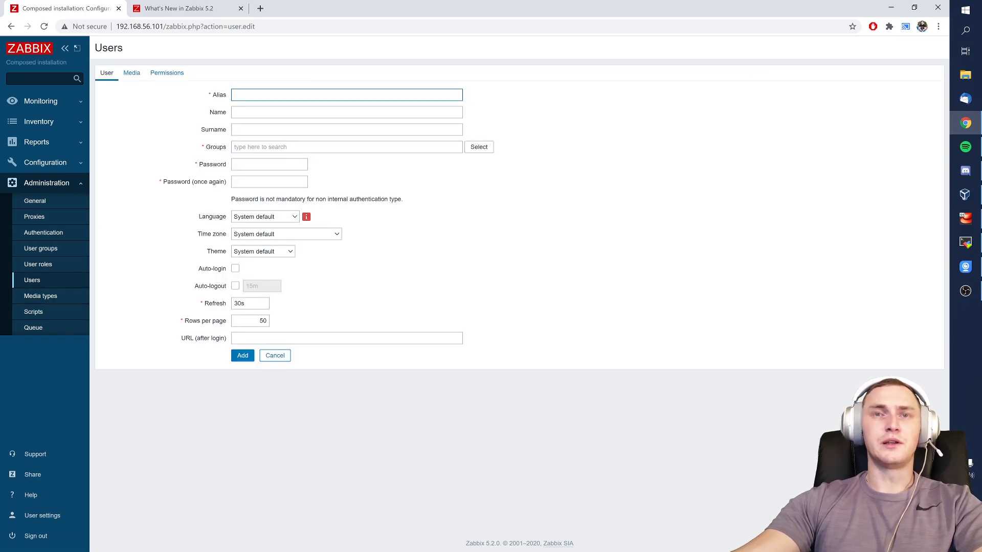
{"action": "type", "text": "Customer A M"}
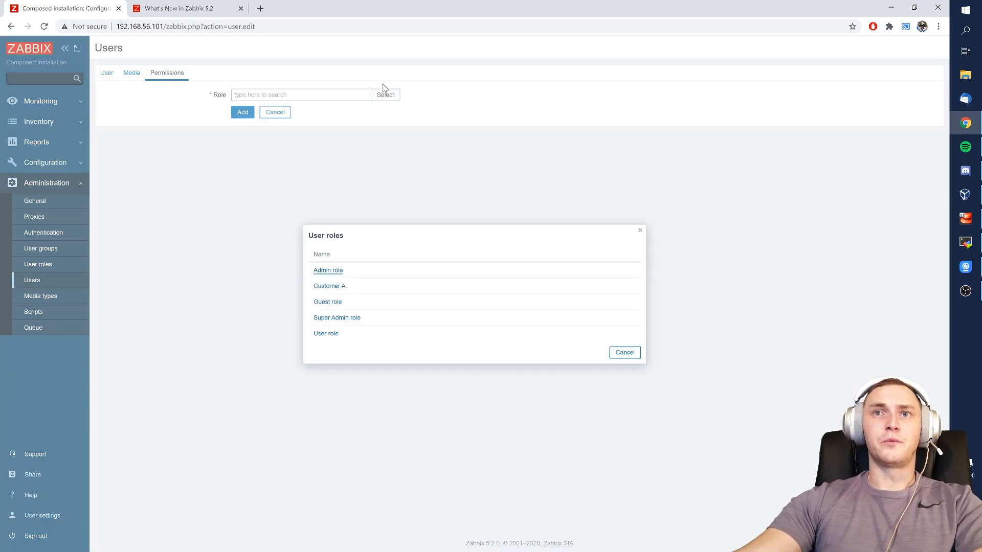
{"action": "left_click", "coordinate": [330, 286]}
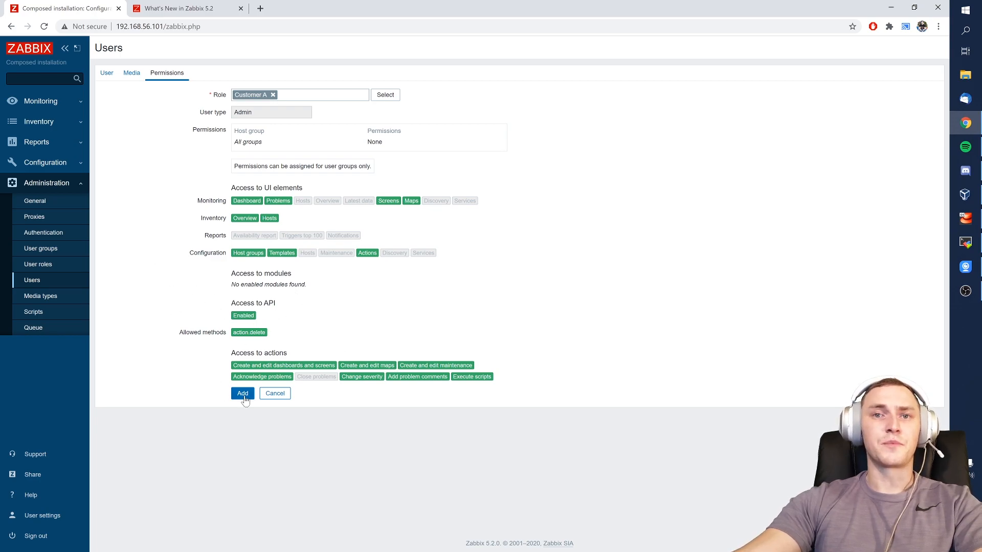
Attempt to save the user, hit the missing user group error, then return to What's New
{"action": "left_click", "coordinate": [242, 393]}
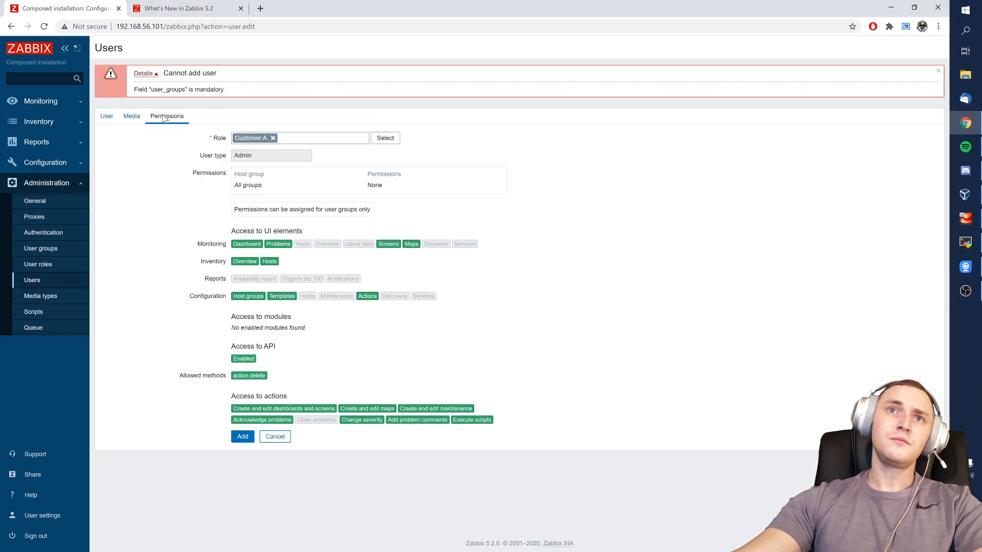
{"action": "left_click", "coordinate": [107, 116]}
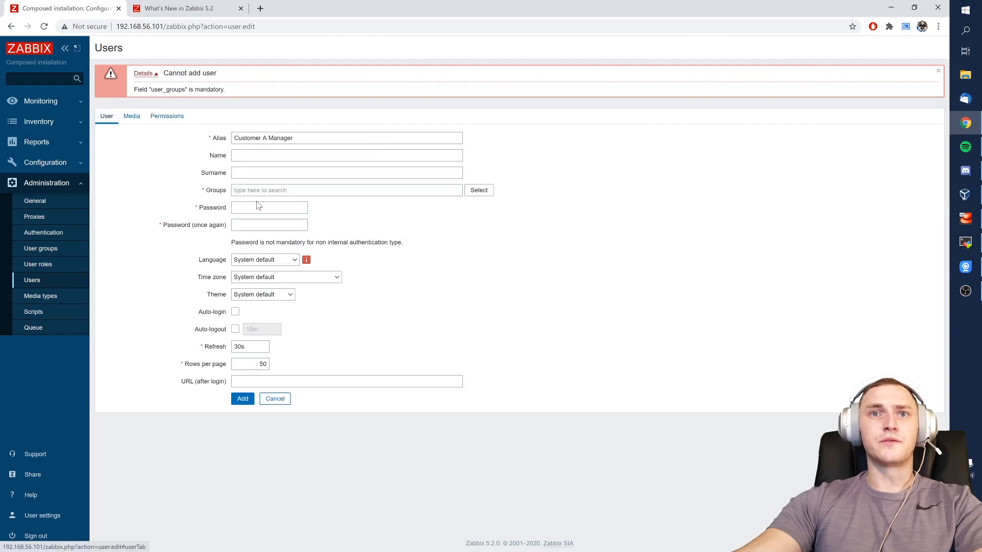
{"action": "left_click", "coordinate": [132, 116]}
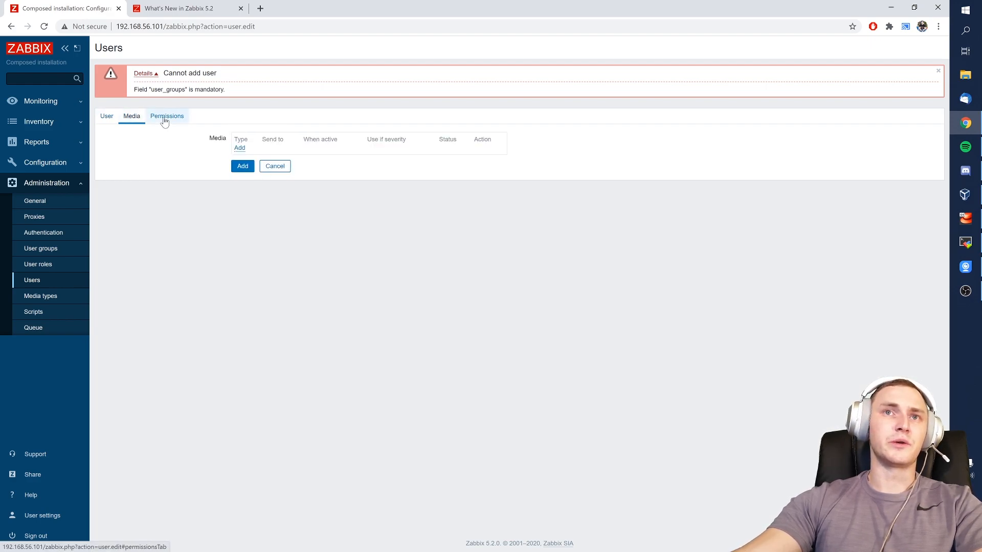
{"action": "left_click", "coordinate": [194, 9]}
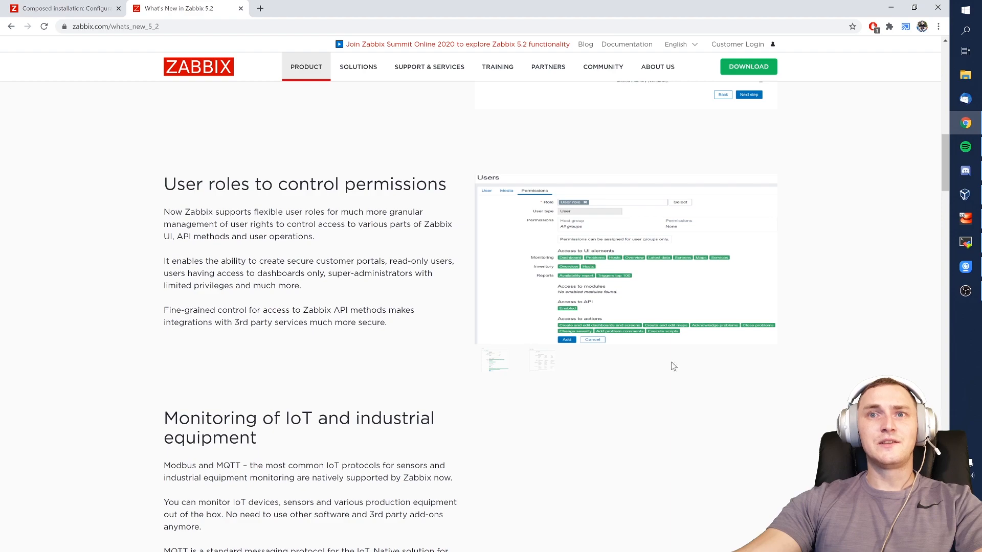
{"action": "mouse_move", "coordinate": [517, 353]}
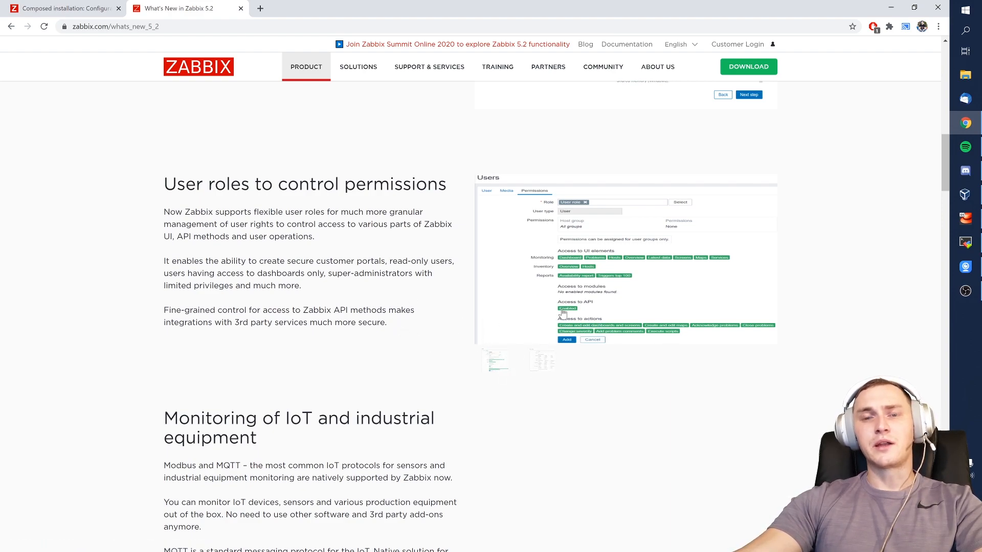
{"action": "mouse_move", "coordinate": [594, 306]}
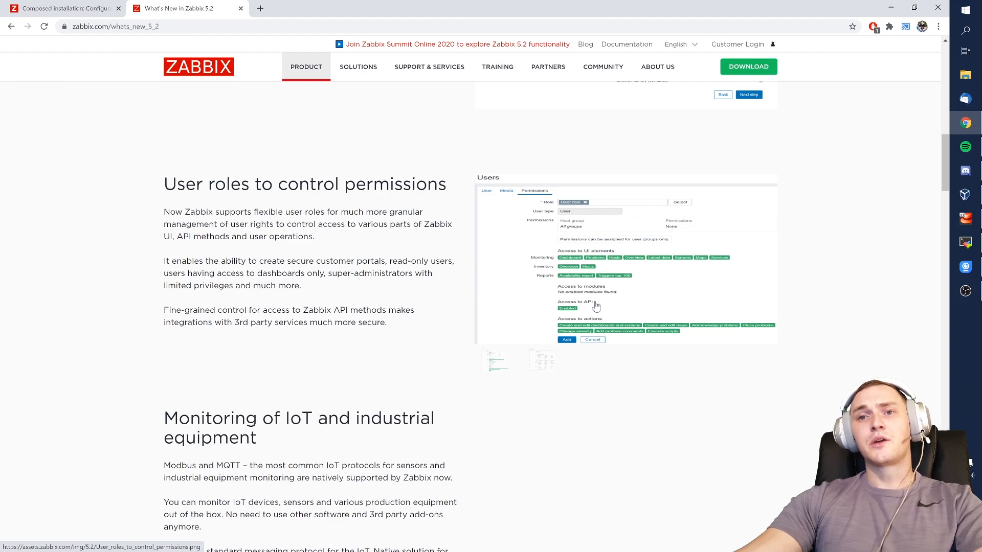
{"action": "mouse_move", "coordinate": [618, 318]}
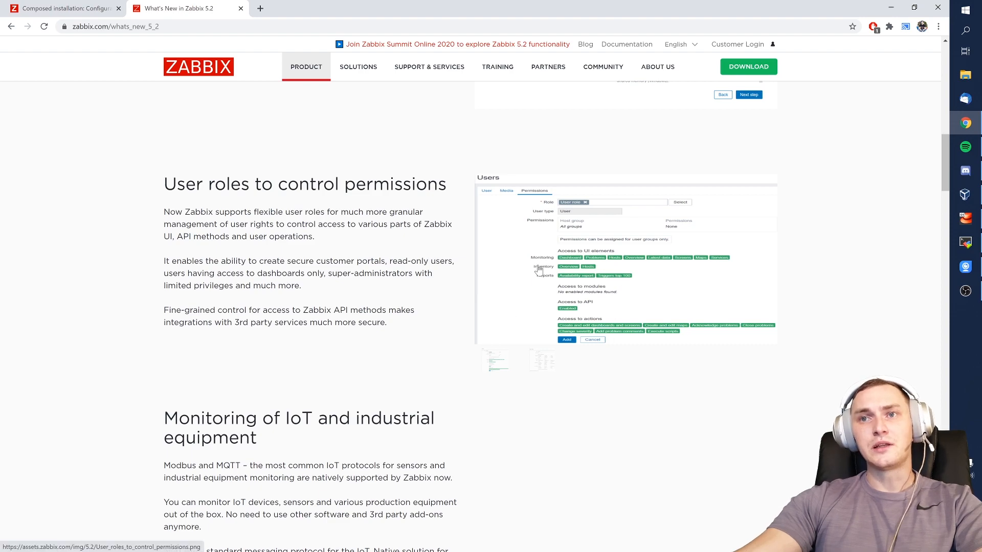
Scroll to Monitoring of IoT and highlight the phrase about common IoT protocols
{"action": "scroll", "scroll_direction": "down", "scroll_amount": 3}
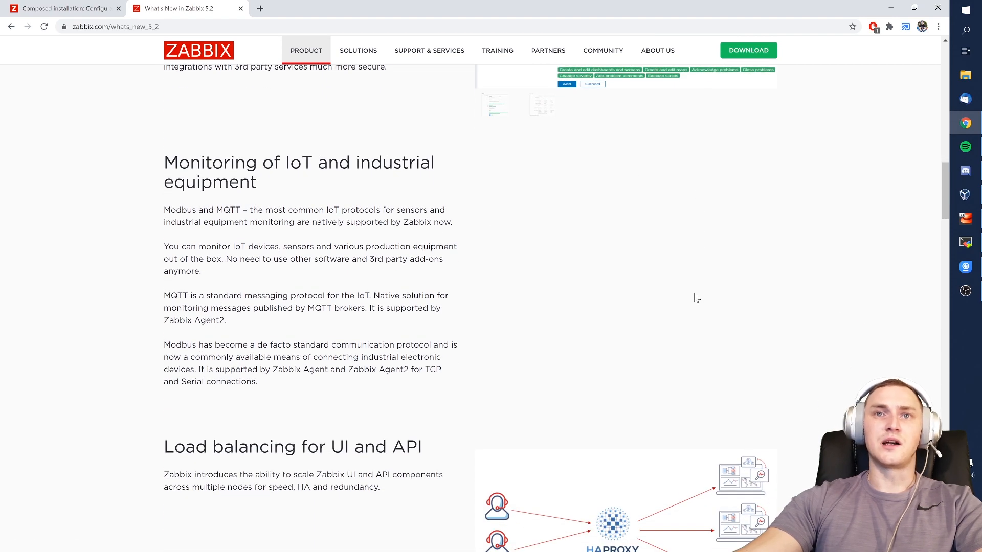
{"action": "mouse_move", "coordinate": [356, 197]}
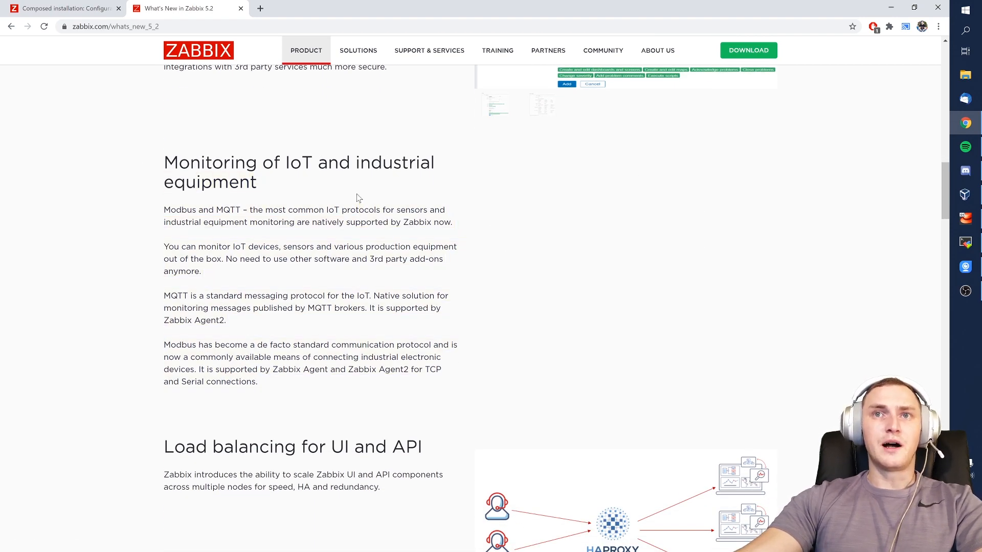
{"action": "mouse_move", "coordinate": [350, 197]}
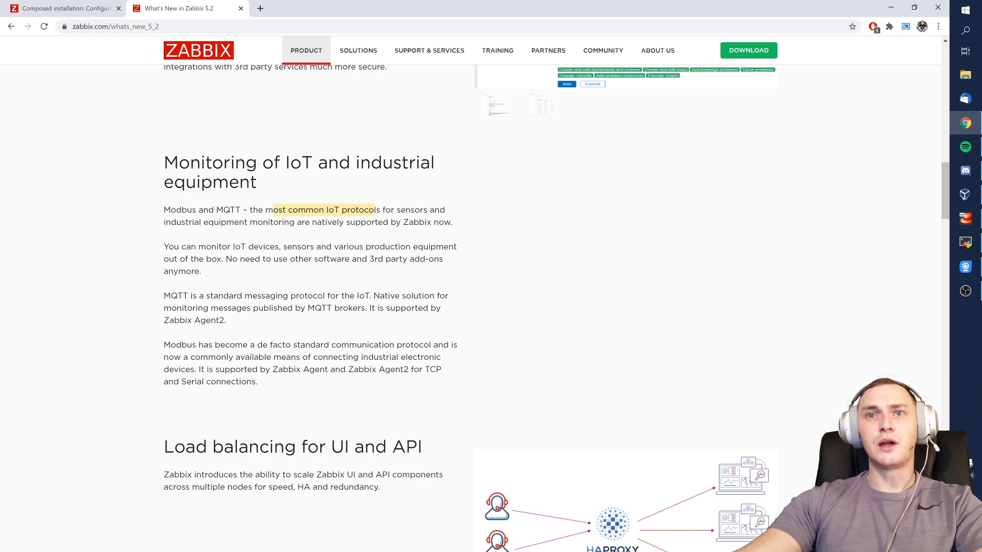
{"action": "left_click_drag", "start_coordinate": [389, 210], "coordinate": [232, 223]}
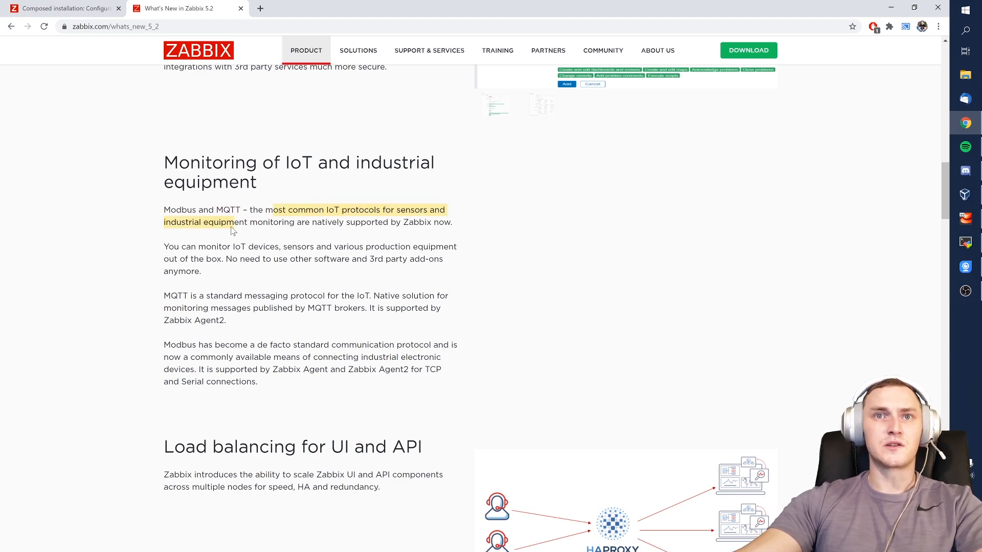
{"action": "scroll", "scroll_direction": "down", "scroll_amount": 3}
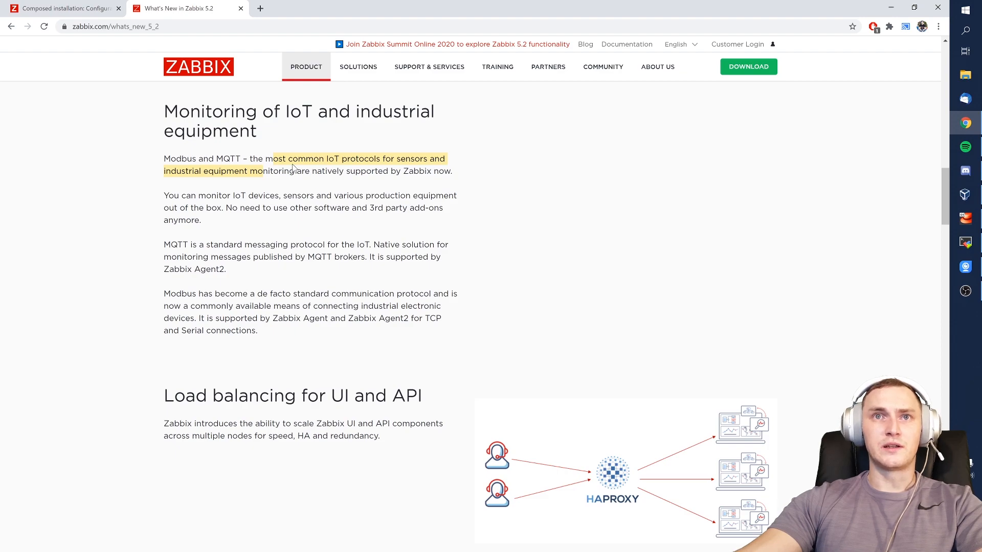
{"action": "mouse_move", "coordinate": [287, 232]}
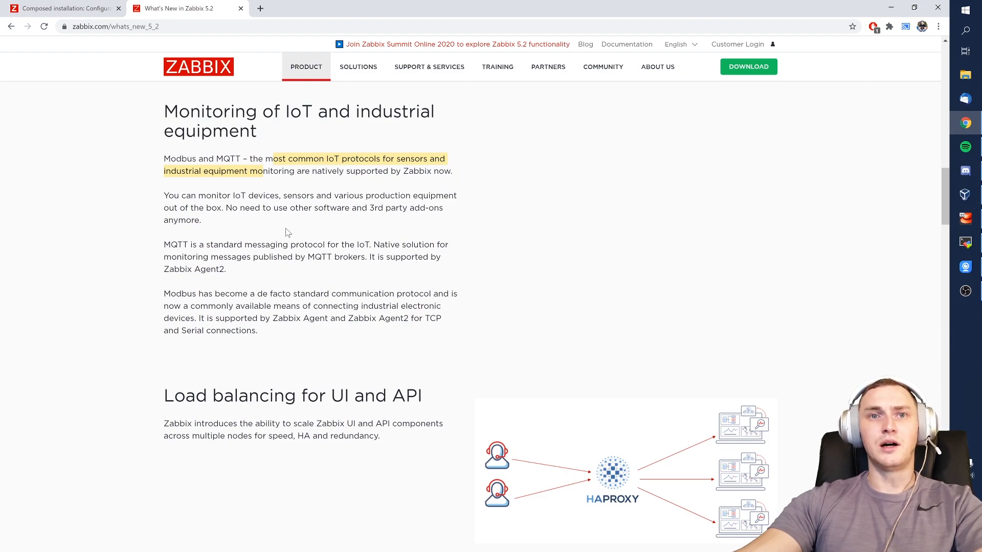
{"action": "mouse_move", "coordinate": [287, 253]}
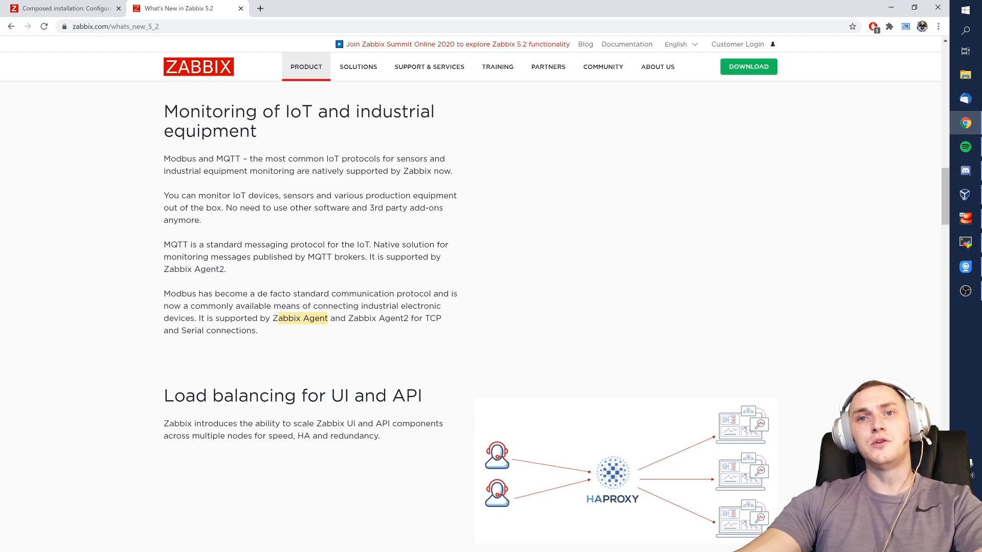
{"action": "mouse_move", "coordinate": [403, 279]}
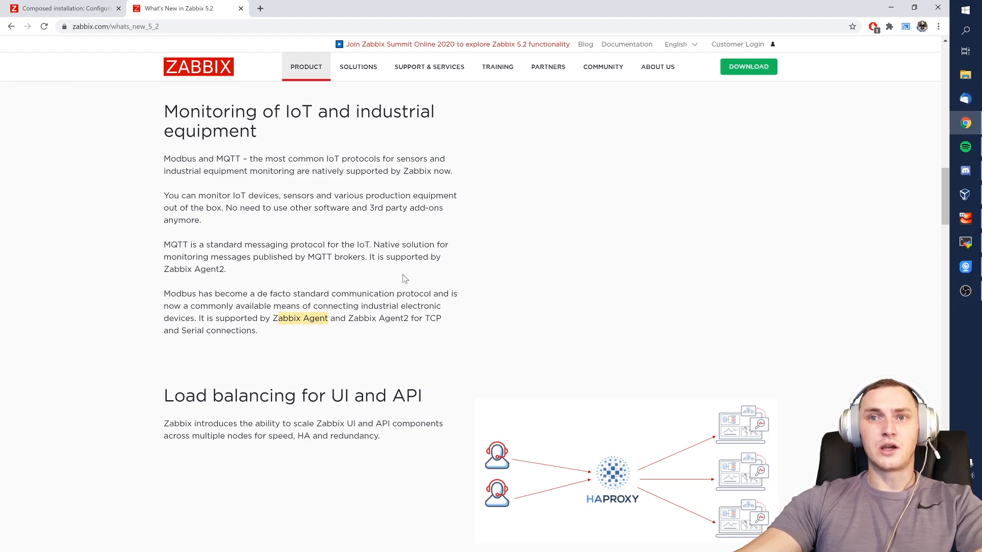
{"action": "mouse_move", "coordinate": [472, 245]}
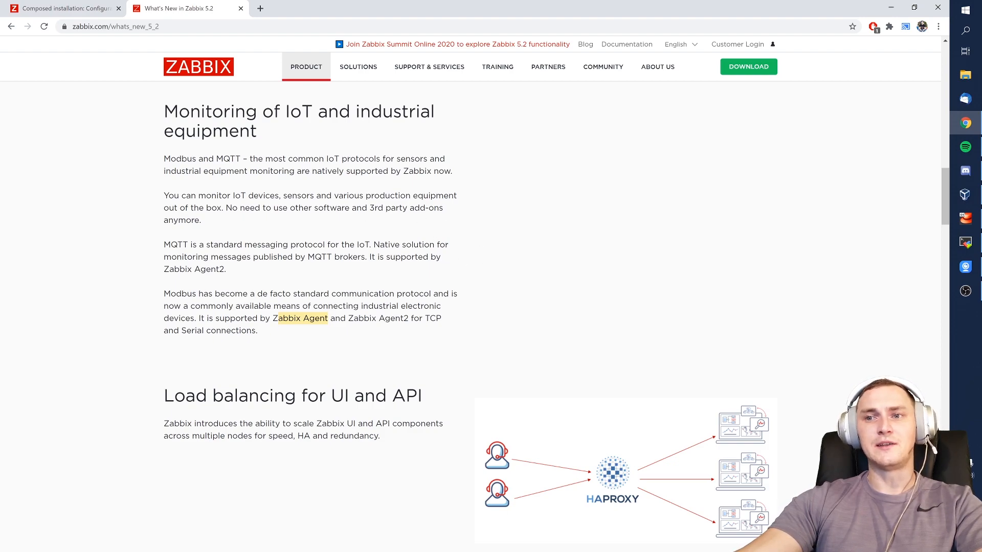
{"action": "mouse_move", "coordinate": [385, 285]}
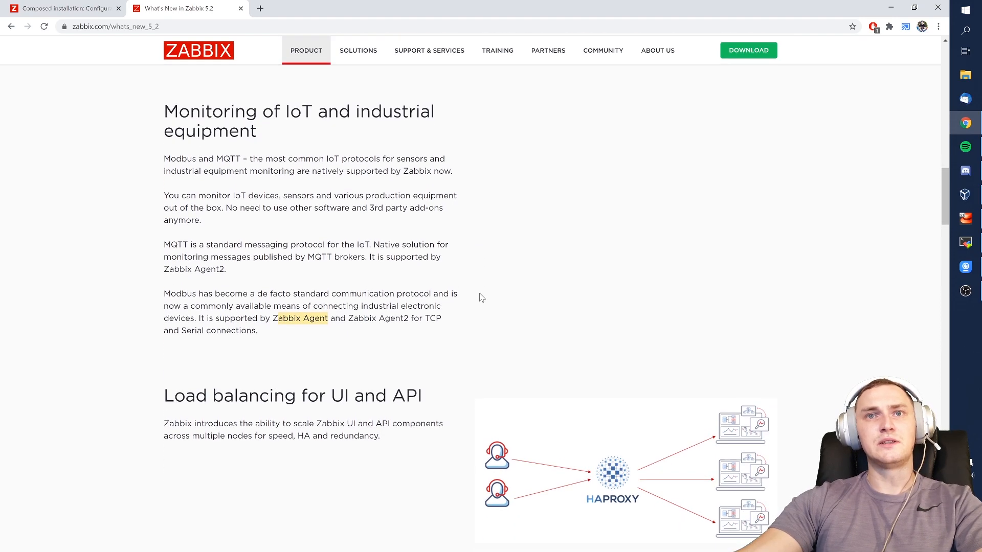
Scroll the What's New page past load balancing to the Create custom views section
{"action": "scroll", "scroll_direction": "down", "scroll_amount": 3}
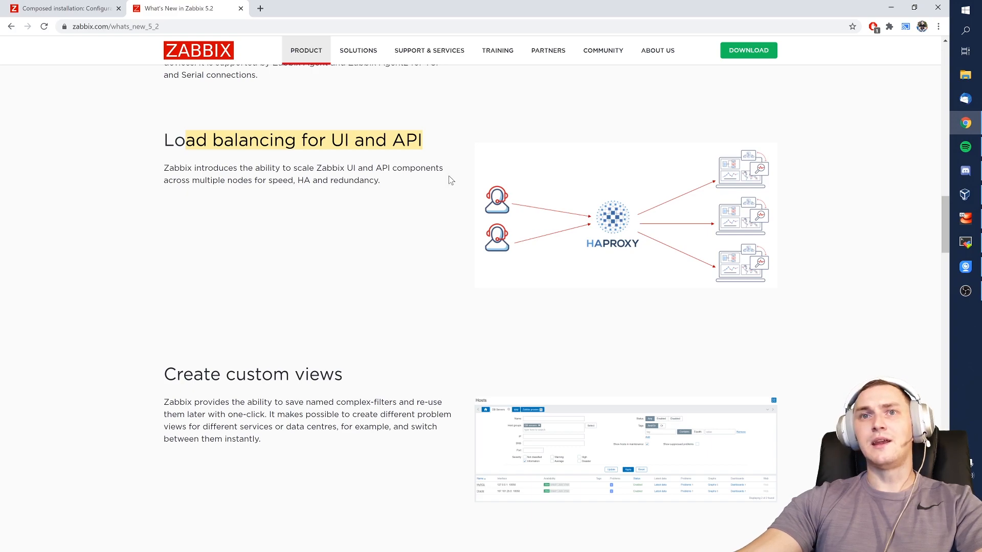
{"action": "mouse_move", "coordinate": [500, 224]}
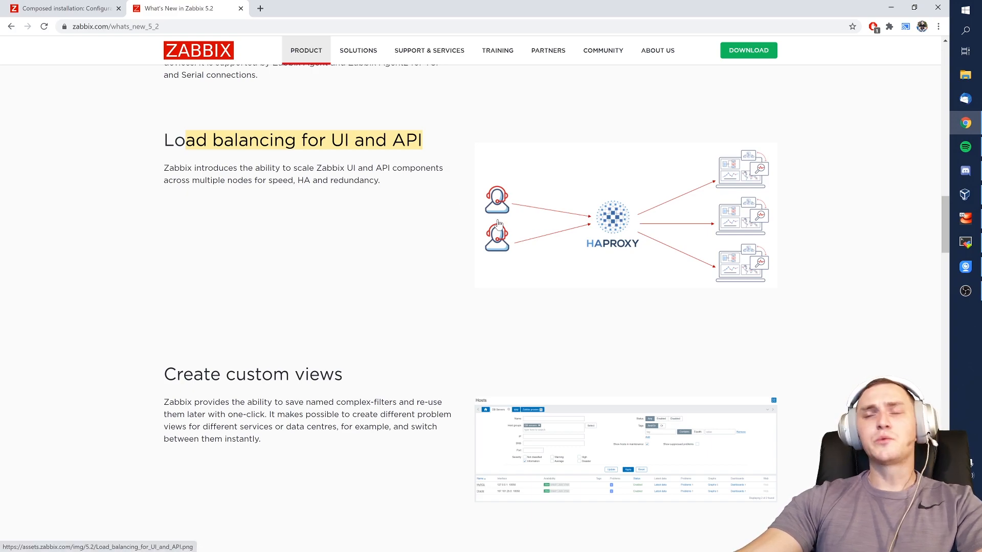
{"action": "mouse_move", "coordinate": [531, 223]}
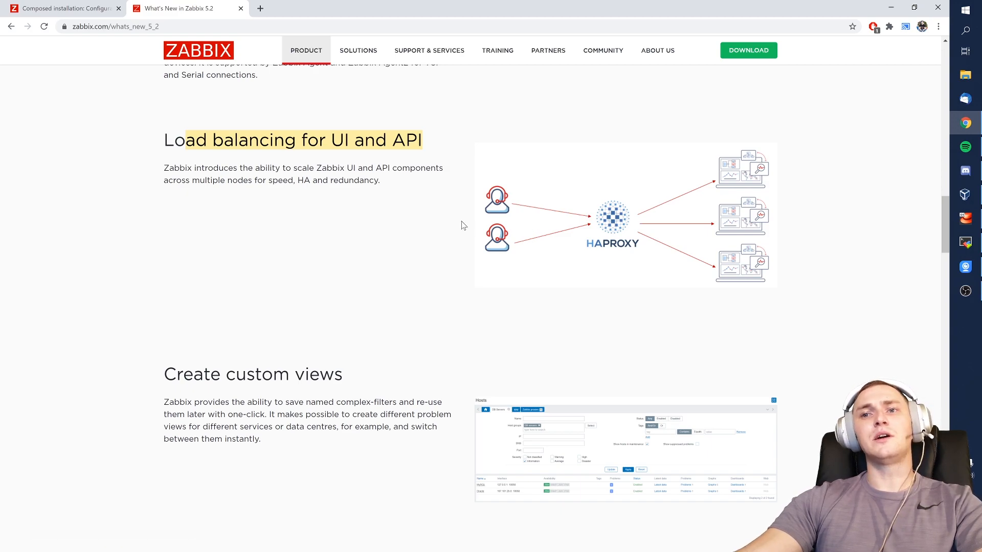
{"action": "mouse_move", "coordinate": [477, 253]}
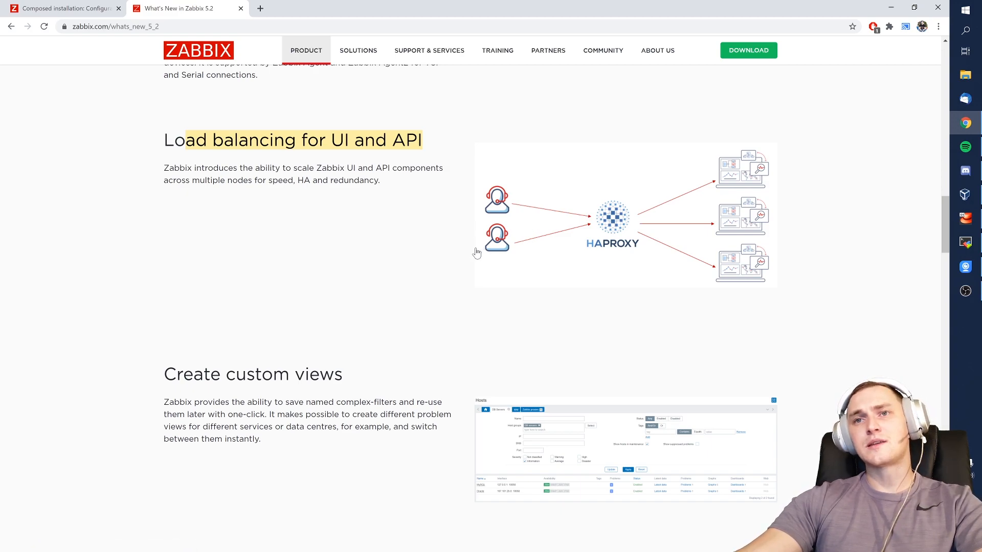
{"action": "mouse_move", "coordinate": [484, 248]}
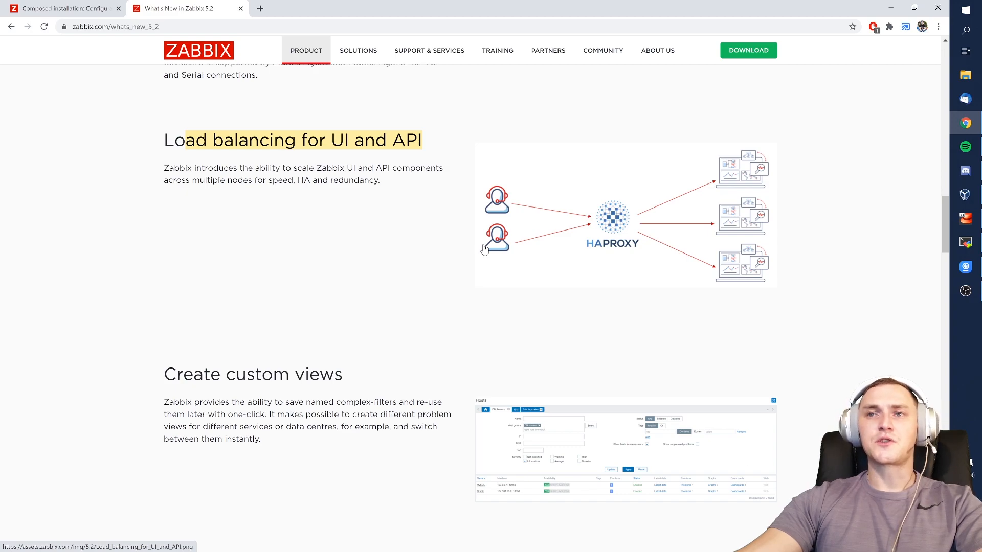
{"action": "mouse_move", "coordinate": [462, 247]}
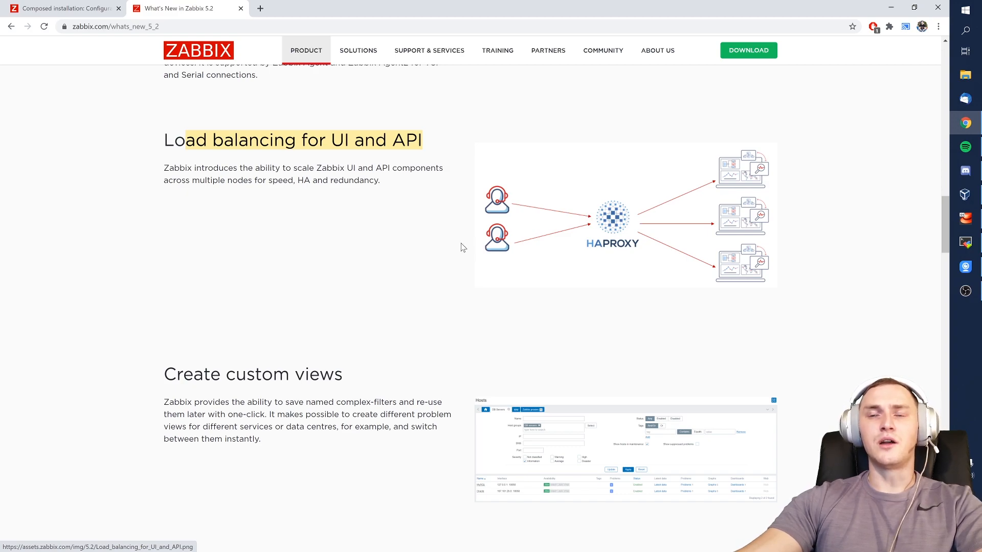
{"action": "mouse_move", "coordinate": [459, 241]}
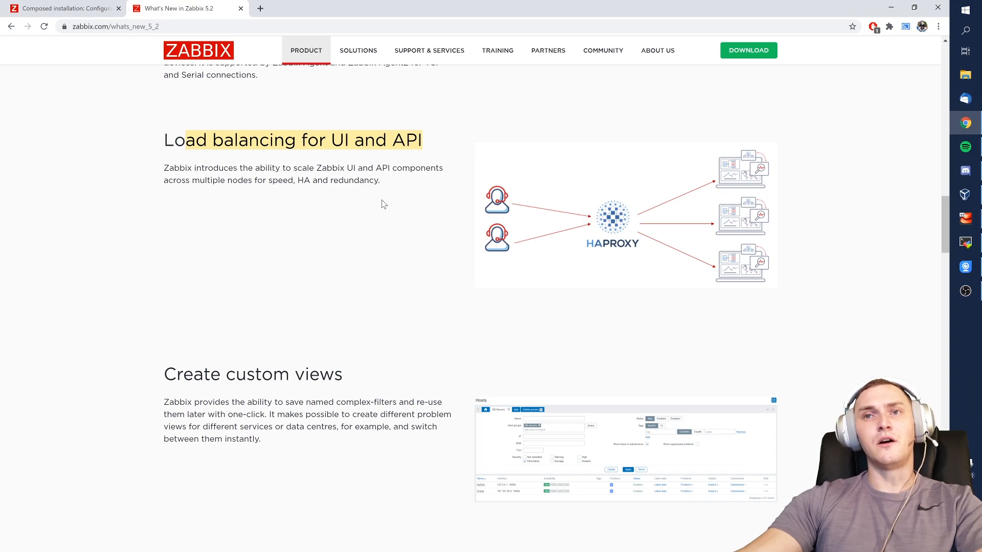
{"action": "mouse_move", "coordinate": [246, 266]}
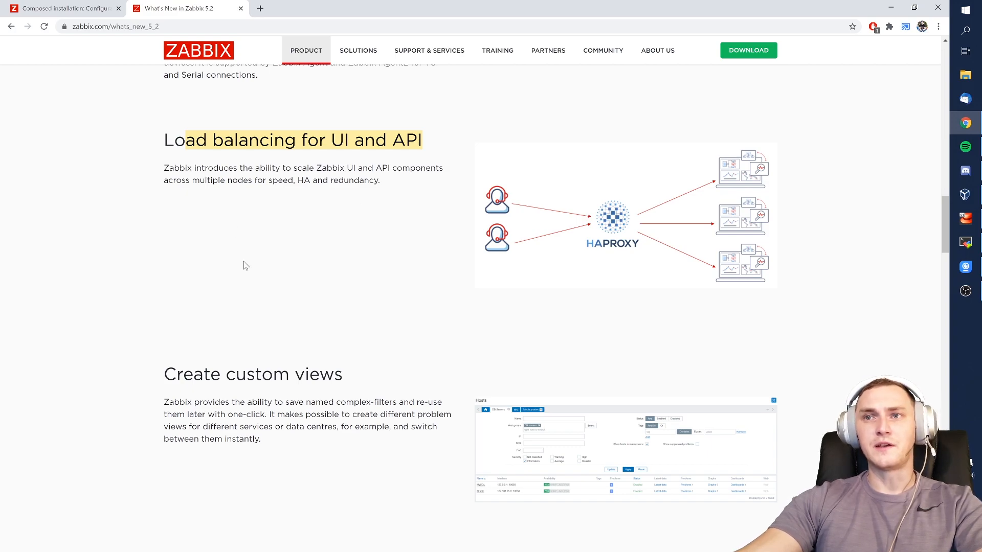
{"action": "mouse_move", "coordinate": [786, 243]}
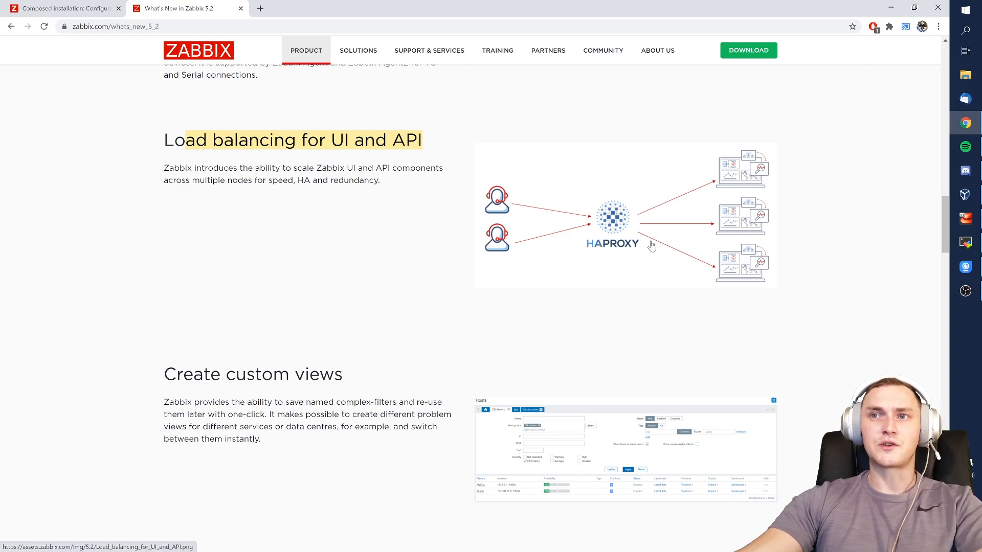
{"action": "mouse_move", "coordinate": [421, 283]}
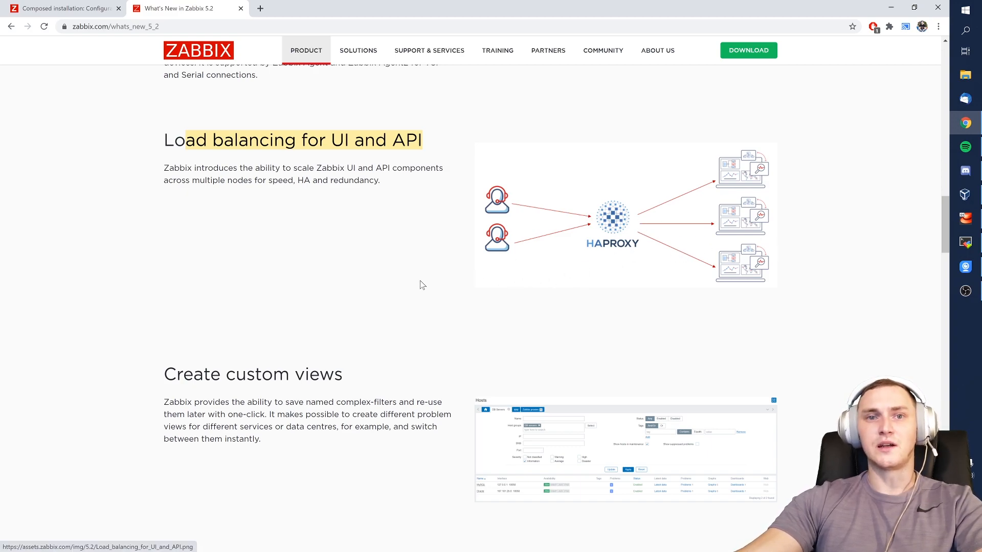
{"action": "scroll", "scroll_direction": "down", "scroll_amount": 3}
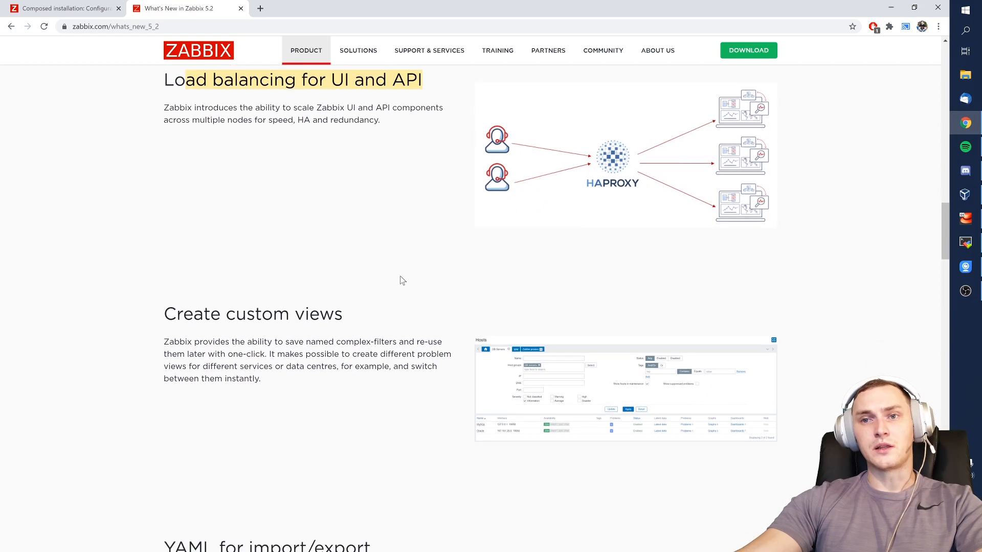
{"action": "scroll", "scroll_direction": "down", "scroll_amount": 3}
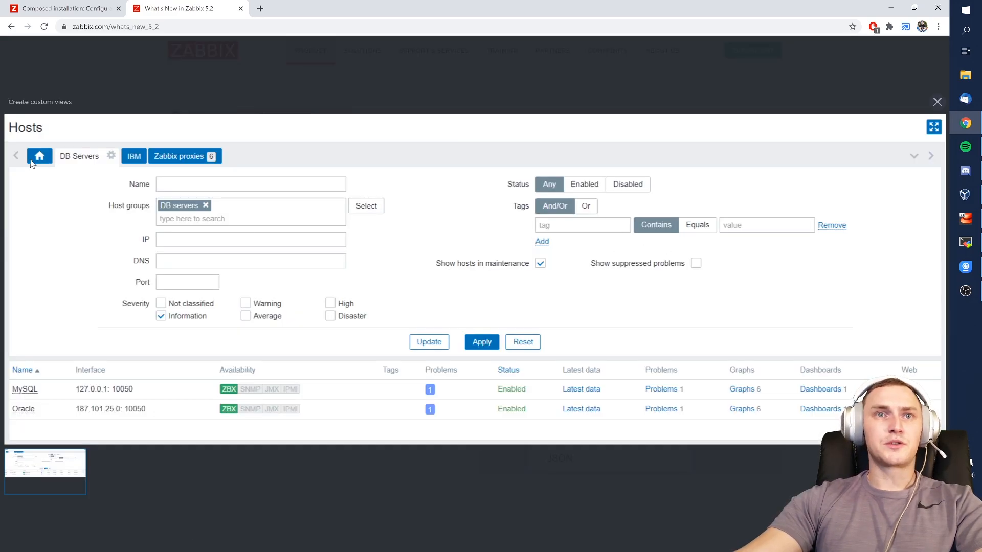
{"action": "mouse_move", "coordinate": [88, 168]}
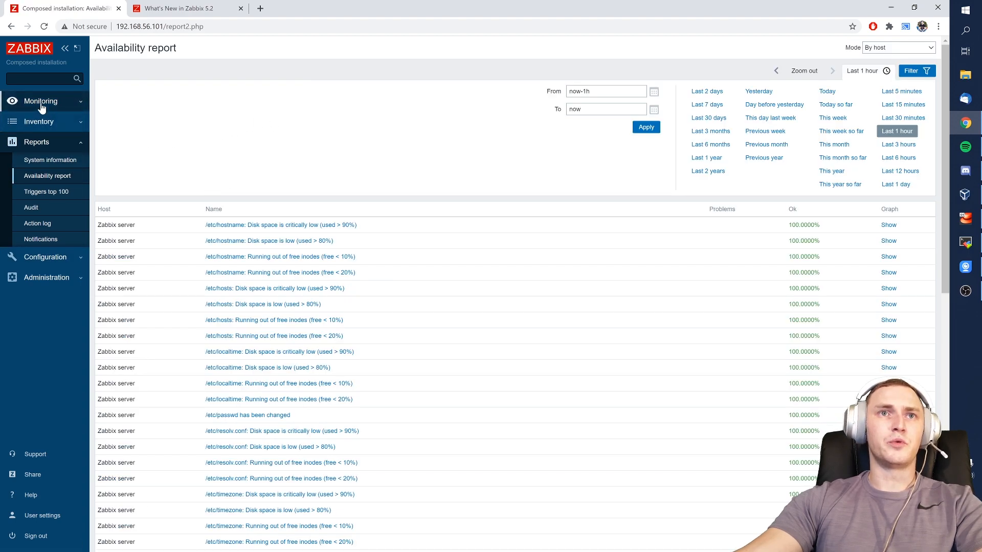
Go to Monitoring > Problems with its filter settings showing
{"action": "left_click", "coordinate": [37, 135]}
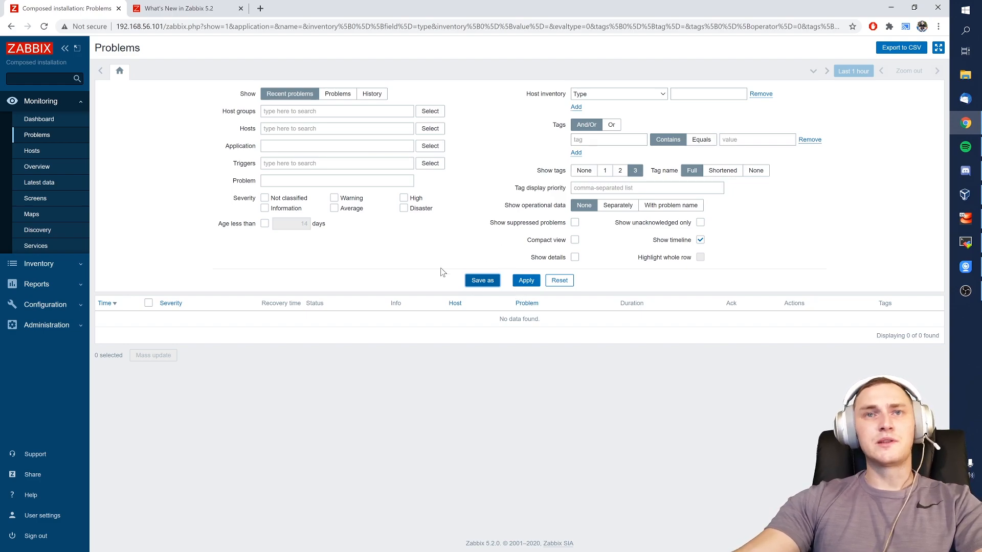
{"action": "mouse_move", "coordinate": [412, 298]}
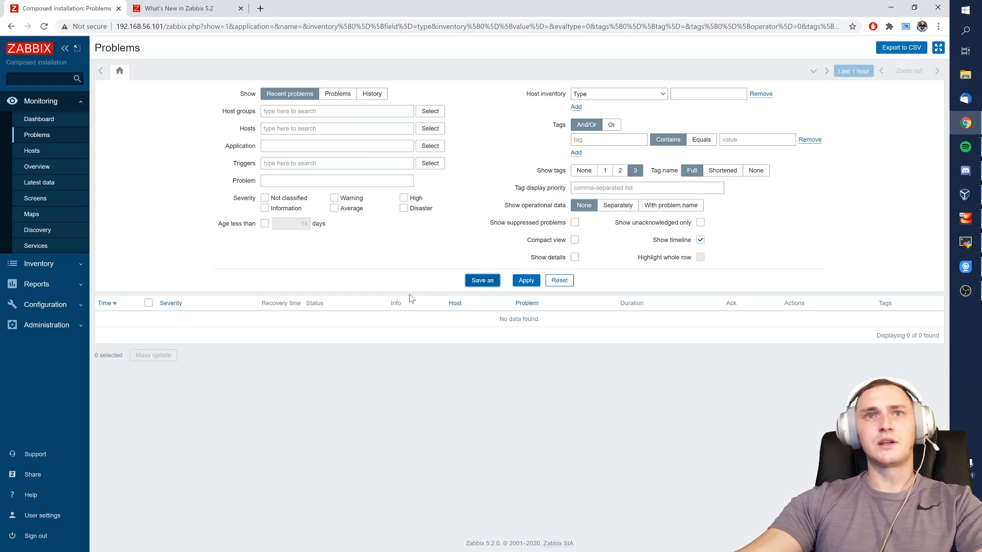
{"action": "mouse_move", "coordinate": [588, 234]}
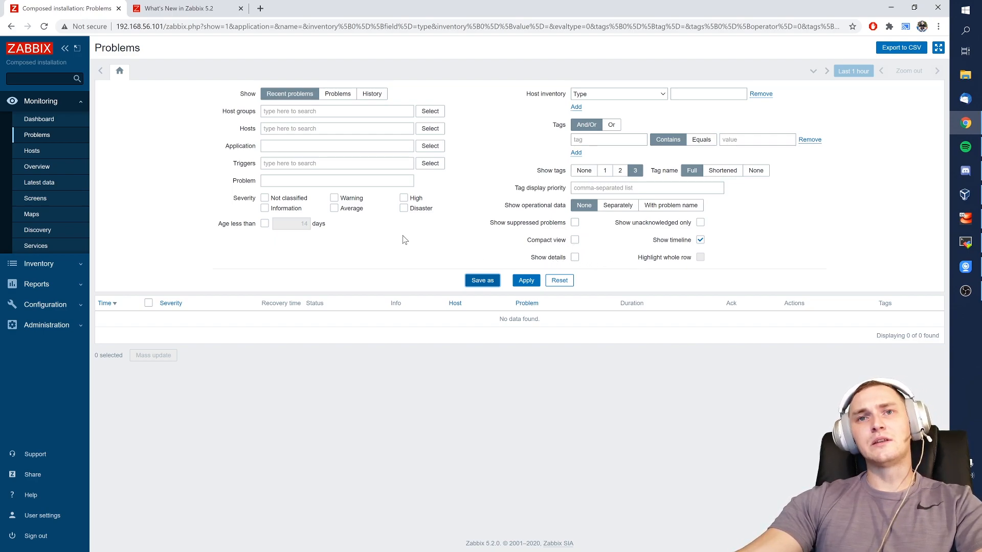
{"action": "mouse_move", "coordinate": [499, 205]}
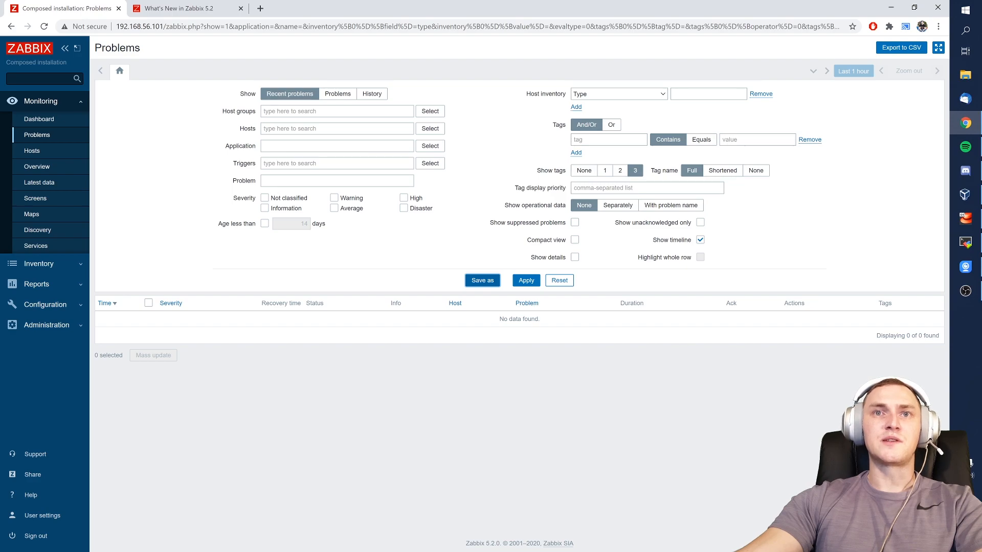
Filter problems by host group Zabbix servers and tag Interface containing 1
{"action": "left_click", "coordinate": [430, 111]}
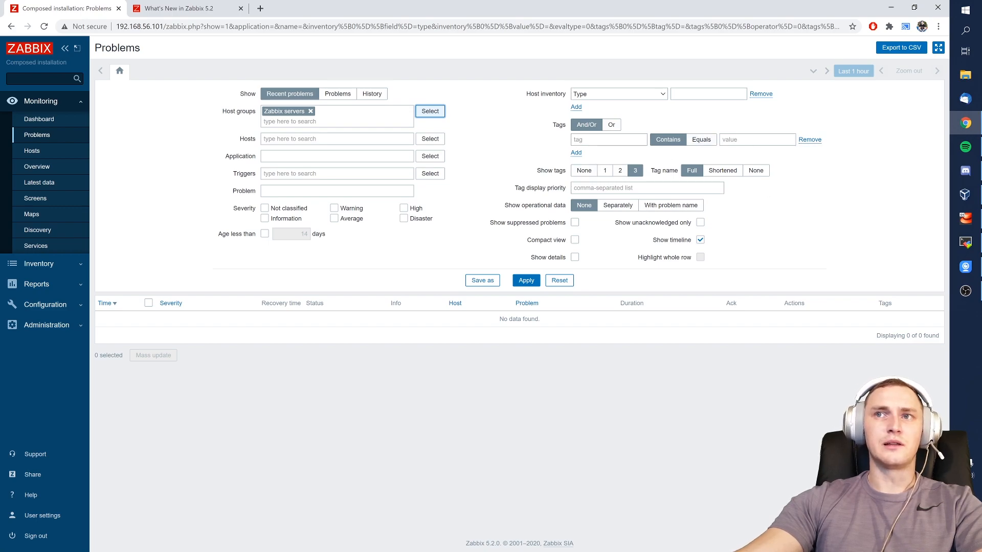
{"action": "left_click", "coordinate": [608, 139]}
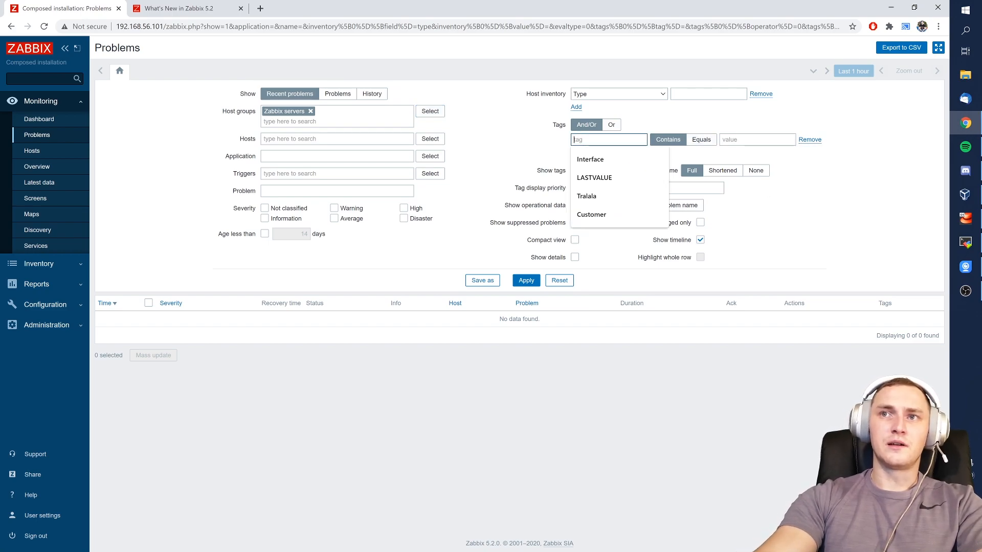
{"action": "left_click", "coordinate": [590, 159]}
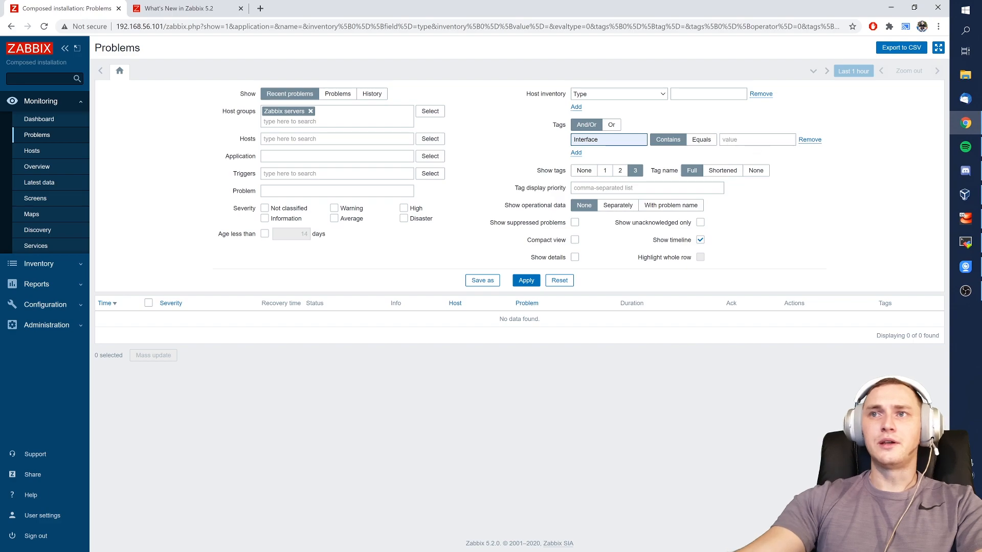
{"action": "type", "text": "1"}
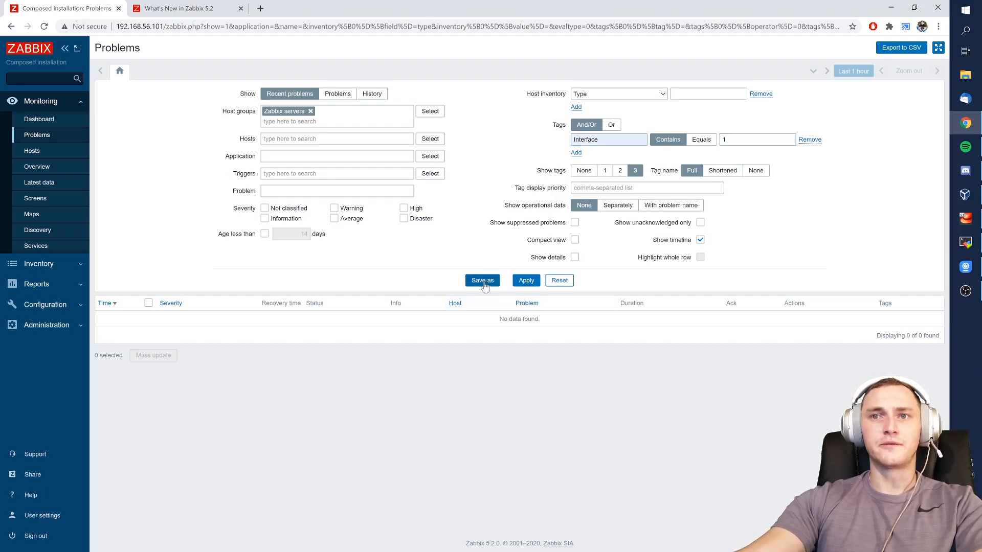
Save the filter as a new view named Customer A View
{"action": "left_click", "coordinate": [482, 280]}
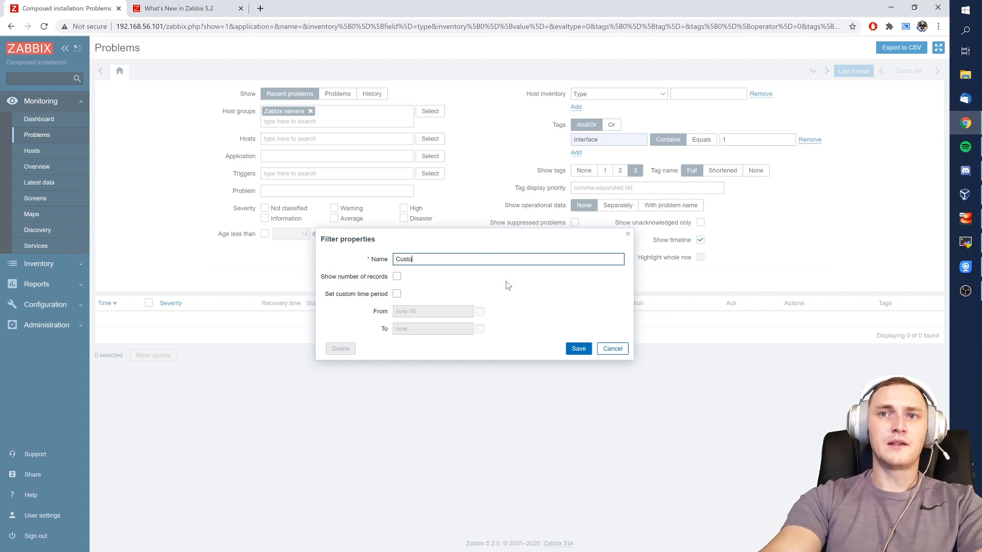
{"action": "type", "text": "Customer A V"}
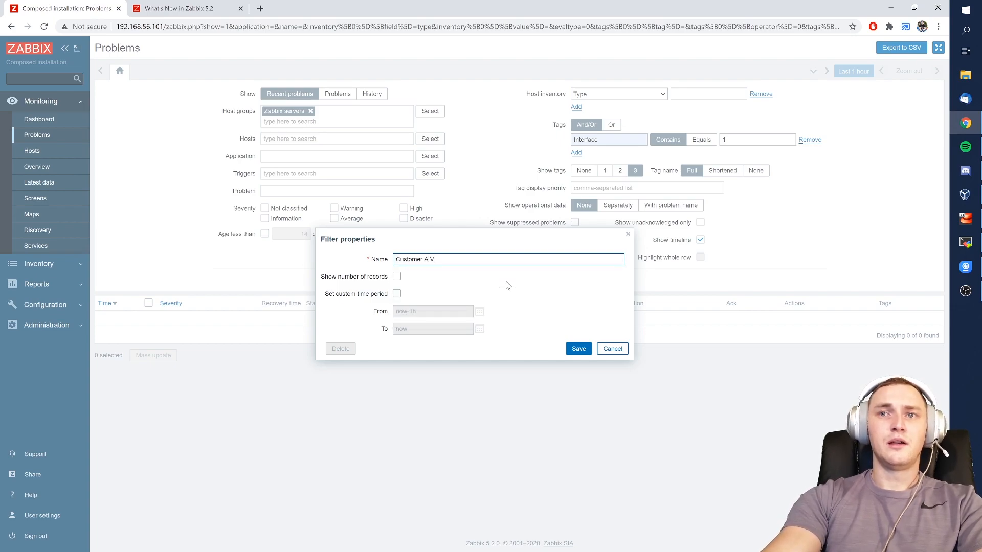
{"action": "type", "text": "iew"}
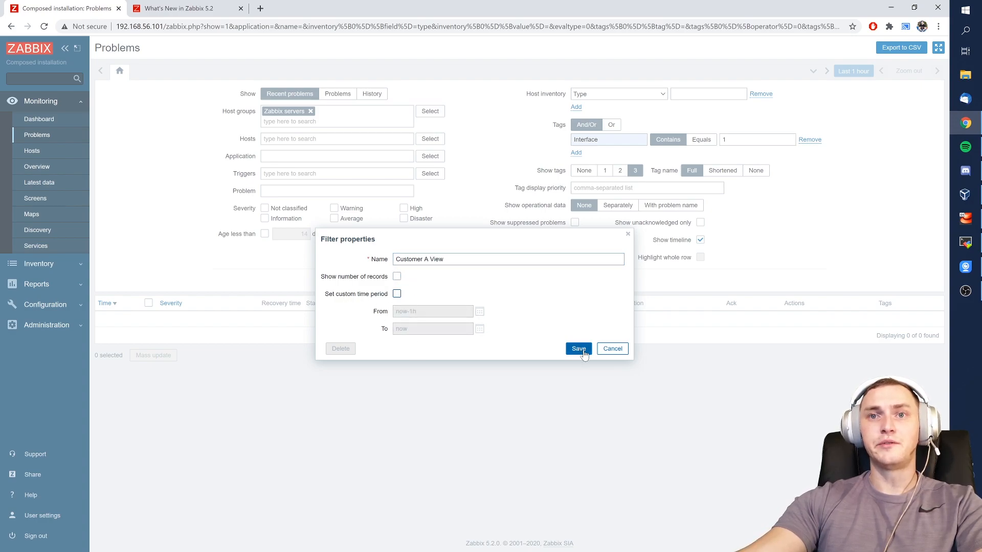
{"action": "left_click", "coordinate": [578, 348]}
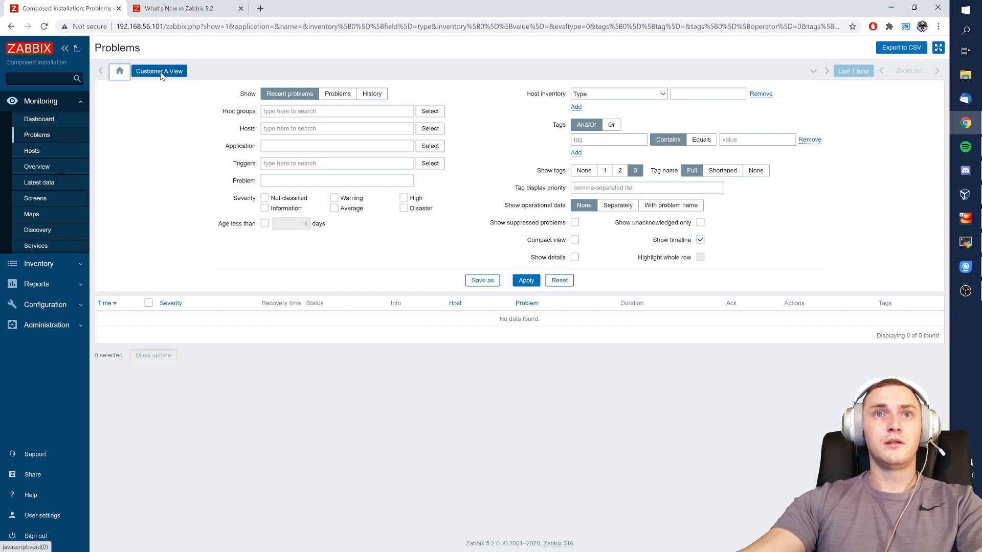
Build a new filter for Zabbix server with application MySQL and inventory alias Whatever
{"action": "left_click", "coordinate": [159, 71]}
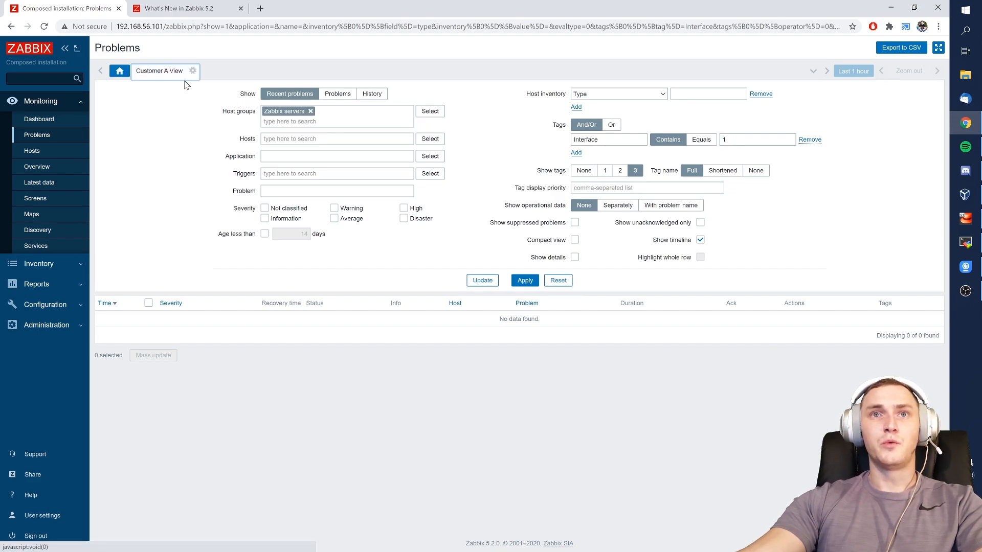
{"action": "left_click", "coordinate": [559, 280]}
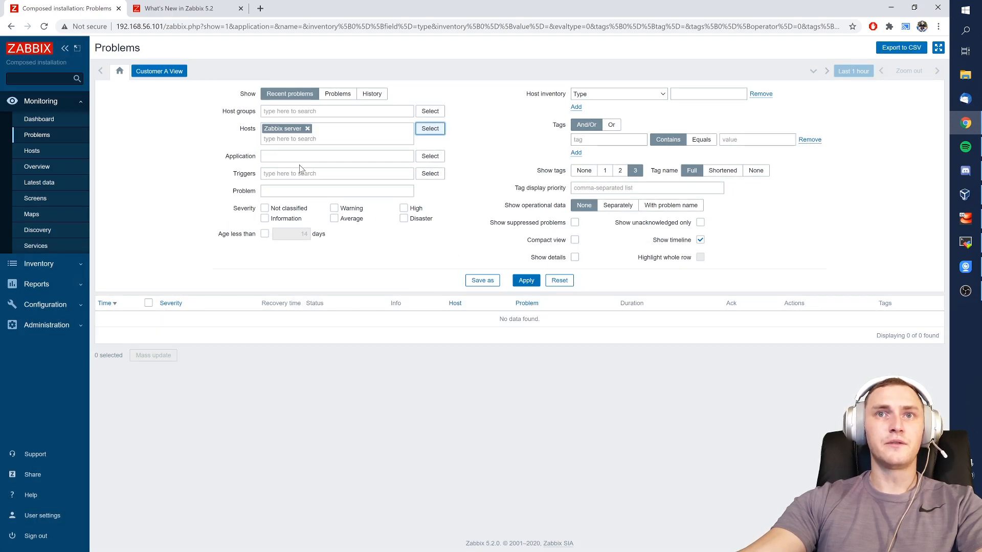
{"action": "type", "text": "MySQL"}
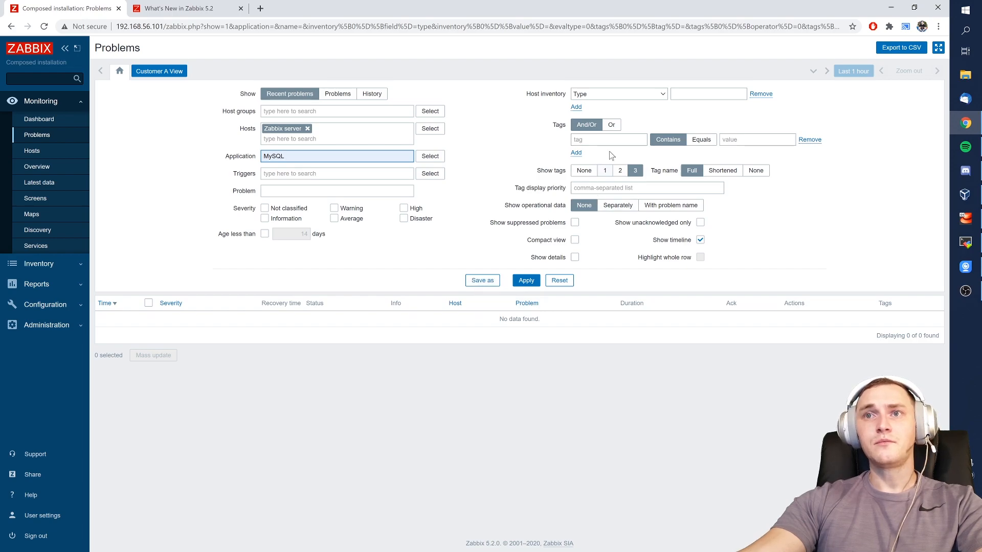
{"action": "left_click", "coordinate": [619, 94]}
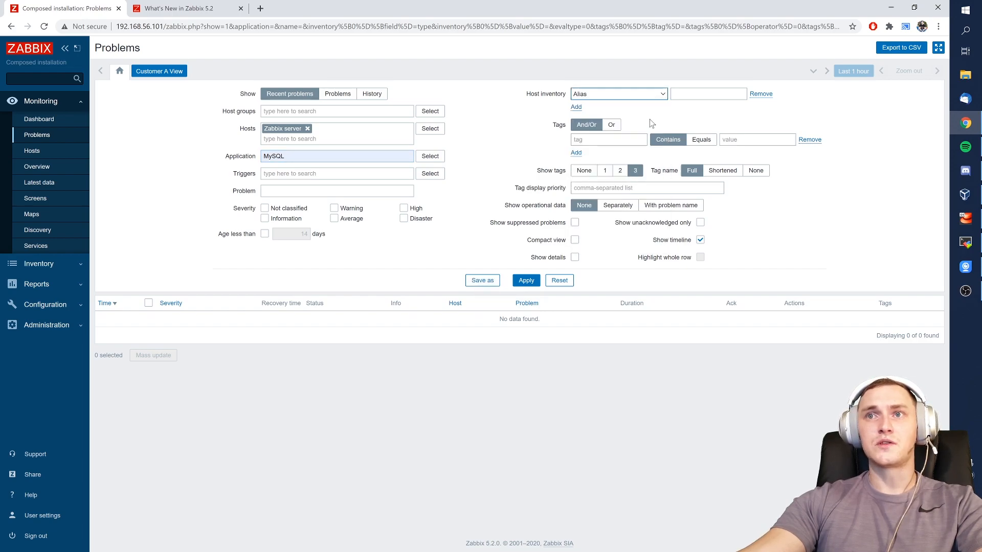
{"action": "type", "text": "Whatever"}
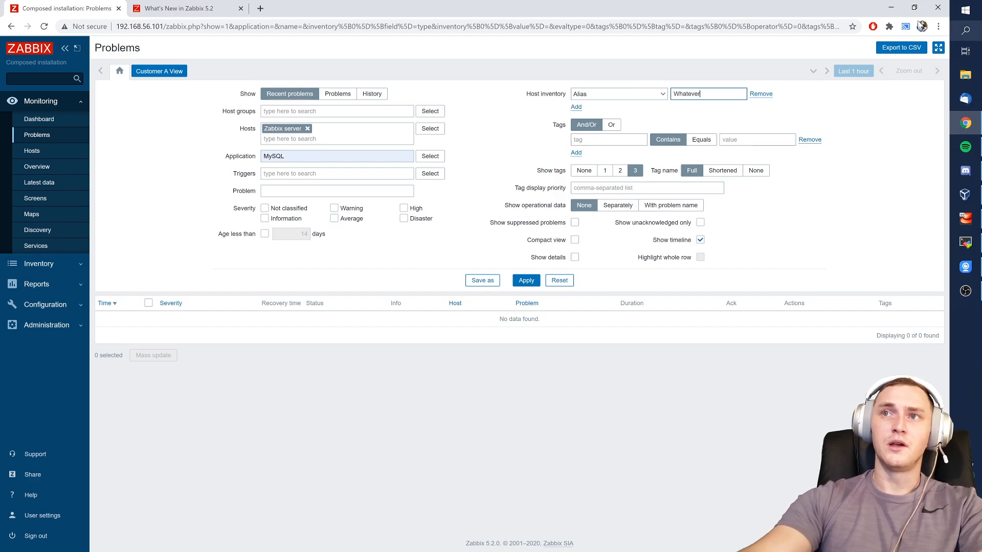
Save it as a view named Customer B and apply it to the problems list
{"action": "left_click", "coordinate": [482, 281]}
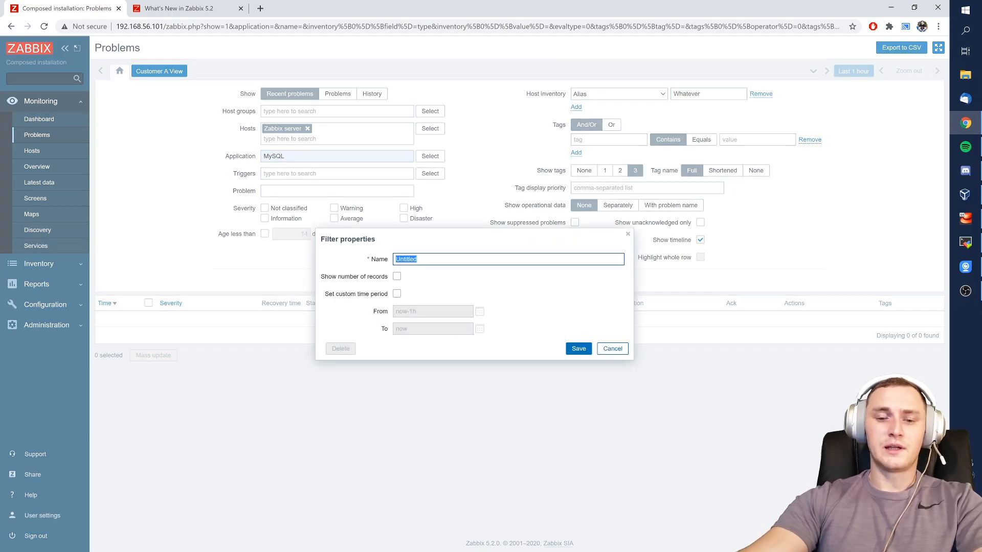
{"action": "type", "text": "Customer B"}
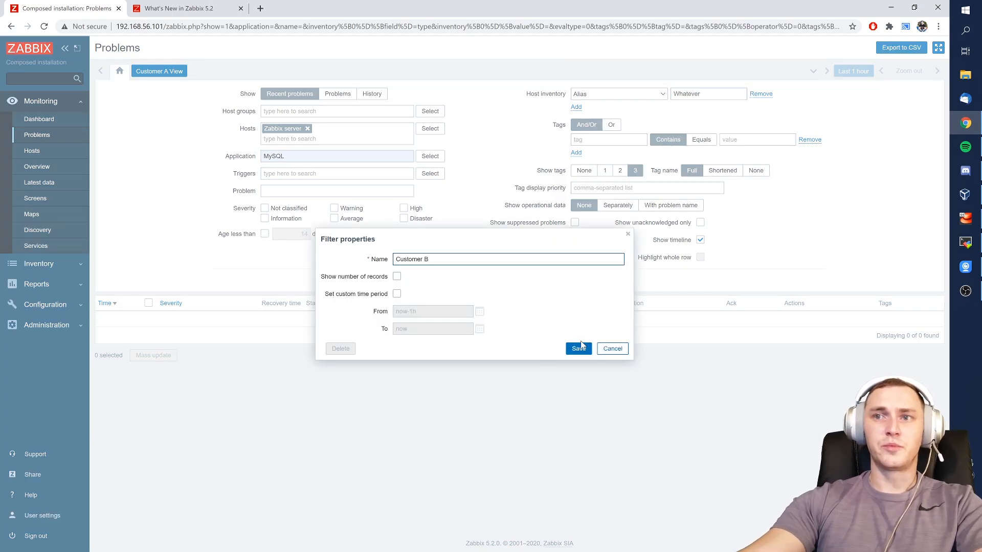
{"action": "left_click", "coordinate": [579, 349]}
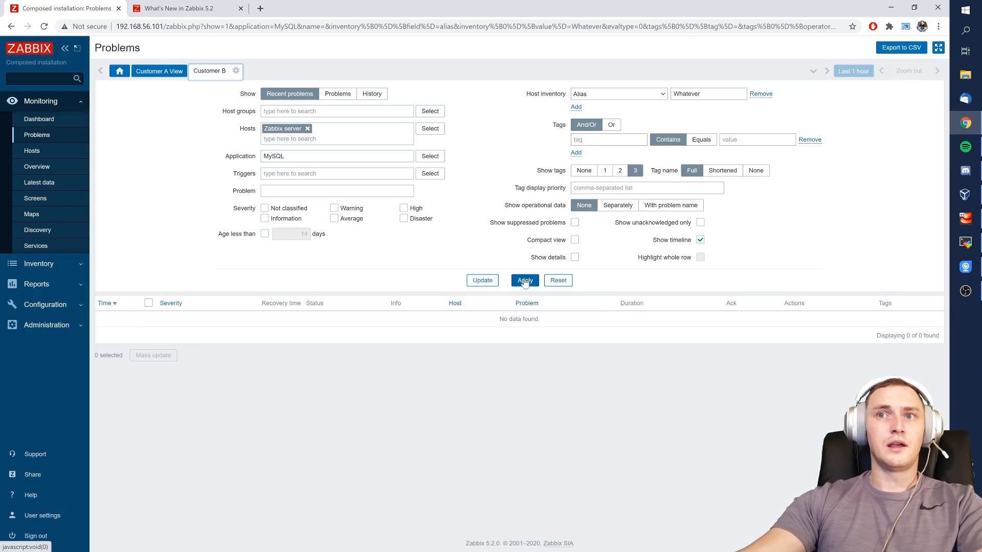
{"action": "left_click", "coordinate": [159, 71]}
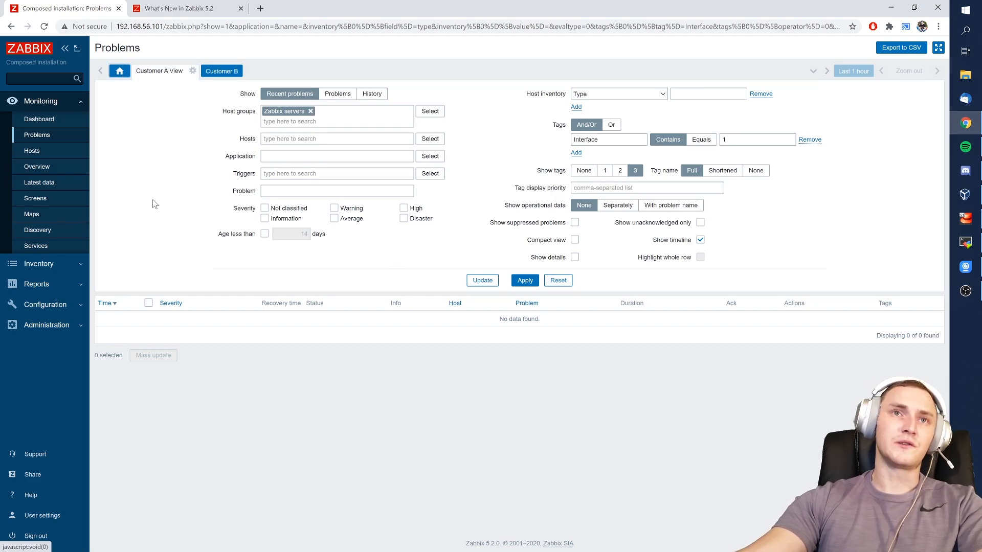
Go to Monitoring > Hosts and dismiss the host group picker without choosing
{"action": "left_click", "coordinate": [32, 150]}
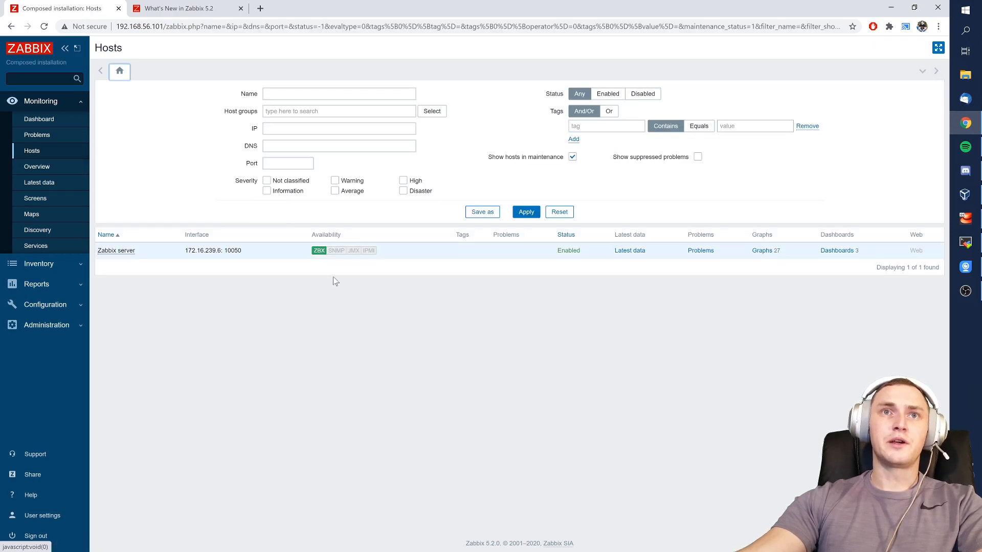
{"action": "mouse_move", "coordinate": [485, 308]}
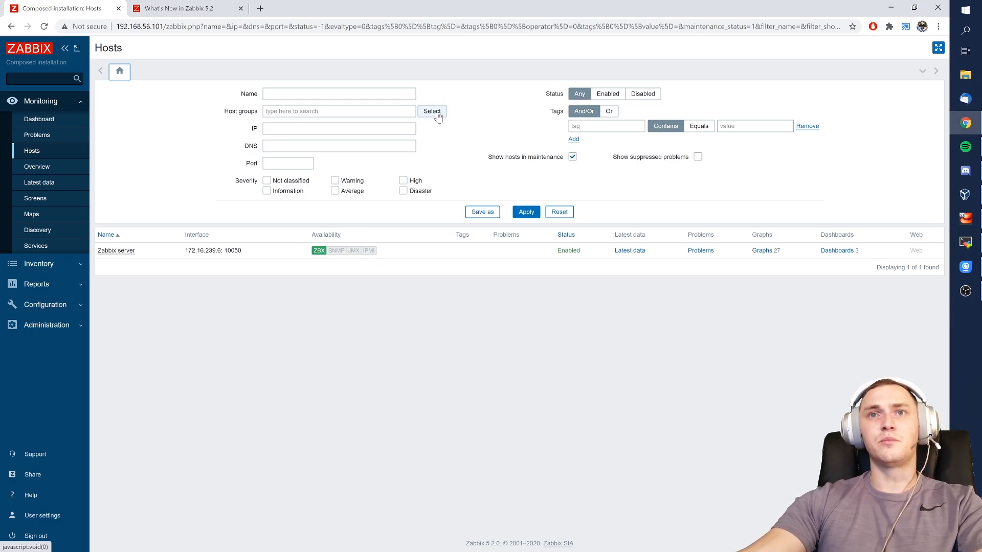
{"action": "left_click", "coordinate": [433, 111]}
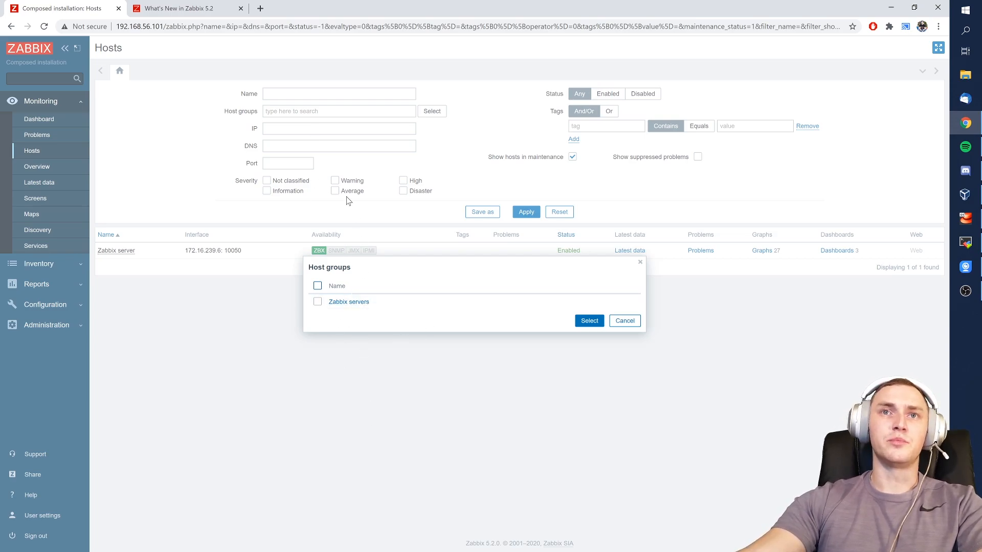
{"action": "left_click", "coordinate": [624, 321]}
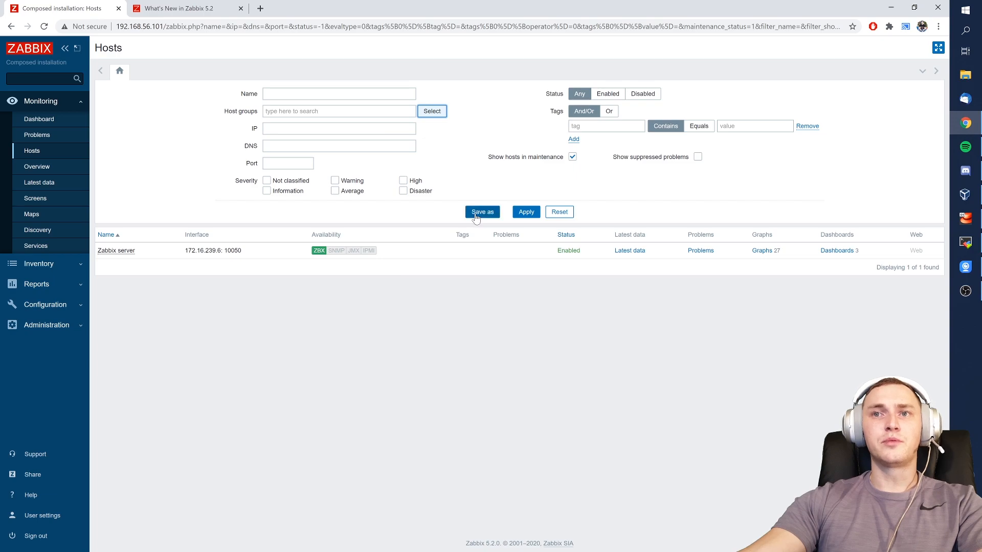
Save the Hosts filter as an Untitled view, then return to the What's New page
{"action": "left_click", "coordinate": [483, 212]}
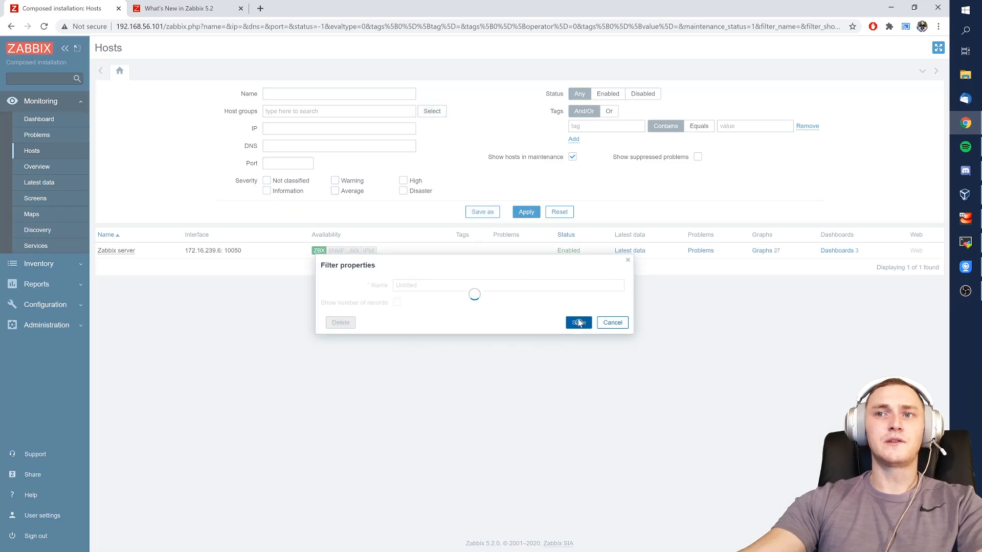
{"action": "left_click", "coordinate": [578, 323]}
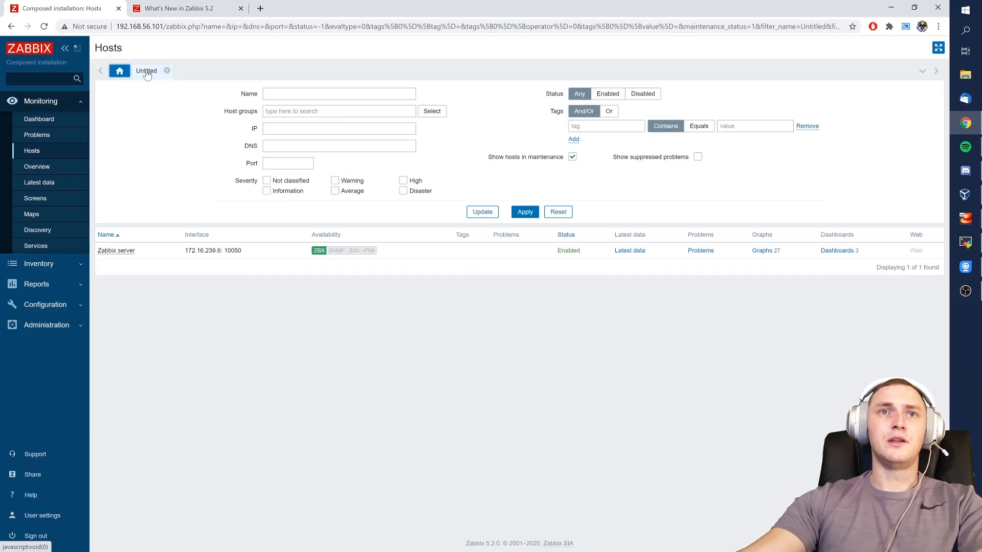
{"action": "left_click", "coordinate": [120, 71]}
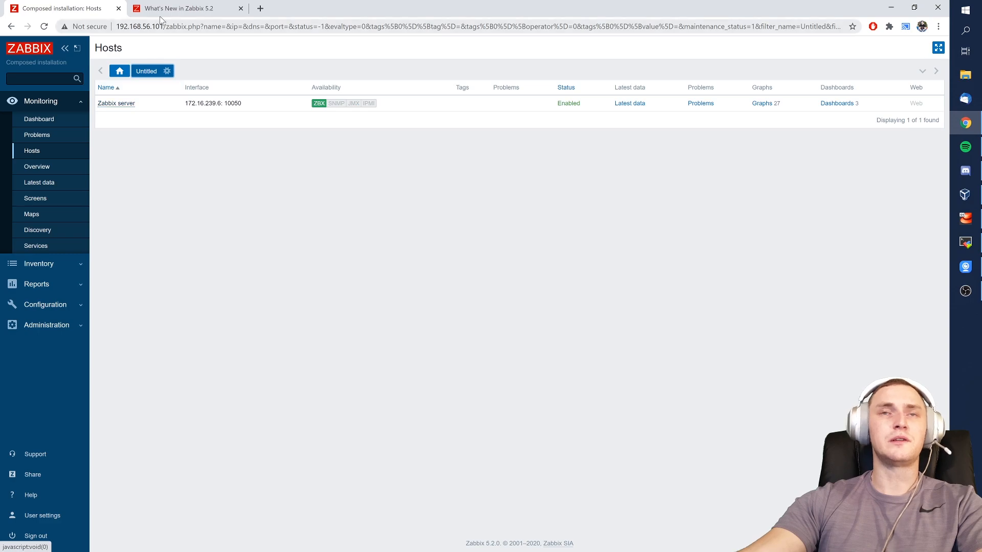
{"action": "left_click", "coordinate": [189, 9]}
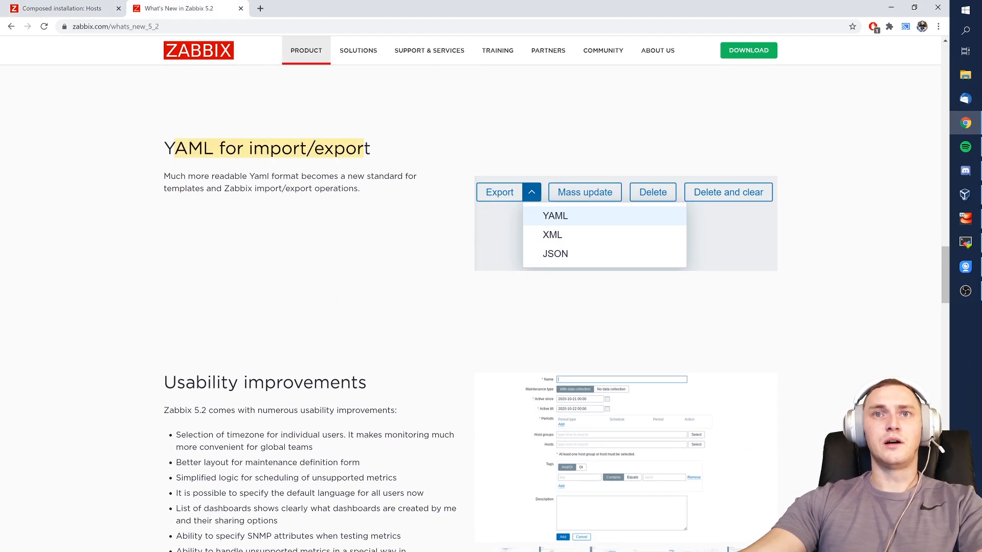
{"action": "mouse_move", "coordinate": [561, 249]}
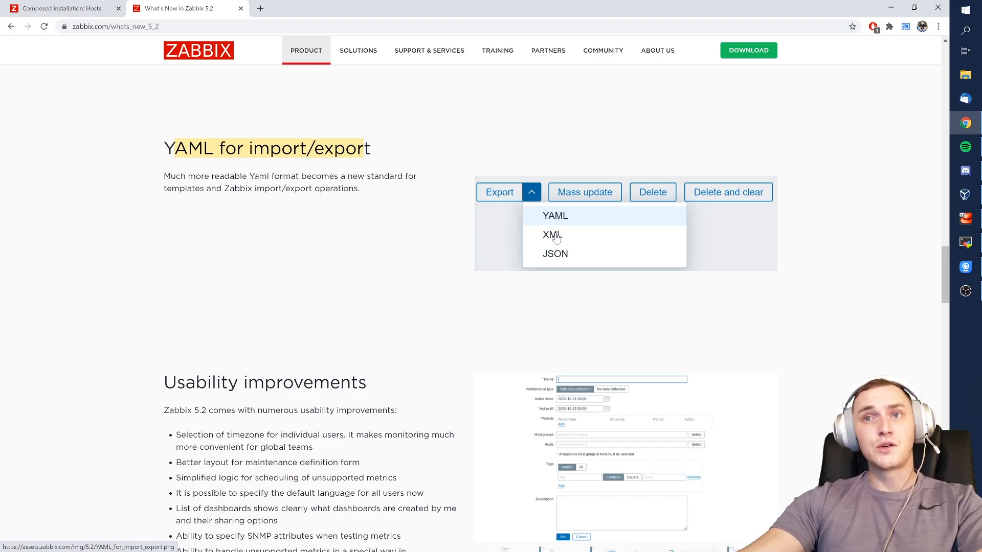
{"action": "mouse_move", "coordinate": [544, 251]}
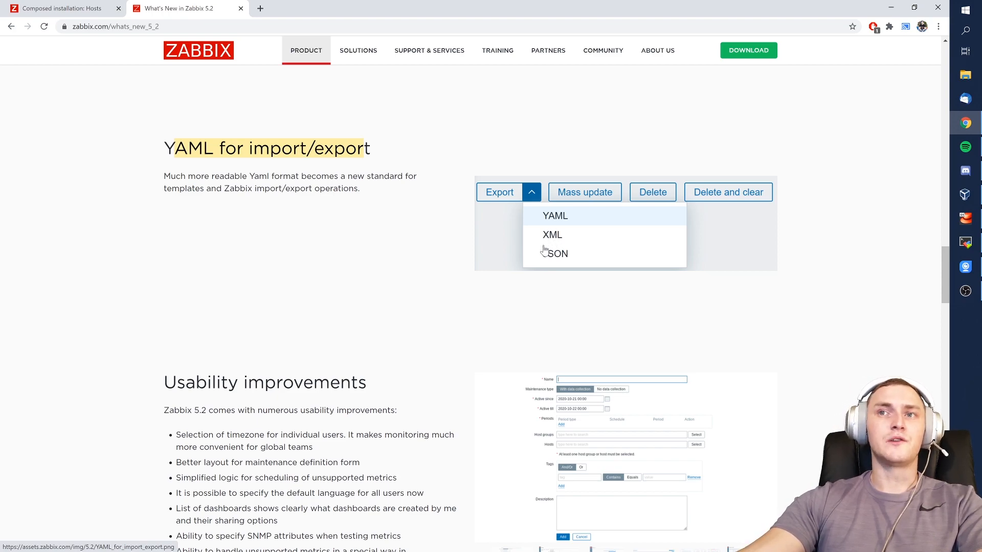
{"action": "mouse_move", "coordinate": [564, 238]}
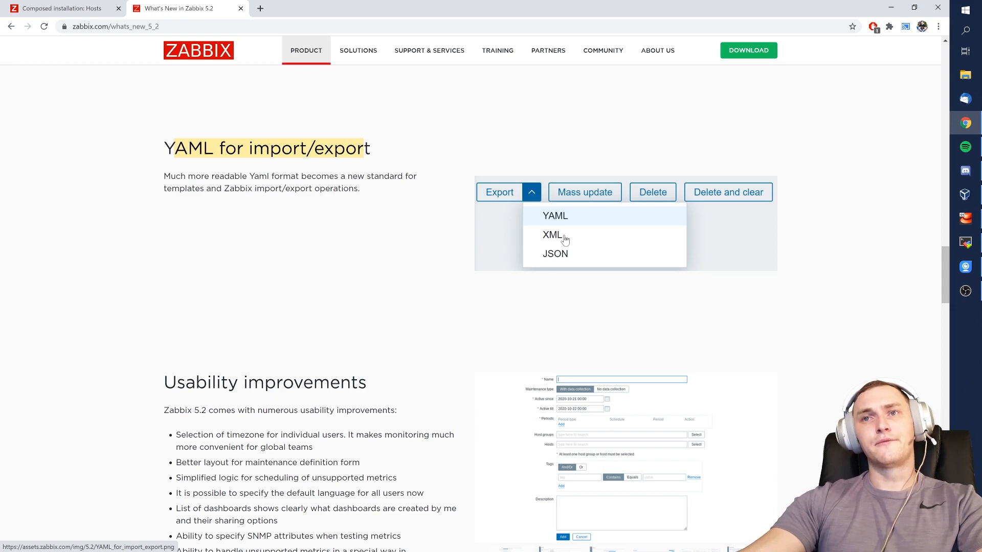
{"action": "mouse_move", "coordinate": [579, 223]}
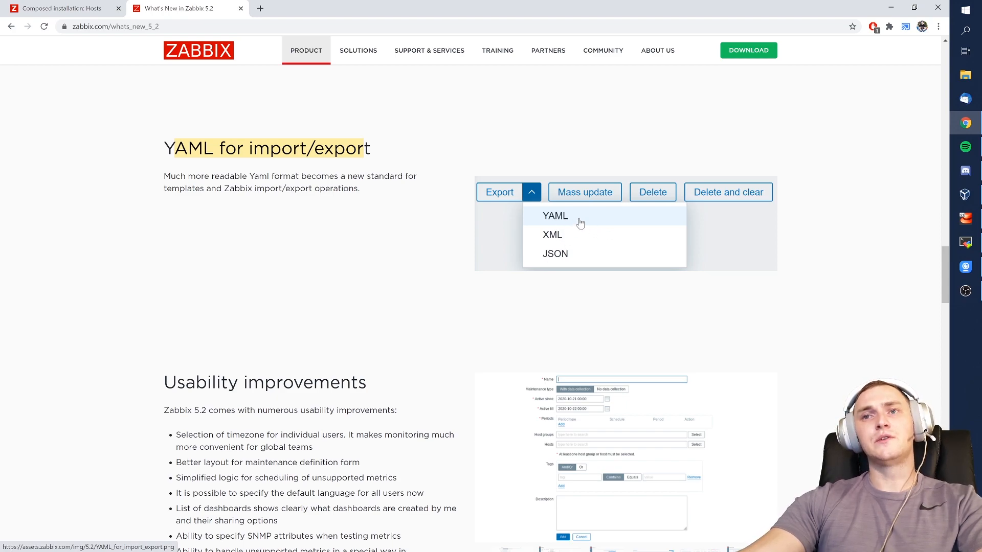
{"action": "mouse_move", "coordinate": [590, 266]}
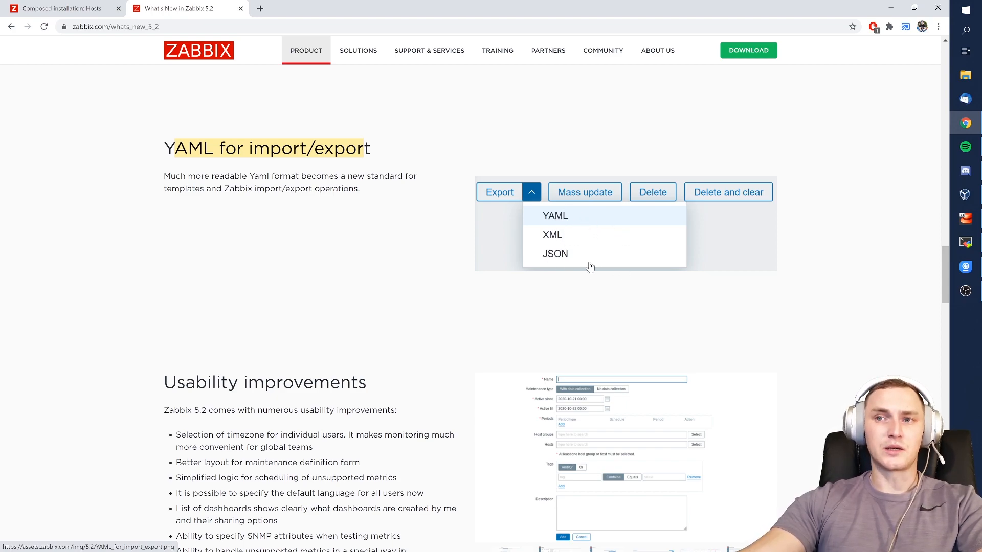
Scroll from YAML import/export down to the Usability improvements list
{"action": "scroll", "scroll_direction": "down", "scroll_amount": 3}
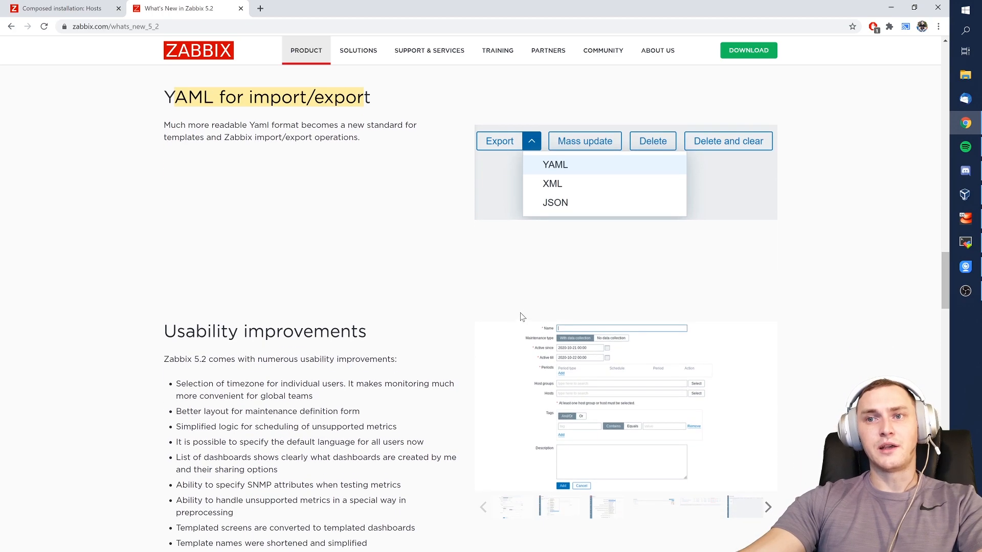
{"action": "scroll", "scroll_direction": "down", "scroll_amount": 3}
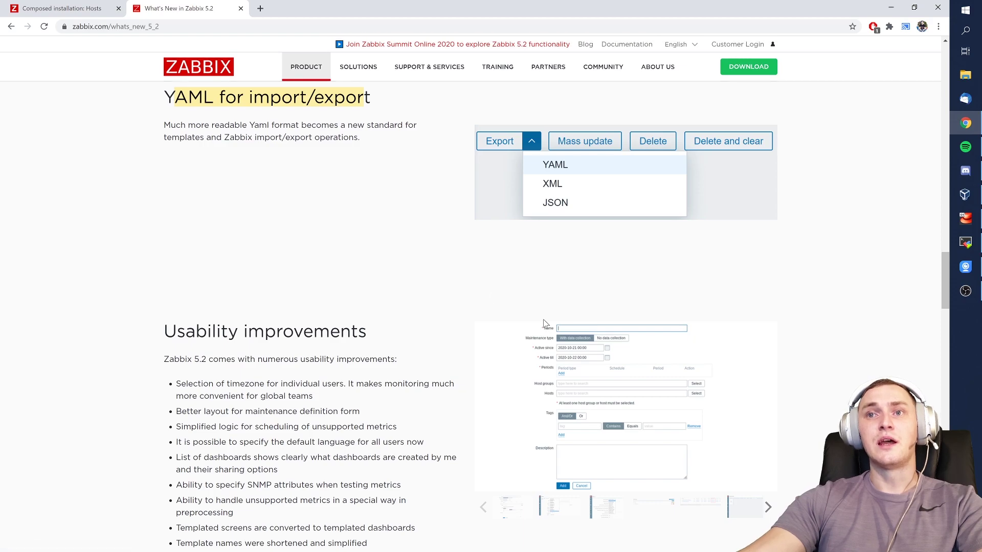
Highlight the per-user timezone selection bullet, then return to the Zabbix frontend tab
{"action": "scroll", "scroll_direction": "down", "scroll_amount": 3}
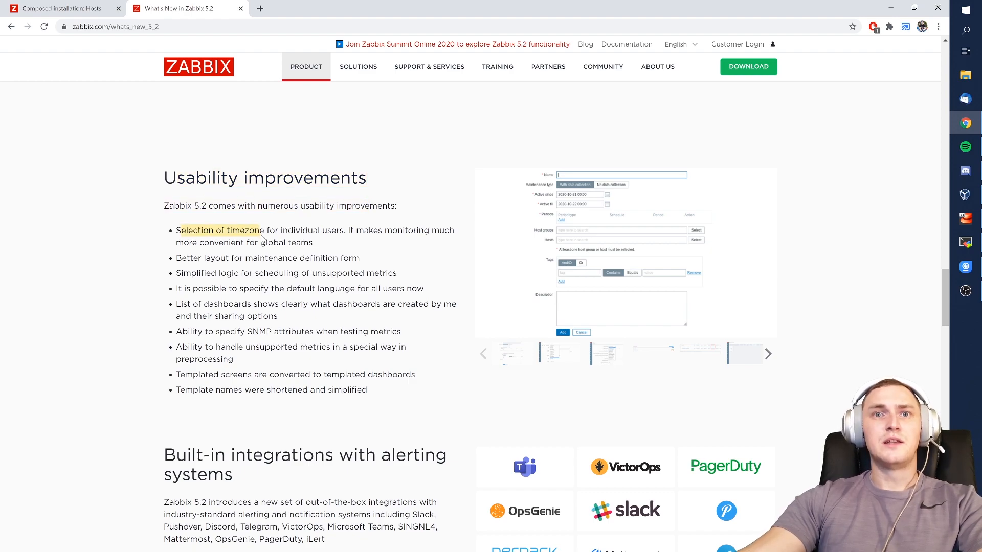
{"action": "left_click_drag", "start_coordinate": [178, 229], "coordinate": [313, 243]}
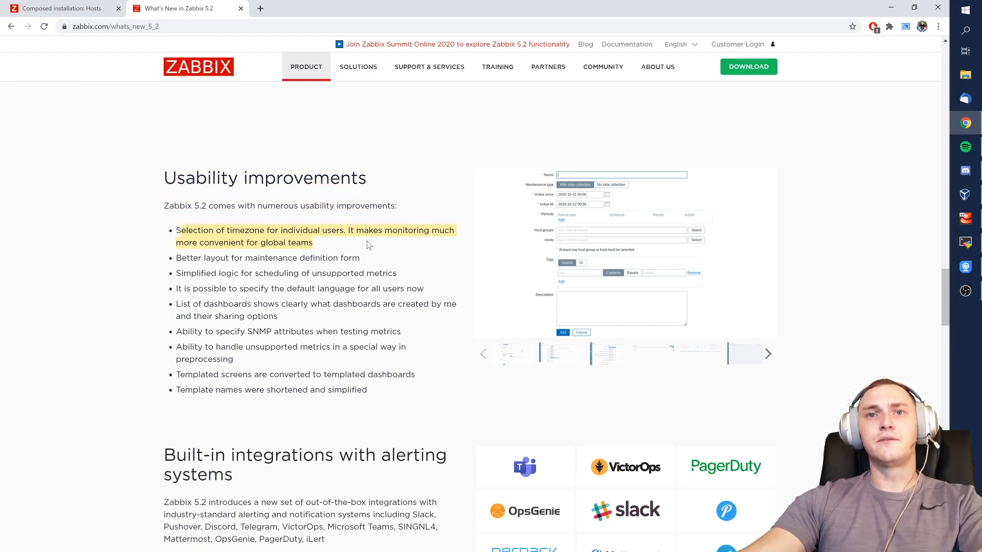
{"action": "left_click", "coordinate": [66, 7]}
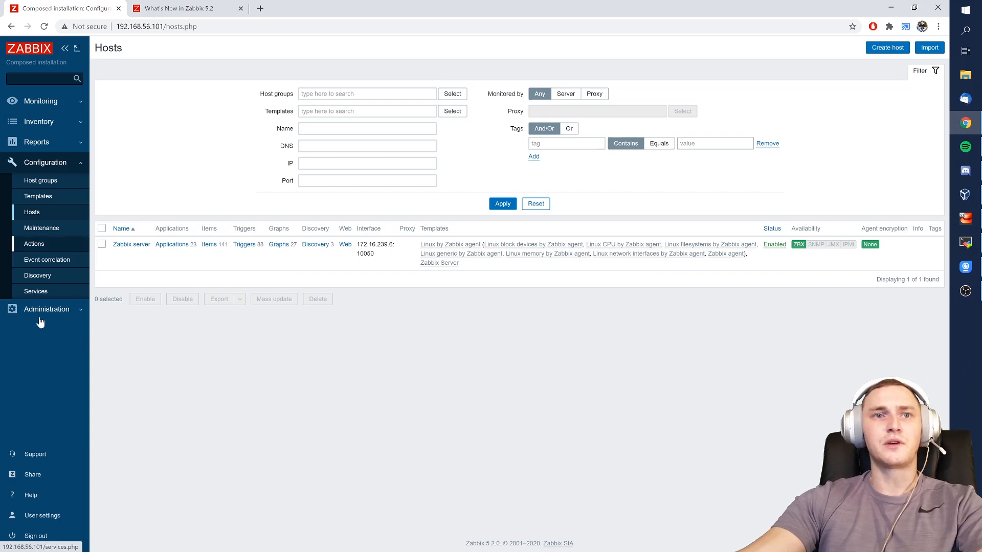
Browse the administrator profile's Time zone list and keep System default unchanged
{"action": "left_click", "coordinate": [42, 516]}
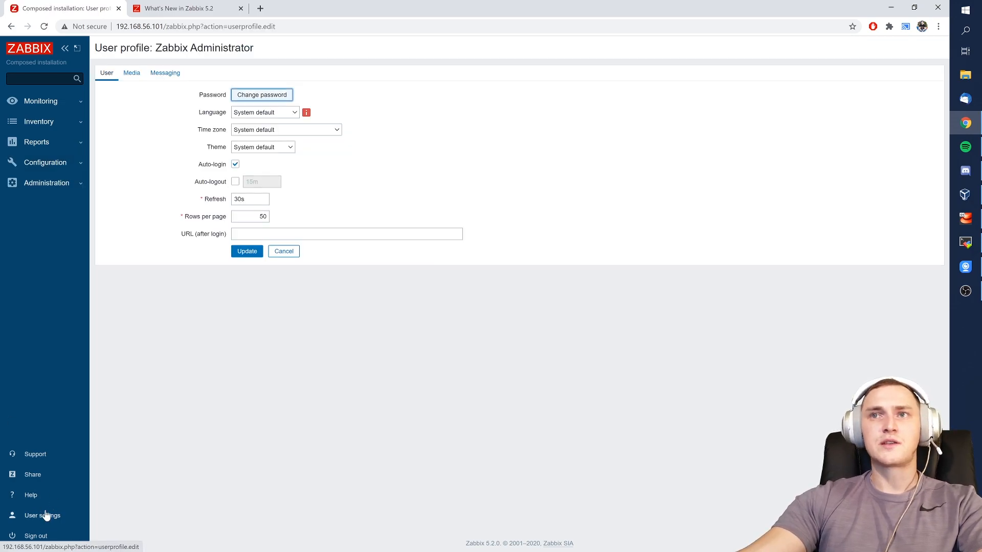
{"action": "mouse_move", "coordinate": [244, 135]}
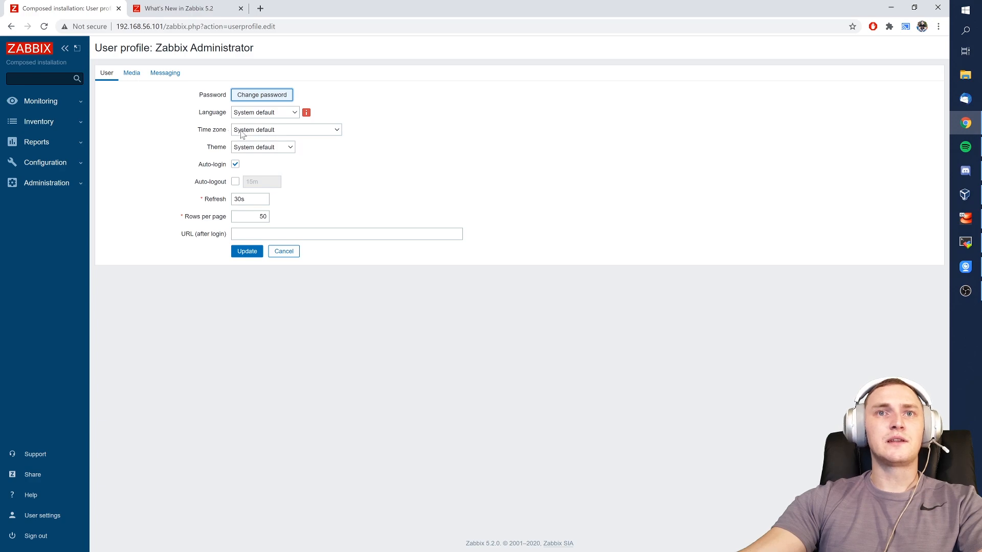
{"action": "left_click", "coordinate": [286, 129]}
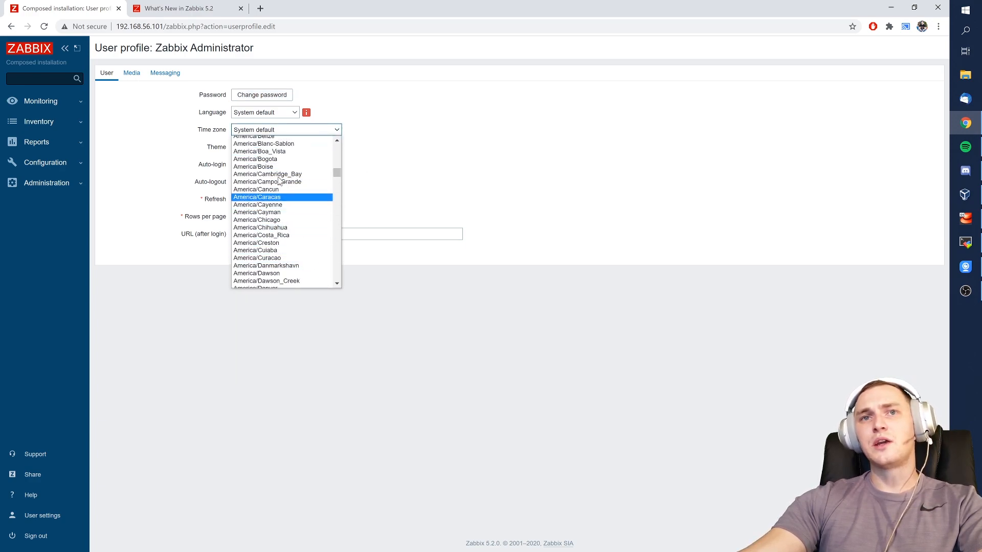
{"action": "mouse_move", "coordinate": [297, 189]}
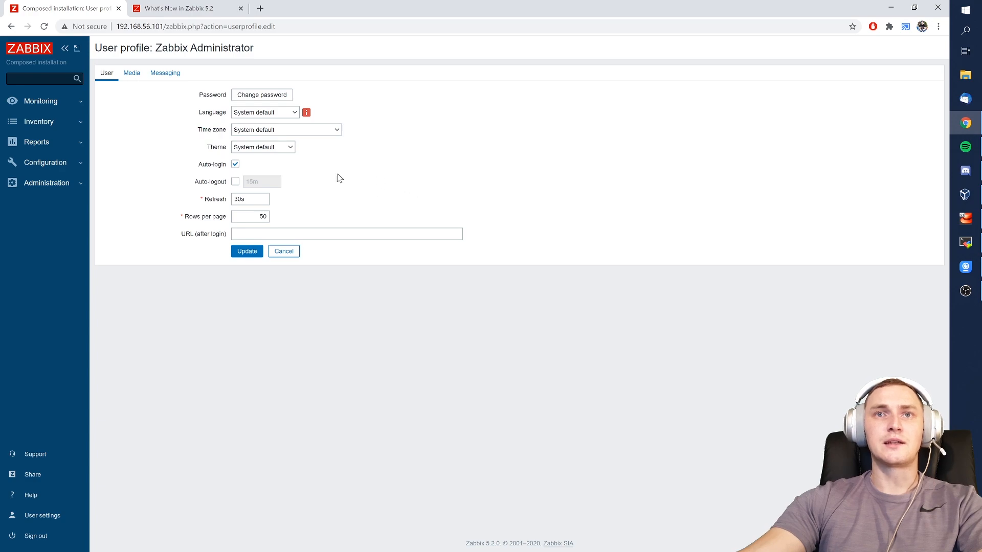
{"action": "left_click", "coordinate": [190, 10]}
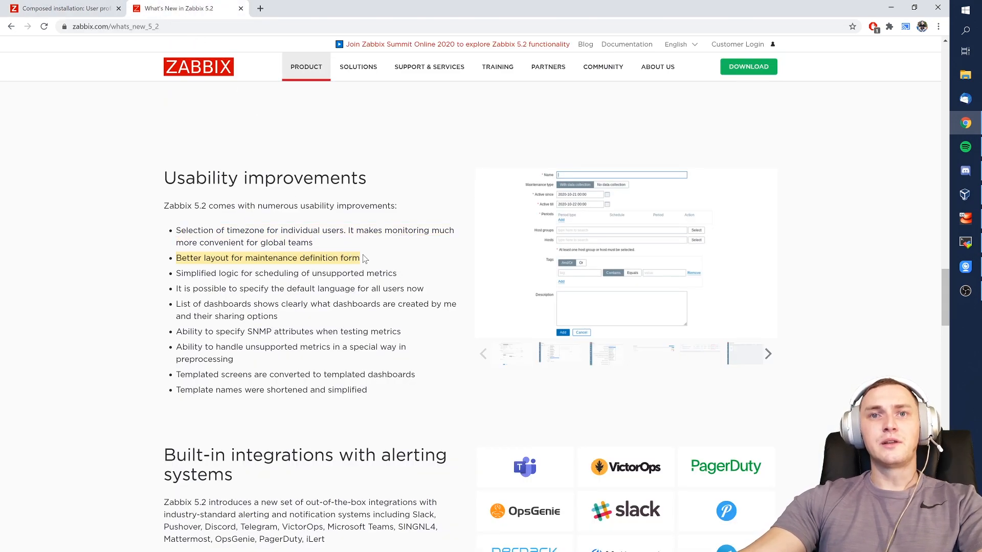
Reach Configuration > Maintenance and bring up an empty Create maintenance period form
{"action": "left_click", "coordinate": [67, 9]}
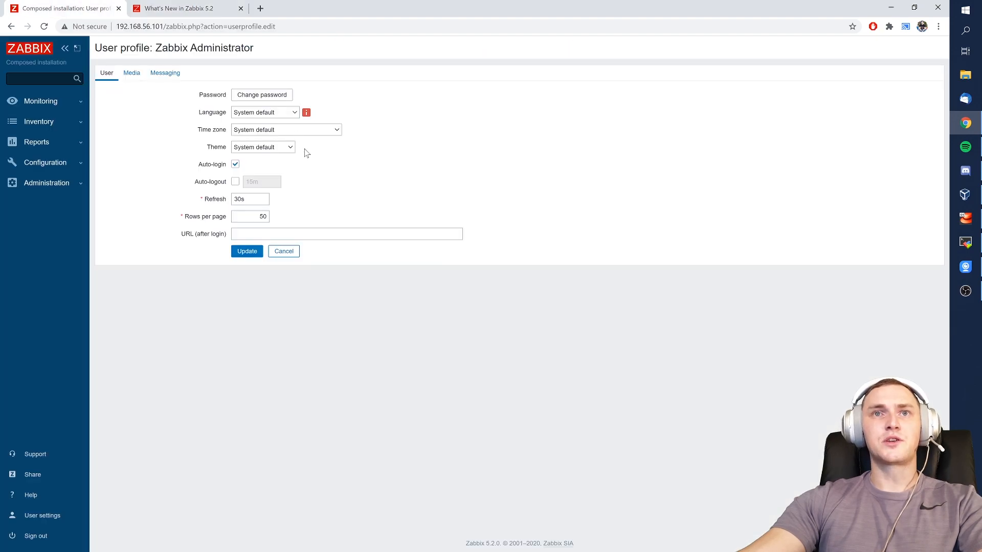
{"action": "left_click", "coordinate": [45, 162]}
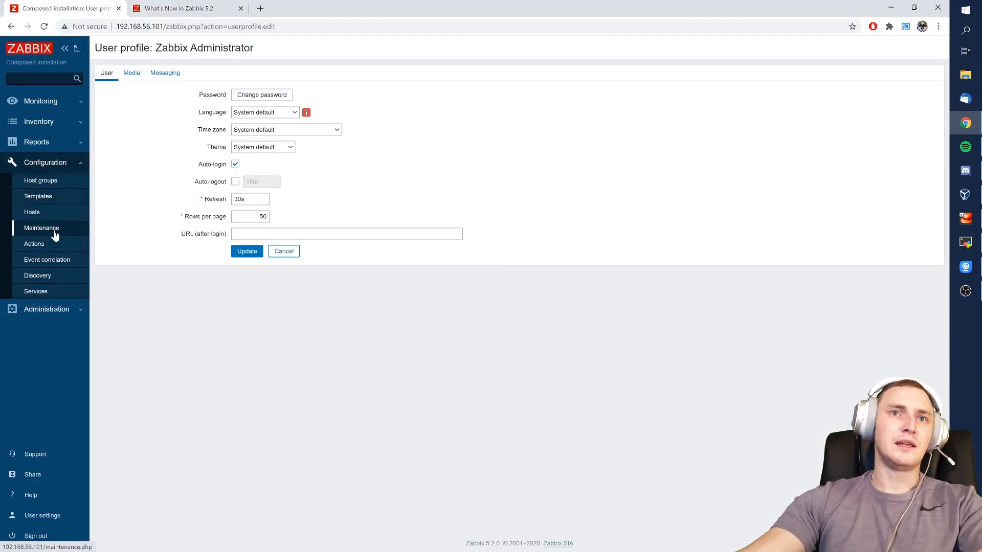
{"action": "left_click", "coordinate": [42, 228]}
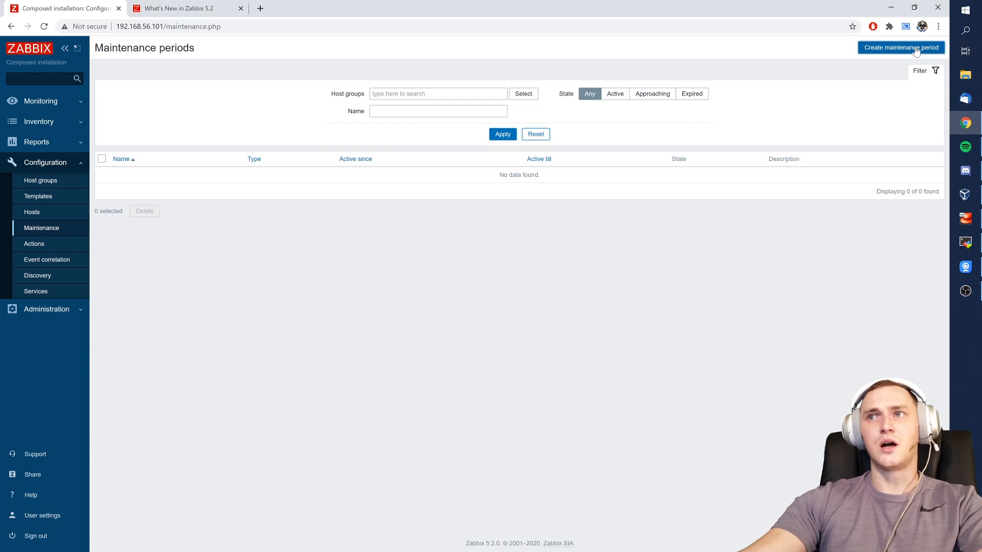
{"action": "left_click", "coordinate": [901, 47]}
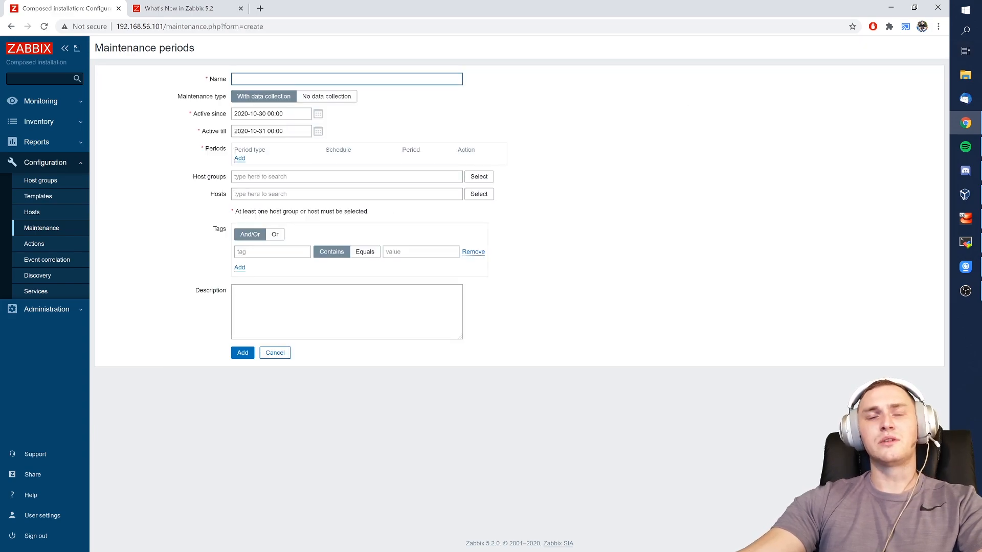
{"action": "mouse_move", "coordinate": [180, 69]}
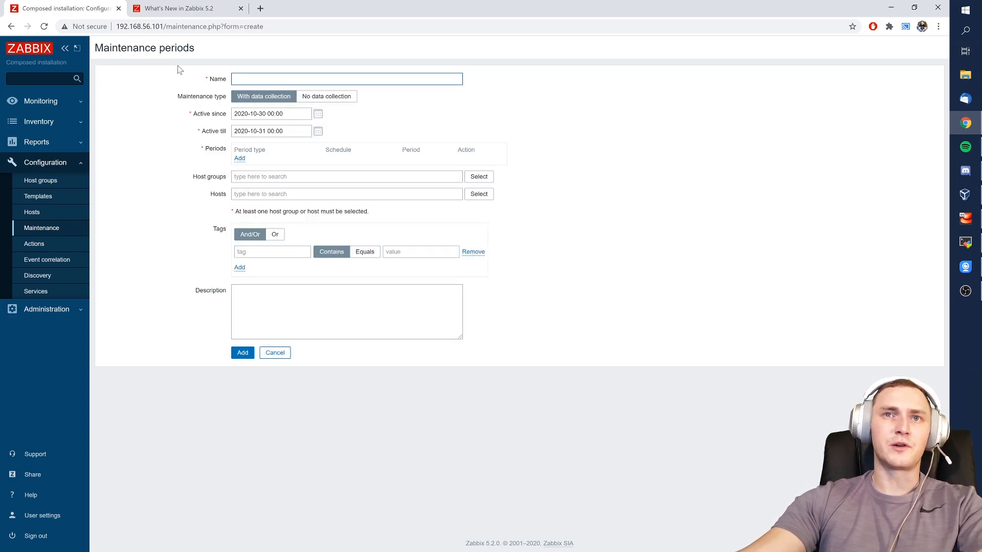
{"action": "left_click", "coordinate": [347, 79]}
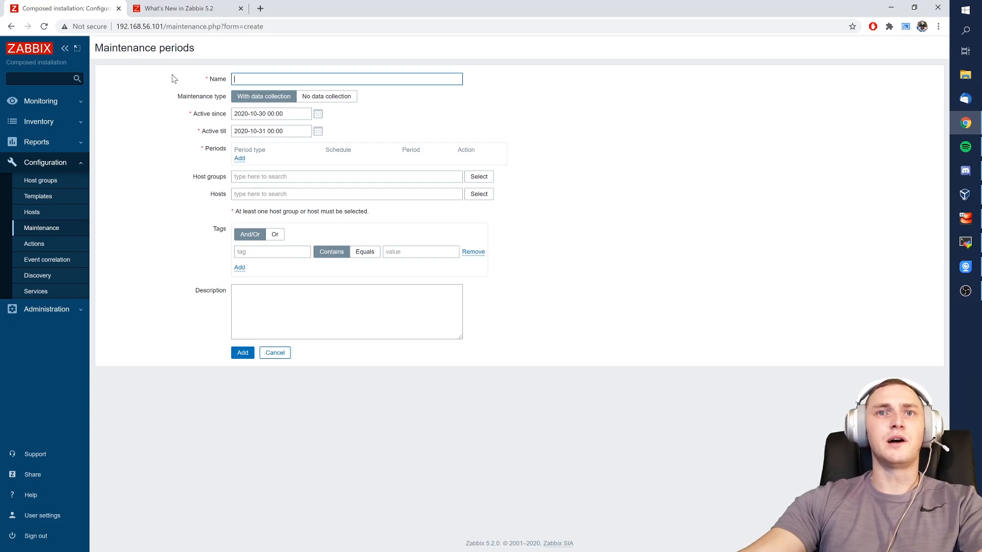
{"action": "mouse_move", "coordinate": [288, 209]}
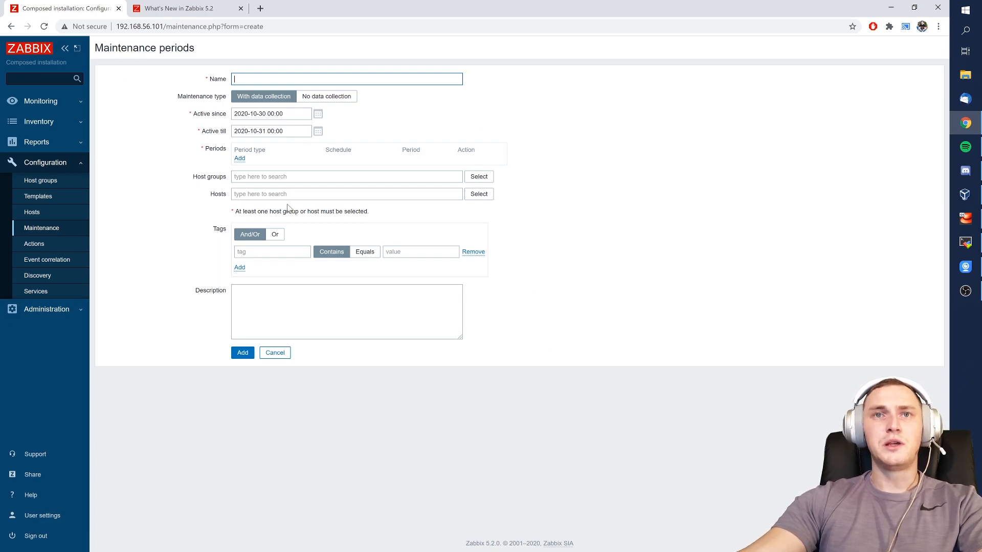
{"action": "left_click", "coordinate": [190, 8]}
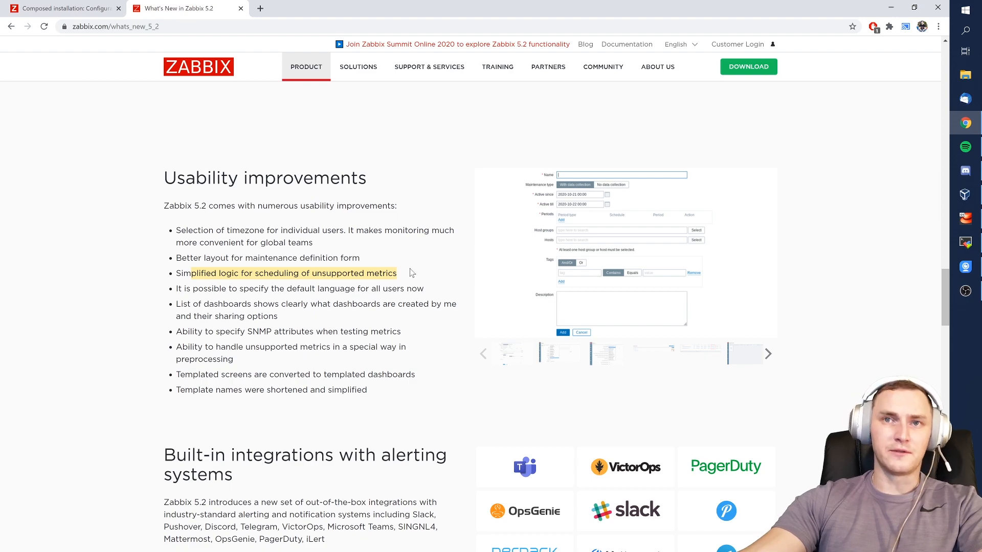
{"action": "mouse_move", "coordinate": [406, 282]}
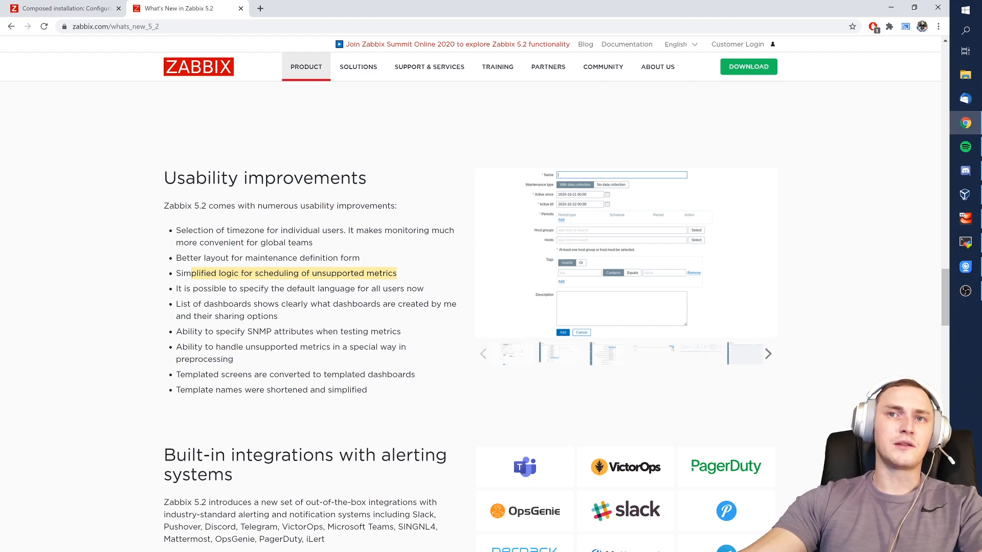
{"action": "mouse_move", "coordinate": [378, 287]}
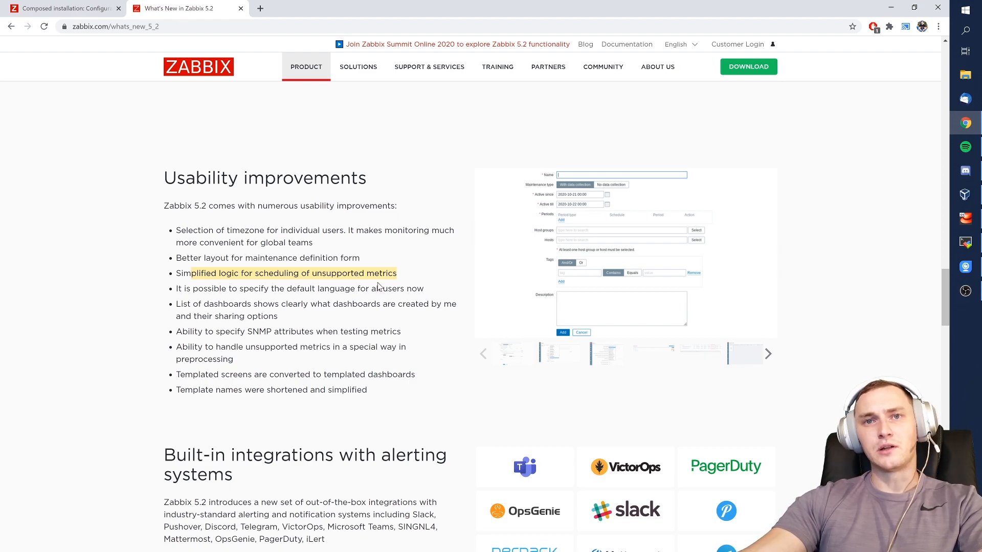
{"action": "mouse_move", "coordinate": [445, 279]}
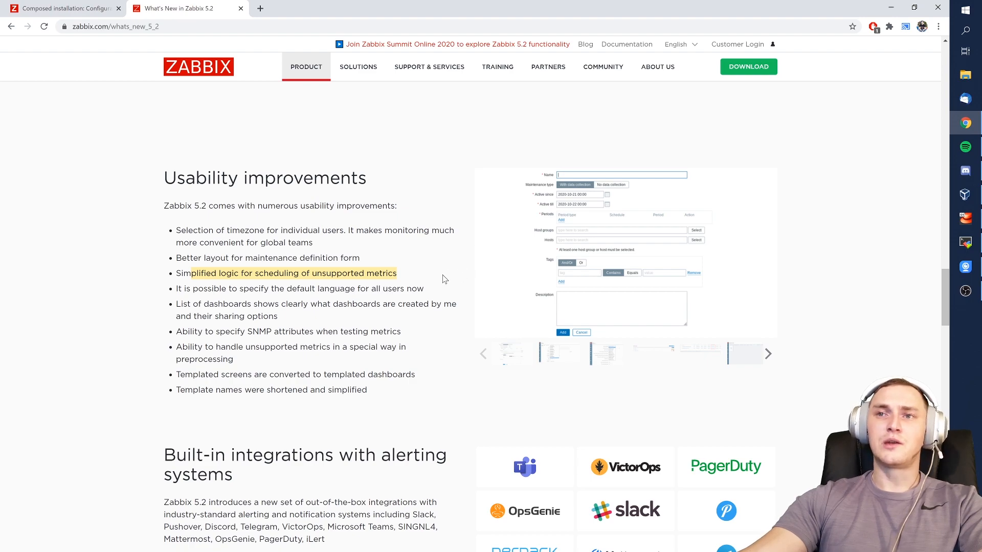
{"action": "mouse_move", "coordinate": [410, 272]}
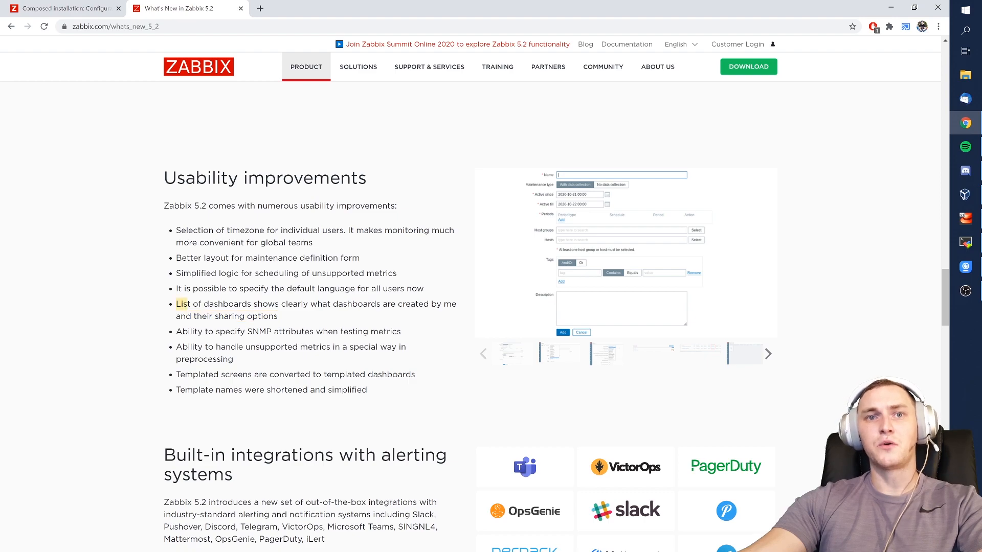
Highlight the dashboards-list usability bullet and scroll to the SNMP attributes testing bullet
{"action": "left_click_drag", "start_coordinate": [176, 303], "coordinate": [279, 316]}
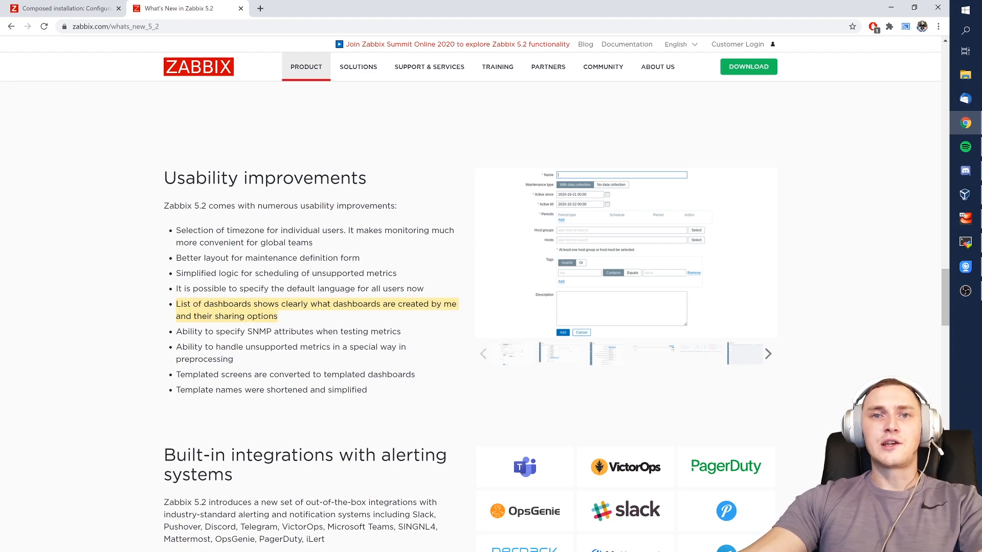
{"action": "scroll", "scroll_direction": "down", "scroll_amount": 3}
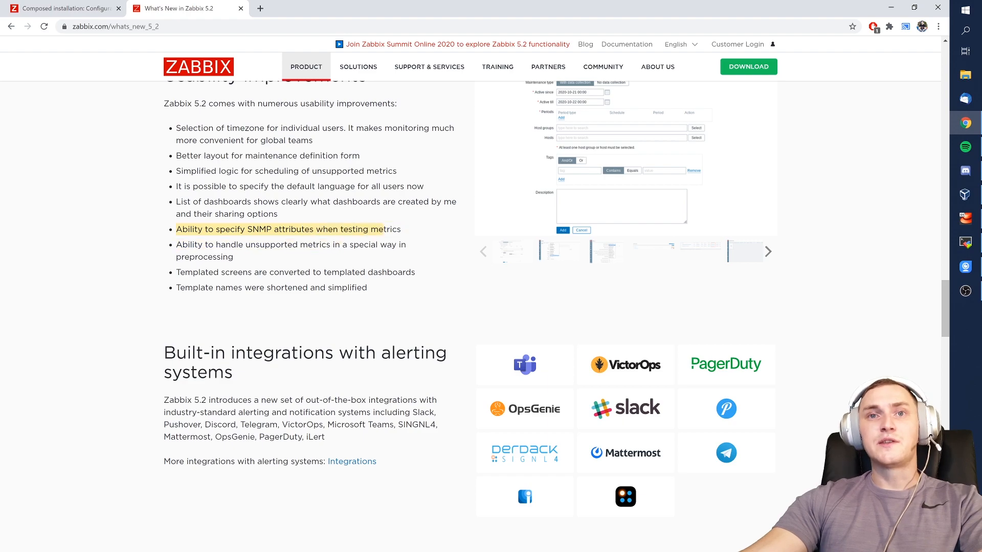
{"action": "scroll", "scroll_direction": "up", "scroll_amount": 3}
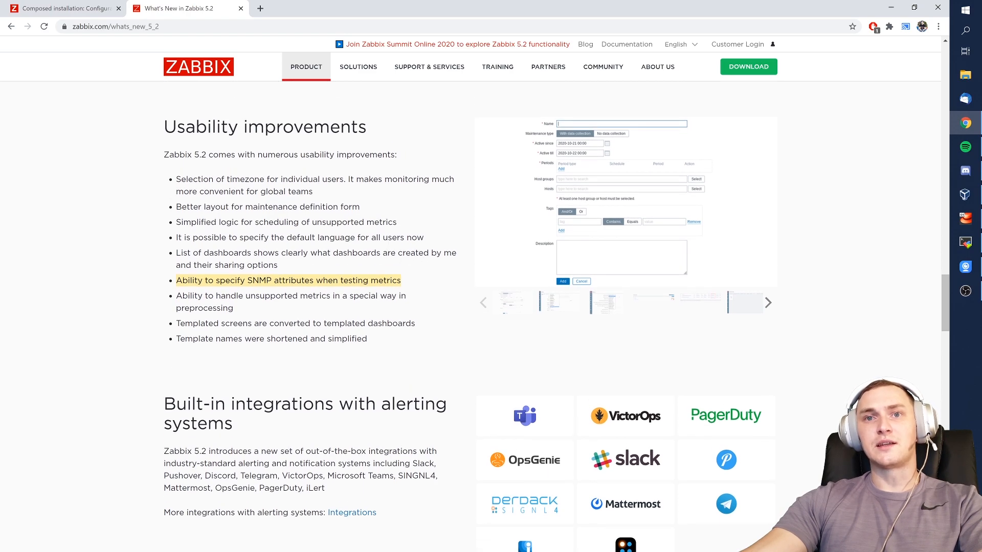
From Hosts, reach the Zabbix server host's items and start a new item
{"action": "left_click", "coordinate": [66, 9]}
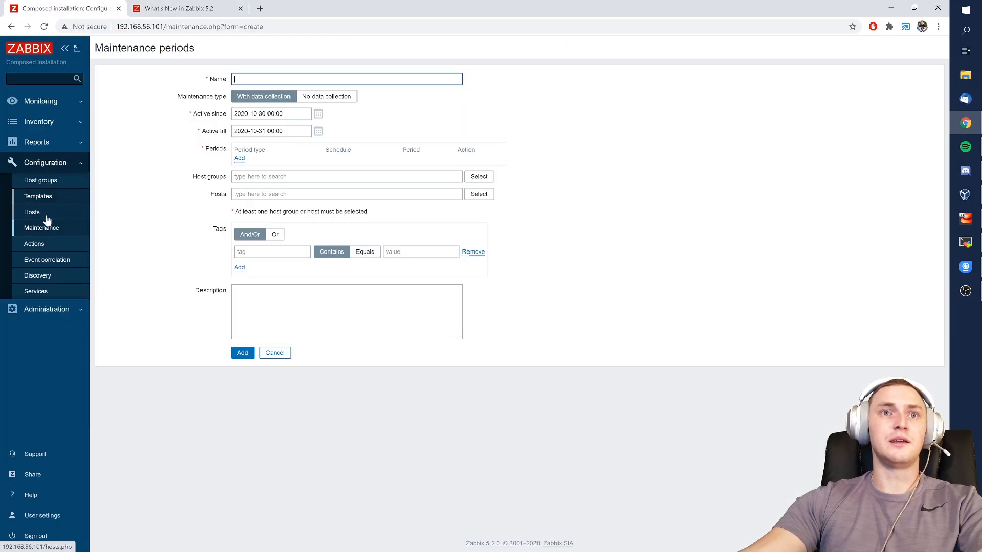
{"action": "left_click", "coordinate": [32, 212]}
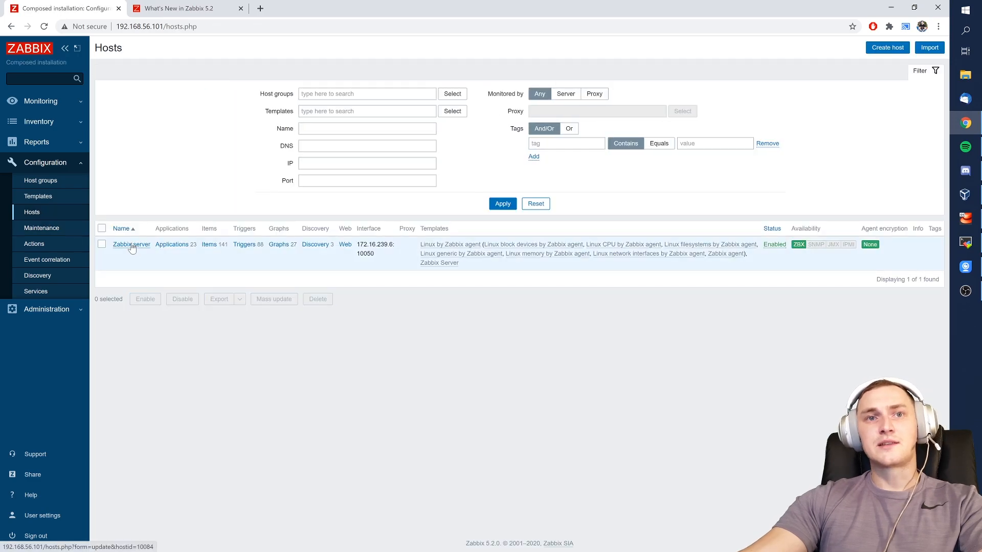
{"action": "left_click", "coordinate": [131, 245]}
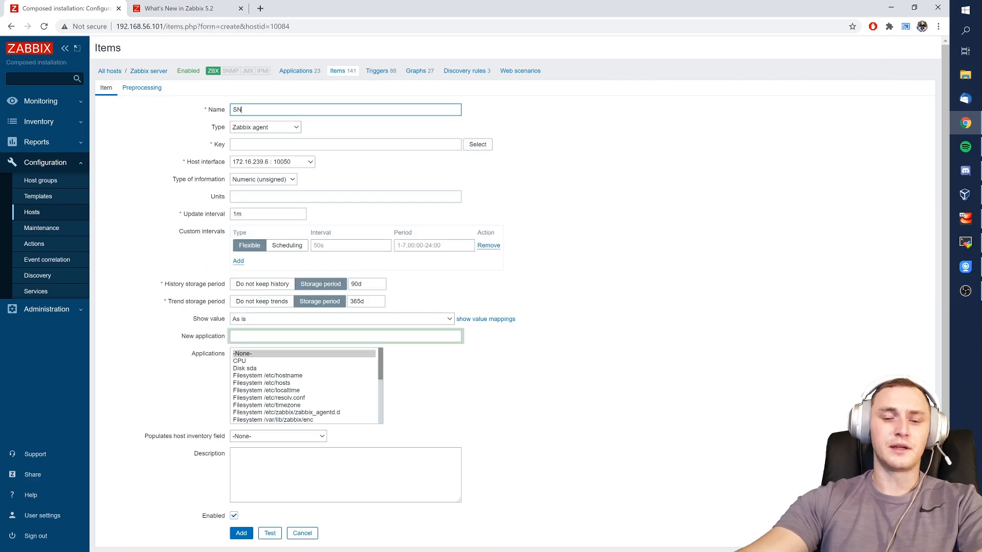
{"action": "left_click", "coordinate": [264, 127]}
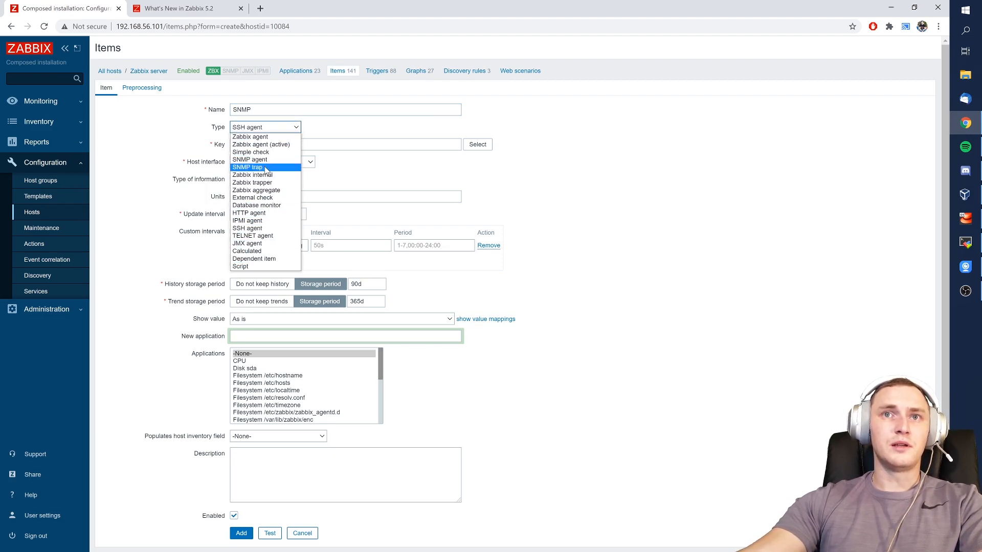
Add an SNMPv2 interface at 127.0.0.1 port 161 to the Zabbix server host and update it
{"action": "left_click", "coordinate": [251, 159]}
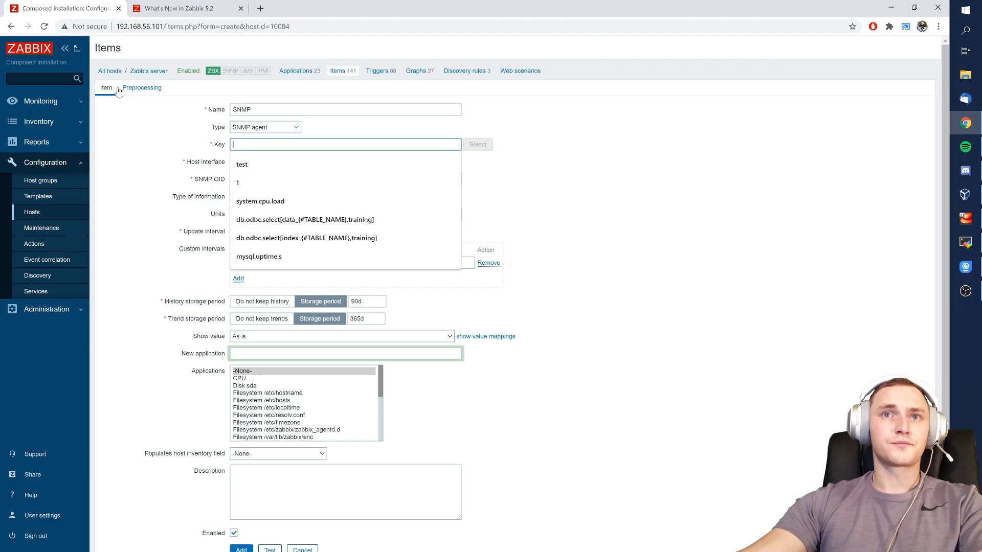
{"action": "left_click", "coordinate": [149, 70]}
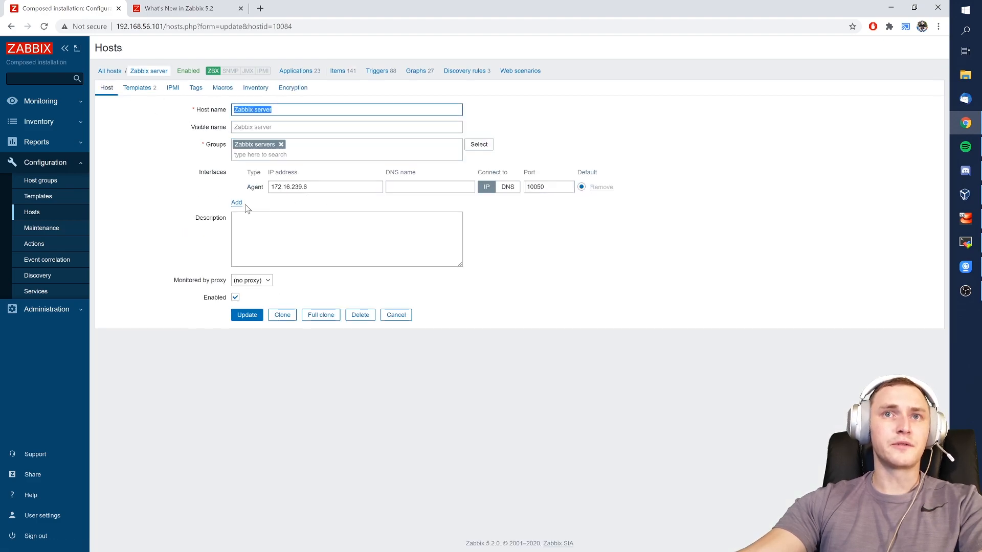
{"action": "left_click", "coordinate": [237, 203]}
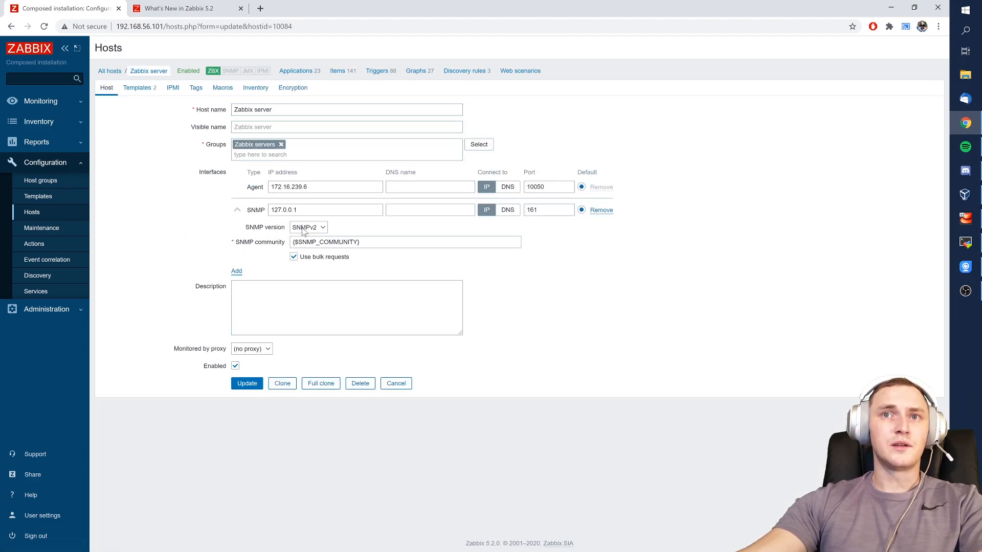
{"action": "left_click", "coordinate": [247, 384]}
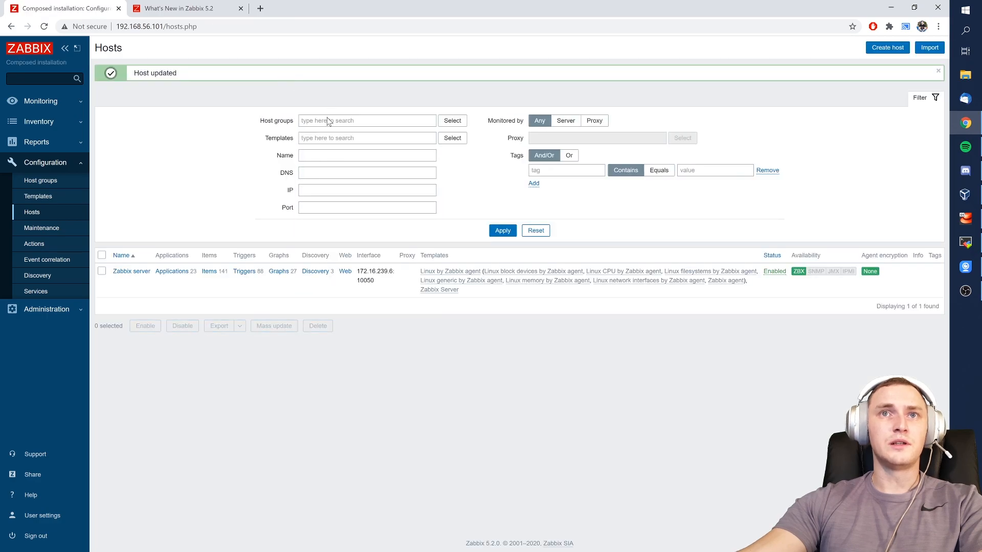
Add an SNMP agent item named test with key test and OID 1.3.6 to Zabbix server
{"action": "left_click", "coordinate": [209, 271]}
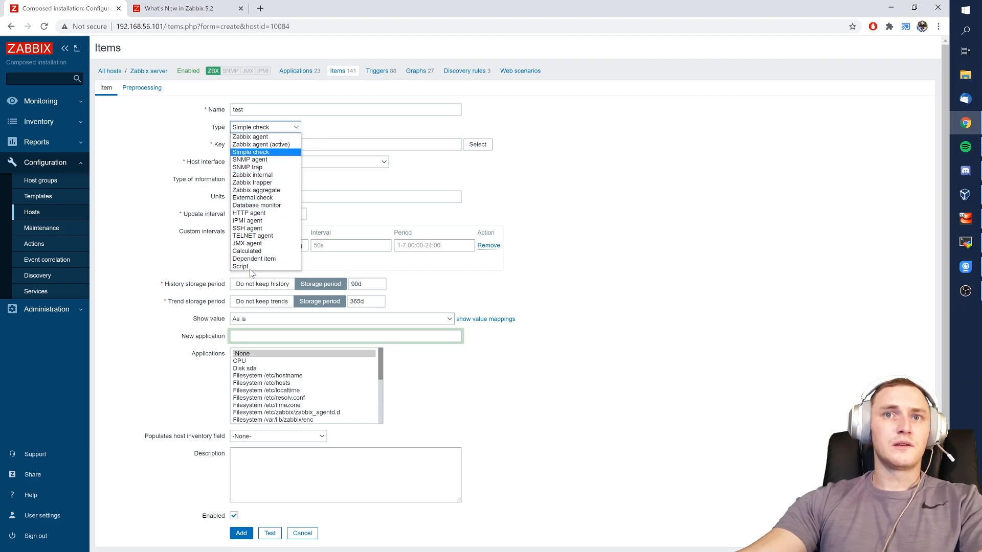
{"action": "left_click", "coordinate": [250, 159]}
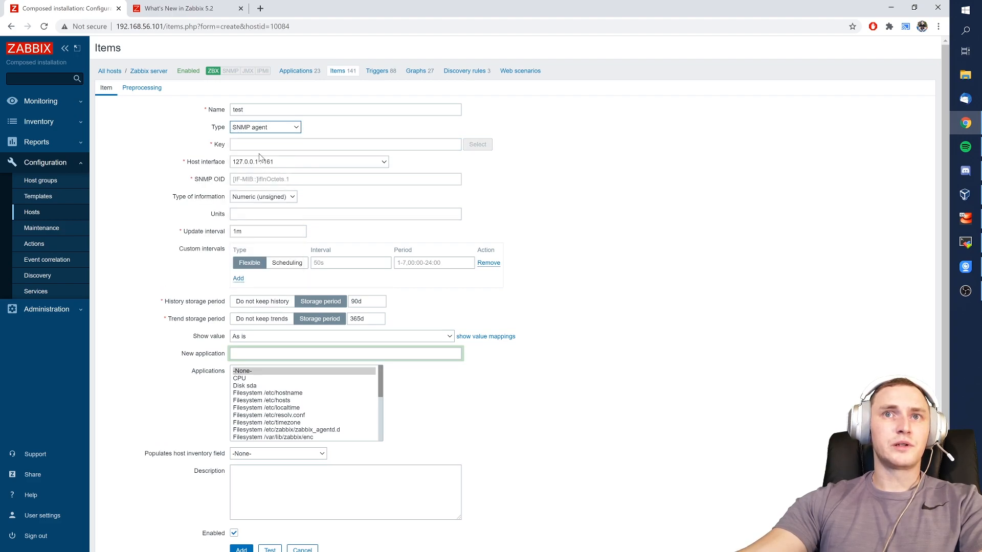
{"action": "type", "text": "test"}
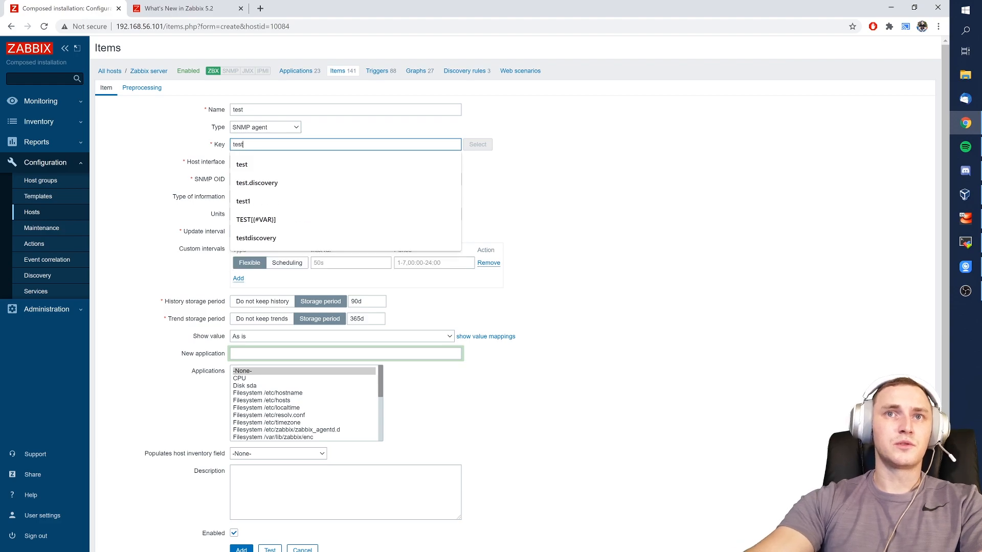
{"action": "type", "text": "1.3.6"}
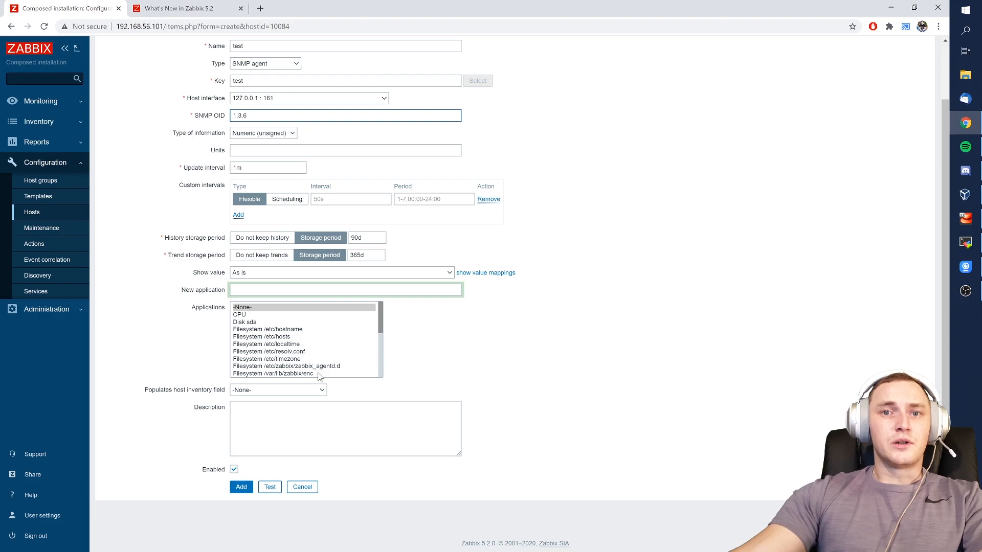
{"action": "left_click", "coordinate": [241, 487]}
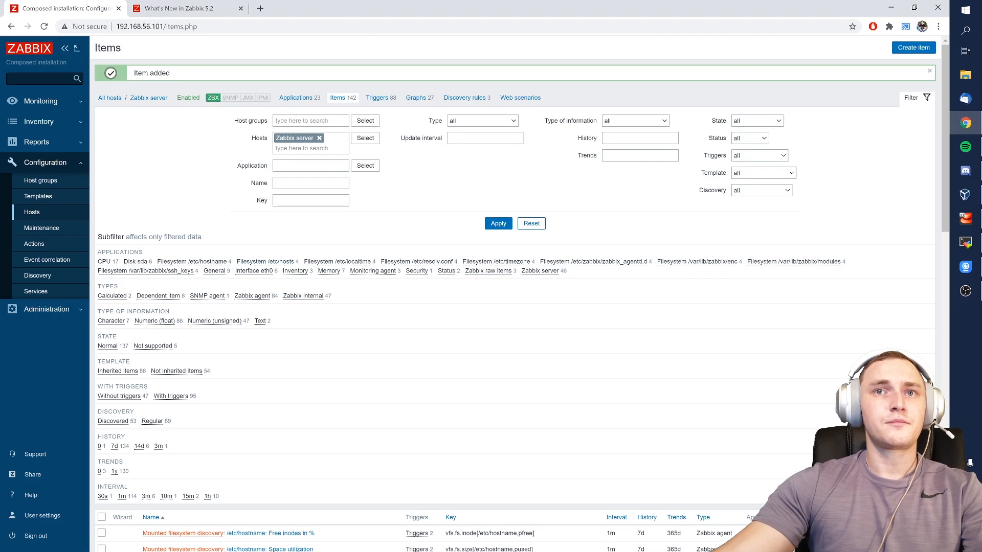
Filter the items list by Name test so only the new item shows
{"action": "left_click", "coordinate": [311, 182]}
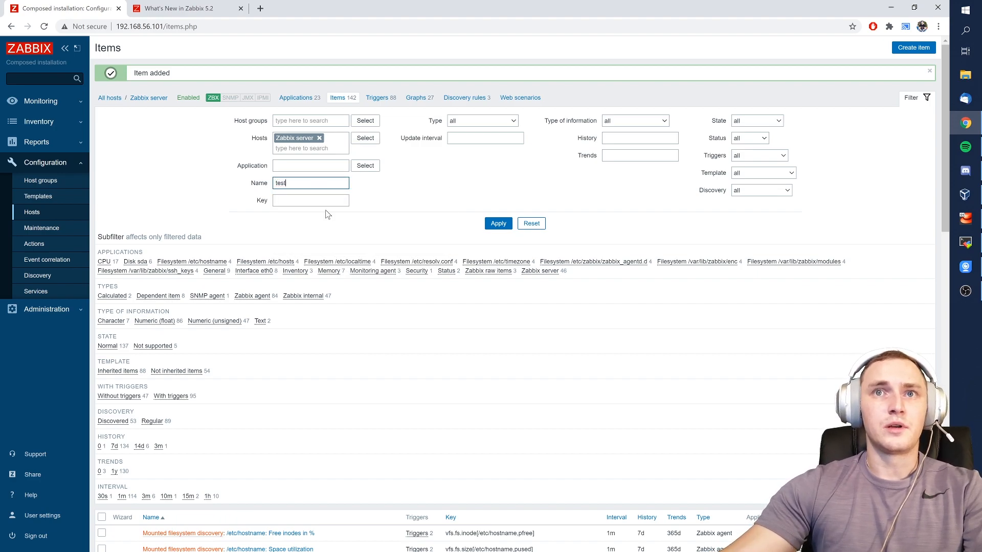
{"action": "left_click", "coordinate": [498, 223]}
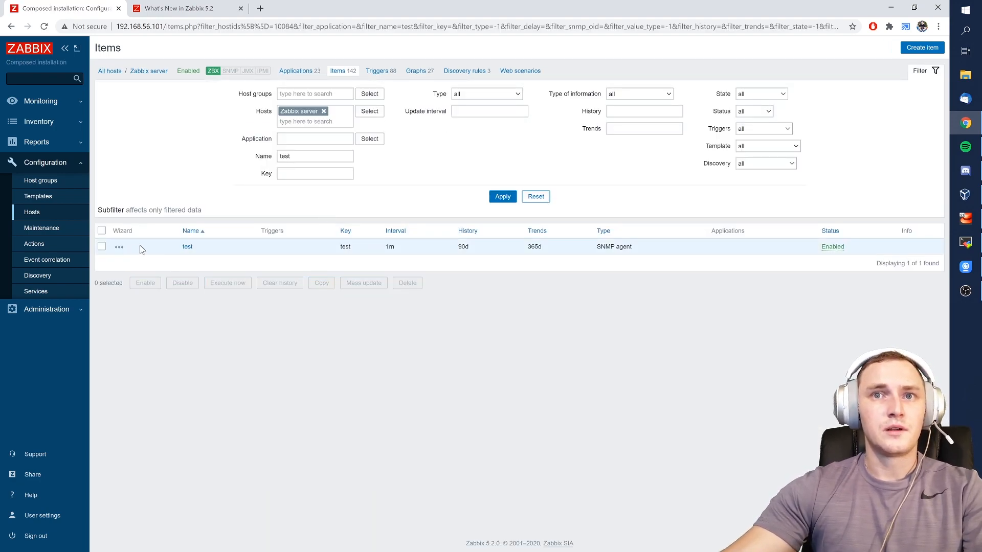
Test the test item, review SNMP community, switch to SNMPv3, cancel, and return to the What's New page
{"action": "left_click", "coordinate": [188, 247]}
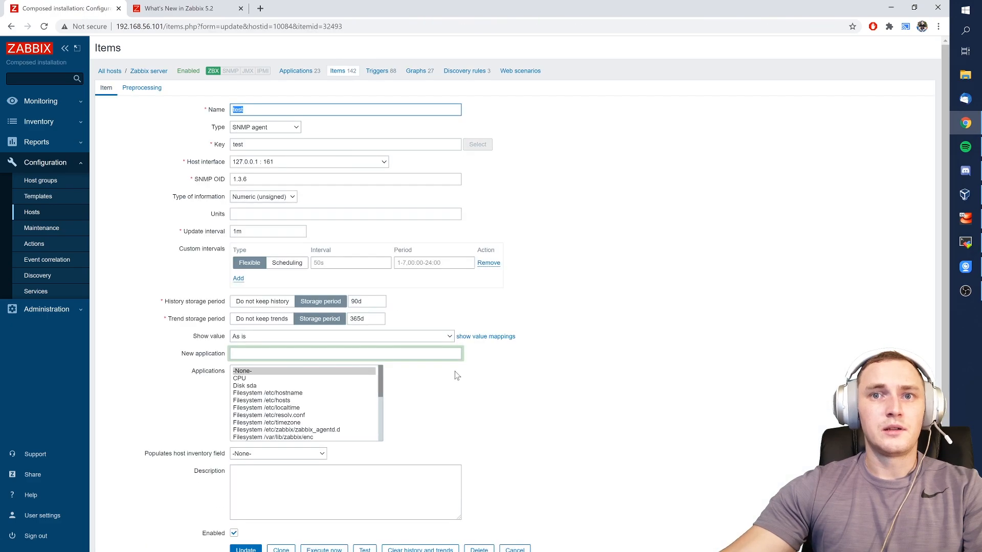
{"action": "scroll", "scroll_direction": "down", "scroll_amount": 3}
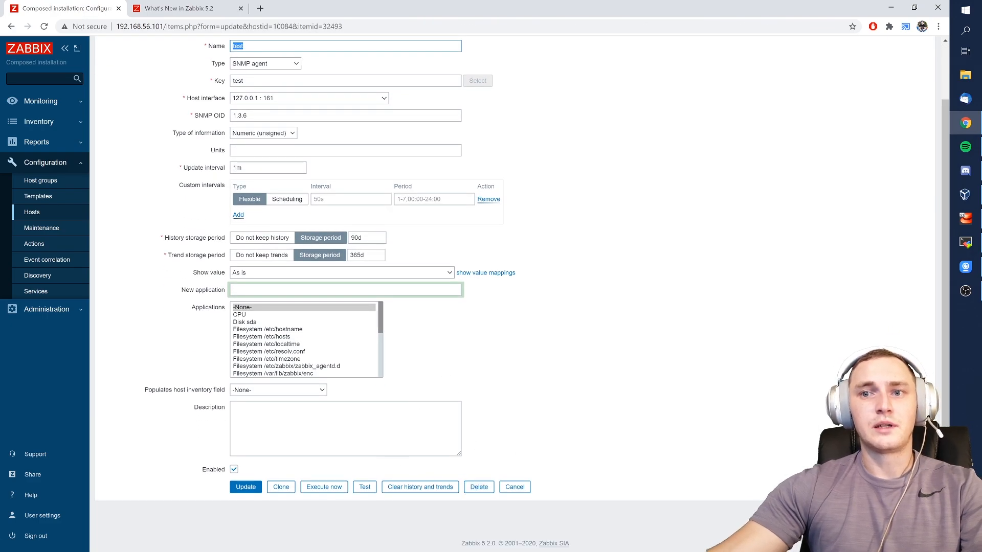
{"action": "left_click", "coordinate": [364, 487]}
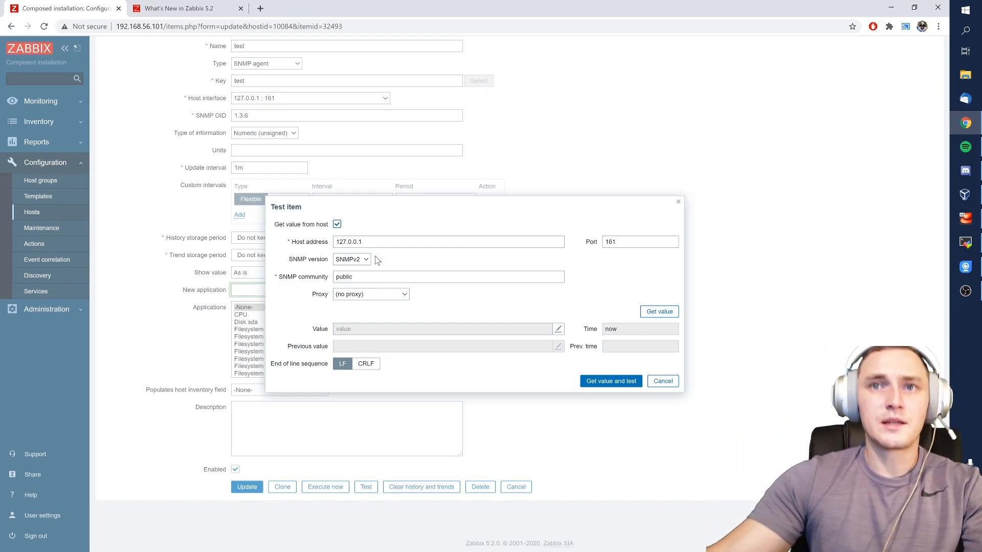
{"action": "mouse_move", "coordinate": [414, 270]}
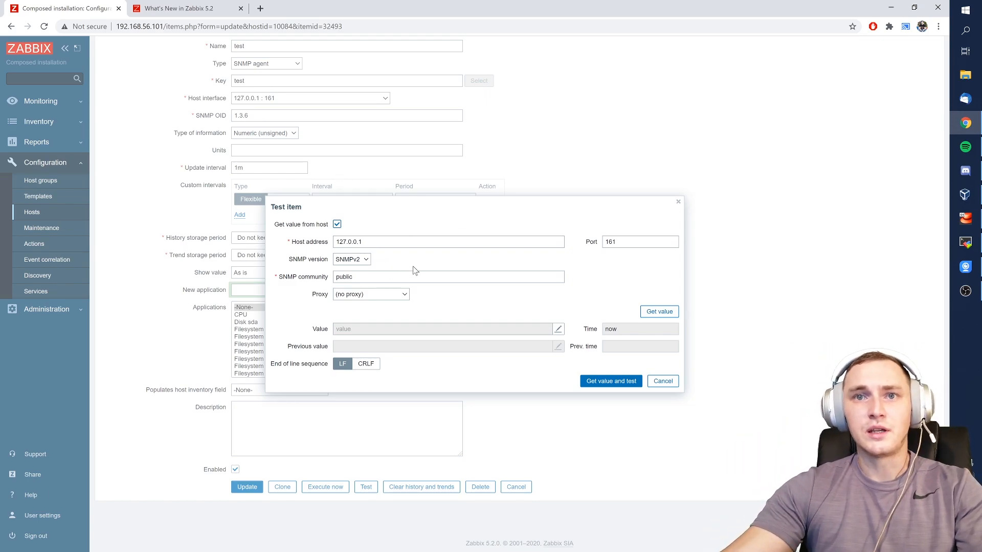
{"action": "double_click", "coordinate": [303, 277]}
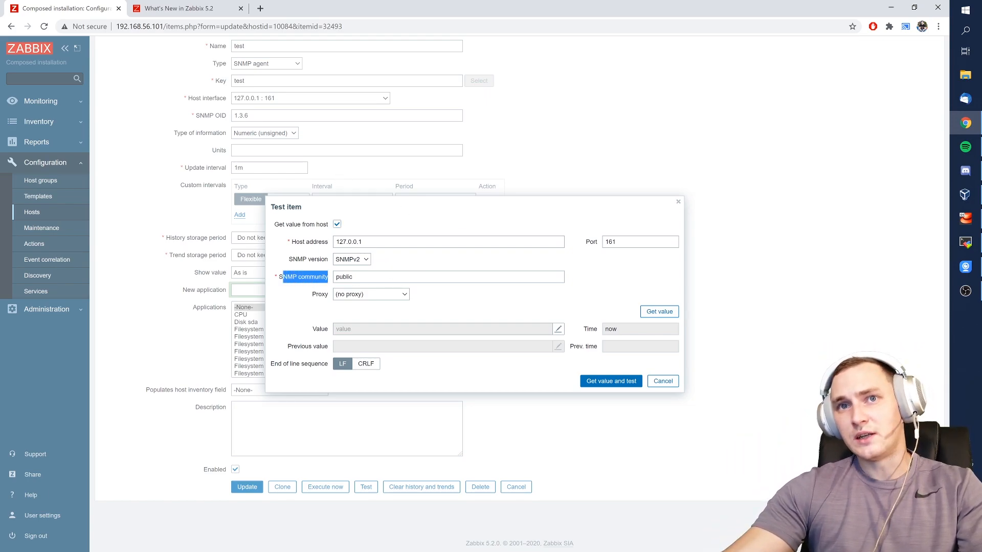
{"action": "left_click", "coordinate": [352, 260]}
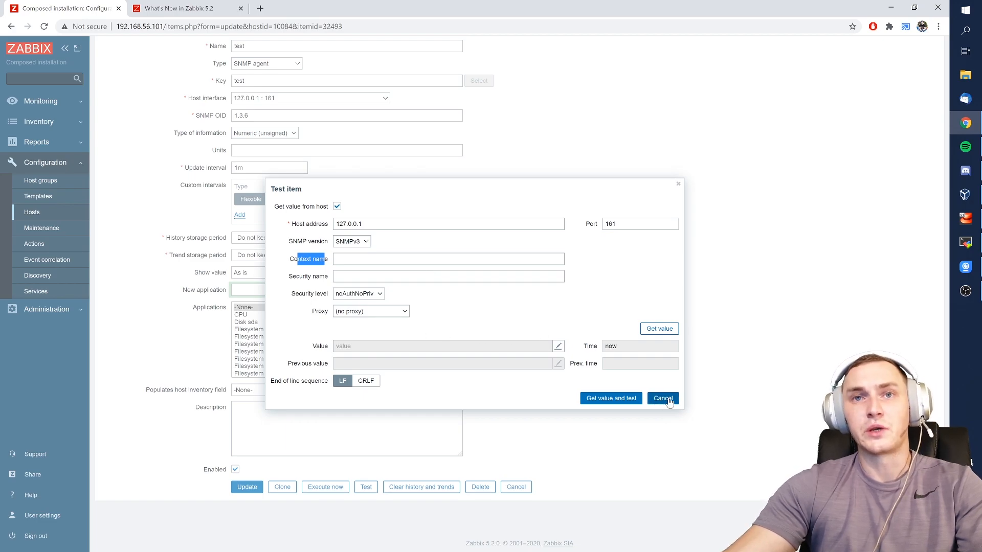
{"action": "left_click", "coordinate": [662, 398]}
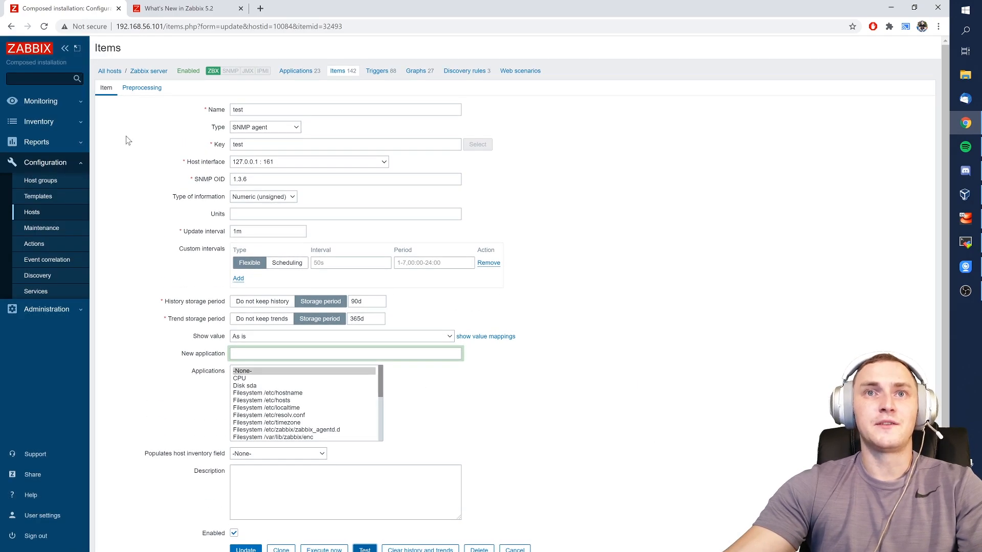
{"action": "left_click", "coordinate": [194, 9]}
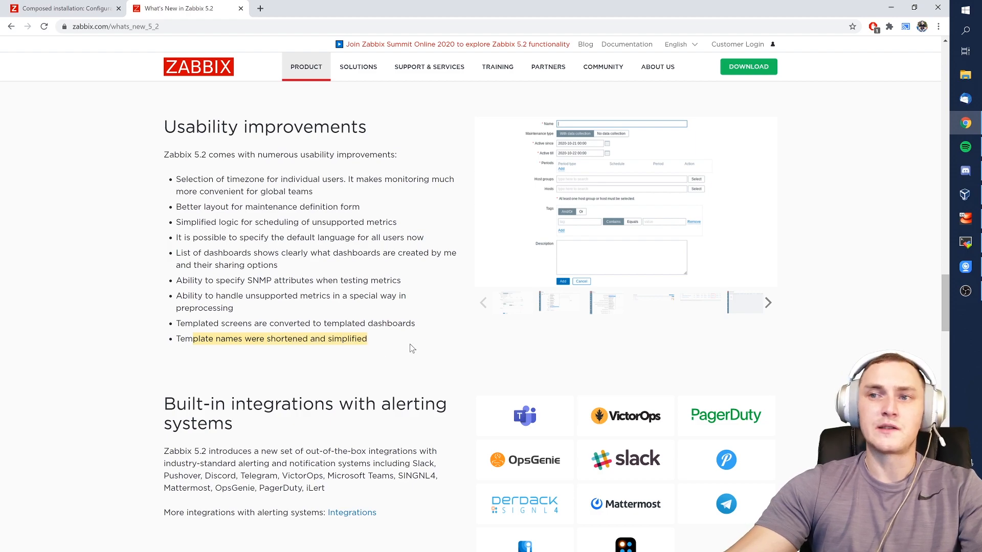
Scroll to 'Built-in integrations with alerting systems' and return to the Zabbix frontend
{"action": "scroll", "scroll_direction": "down", "scroll_amount": 3}
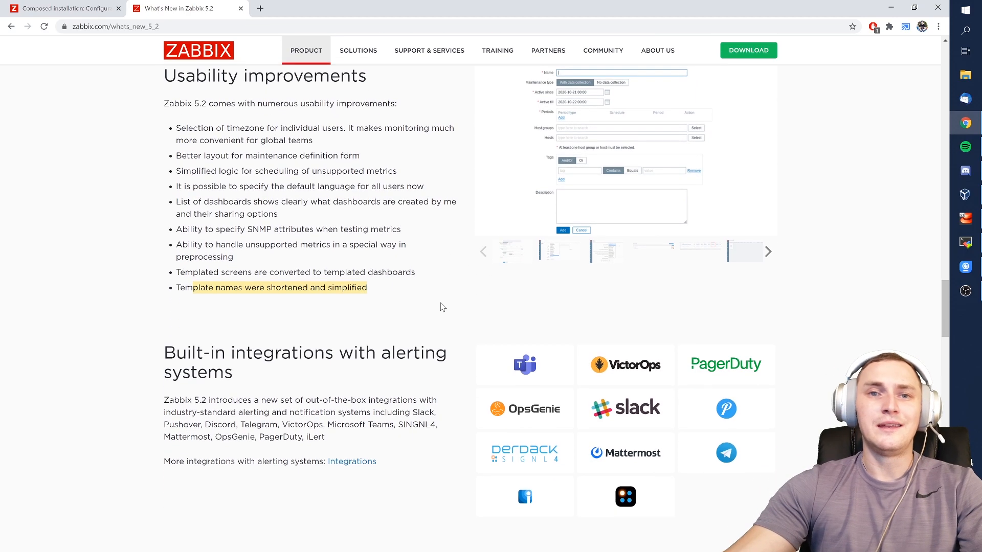
{"action": "mouse_move", "coordinate": [458, 321]}
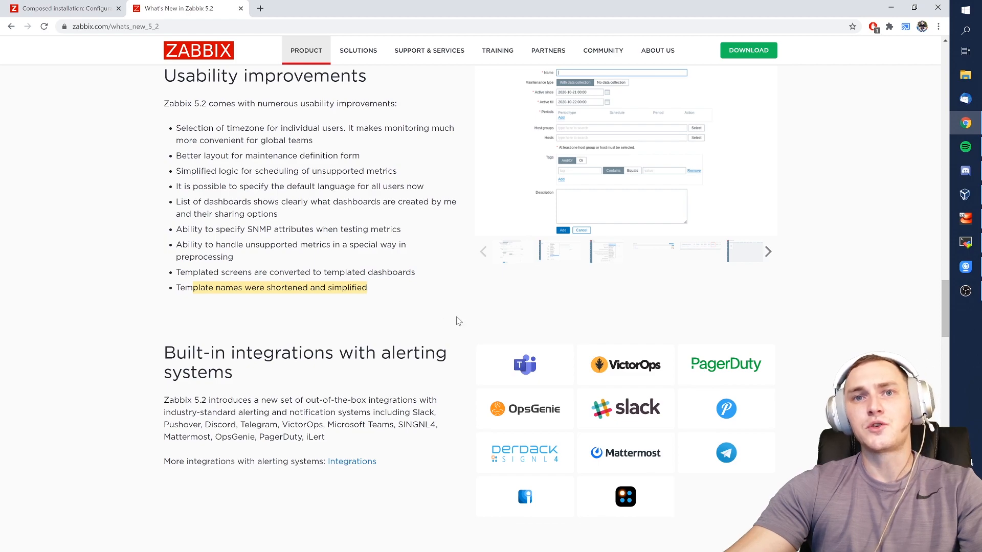
{"action": "mouse_move", "coordinate": [421, 317]}
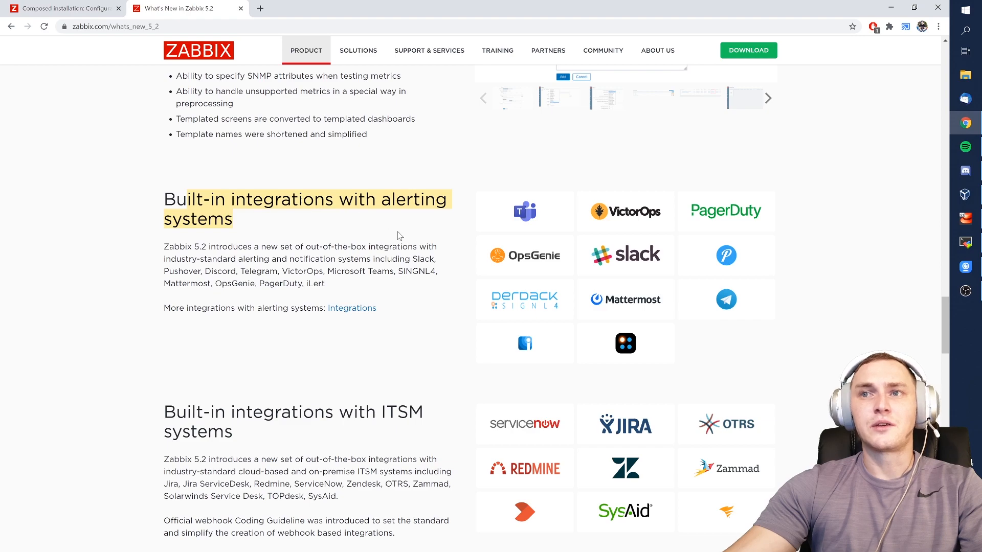
{"action": "left_click", "coordinate": [399, 237]}
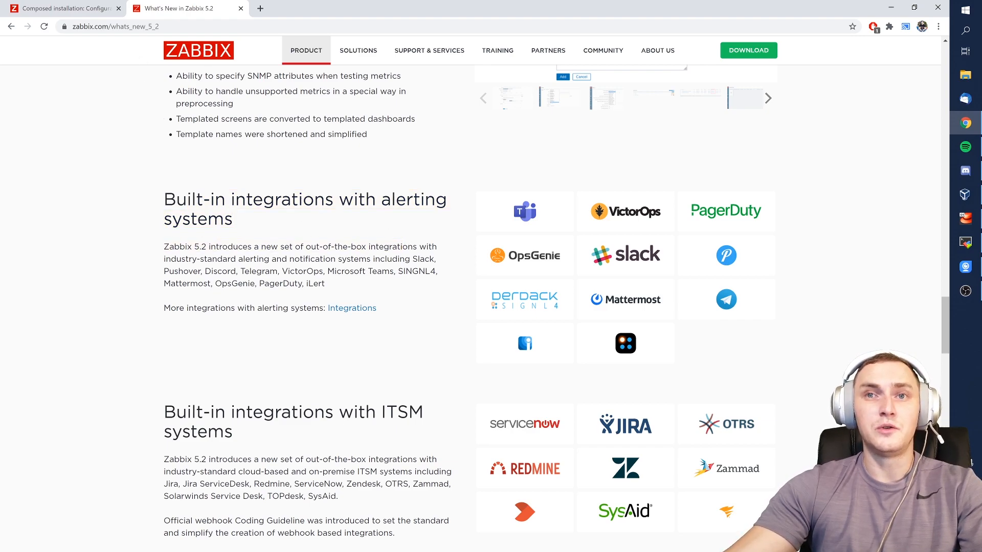
{"action": "left_click", "coordinate": [67, 7]}
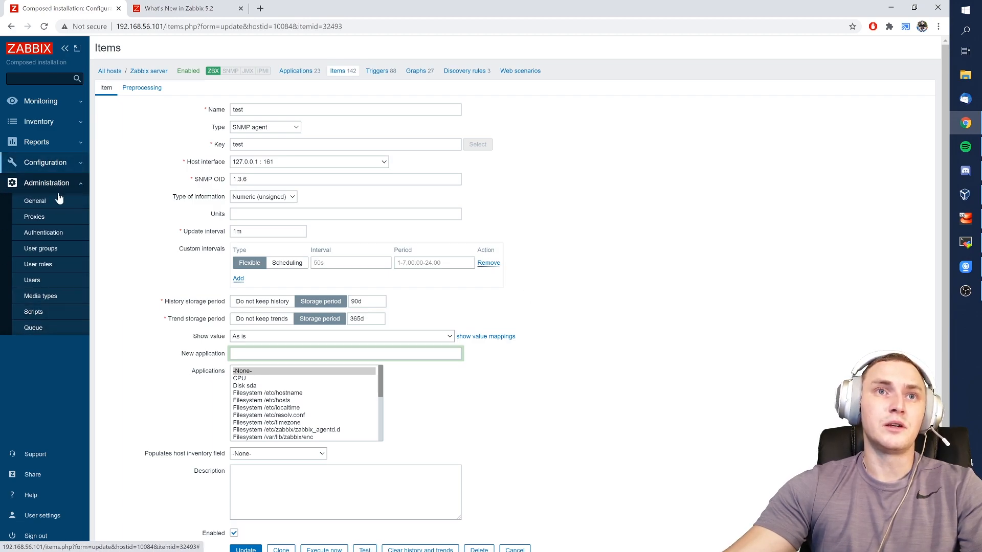
Show Administration > Media types with the built-in Slack, Jira, Zammad webhook integrations
{"action": "left_click", "coordinate": [40, 296]}
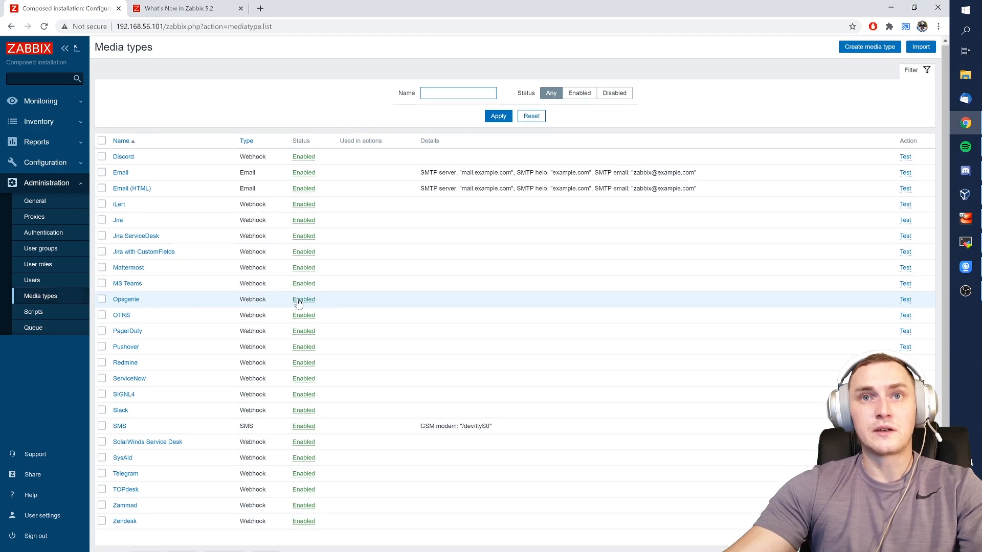
{"action": "scroll", "scroll_direction": "down", "scroll_amount": 3}
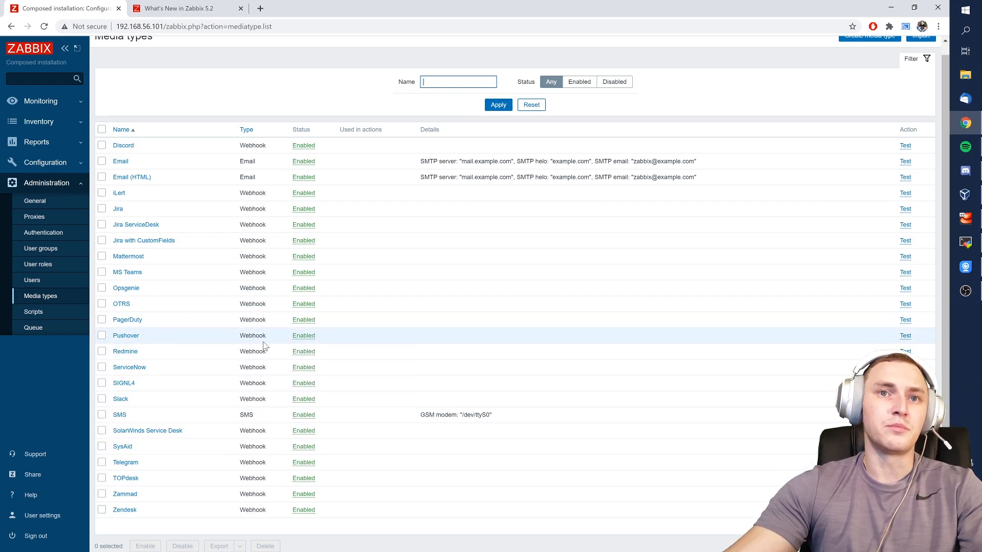
{"action": "mouse_move", "coordinate": [166, 258]}
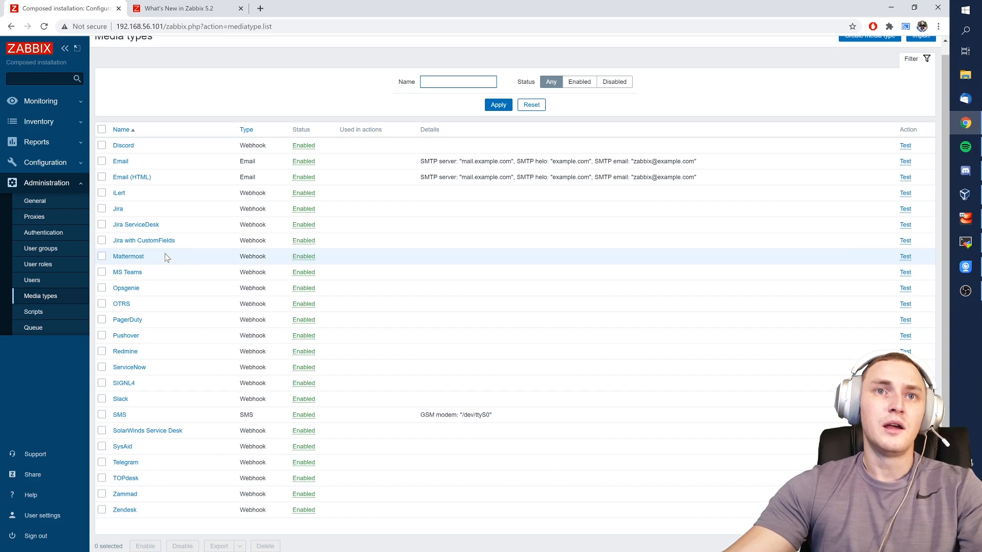
{"action": "mouse_move", "coordinate": [348, 167]}
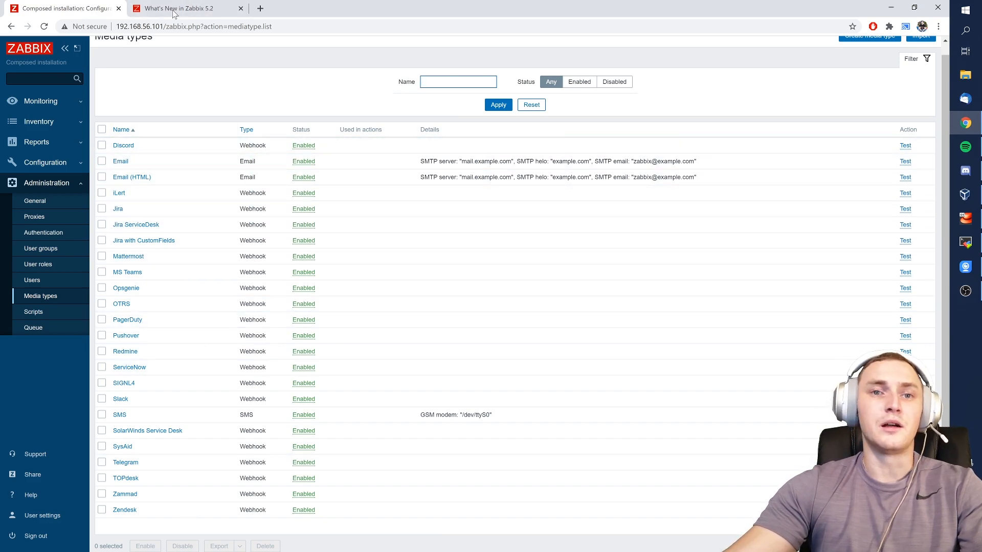
On the What's New page scroll past ITSM integrations to 'New and updated templates and plugins'
{"action": "left_click", "coordinate": [190, 9]}
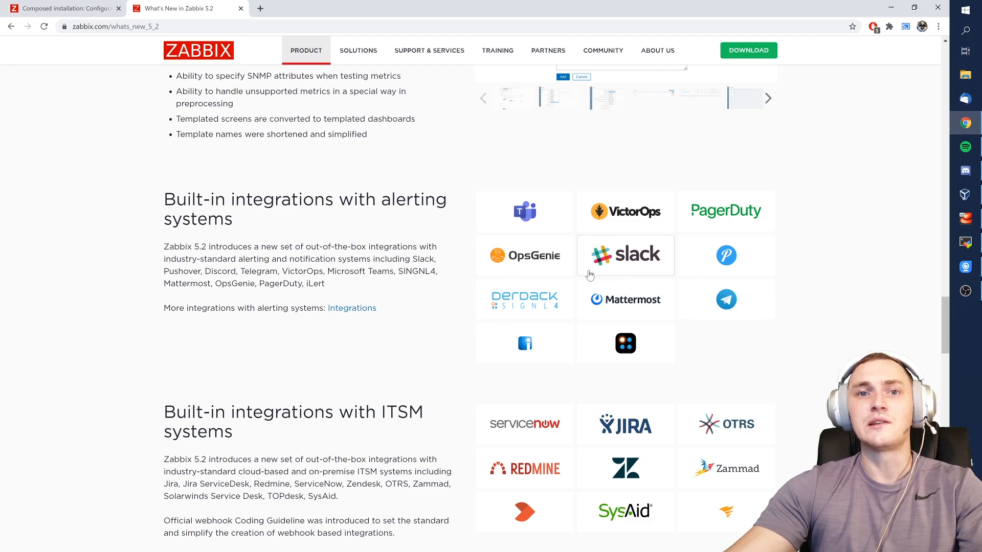
{"action": "scroll", "scroll_direction": "down", "scroll_amount": 3}
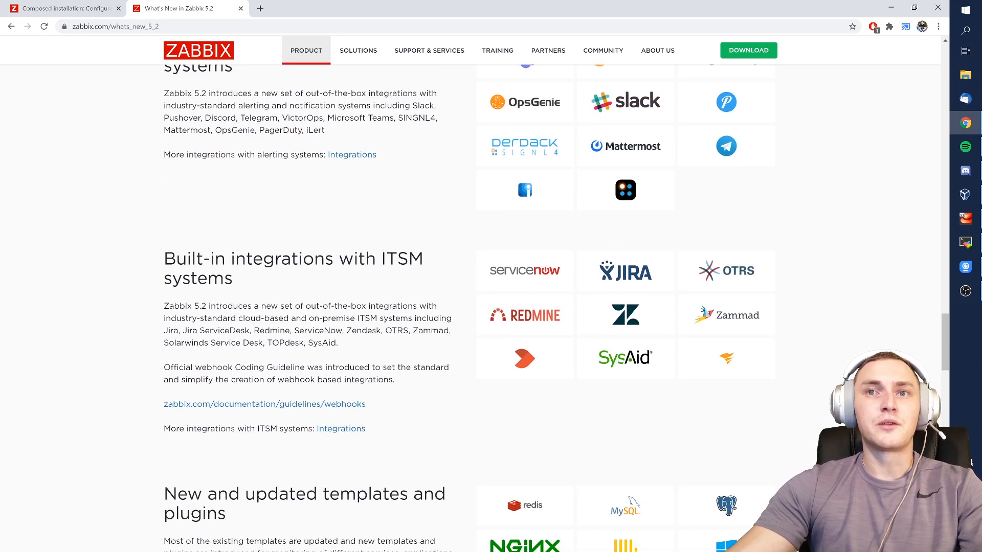
{"action": "scroll", "scroll_direction": "down", "scroll_amount": 3}
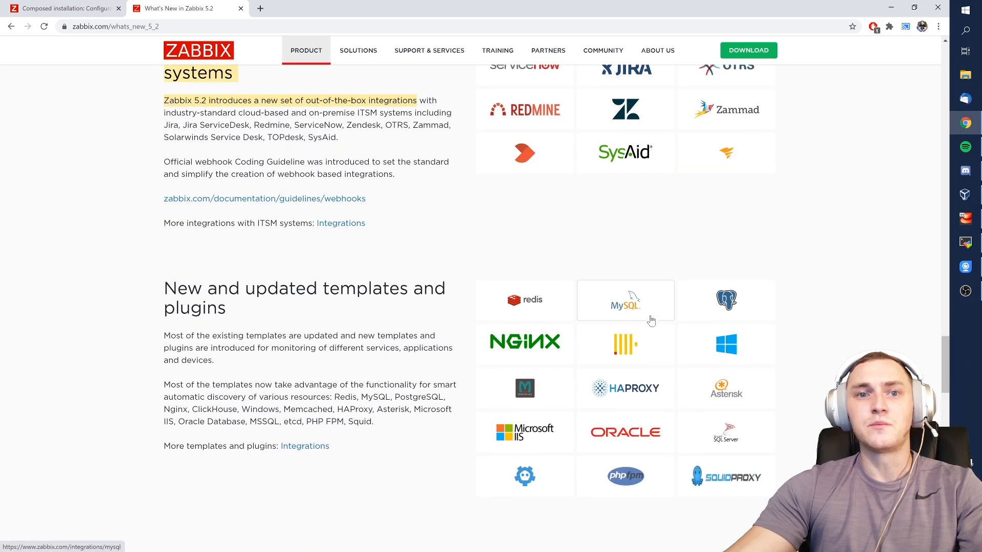
{"action": "scroll", "scroll_direction": "down", "scroll_amount": 3}
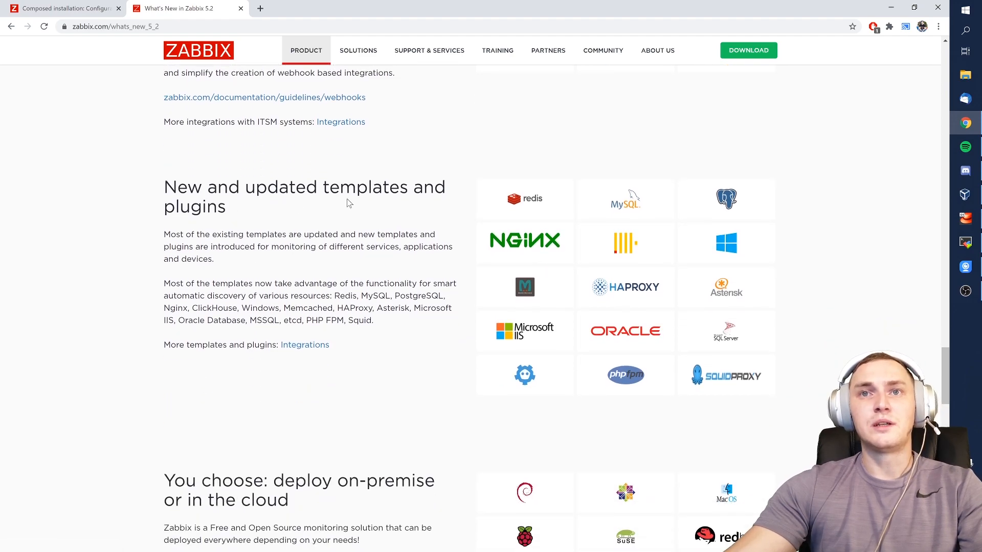
{"action": "mouse_move", "coordinate": [746, 383]}
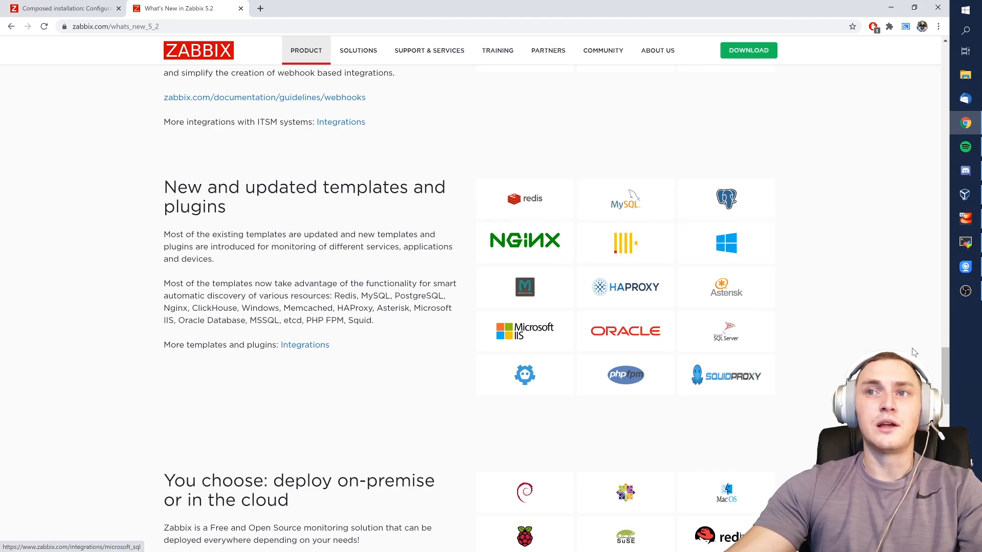
{"action": "mouse_move", "coordinate": [712, 422]}
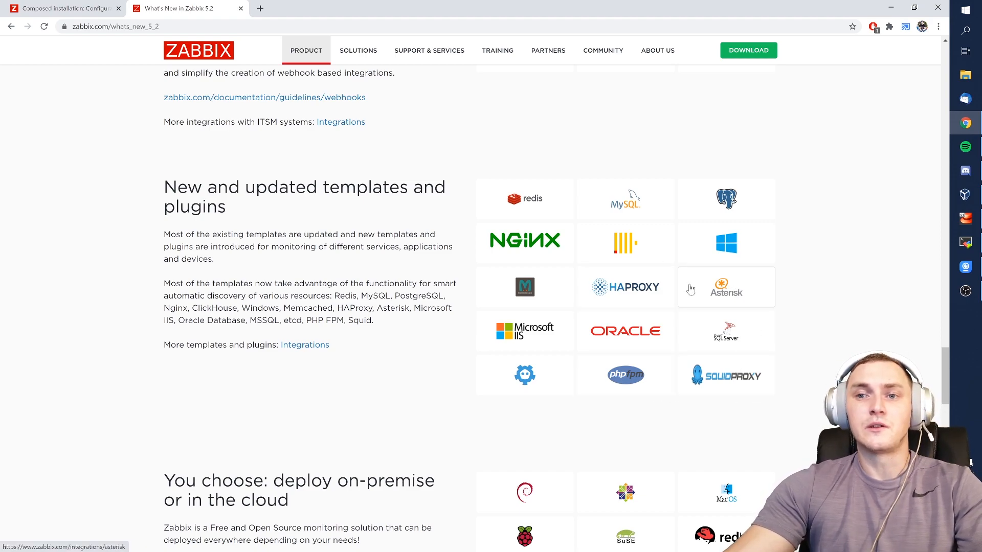
Highlight 'deploy on-premise or in the cloud' and scroll to the closing Discover Zabbix 5.2 section
{"action": "scroll", "scroll_direction": "down", "scroll_amount": 3}
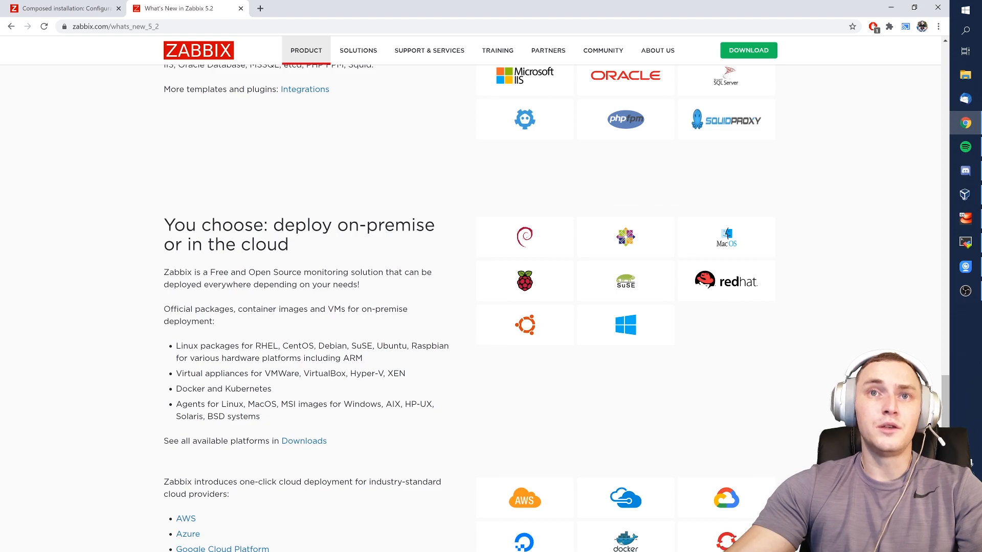
{"action": "left_click_drag", "start_coordinate": [271, 225], "coordinate": [288, 245]}
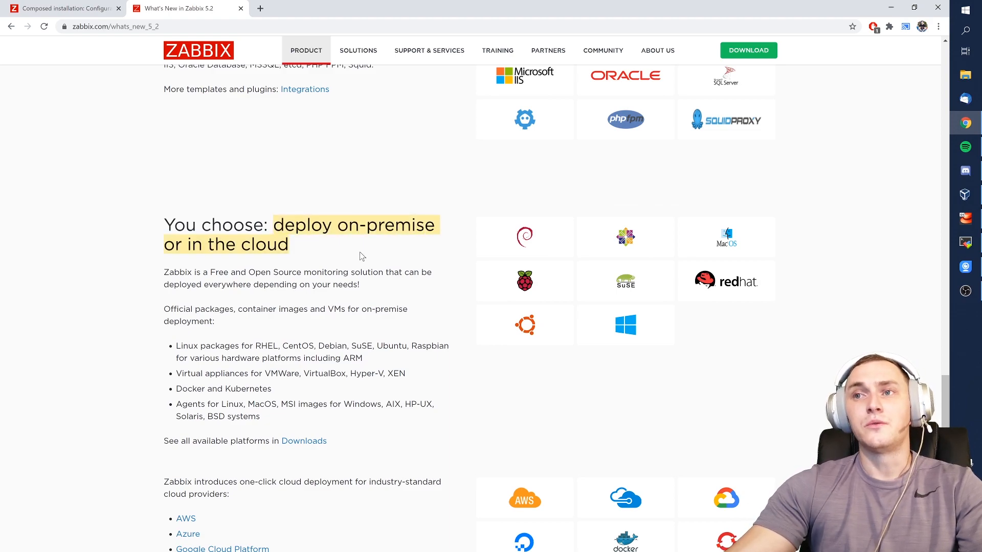
{"action": "mouse_move", "coordinate": [424, 292]}
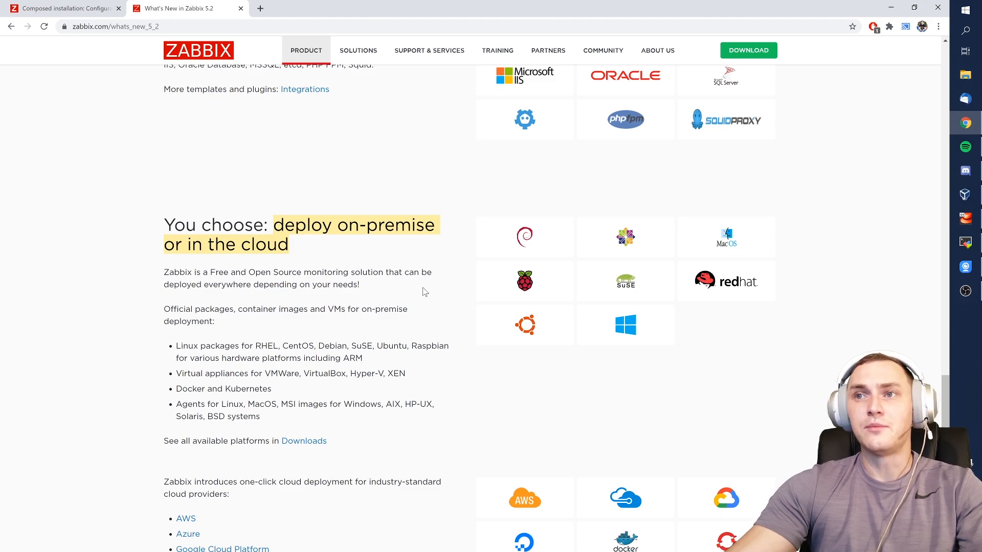
{"action": "mouse_move", "coordinate": [641, 328]}
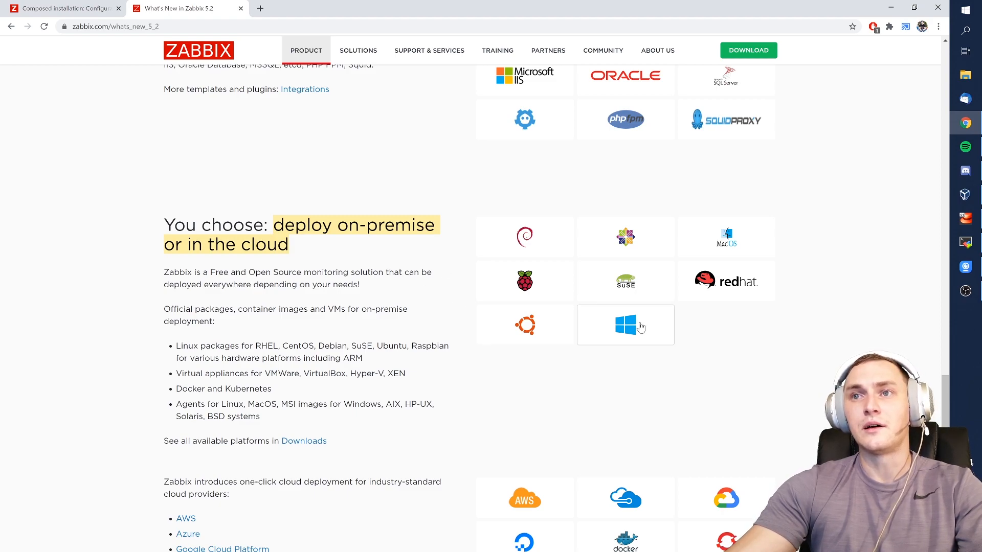
{"action": "scroll", "scroll_direction": "down", "scroll_amount": 3}
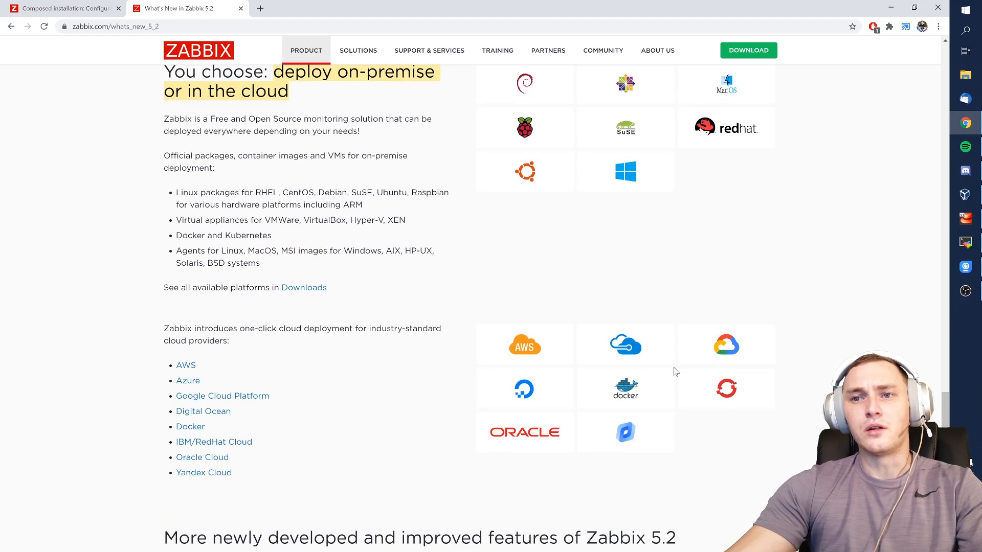
{"action": "scroll", "scroll_direction": "up", "scroll_amount": 3}
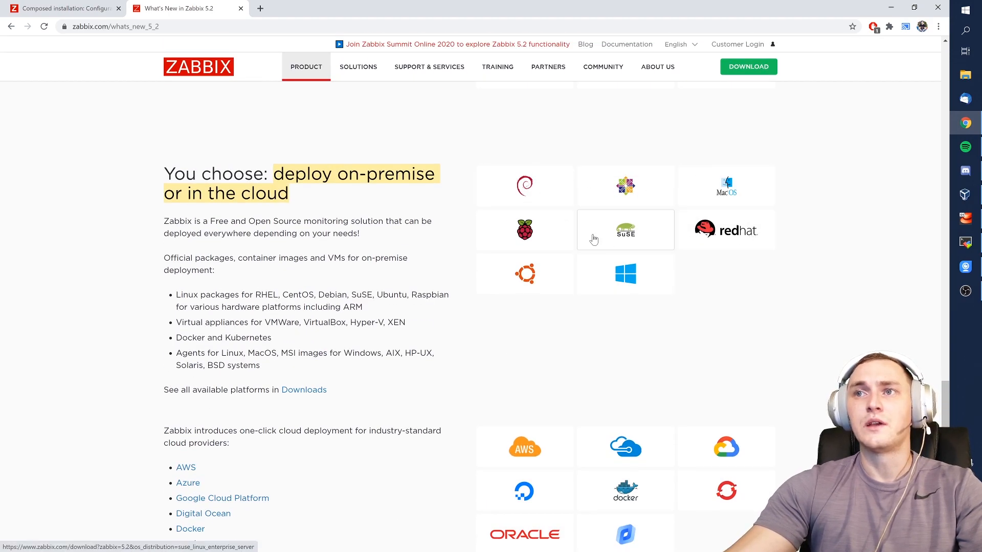
{"action": "scroll", "scroll_direction": "down", "scroll_amount": 3}
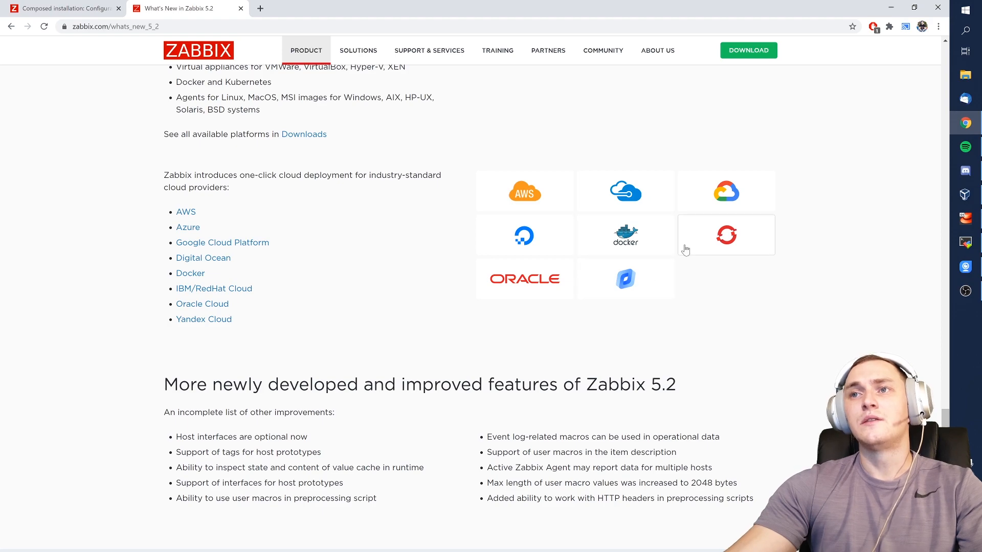
{"action": "mouse_move", "coordinate": [723, 247]}
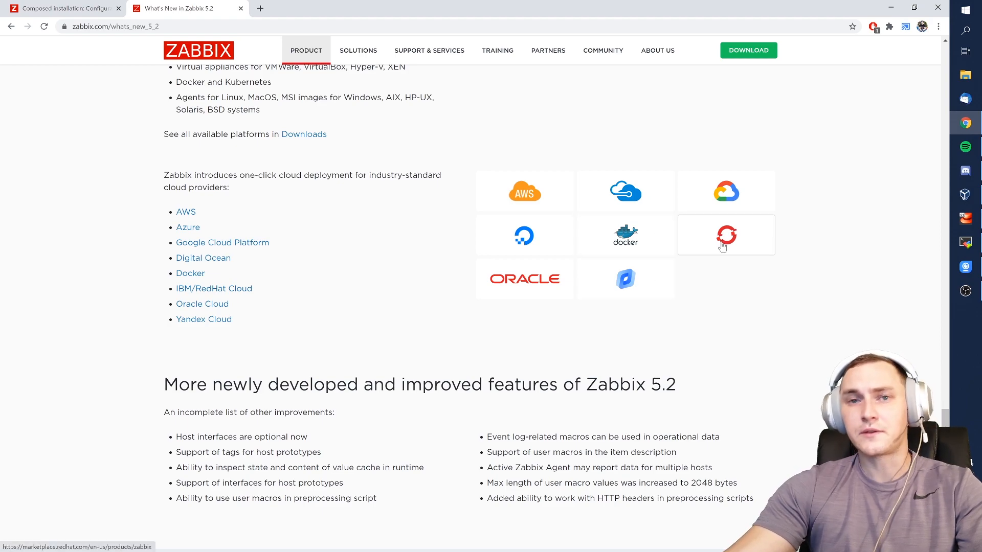
{"action": "mouse_move", "coordinate": [411, 275]}
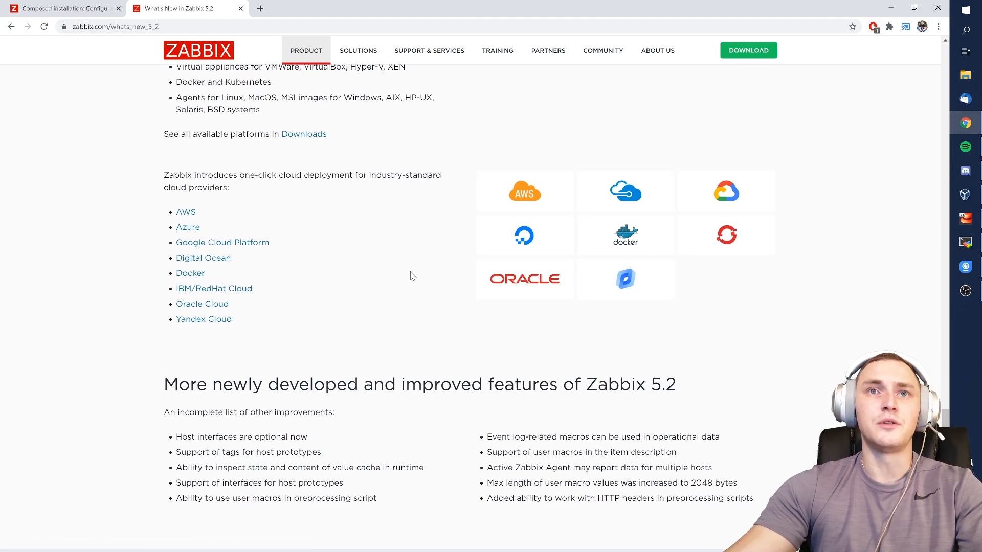
{"action": "scroll", "scroll_direction": "down", "scroll_amount": 3}
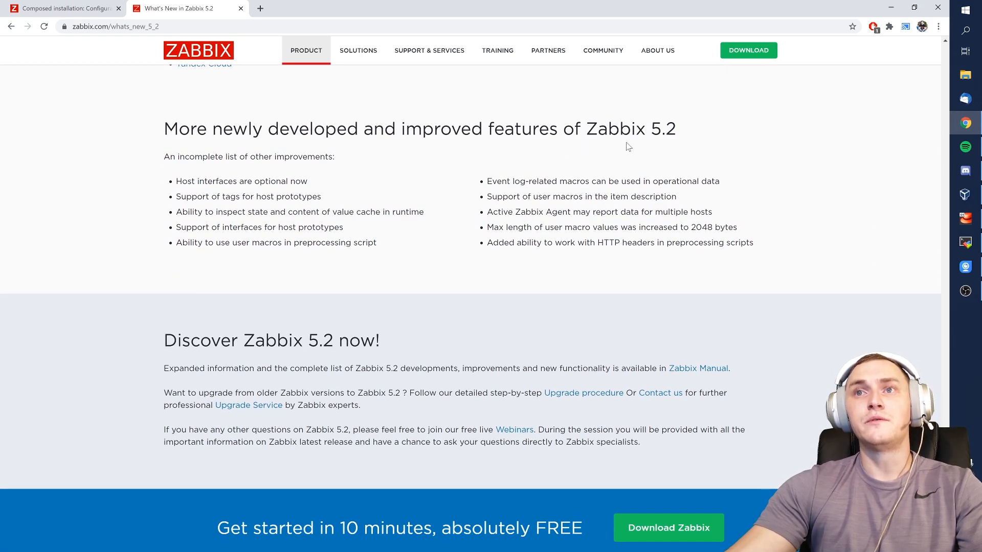
Highlight the 'Active Zabbix Agent may report data for multiple hosts' bullet and scroll back to Usability improvements
{"action": "double_click", "coordinate": [214, 181]}
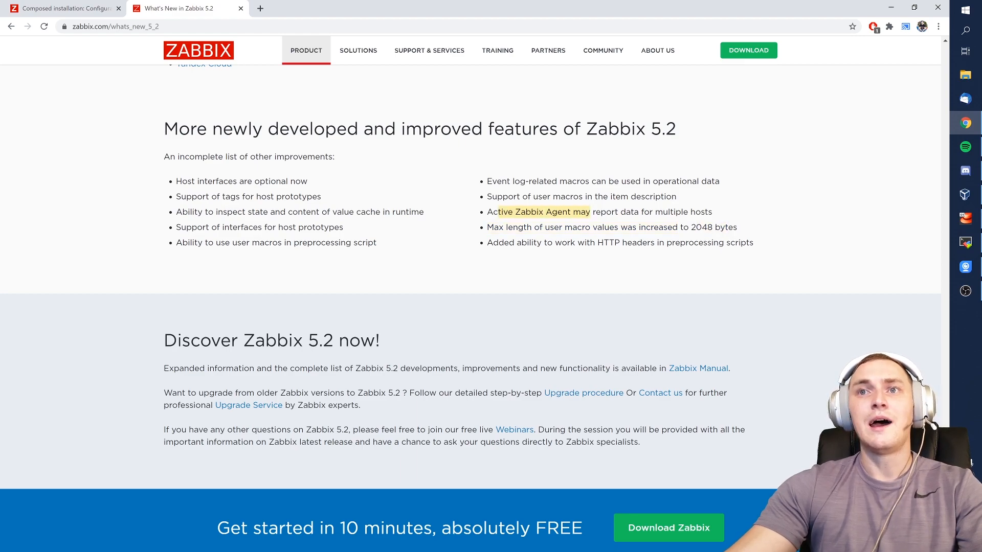
{"action": "left_click_drag", "start_coordinate": [498, 212], "coordinate": [705, 212]}
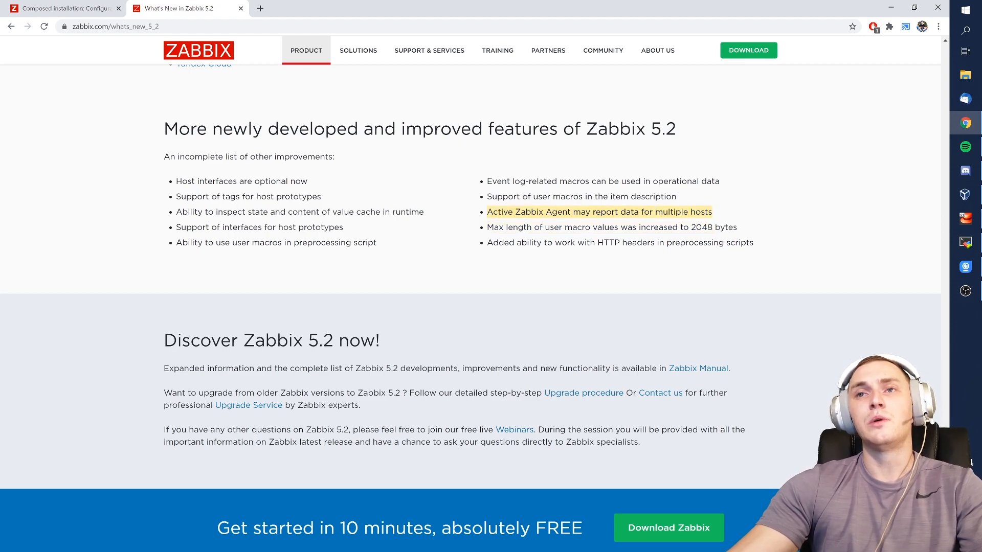
{"action": "scroll", "scroll_direction": "up", "scroll_amount": 3}
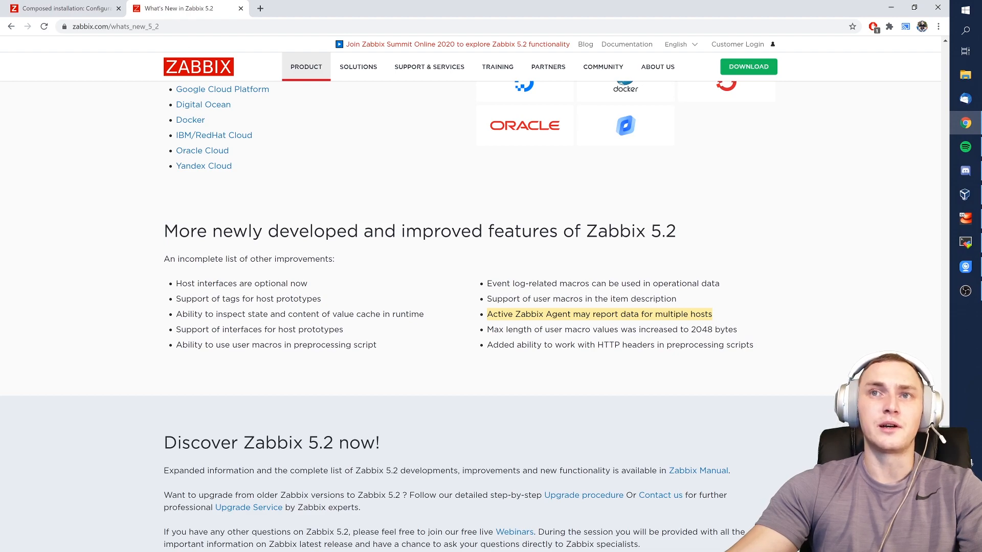
{"action": "scroll", "scroll_direction": "down", "scroll_amount": 3}
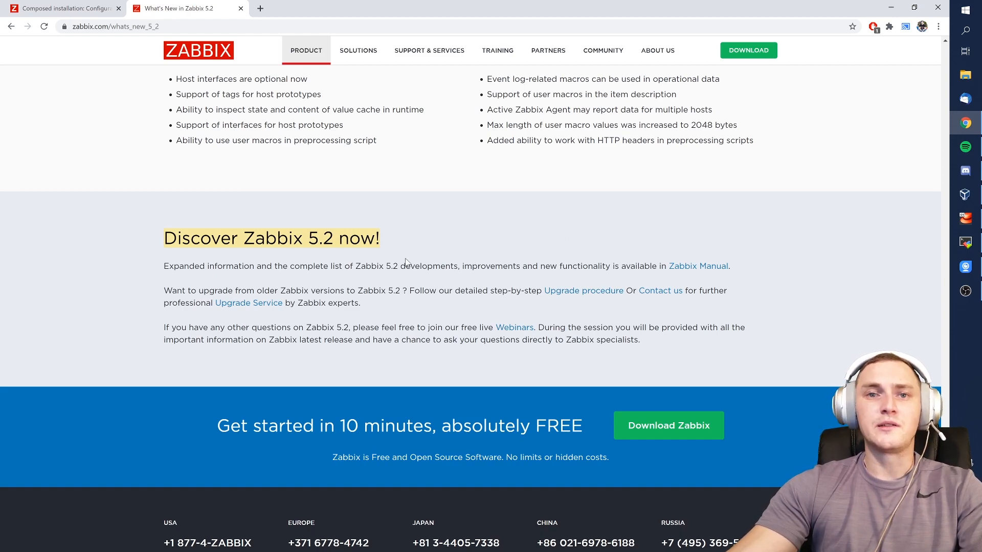
{"action": "mouse_move", "coordinate": [466, 276]}
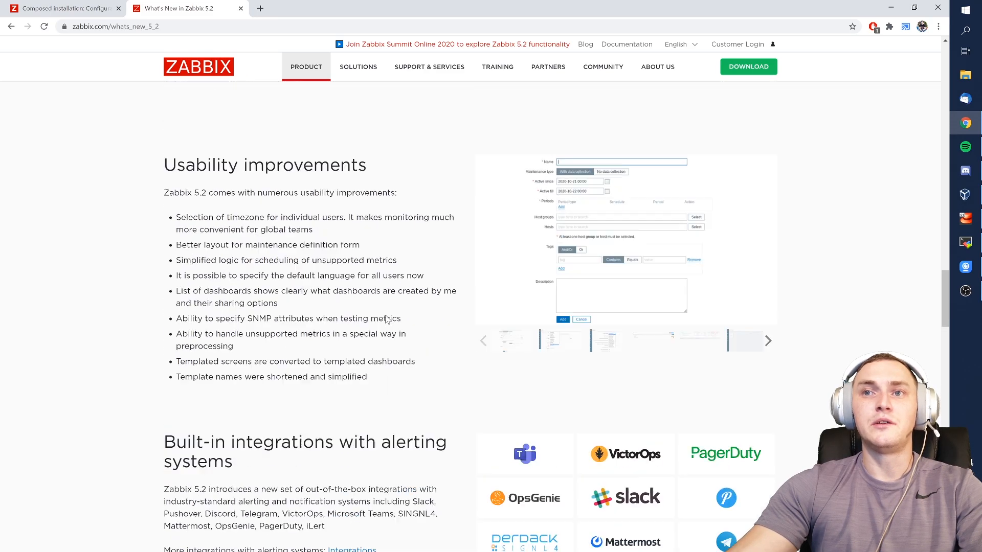
Scroll the What's New page up to the top and down to 'User roles to control permissions'
{"action": "scroll", "scroll_direction": "down", "scroll_amount": 3}
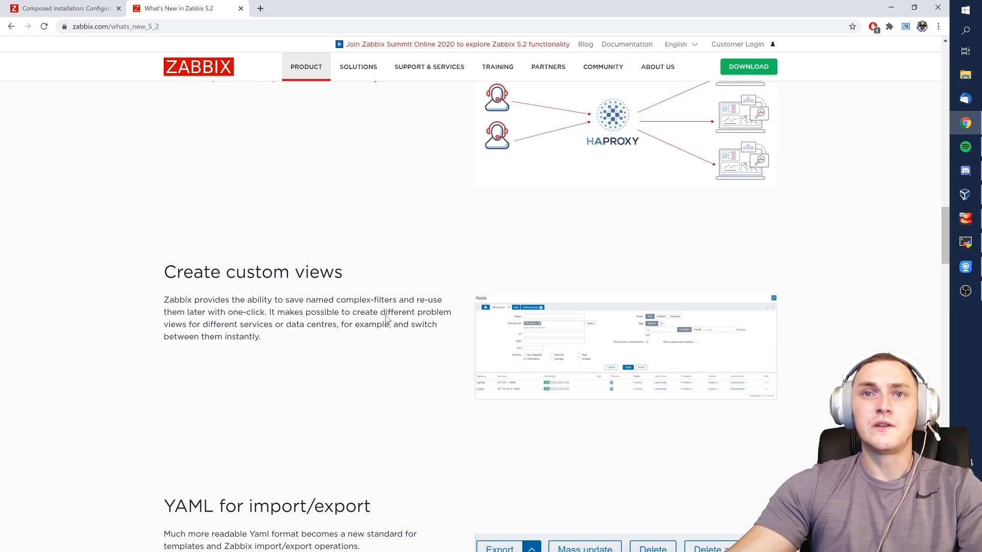
{"action": "scroll", "scroll_direction": "down", "scroll_amount": 3}
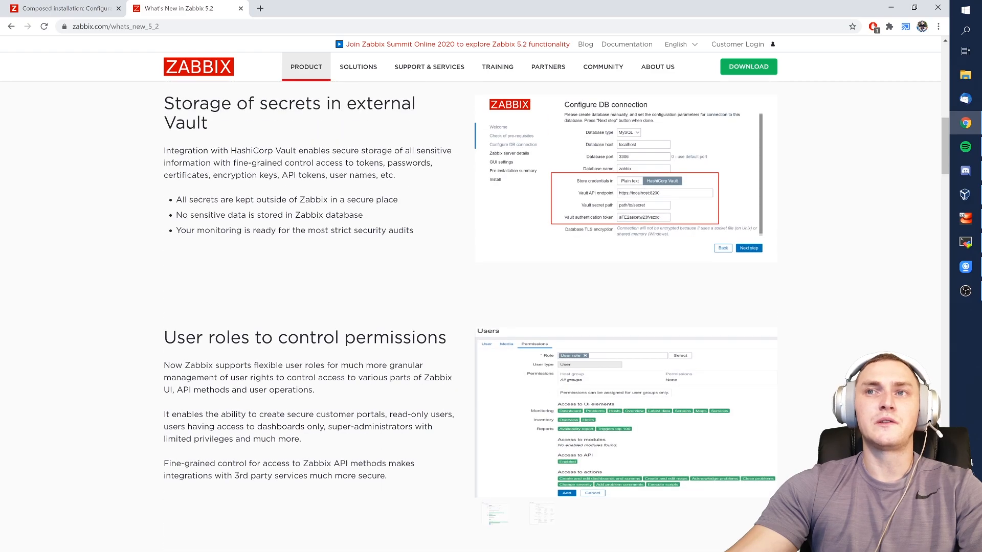
{"action": "scroll", "scroll_direction": "up", "scroll_amount": 3}
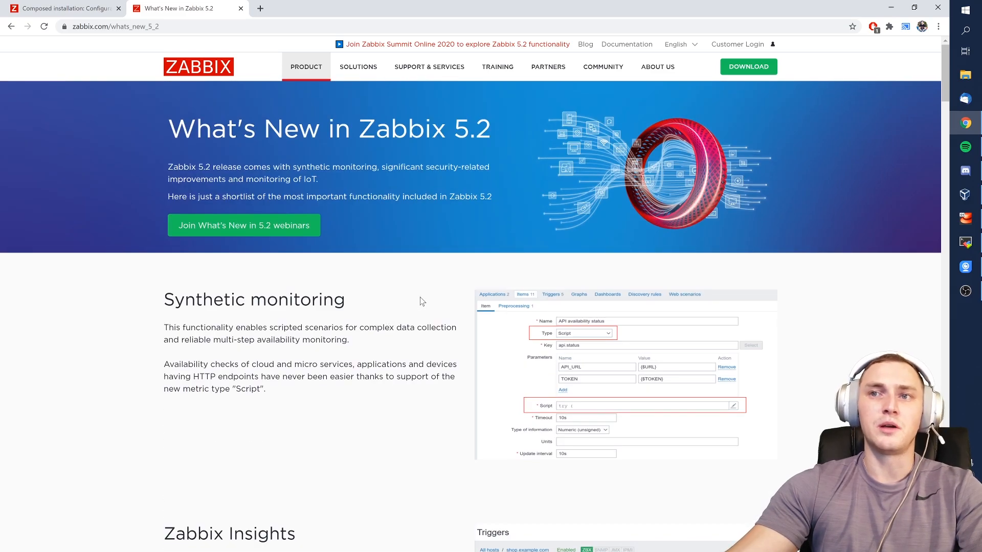
{"action": "scroll", "scroll_direction": "down", "scroll_amount": 3}
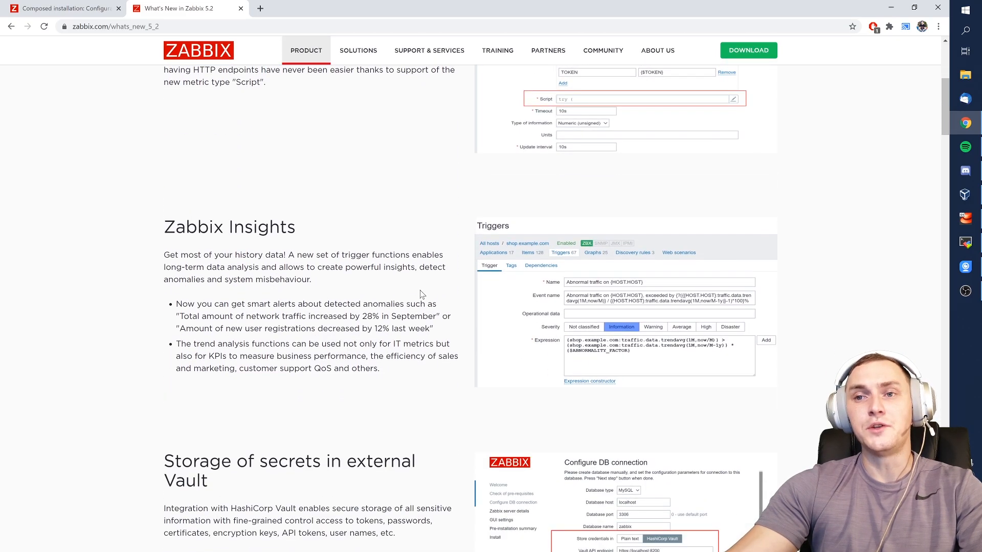
{"action": "scroll", "scroll_direction": "down", "scroll_amount": 3}
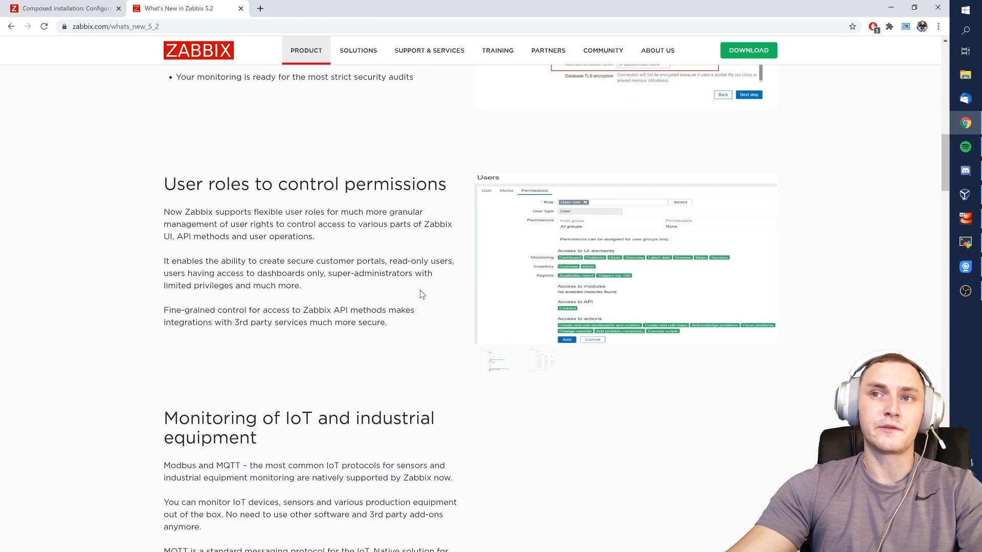
{"action": "mouse_move", "coordinate": [418, 246]}
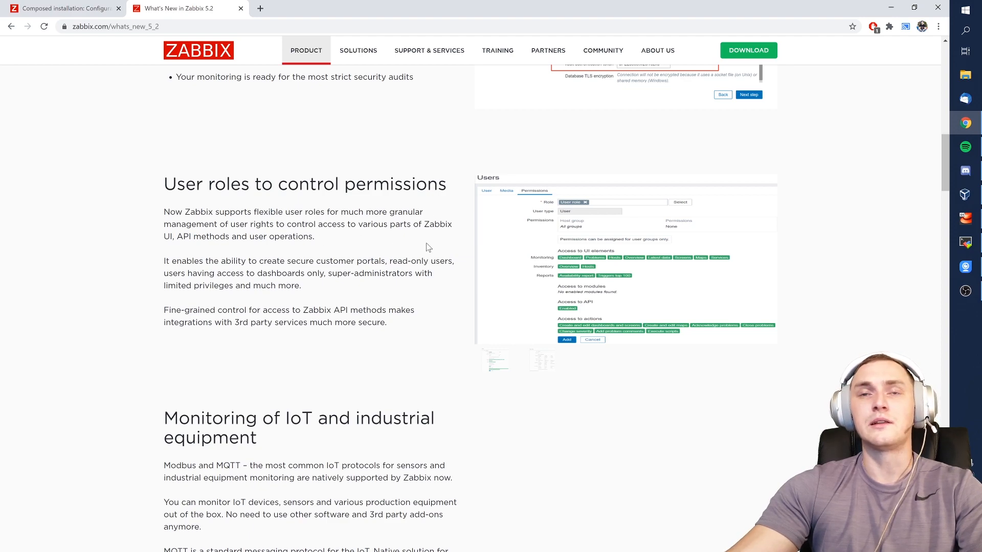
{"action": "mouse_move", "coordinate": [395, 246]}
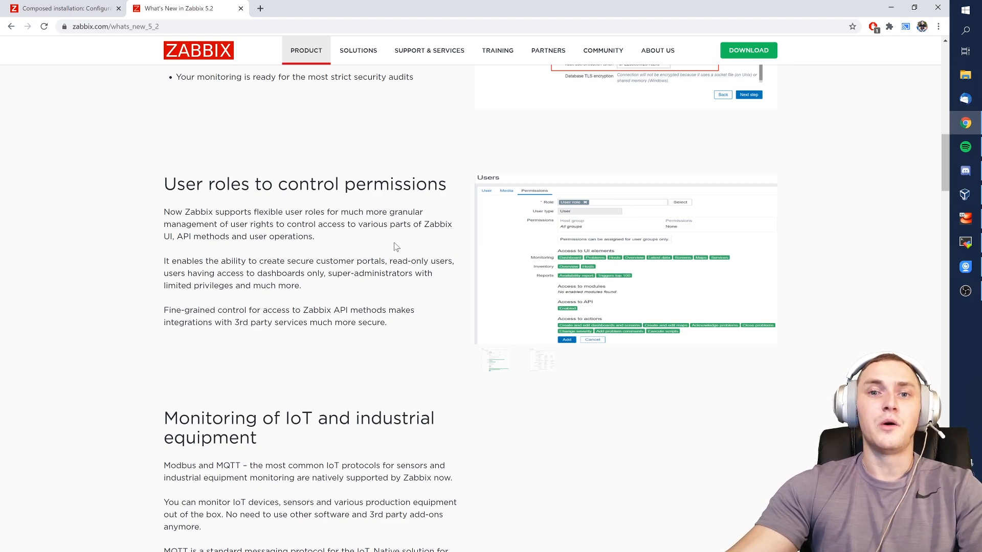